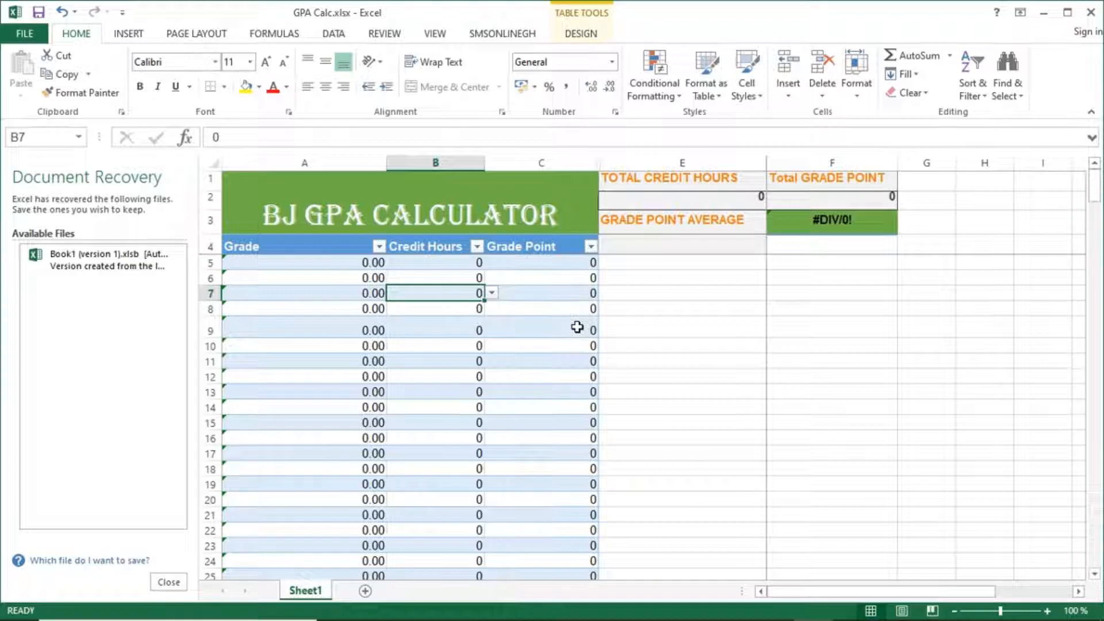
Set row 5 to grade 4.50 with 3 credit hours and row 6 to 3.00 with 3 hours.
click(304, 262)
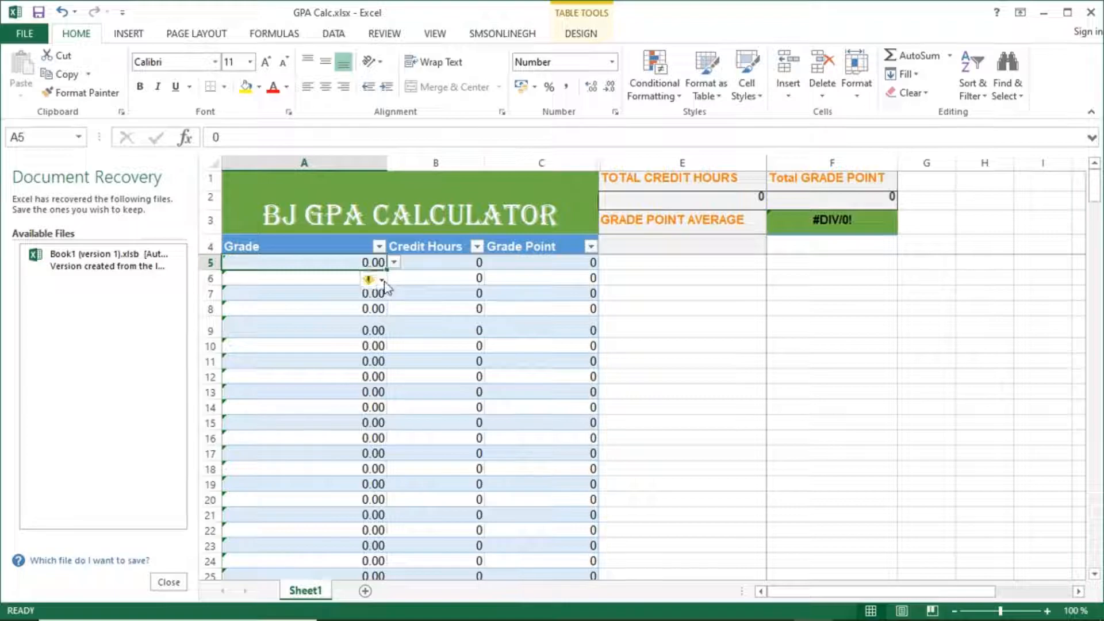
mouse_move(369, 279)
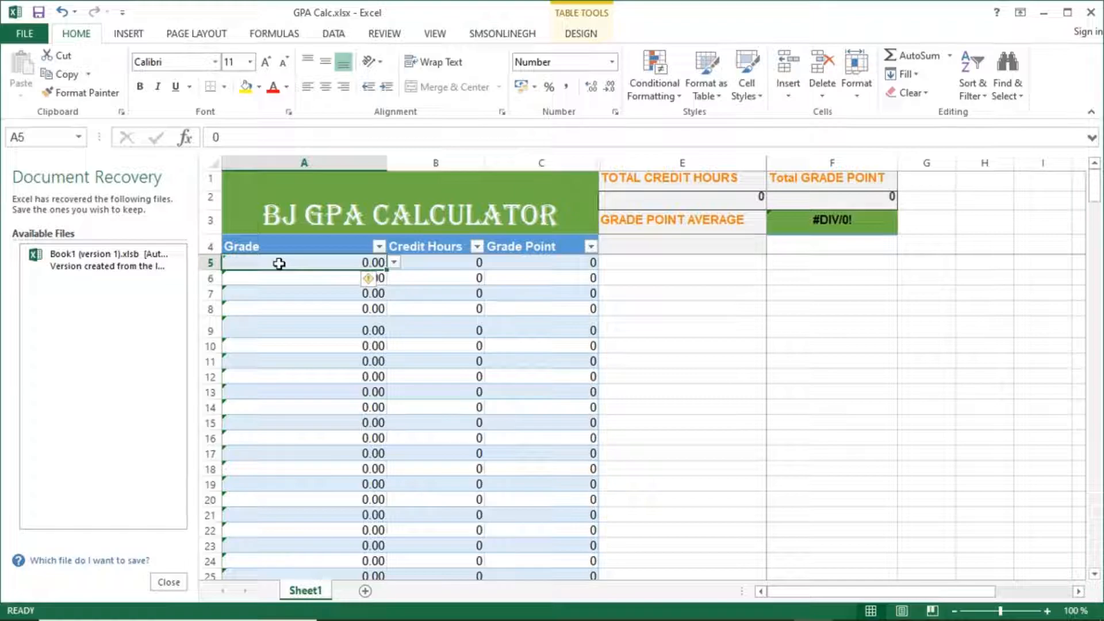
click(393, 261)
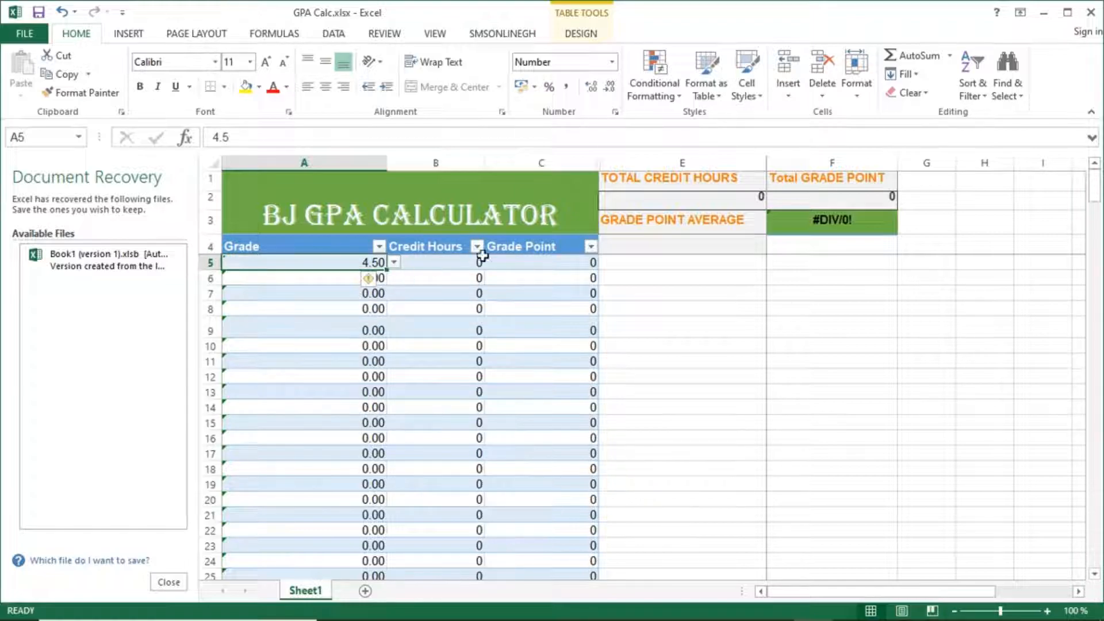
click(491, 262)
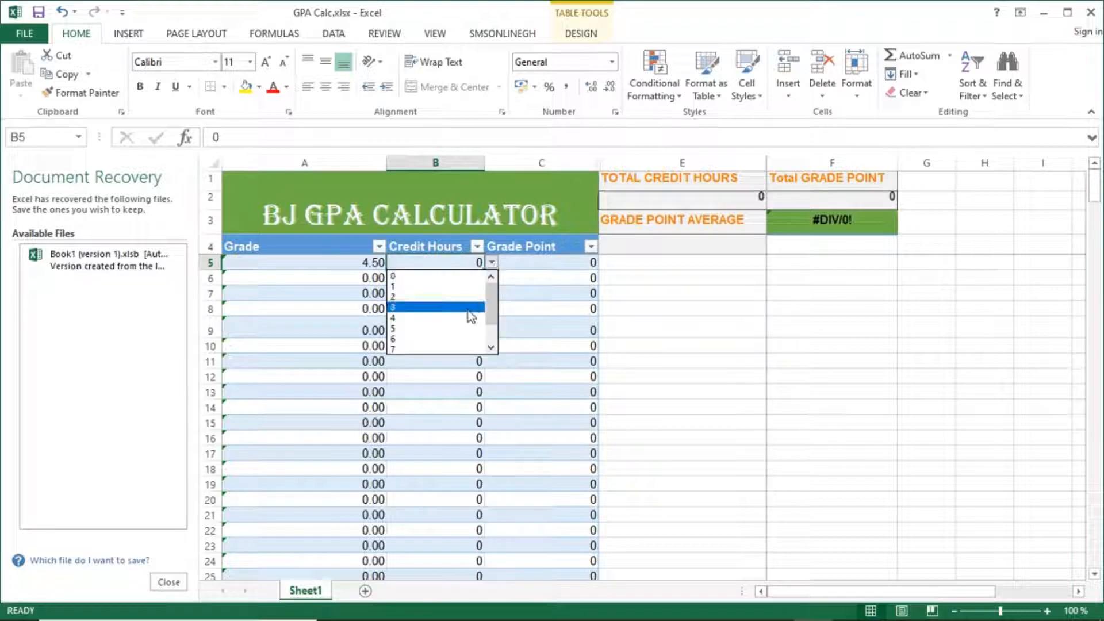
click(392, 308)
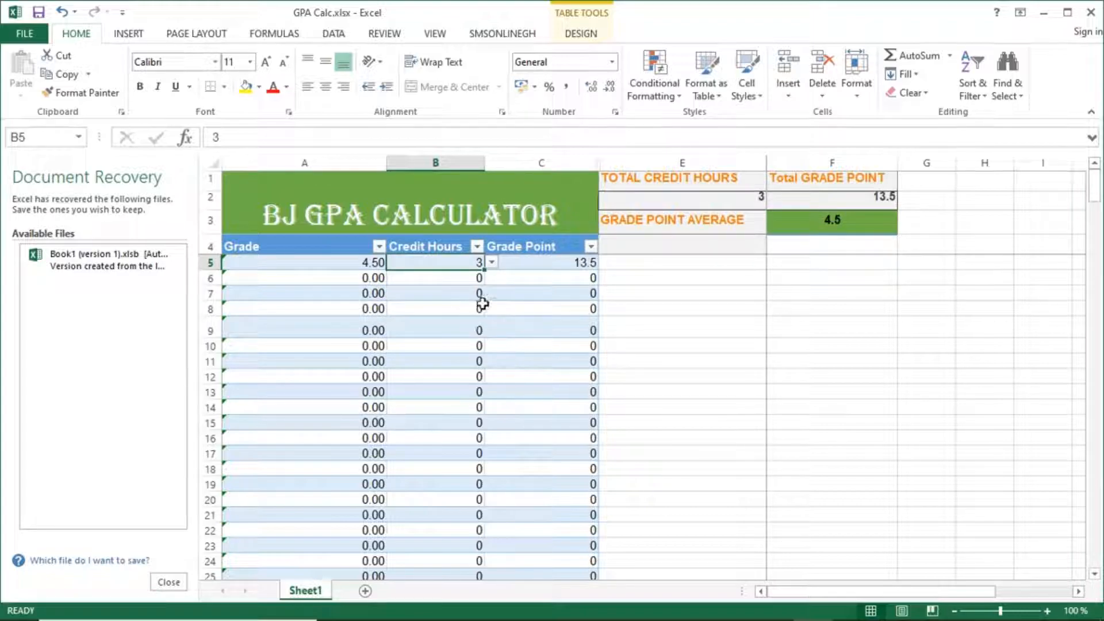
mouse_move(476, 270)
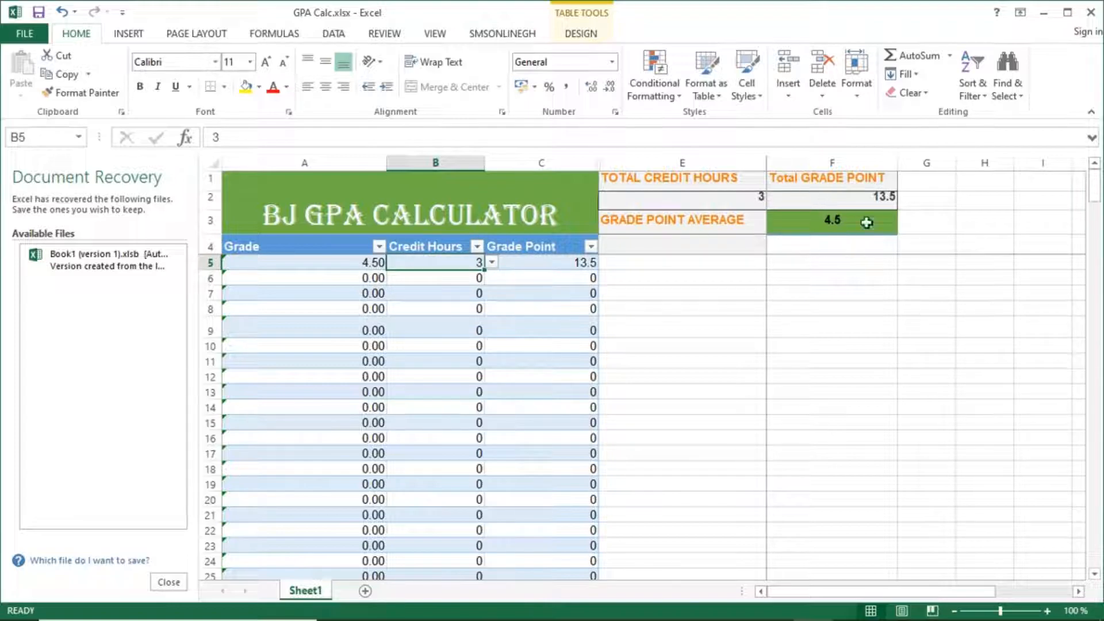
click(303, 277)
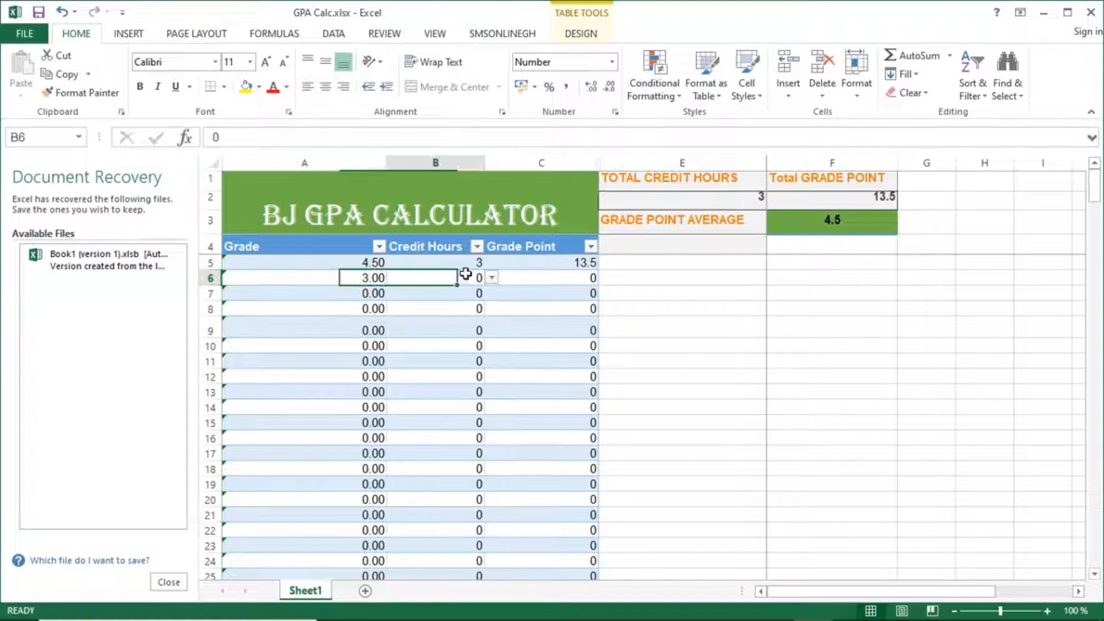
text(3)
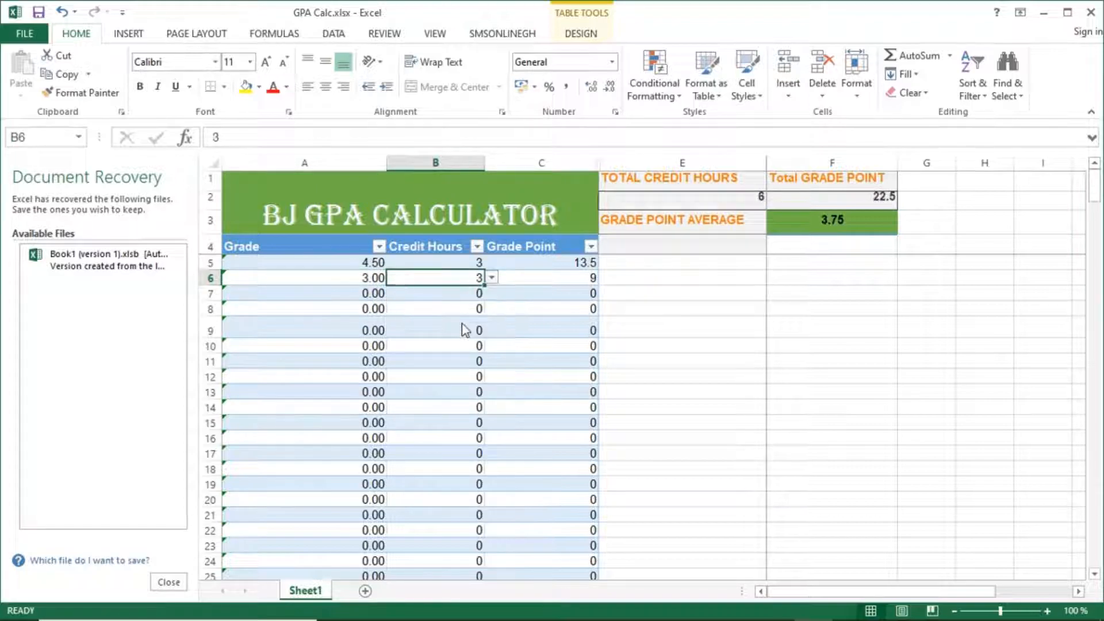
mouse_move(521, 321)
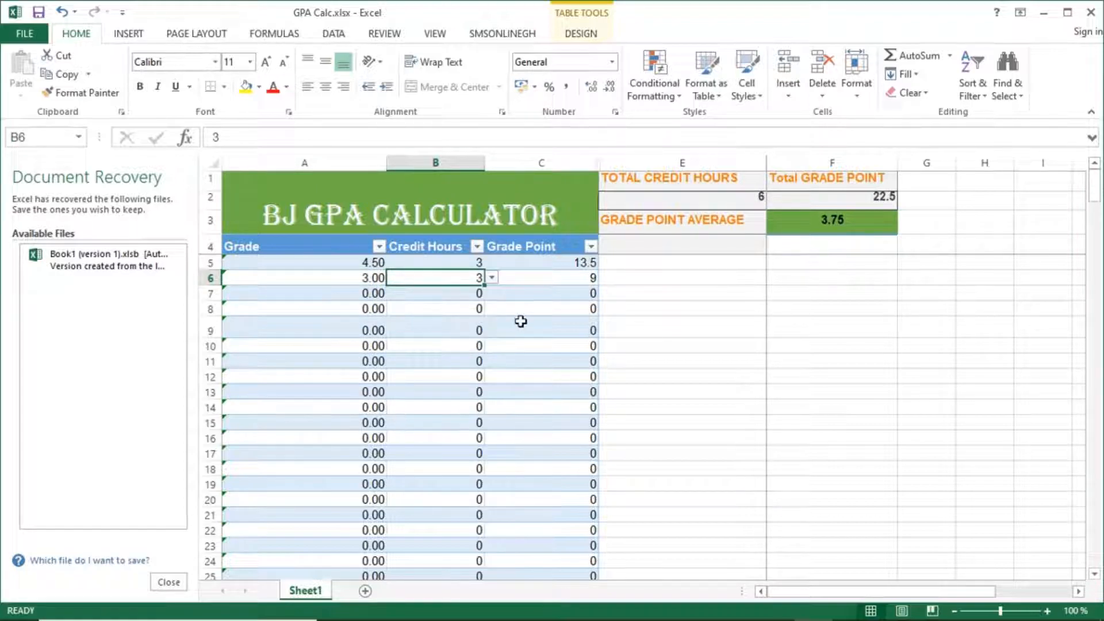
mouse_move(396, 259)
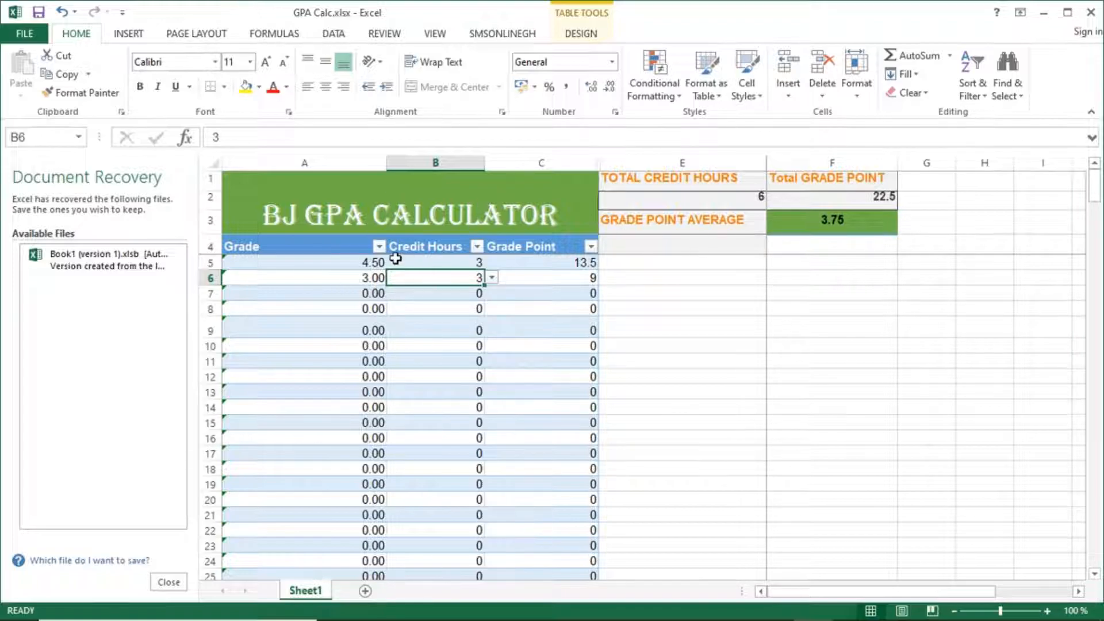
mouse_move(382, 334)
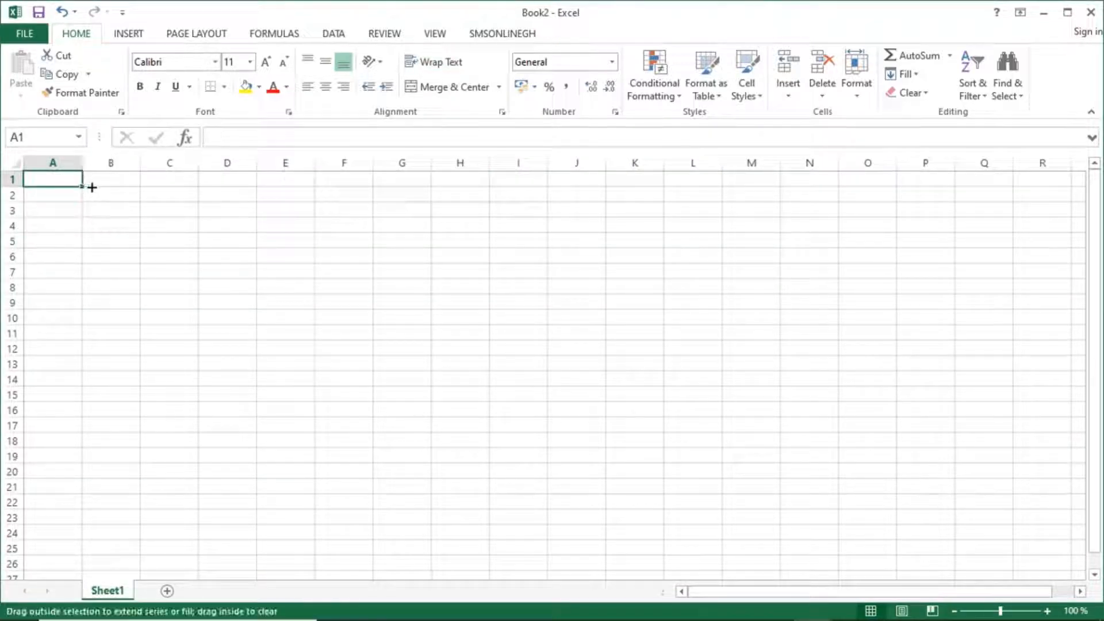
Enter 'BJ GPA Calculator' as a merged, centered title across A1:C2.
drag(52, 179, 169, 179)
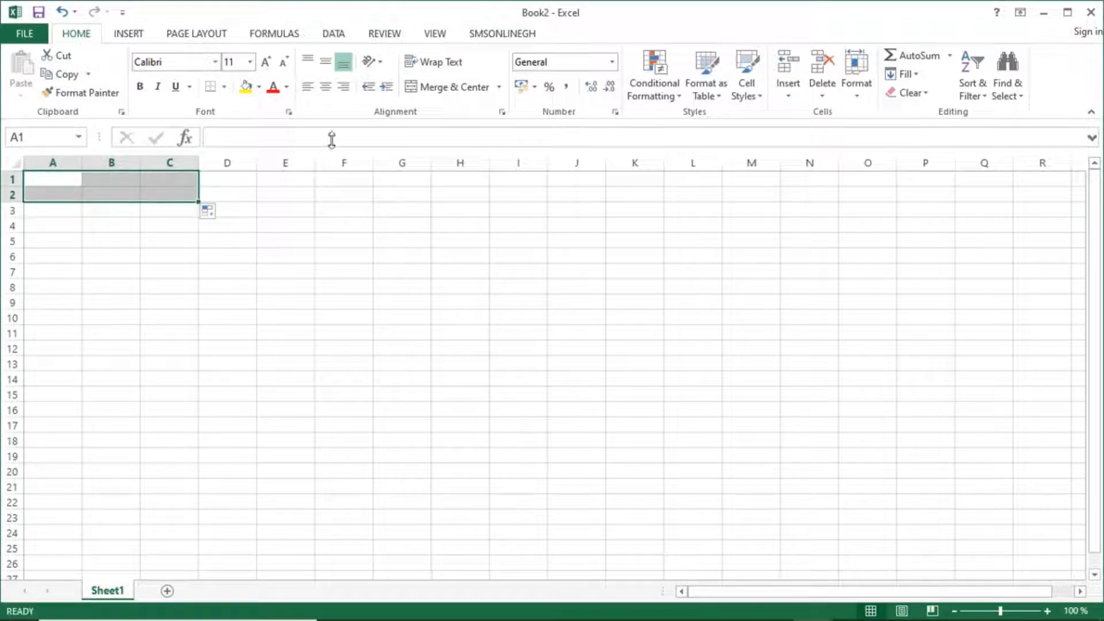
click(454, 87)
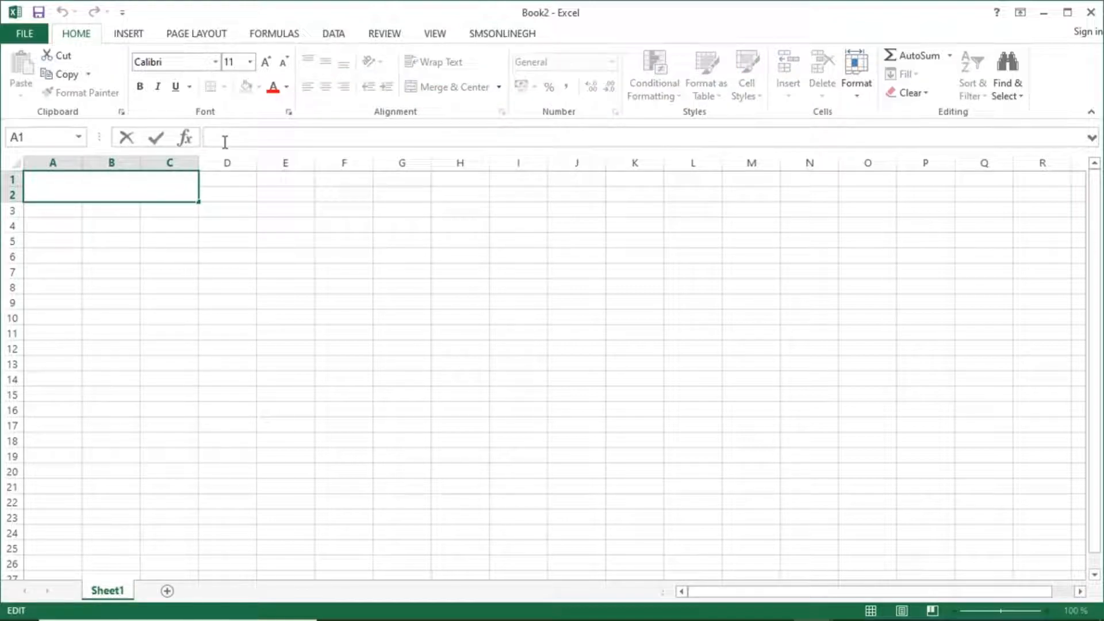
text(BJ G)
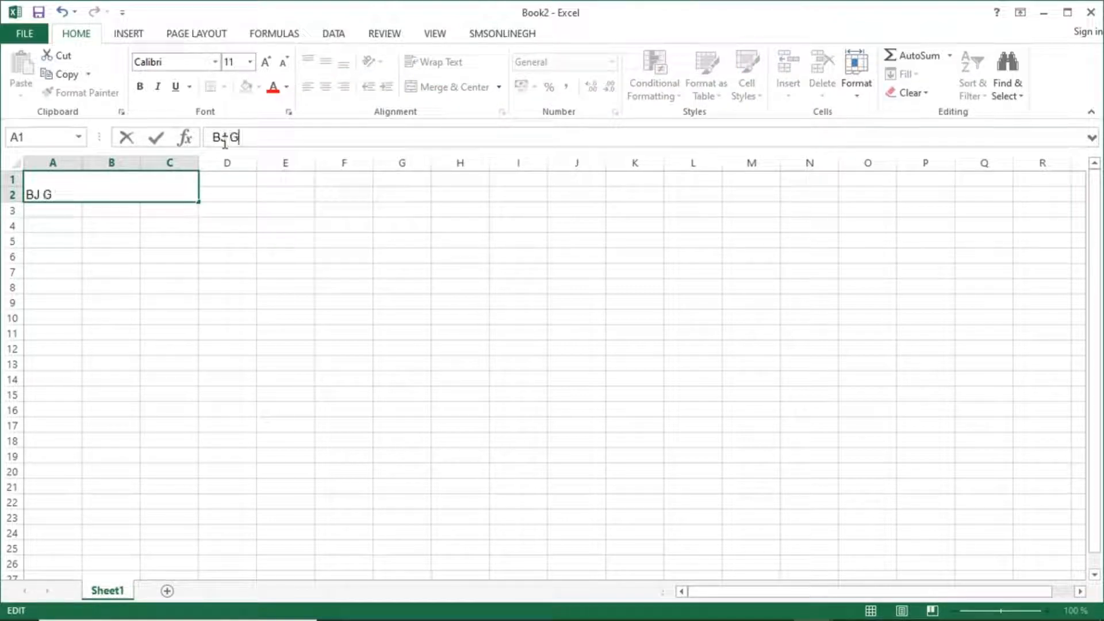
text(PA)
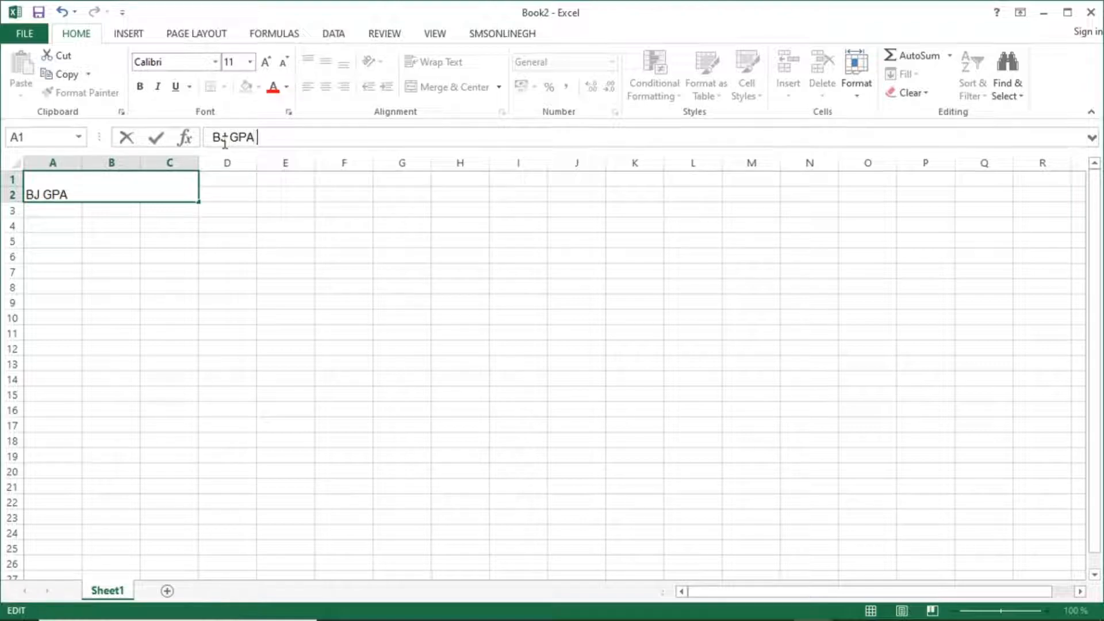
text(Calcul)
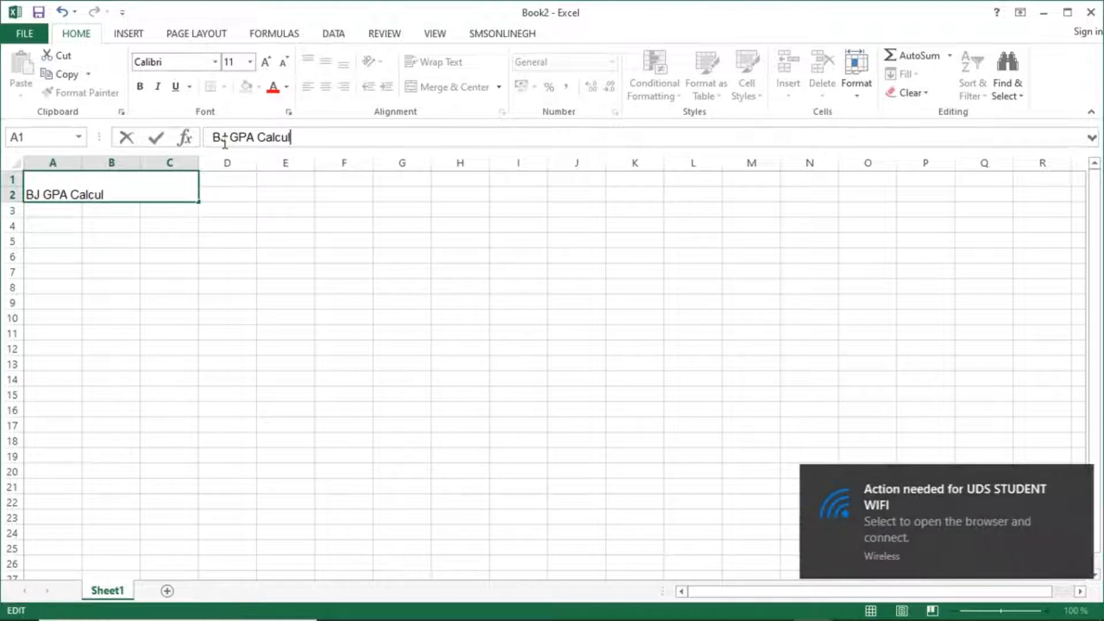
text(ator)
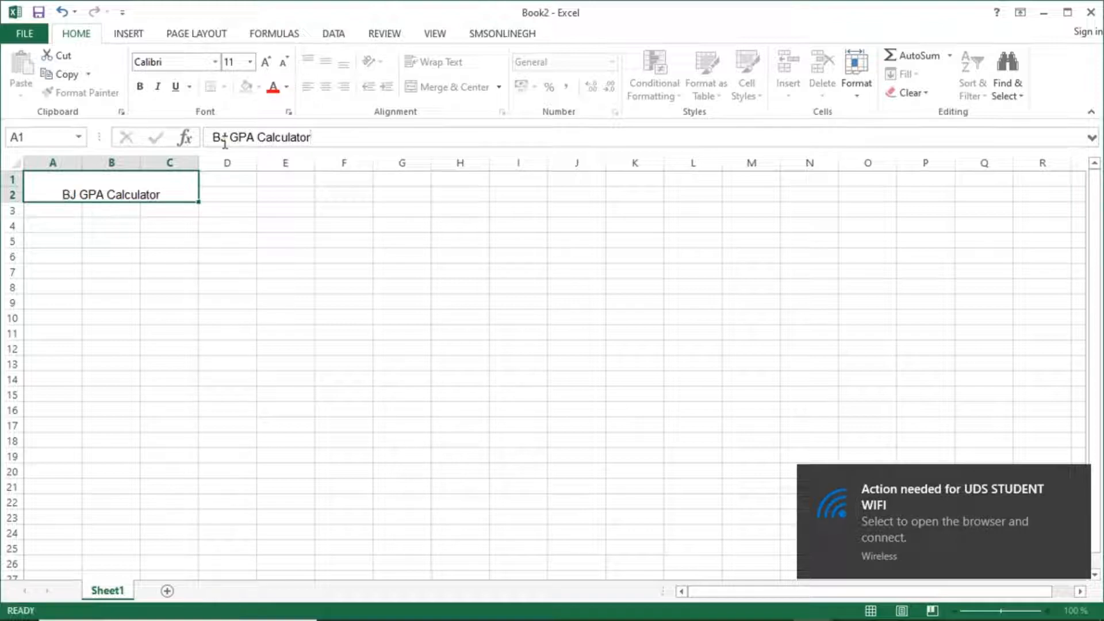
click(52, 209)
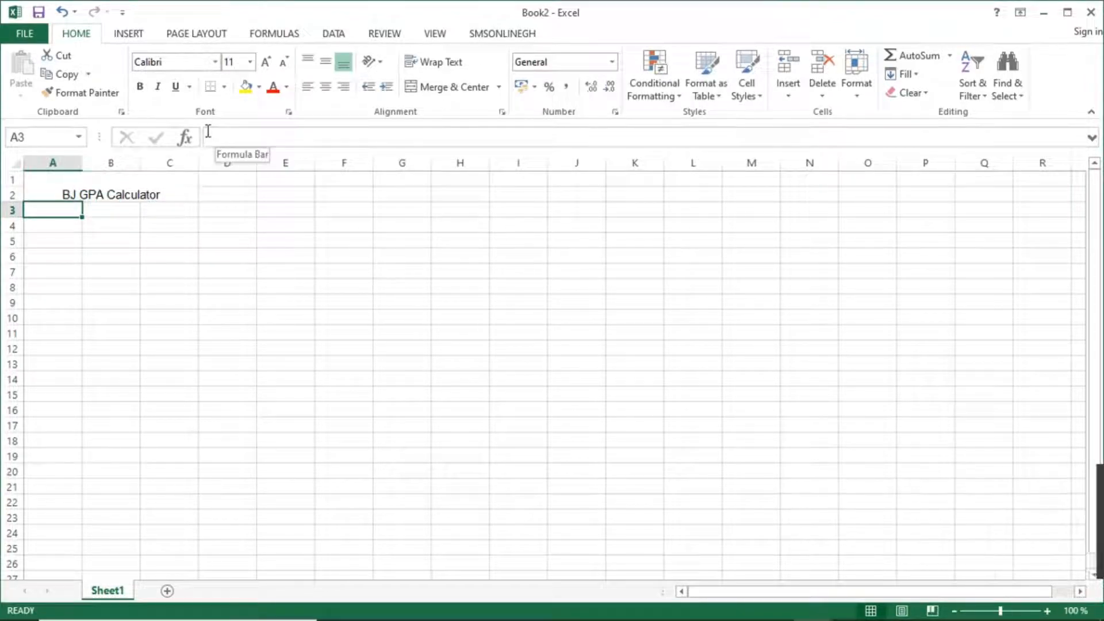
Format the title in Algerian 24 with green fill, widening the columns and row 2.
click(454, 87)
text(Alger)
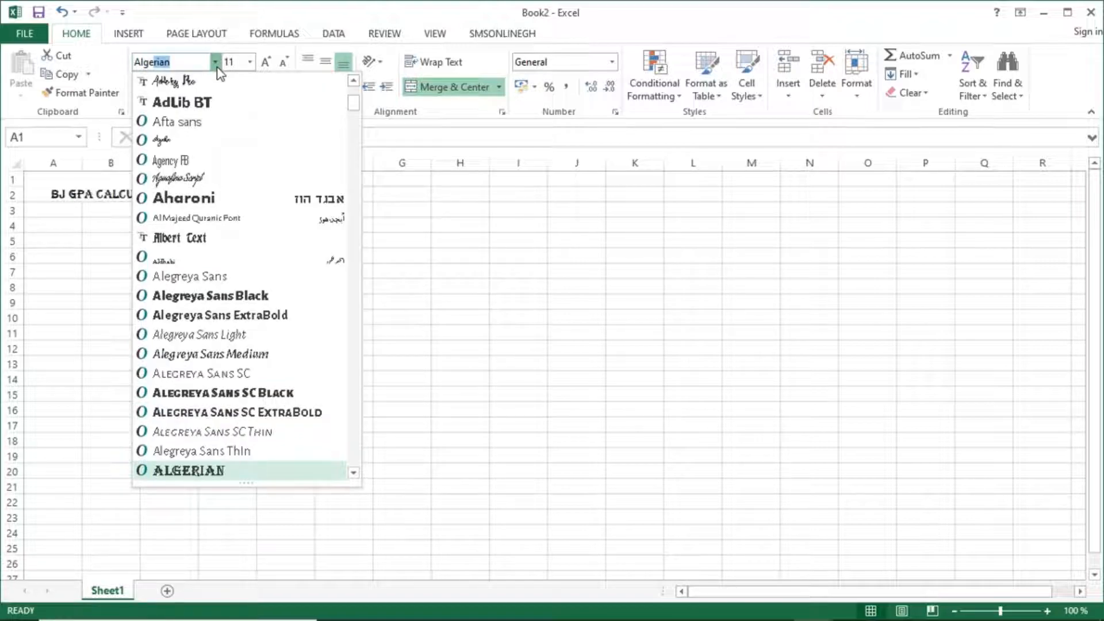
click(249, 62)
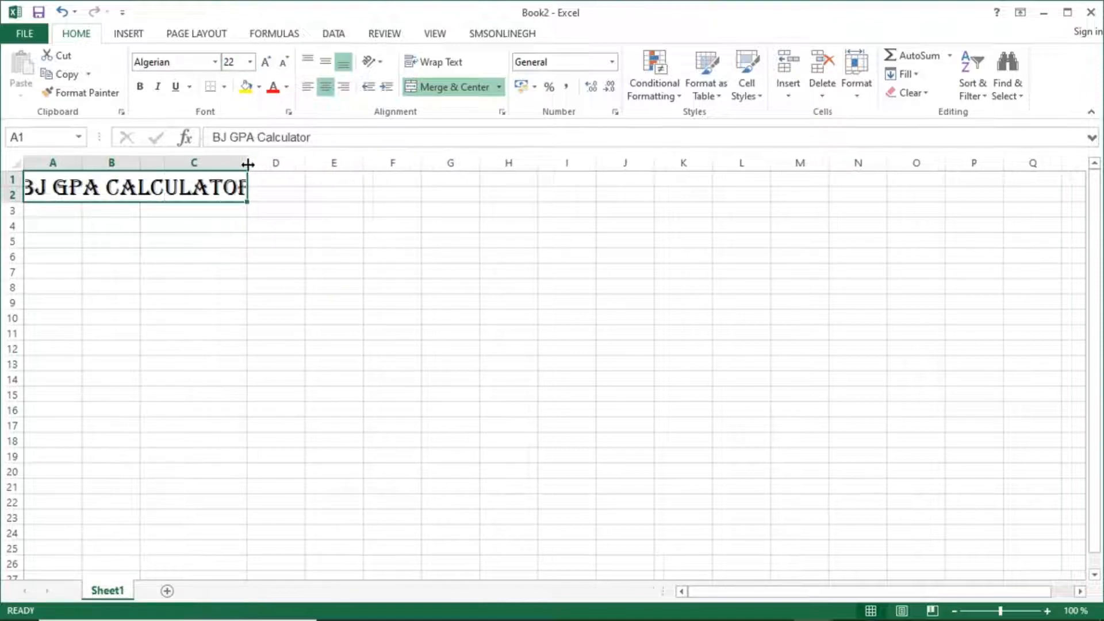
drag(248, 163, 294, 163)
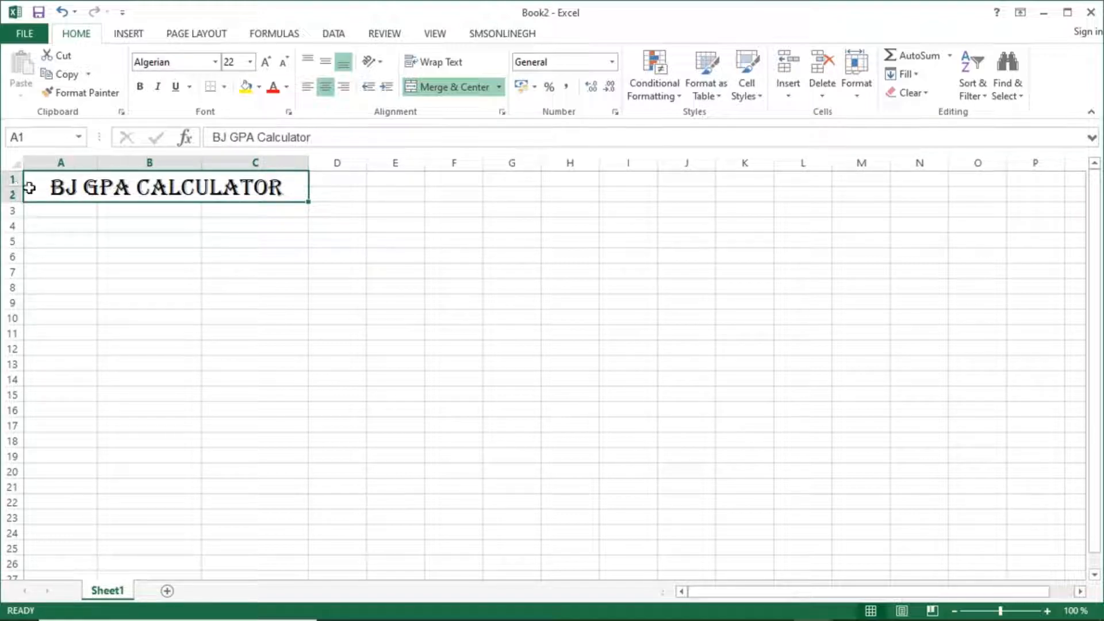
drag(16, 197, 16, 209)
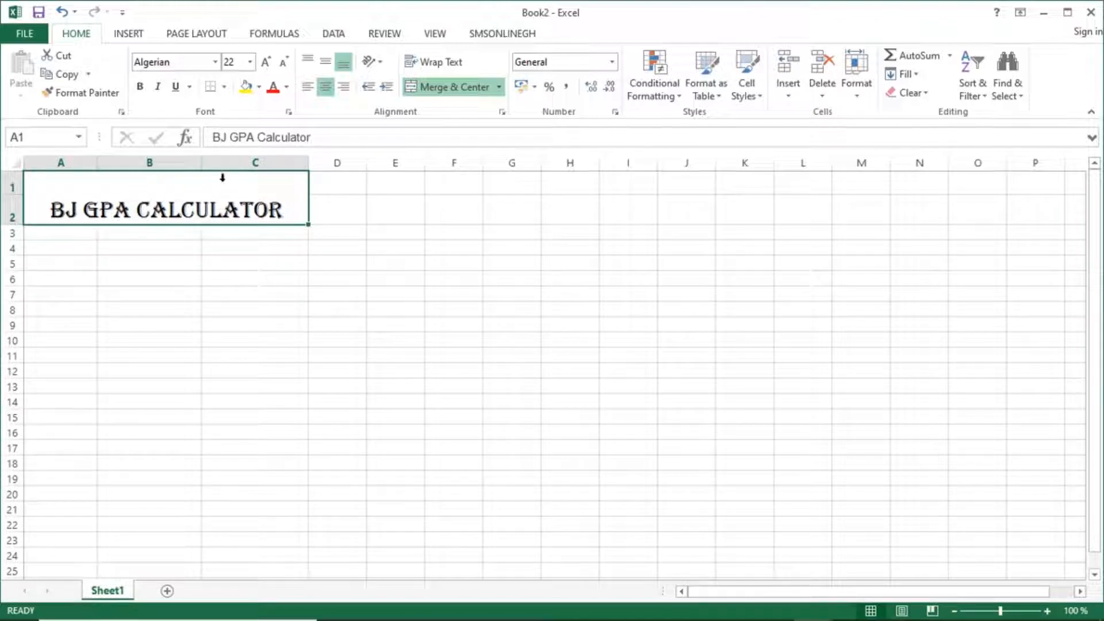
click(249, 62)
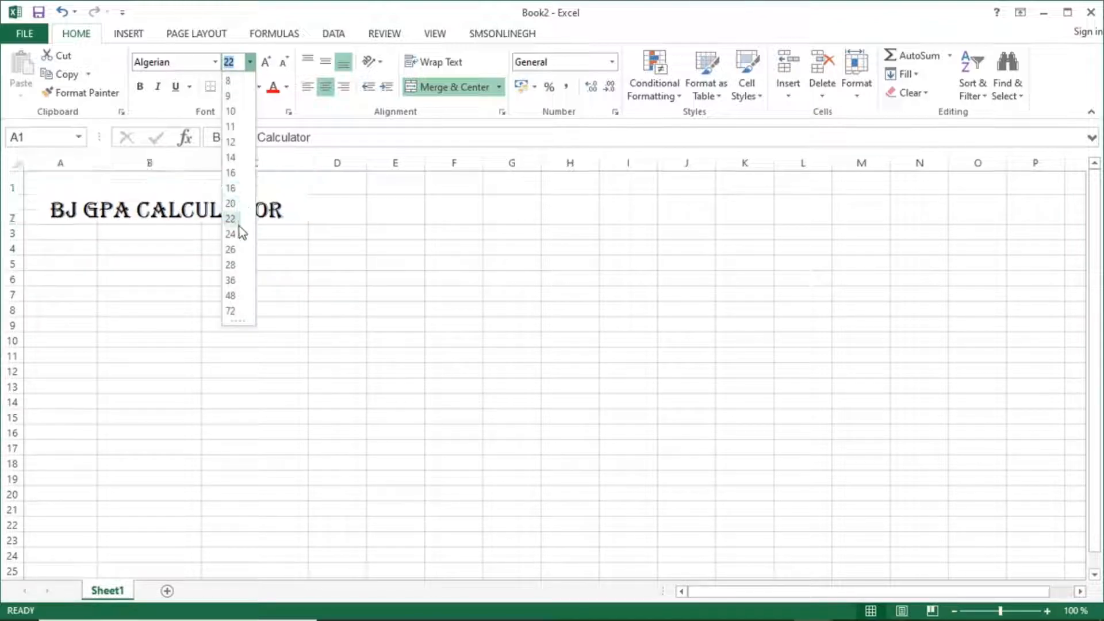
click(230, 233)
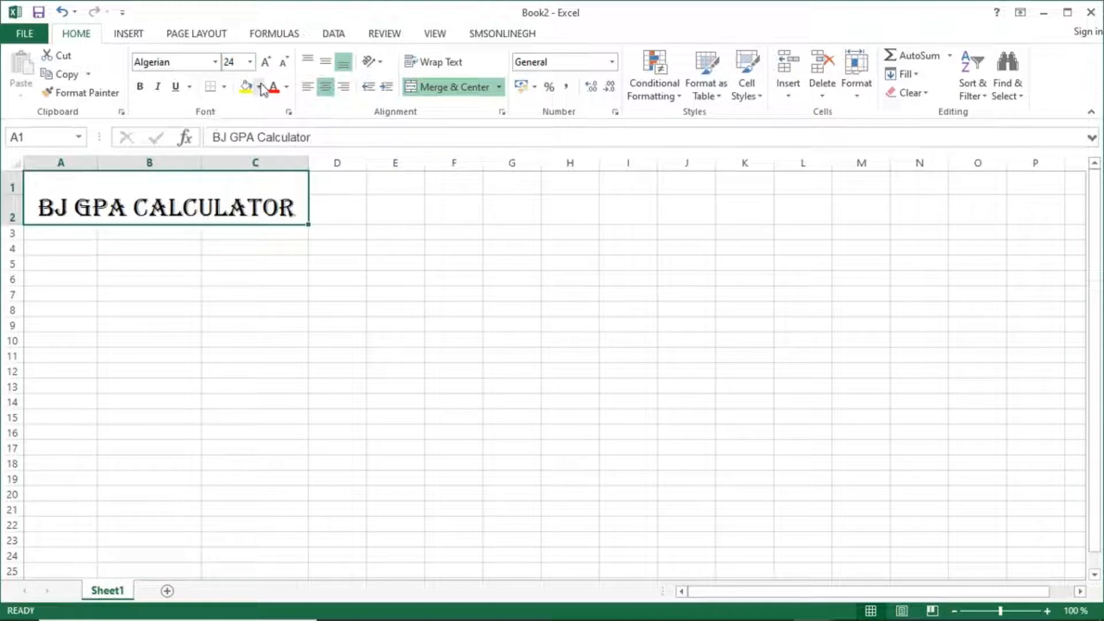
click(260, 86)
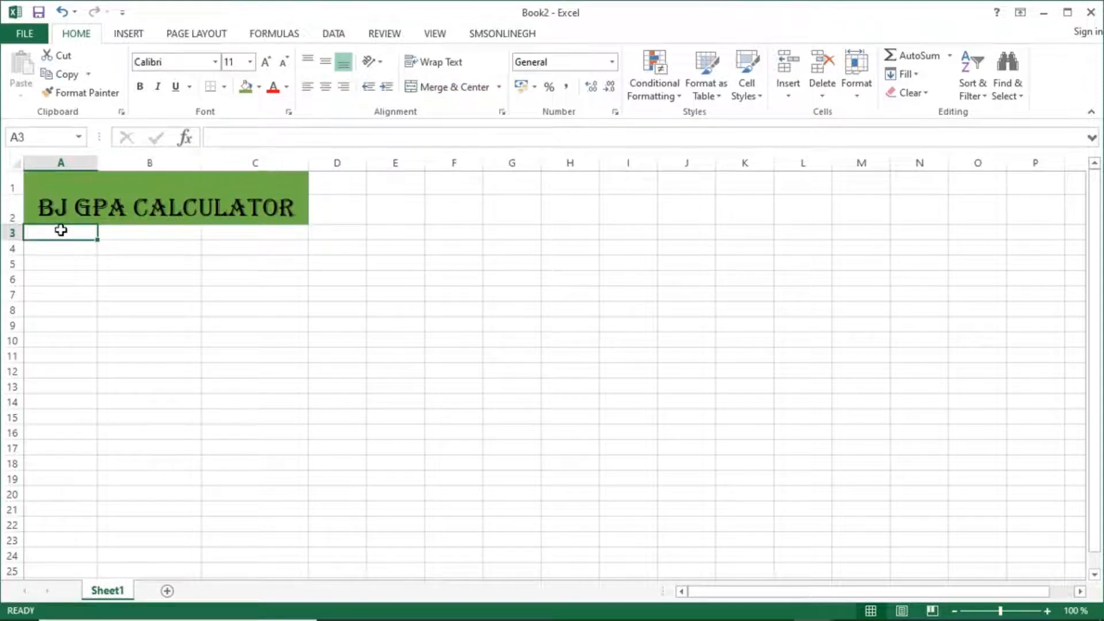
Enter row 3 headings Grade, Course and Grade Point.
text(Grad)
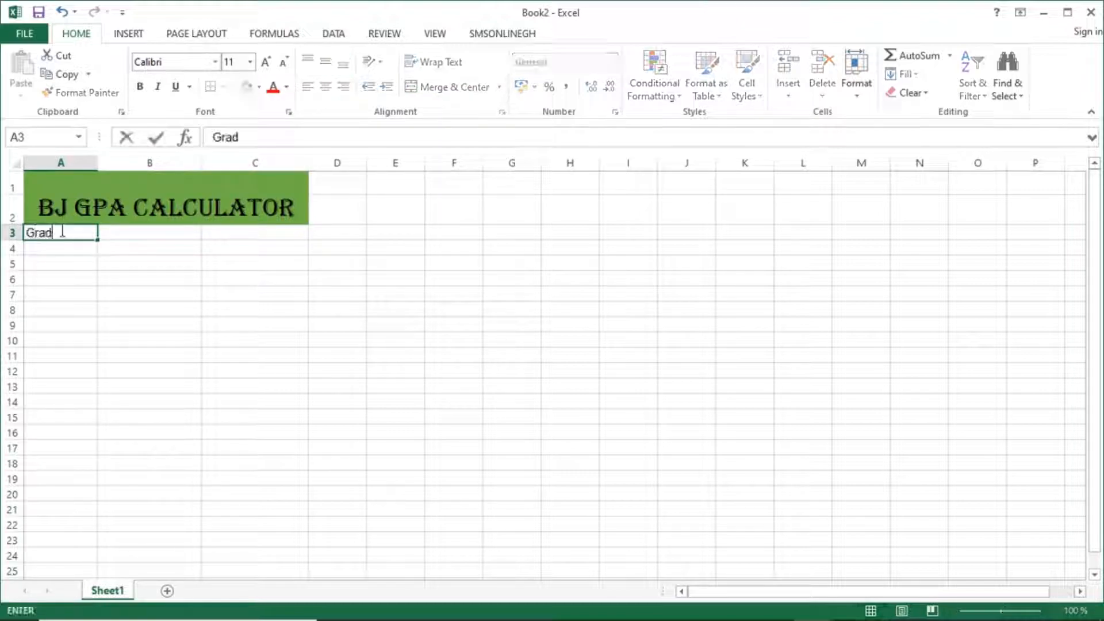
key(Tab)
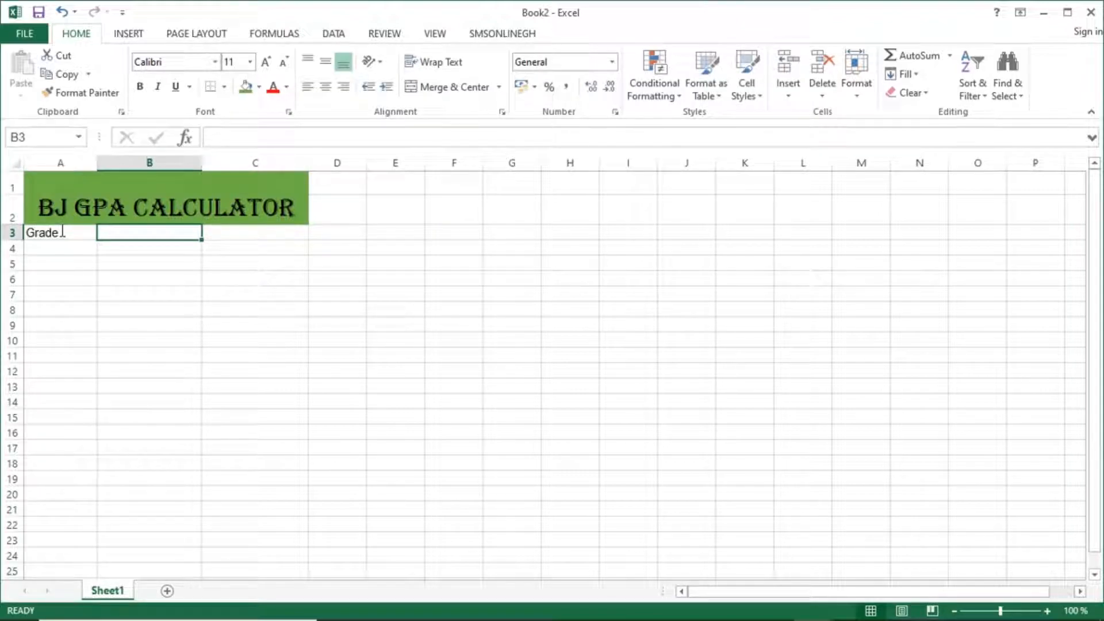
text(Coy)
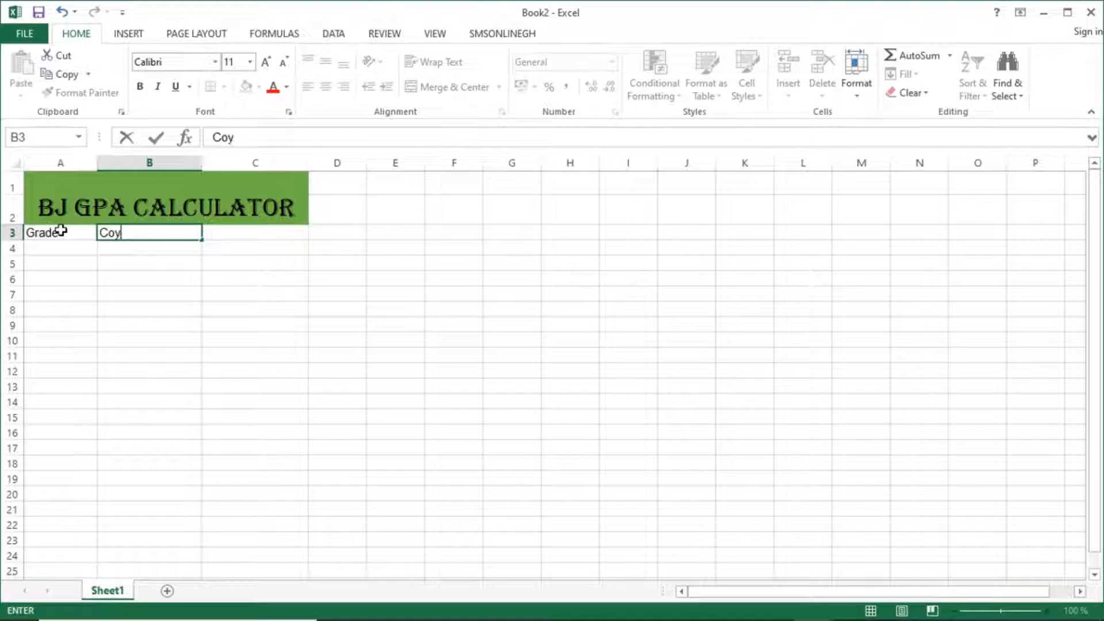
text(Course)
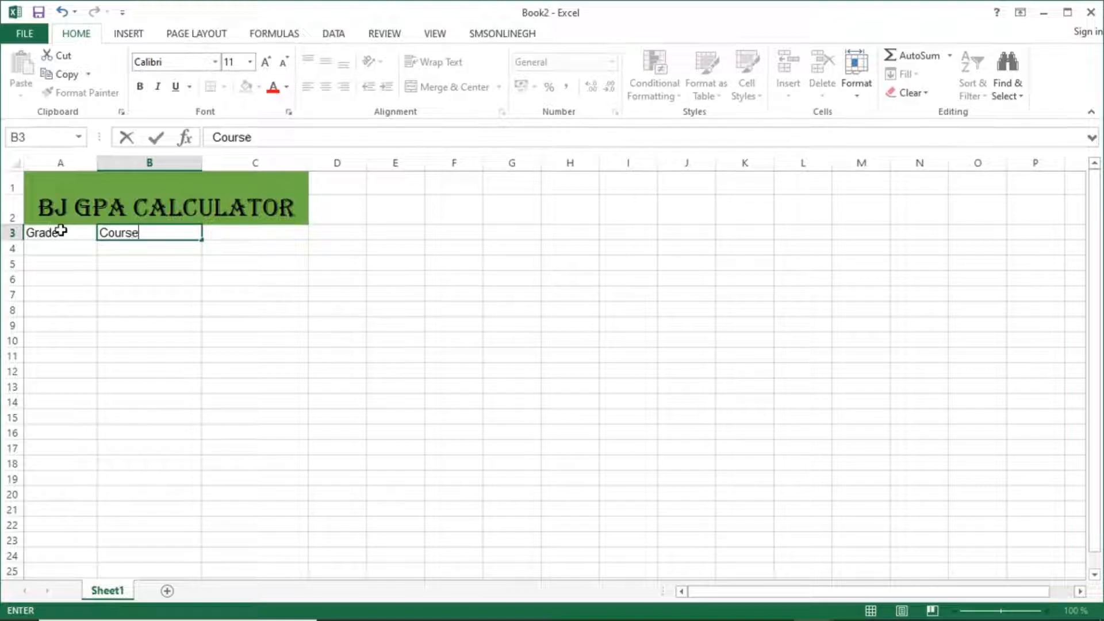
text(Grade)
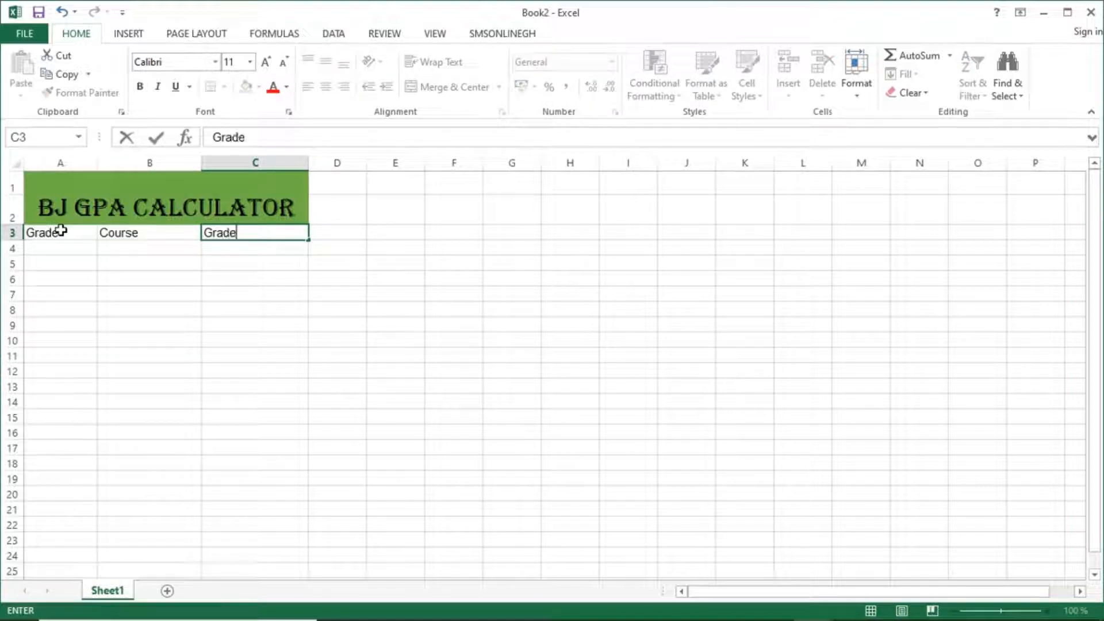
text(Point)
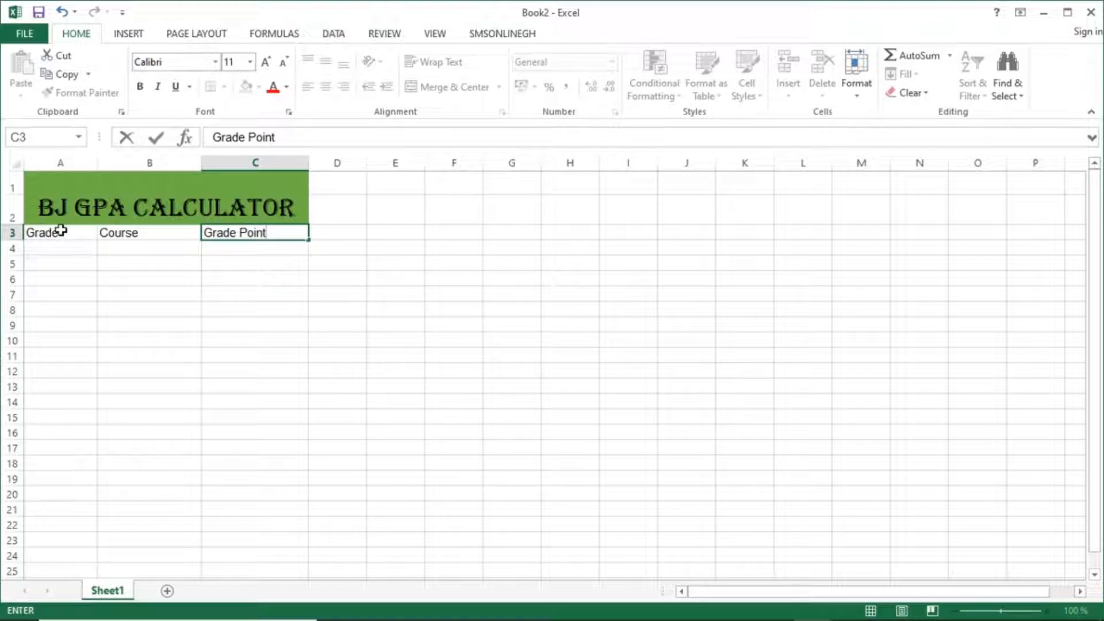
key(enter)
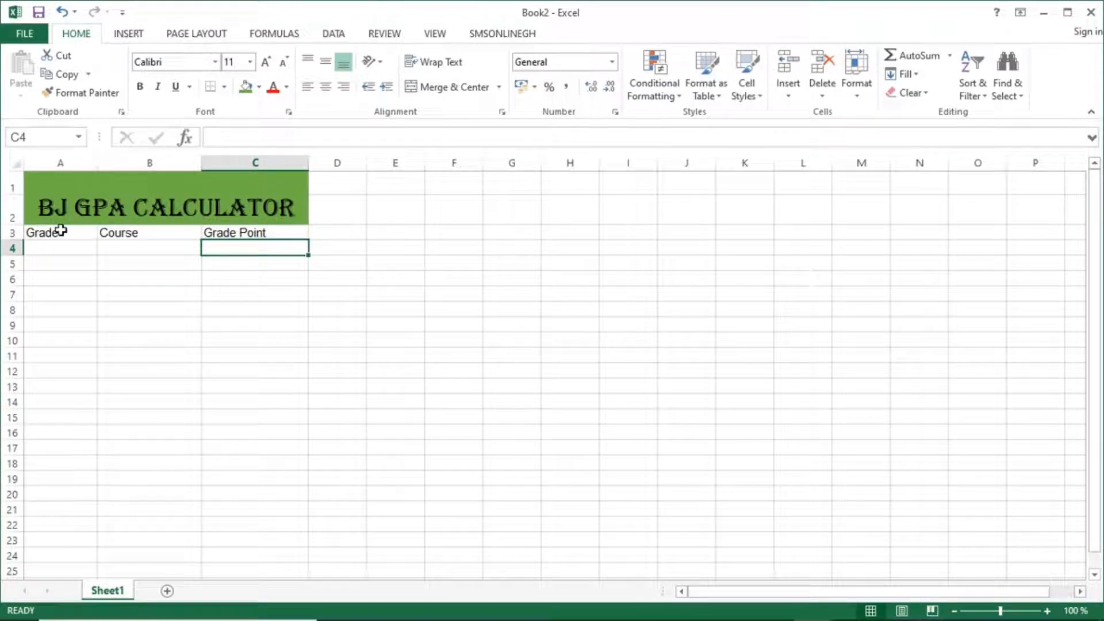
Rename the B3 heading from Course to Credit Hours.
click(148, 232)
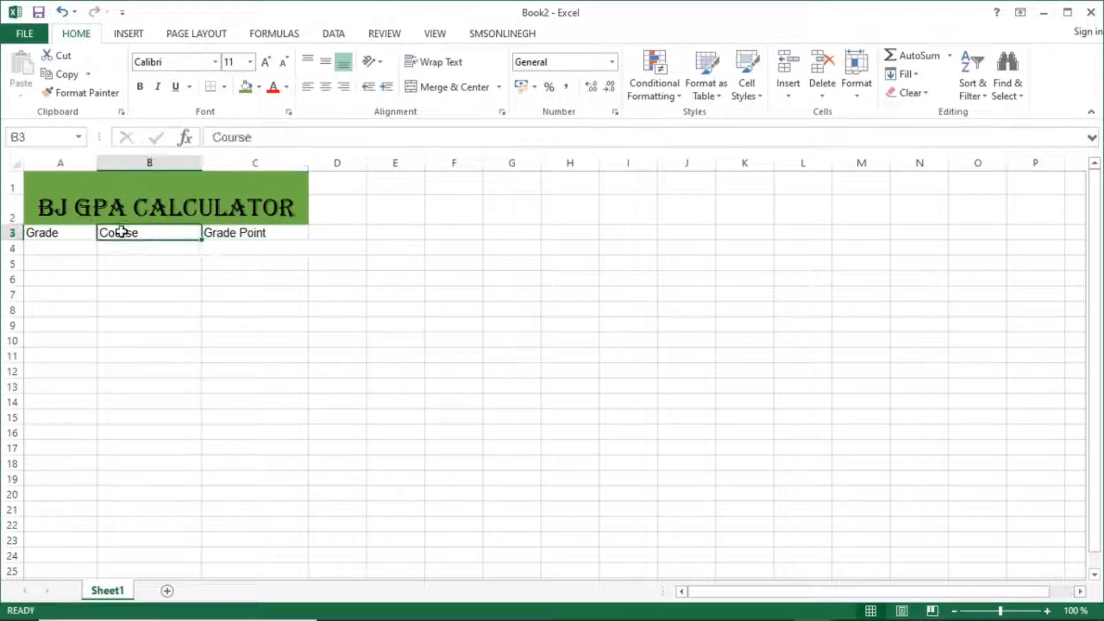
text(Crea)
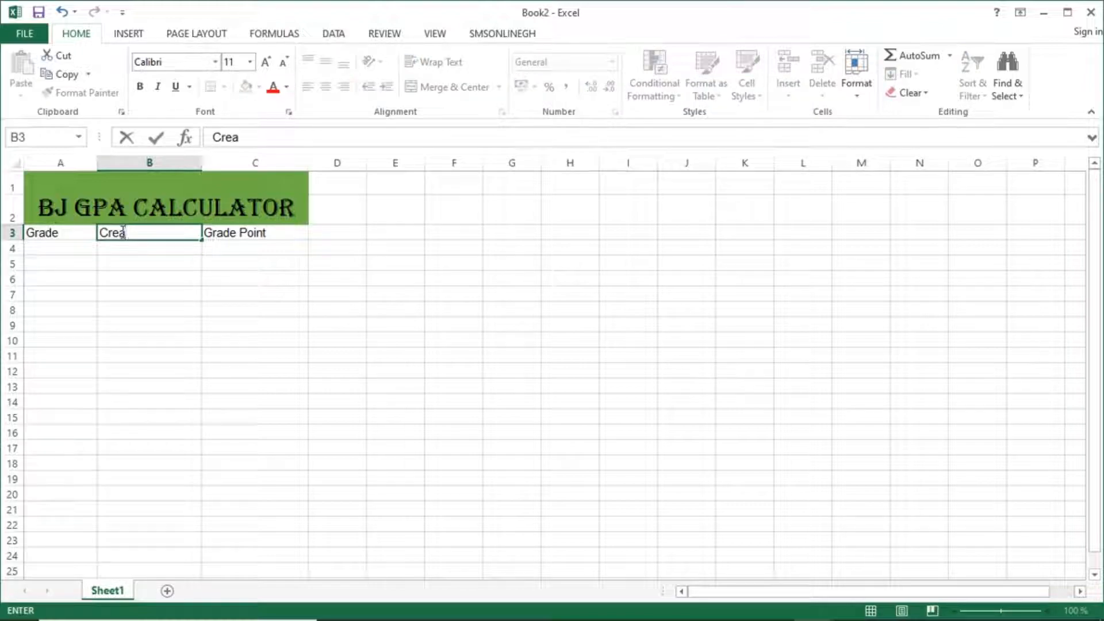
text(dt)
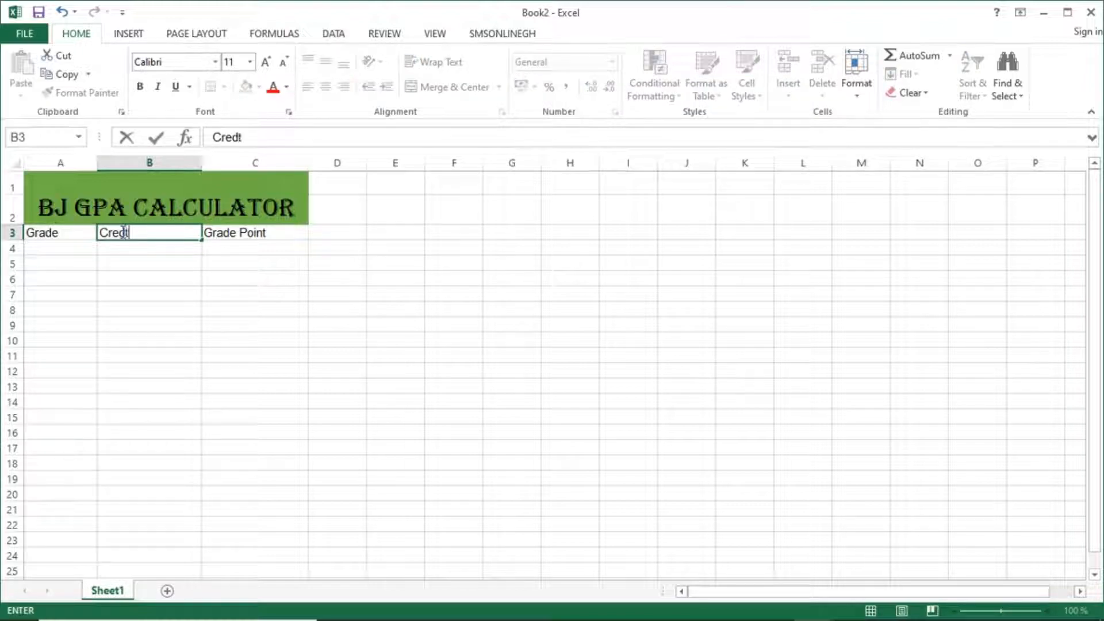
text(Credit Hours)
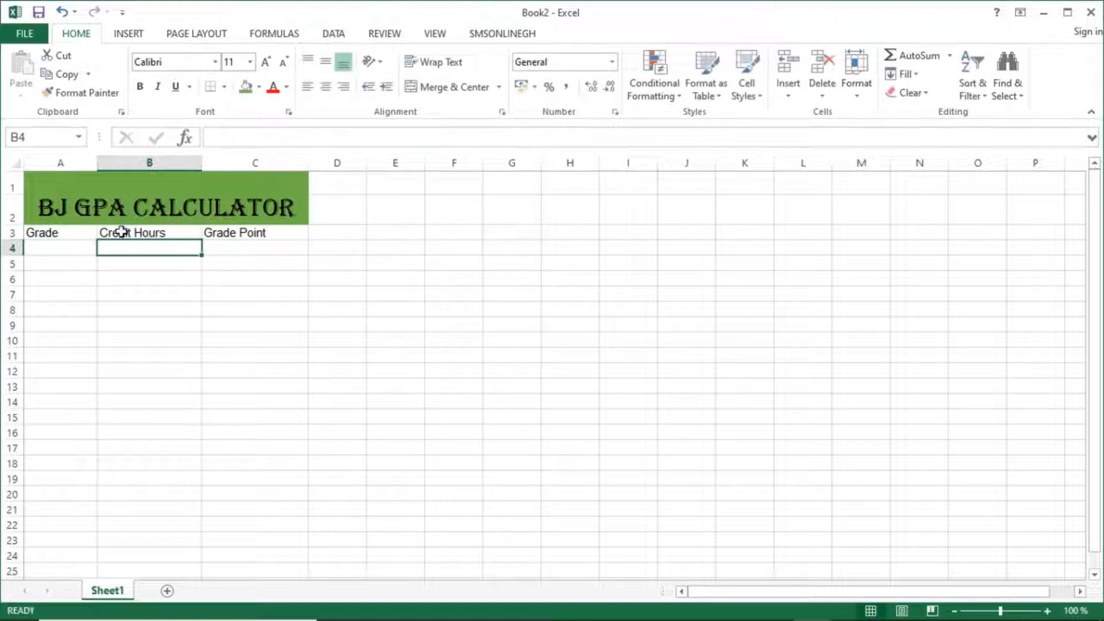
click(60, 248)
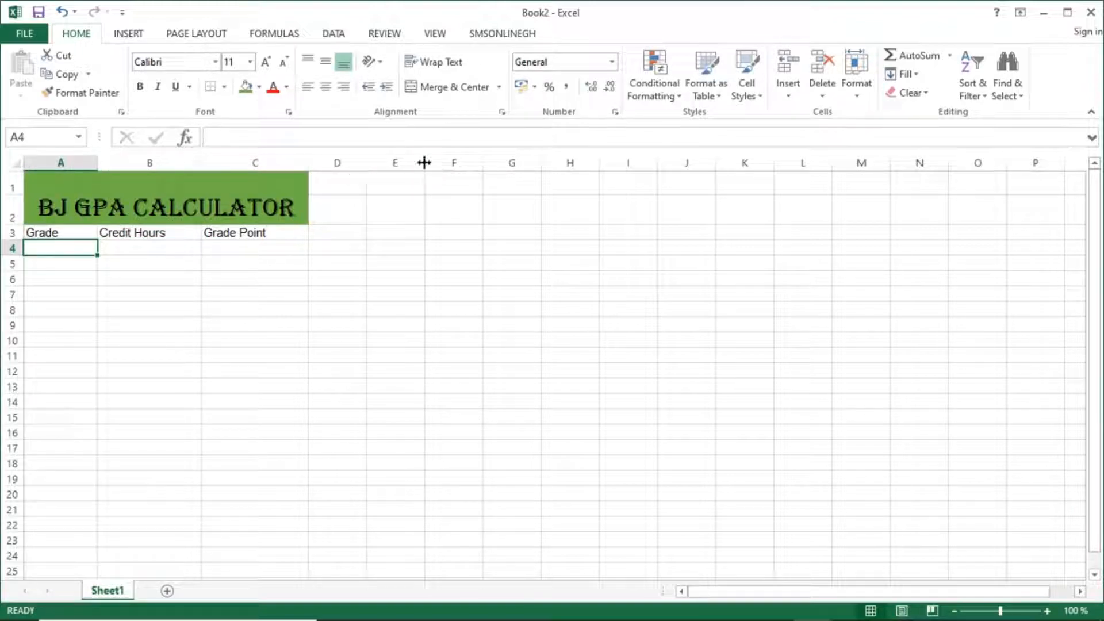
mouse_move(382, 185)
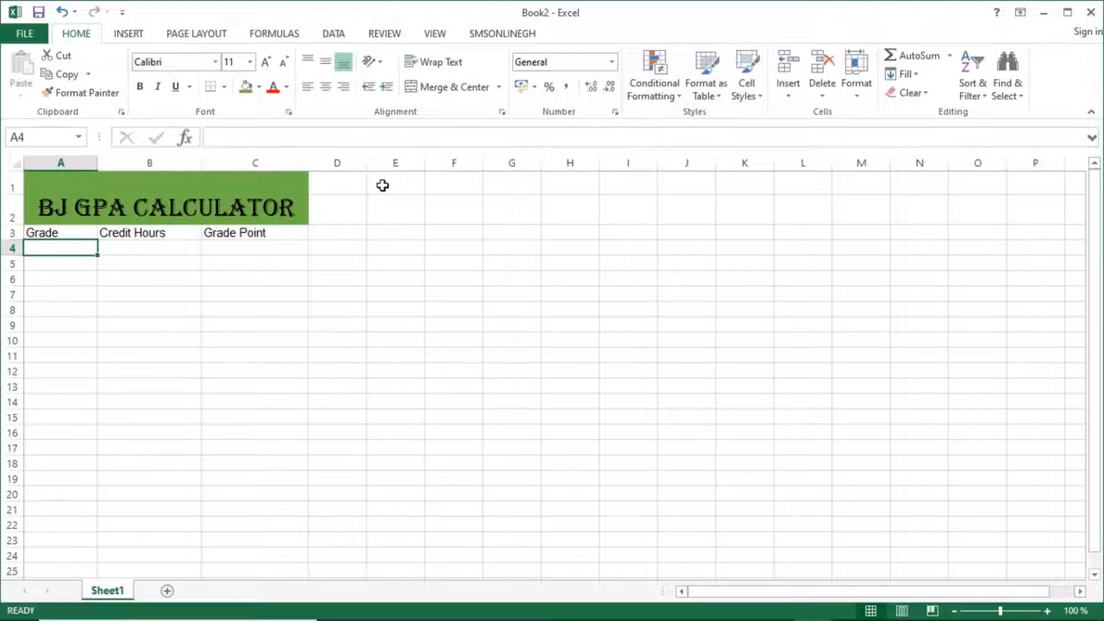
click(336, 185)
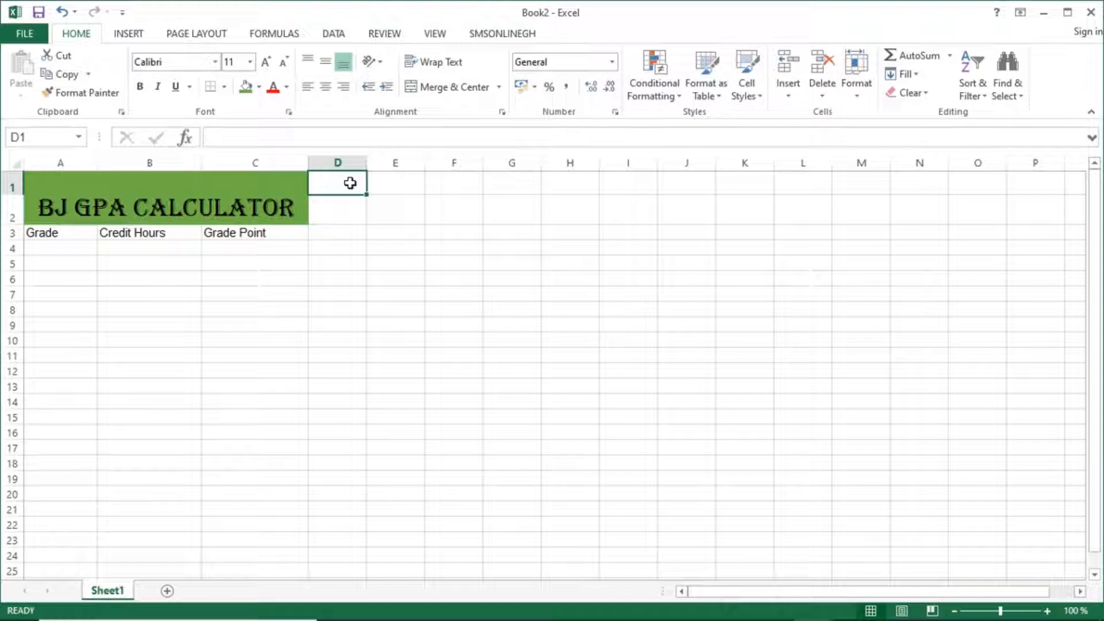
Label D1 'Total Credit Hours' and E1 'Total Grade Point'.
text(T)
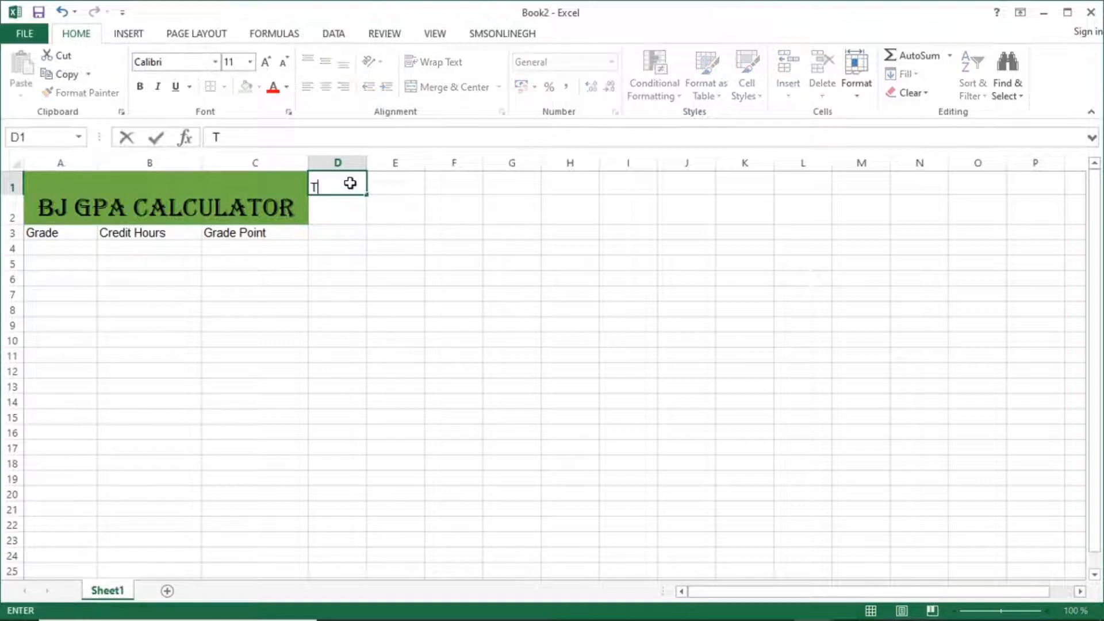
text(otal Cr)
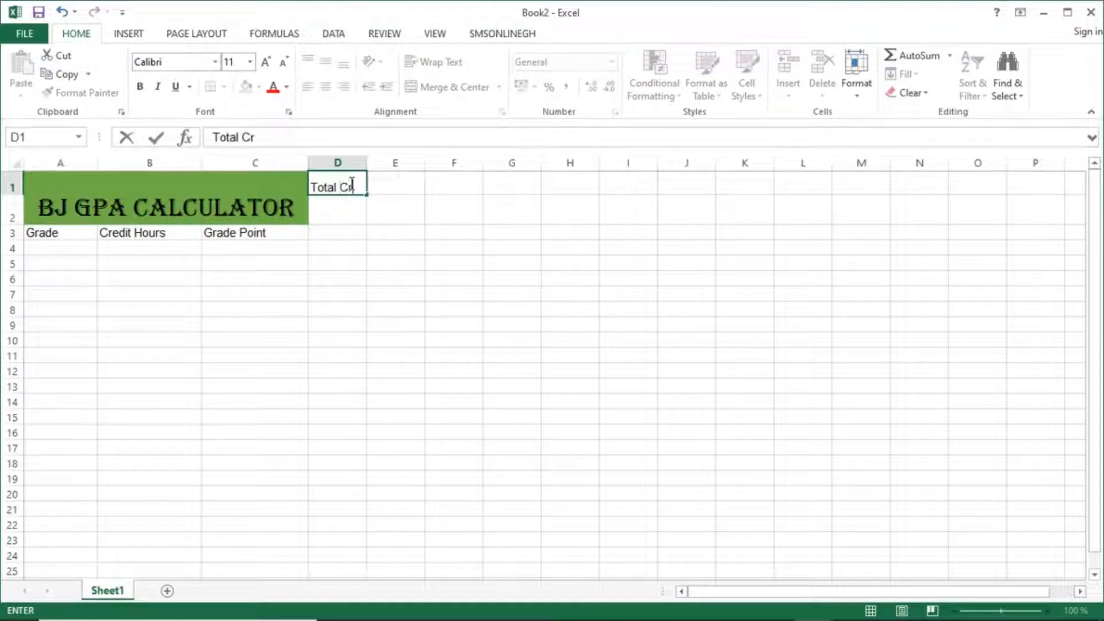
text(edit Ho)
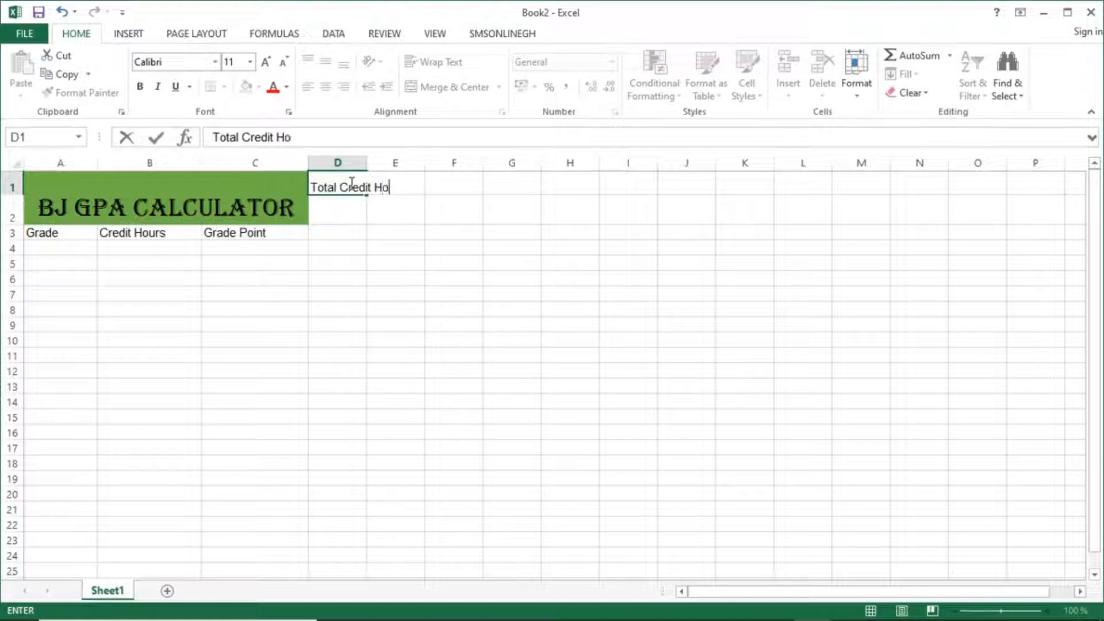
text(urs)
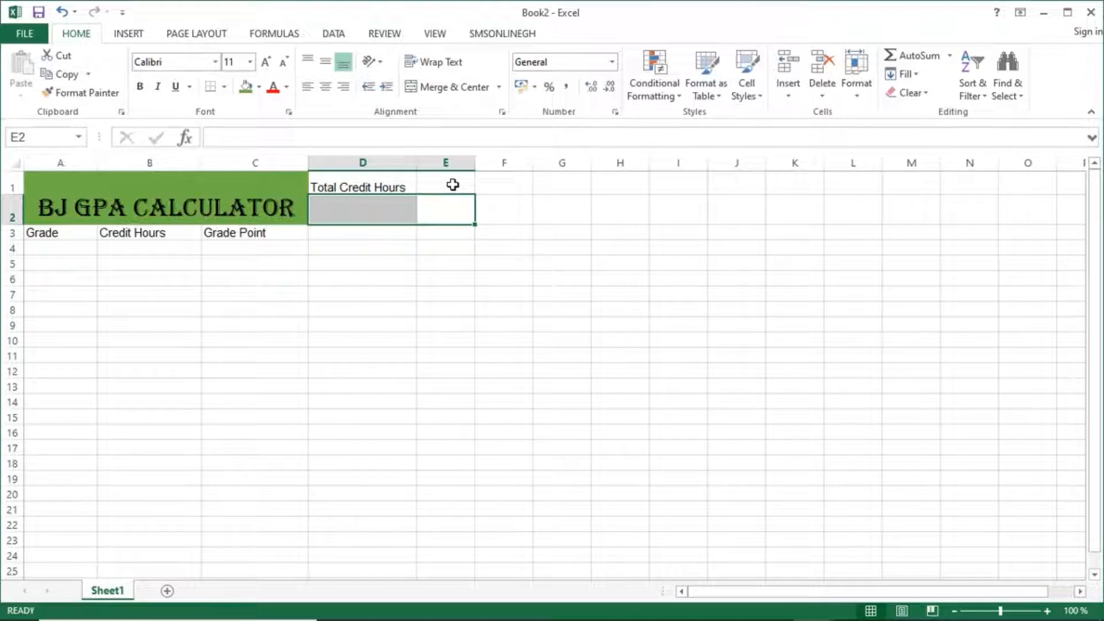
click(445, 187)
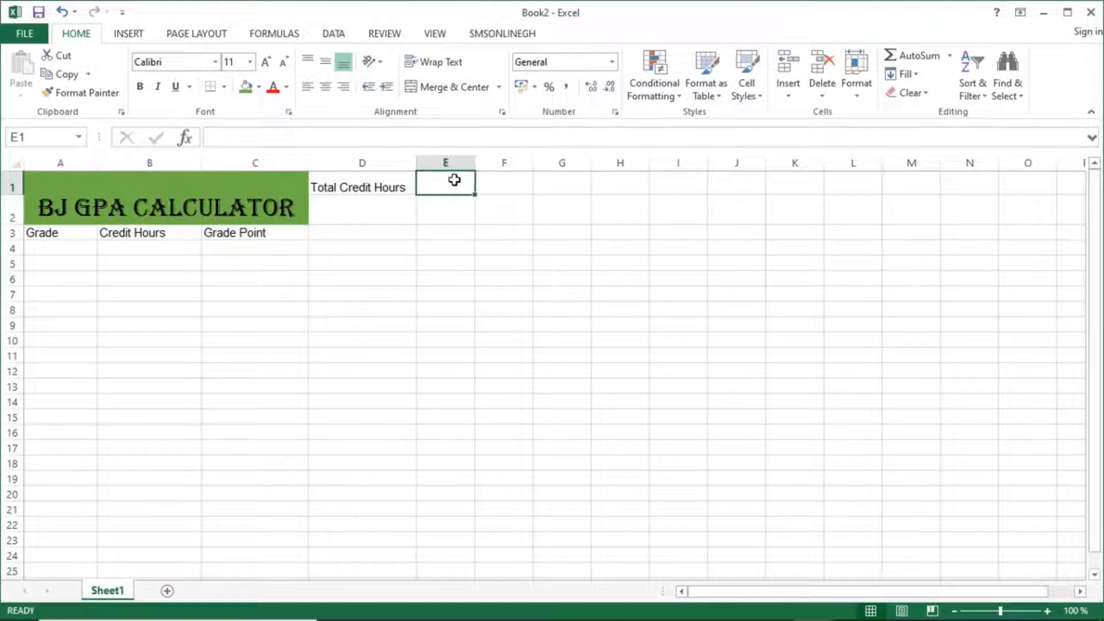
text(Tota)
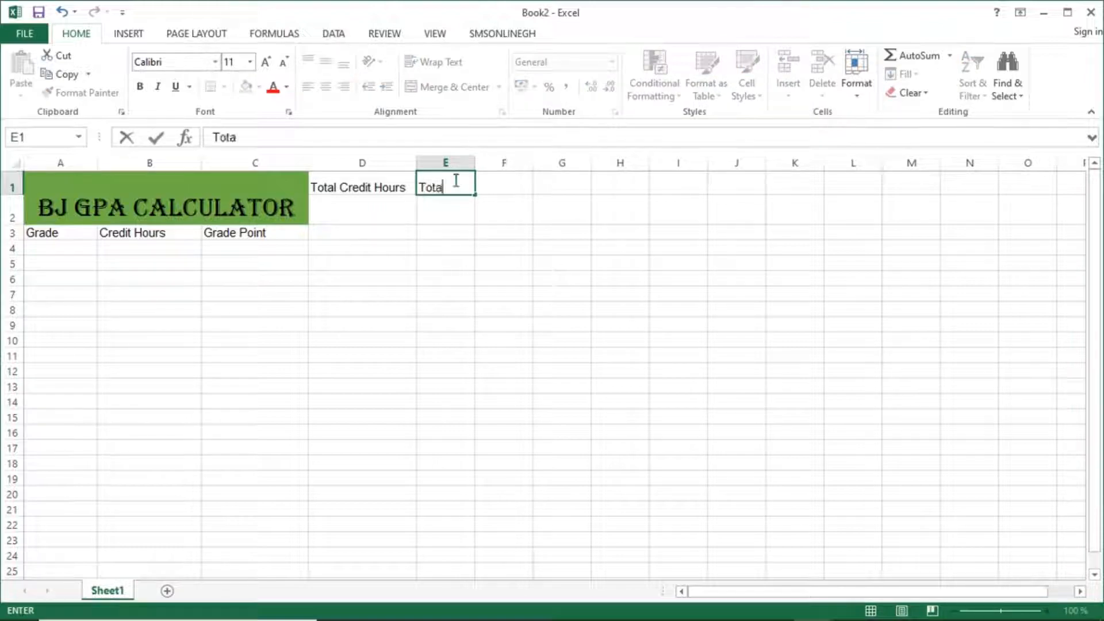
text(l Grade)
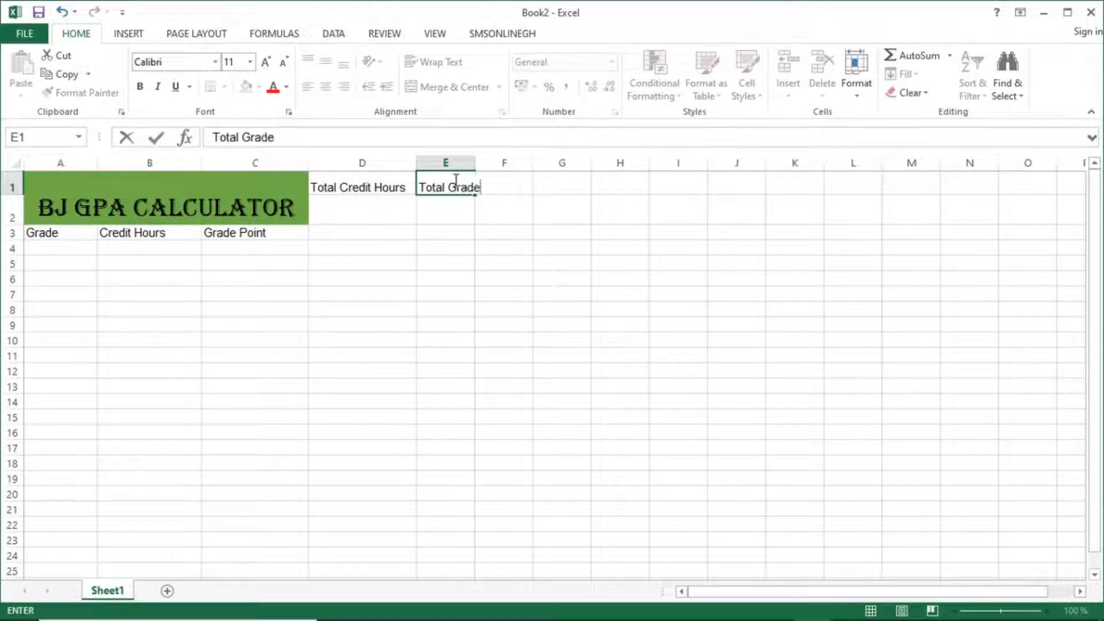
text(Point)
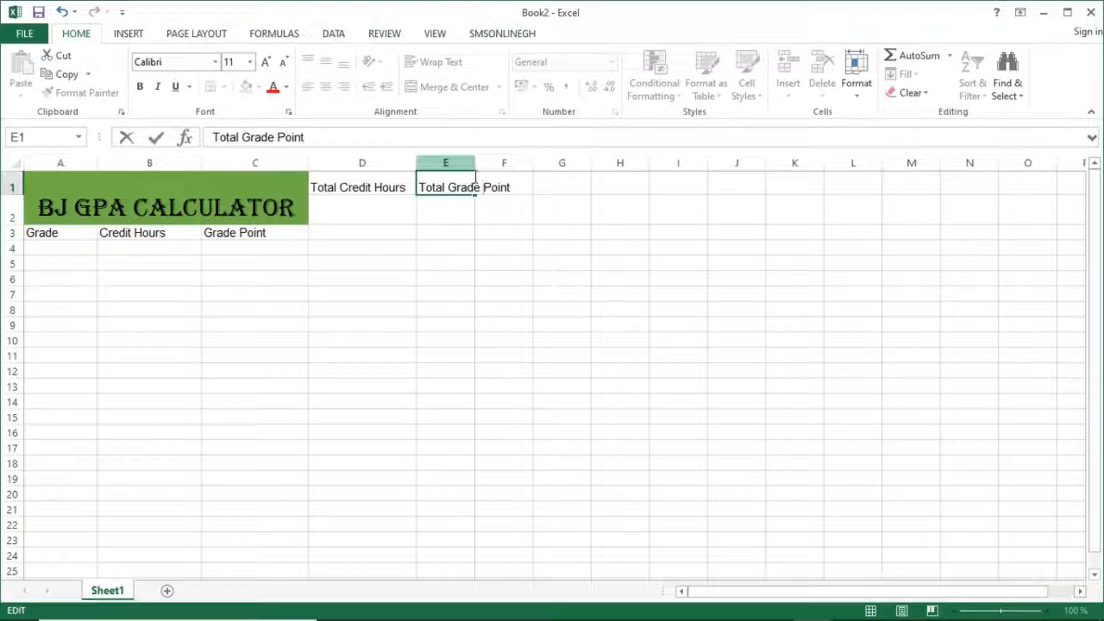
click(502, 210)
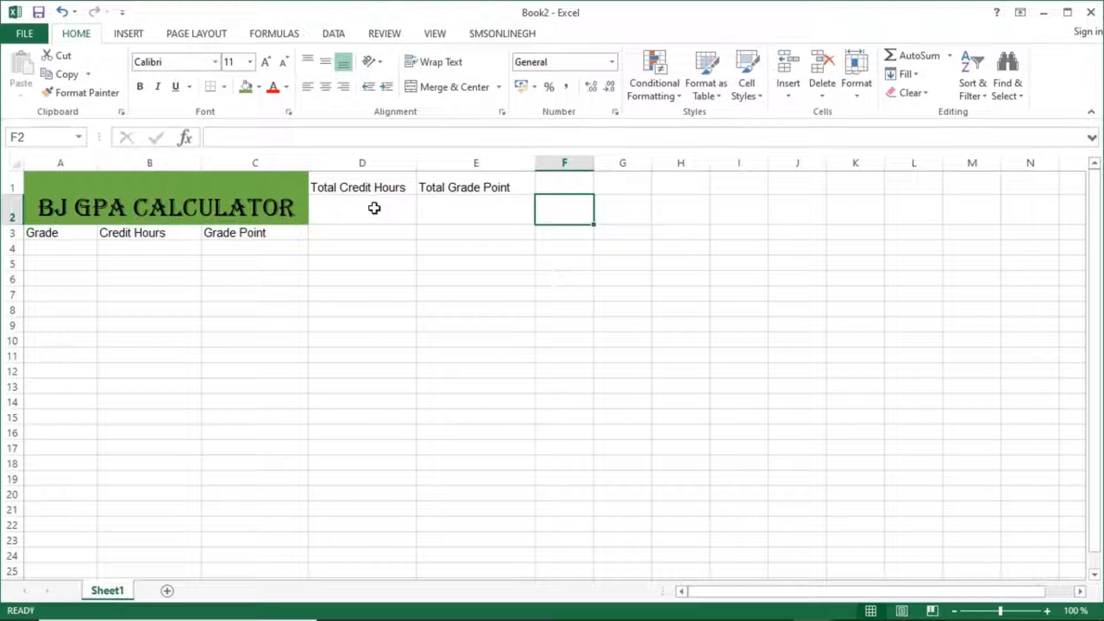
mouse_move(341, 241)
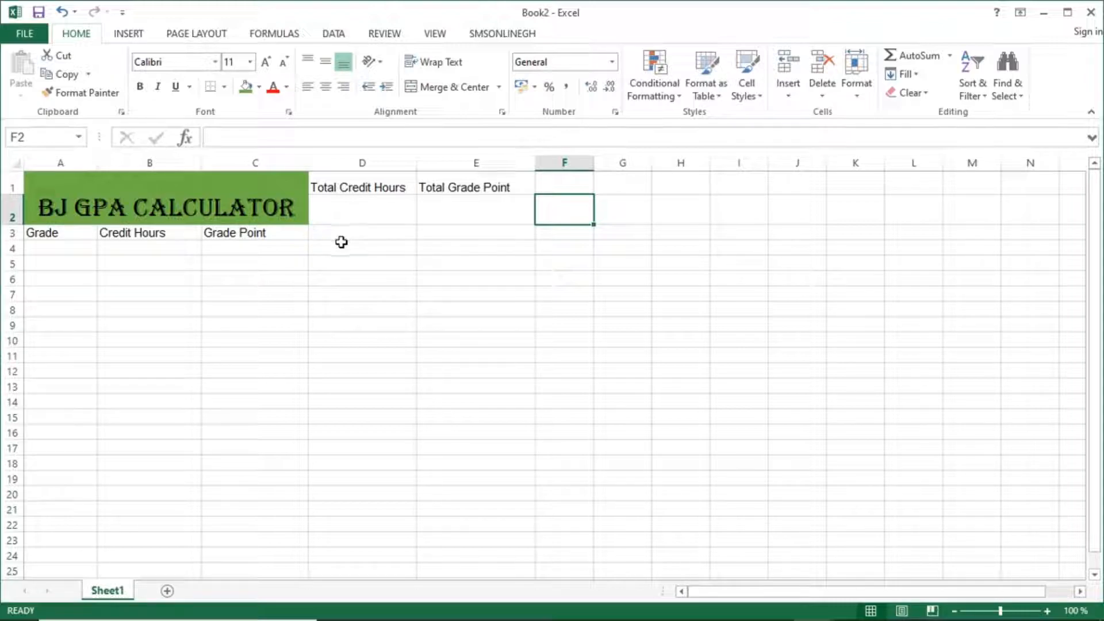
Enter 'Grade Point Average' in D3 and widen column D to fit it.
click(361, 232)
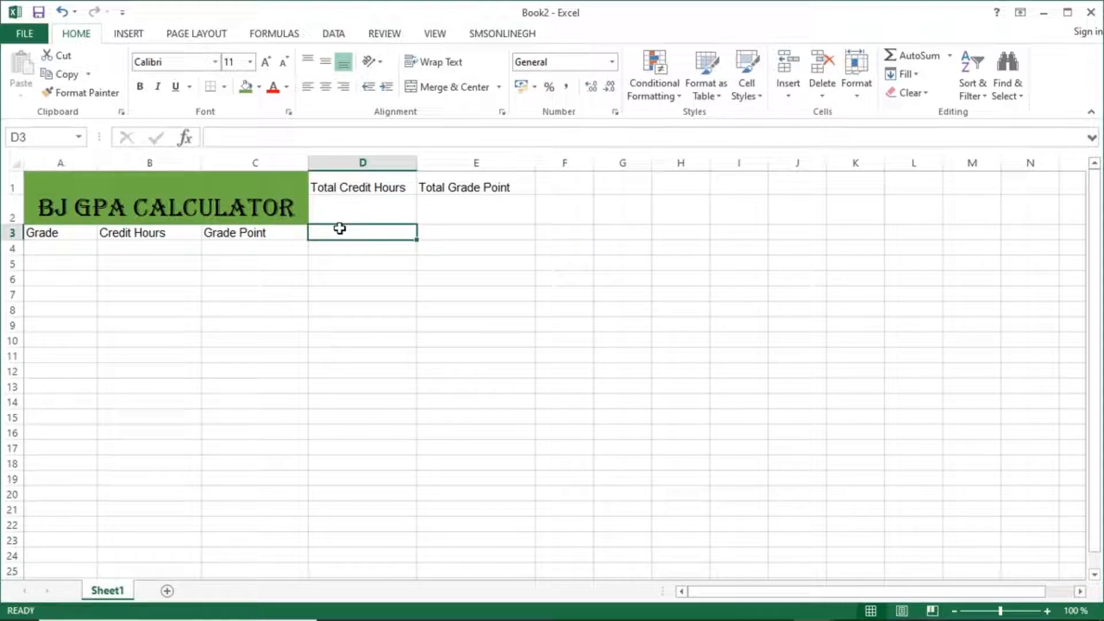
text(Gra)
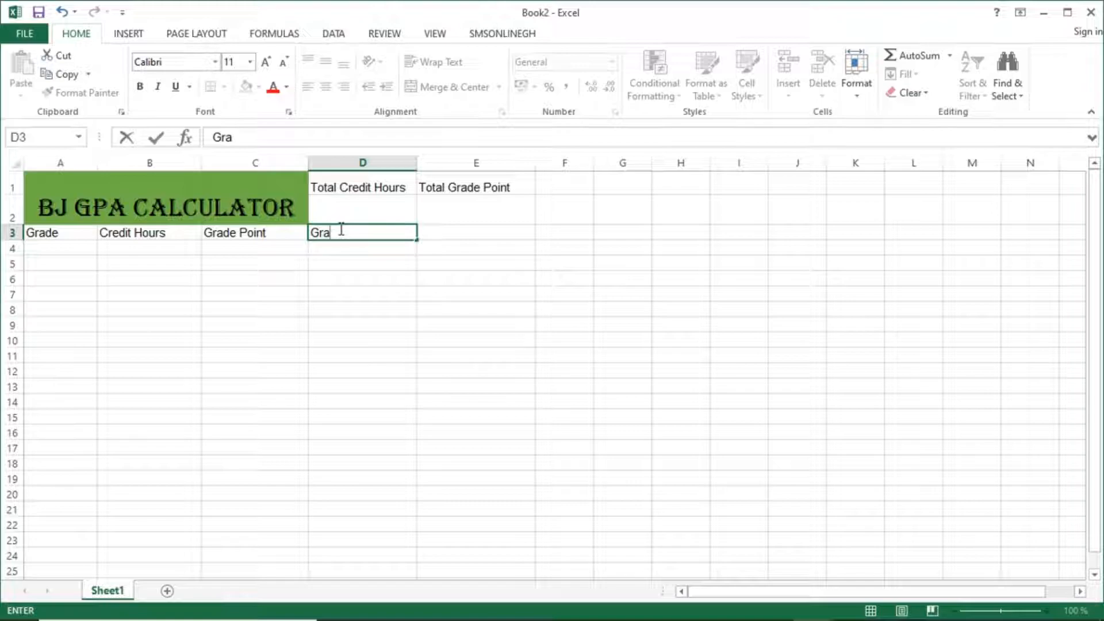
text(de oi)
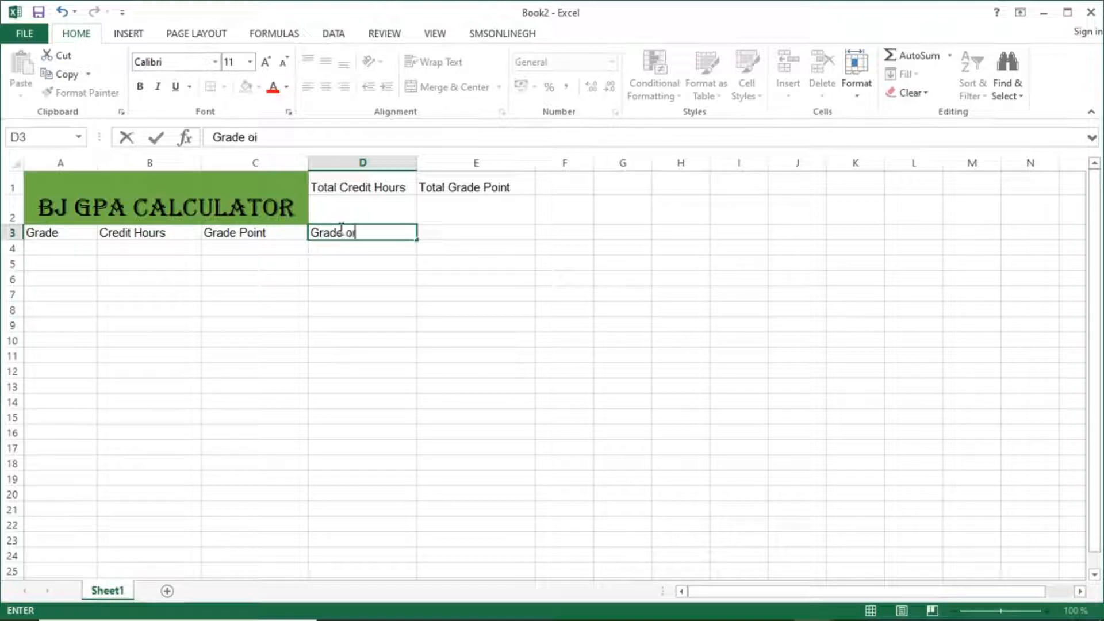
key(BackSpace)
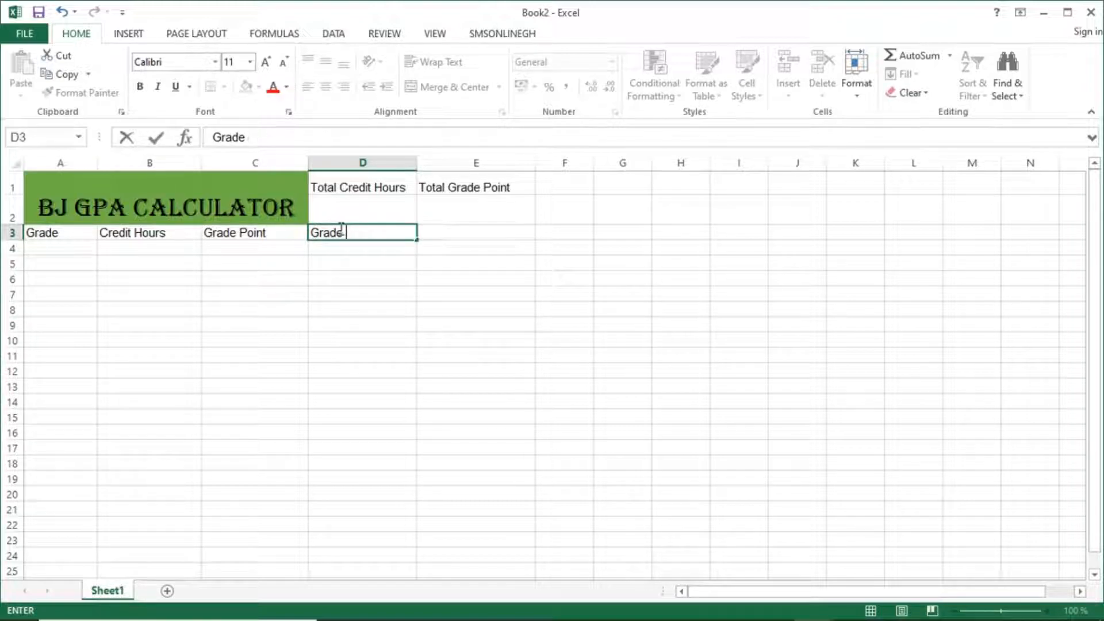
text(Point Av)
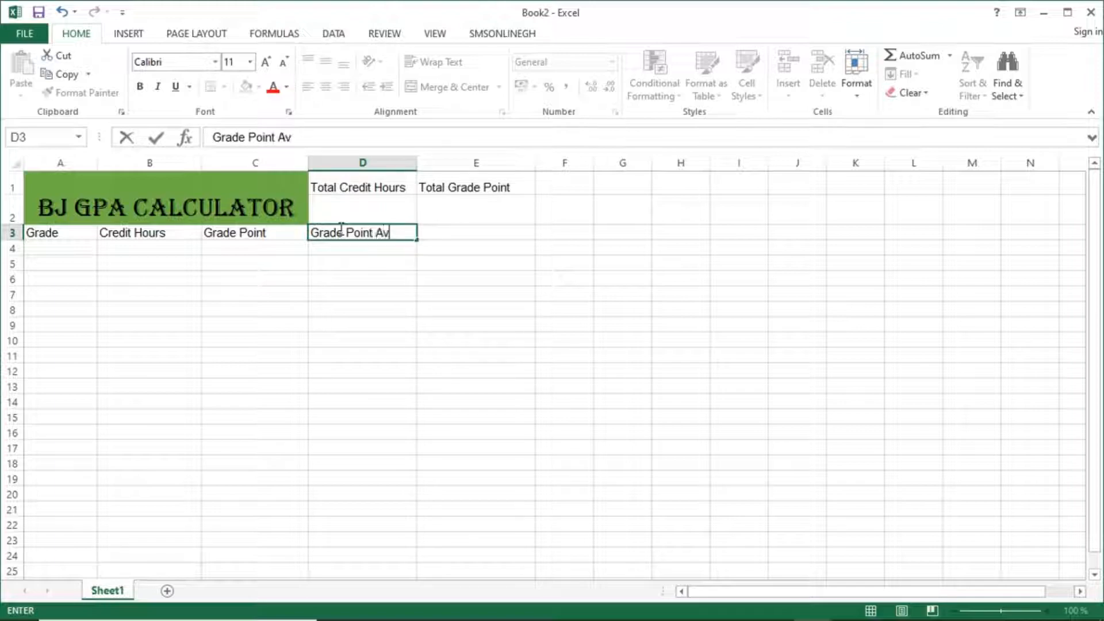
text(e)
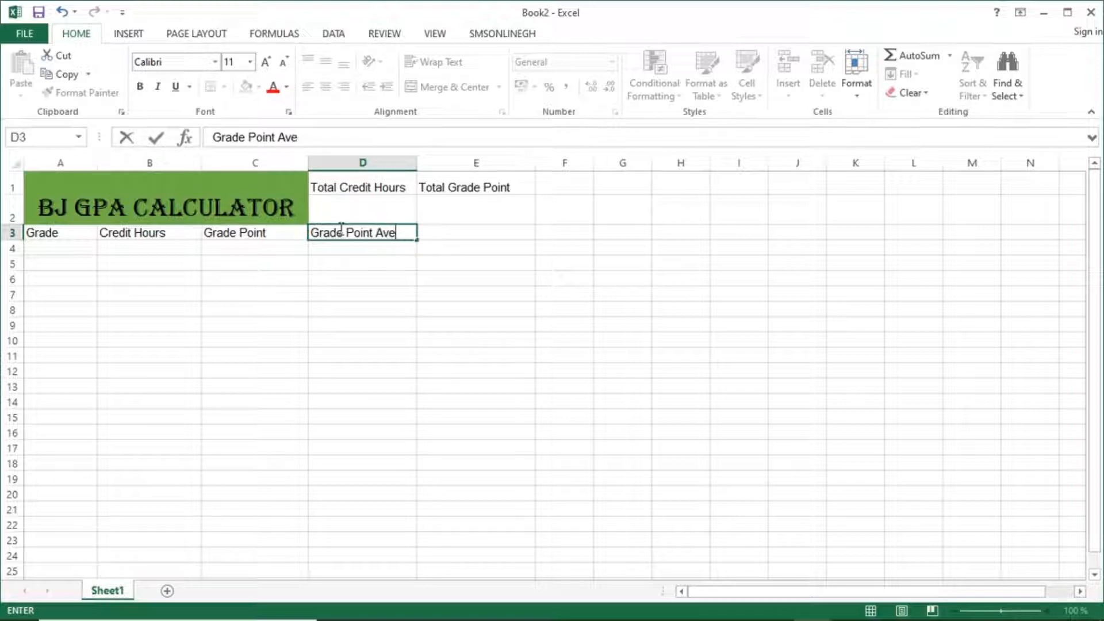
text(rage)
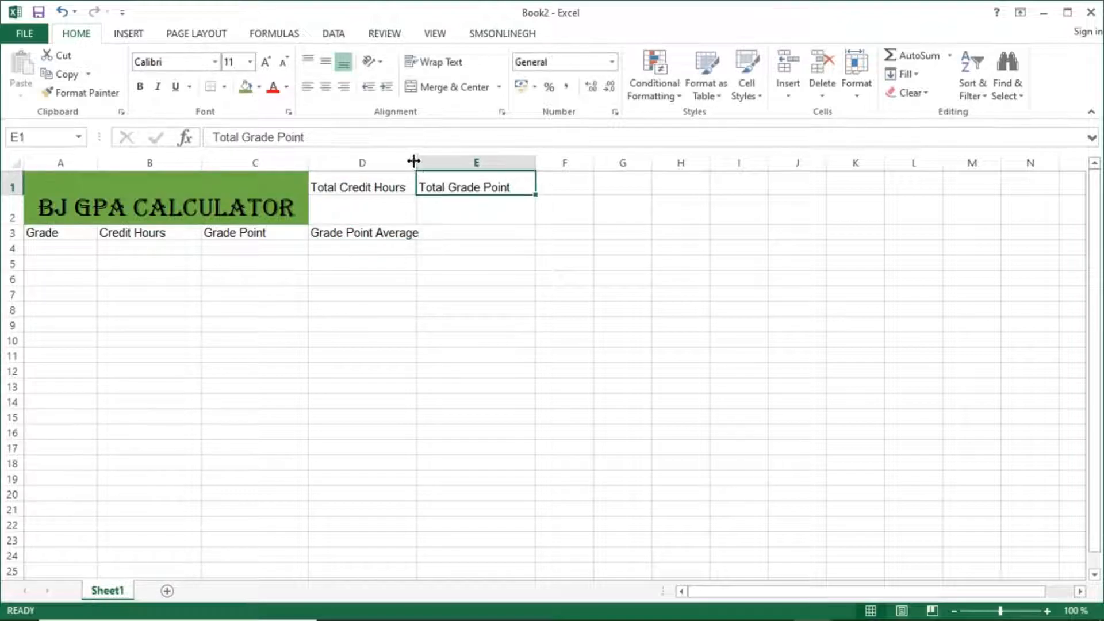
click(489, 232)
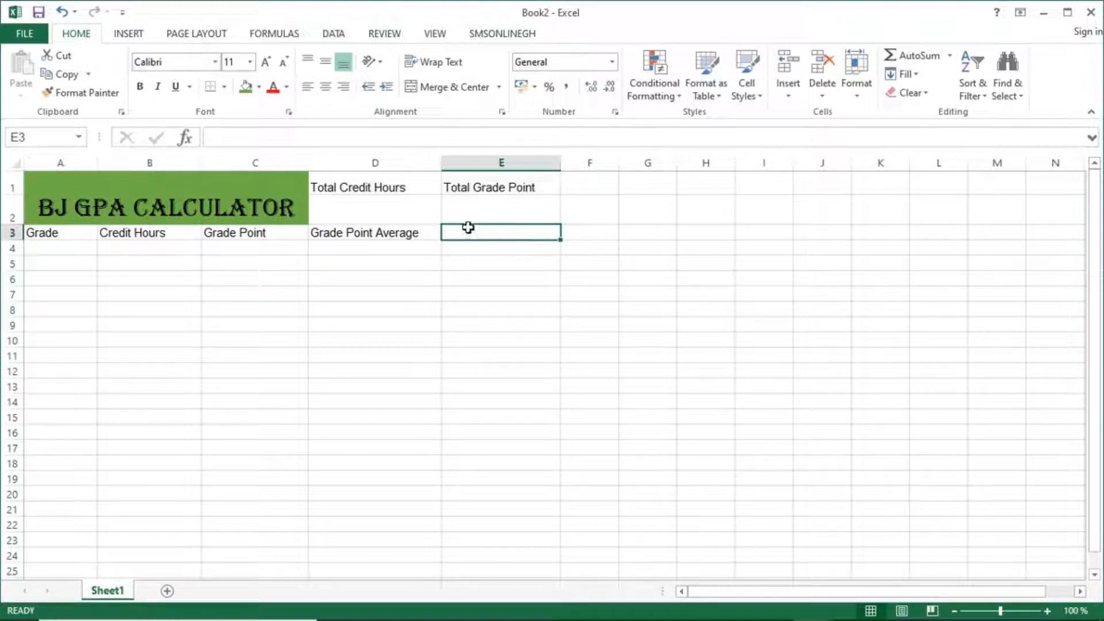
mouse_move(88, 233)
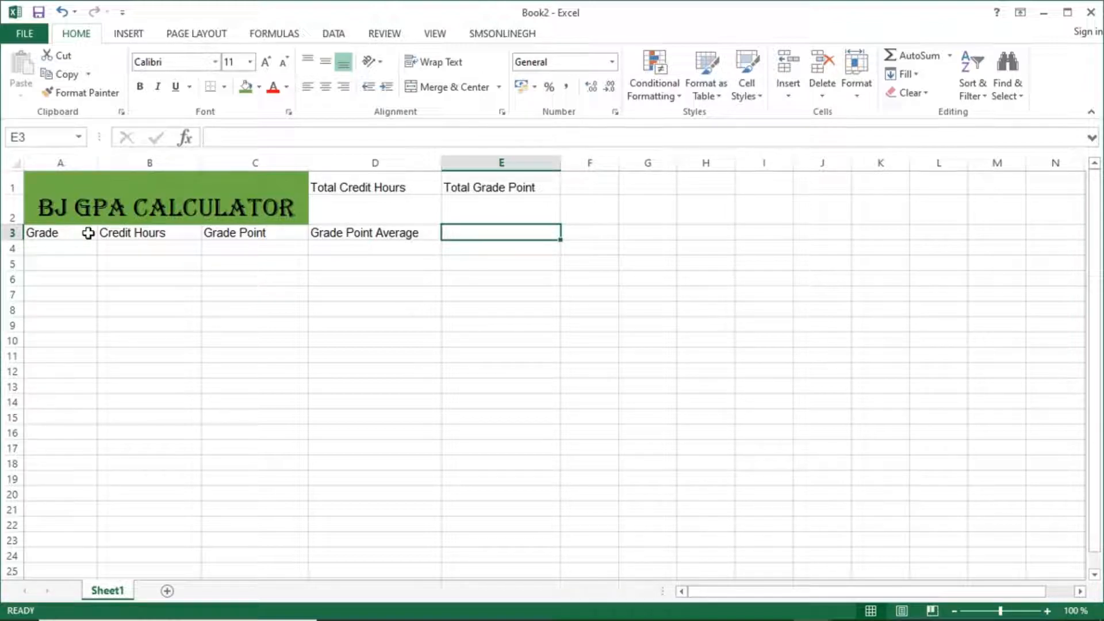
click(255, 247)
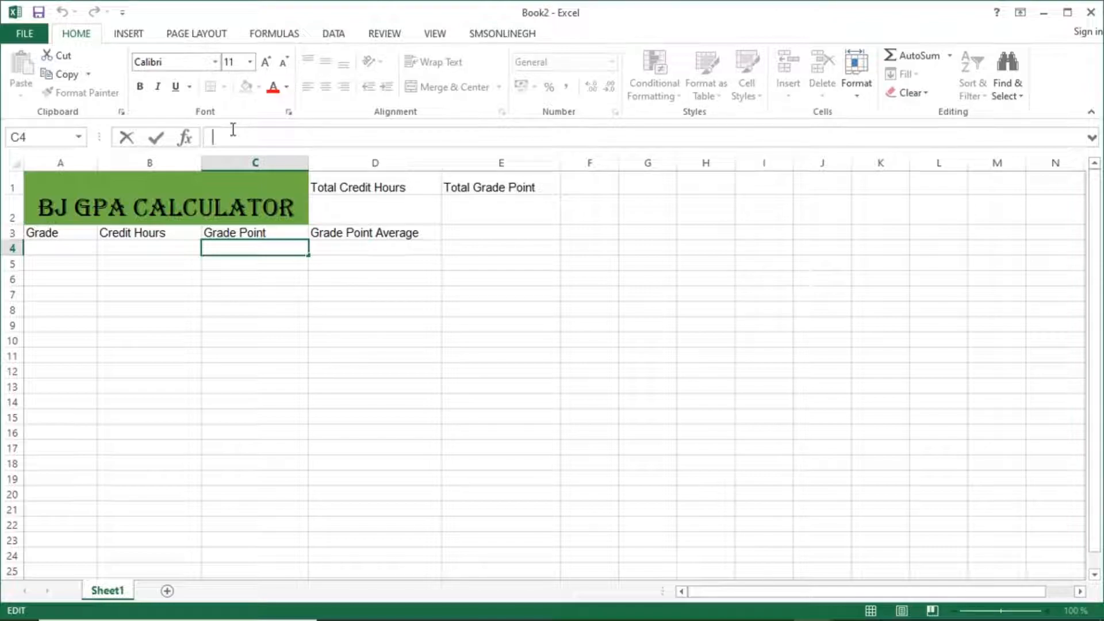
Enter a Grade × Credit Hours formula in C4 and copy it far down column C.
text(=)
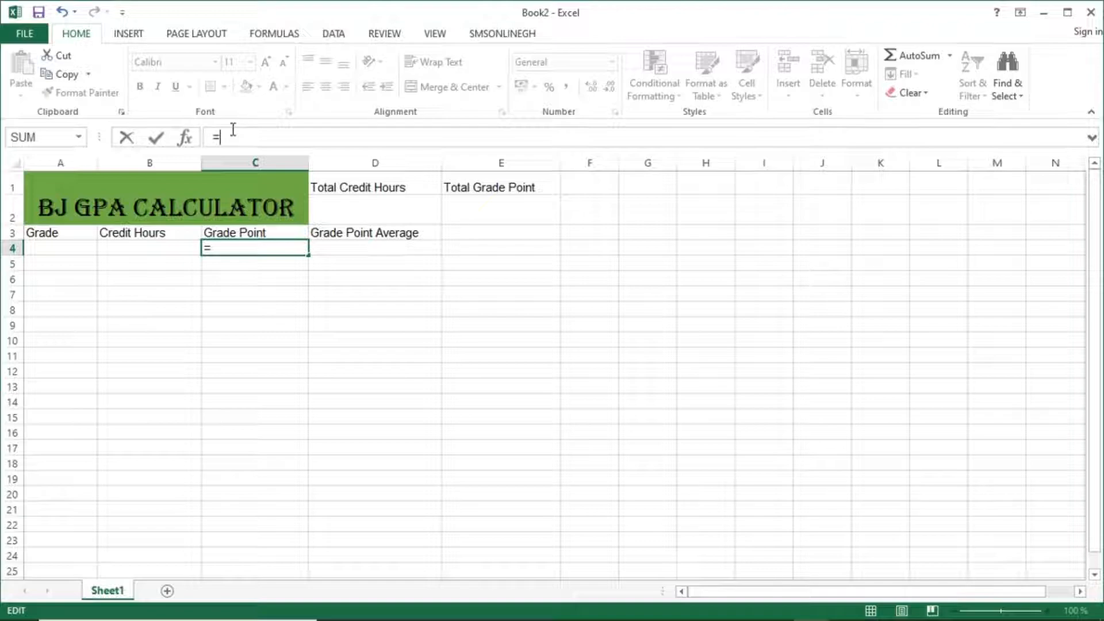
click(60, 248)
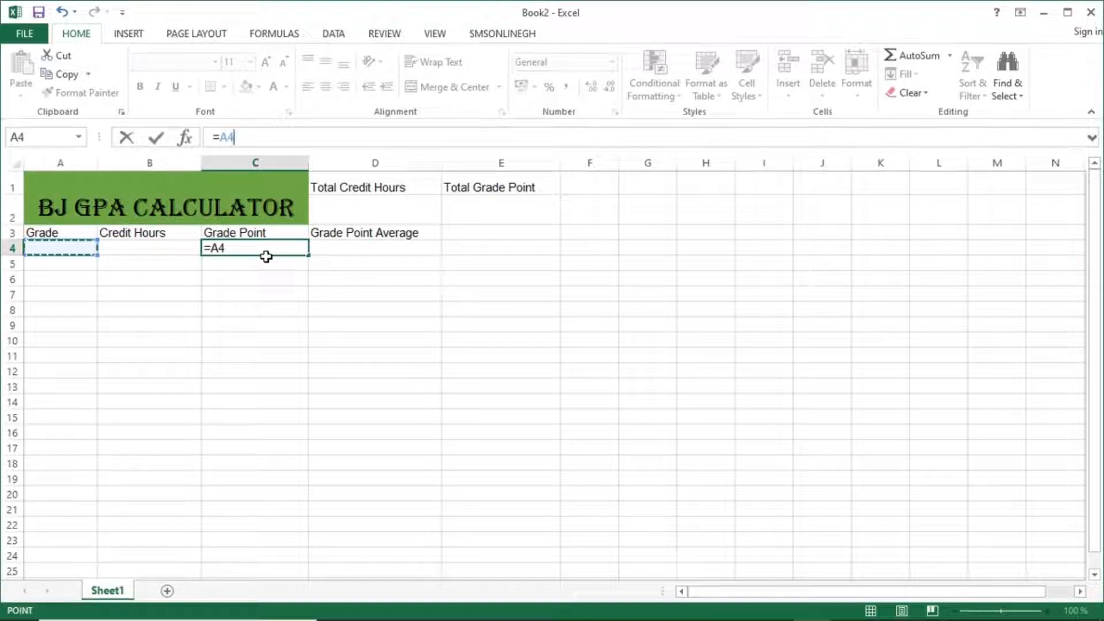
text(*)
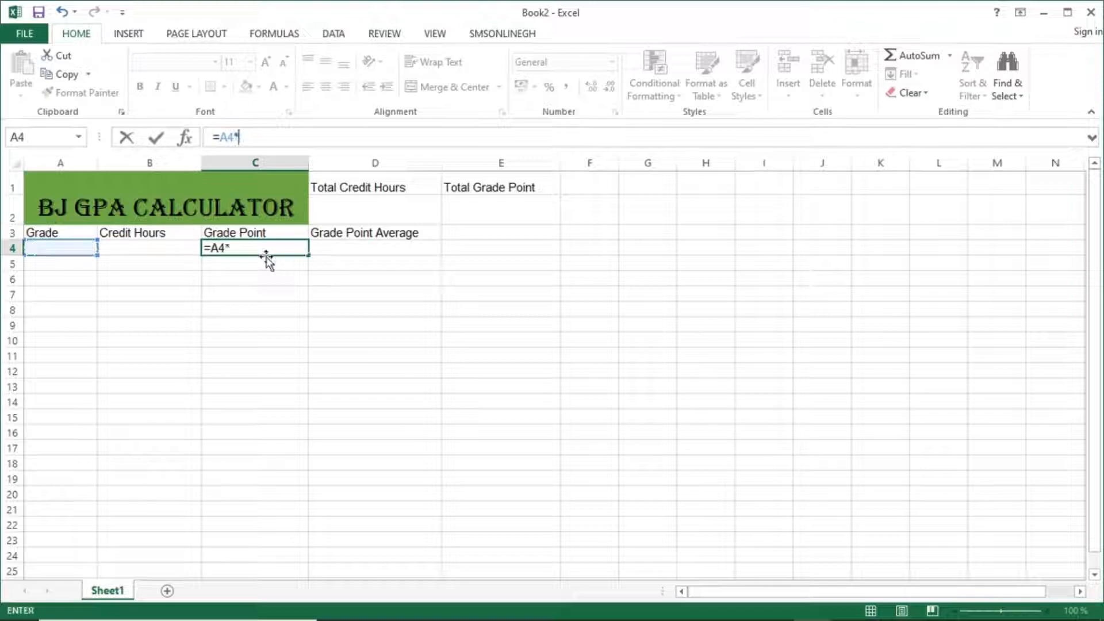
click(149, 248)
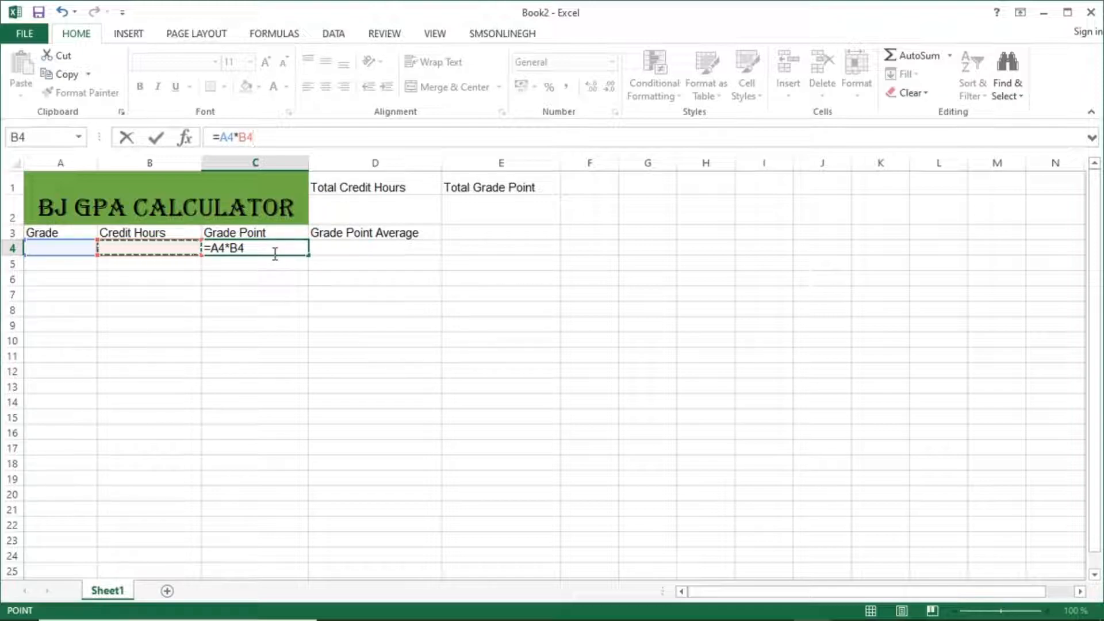
key(Return)
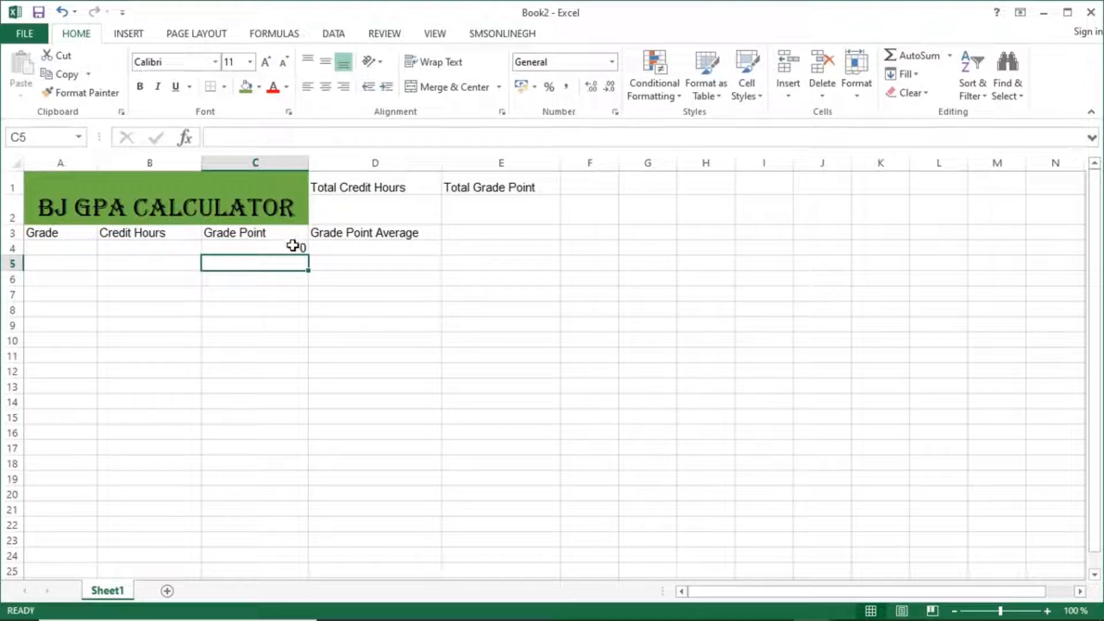
click(255, 248)
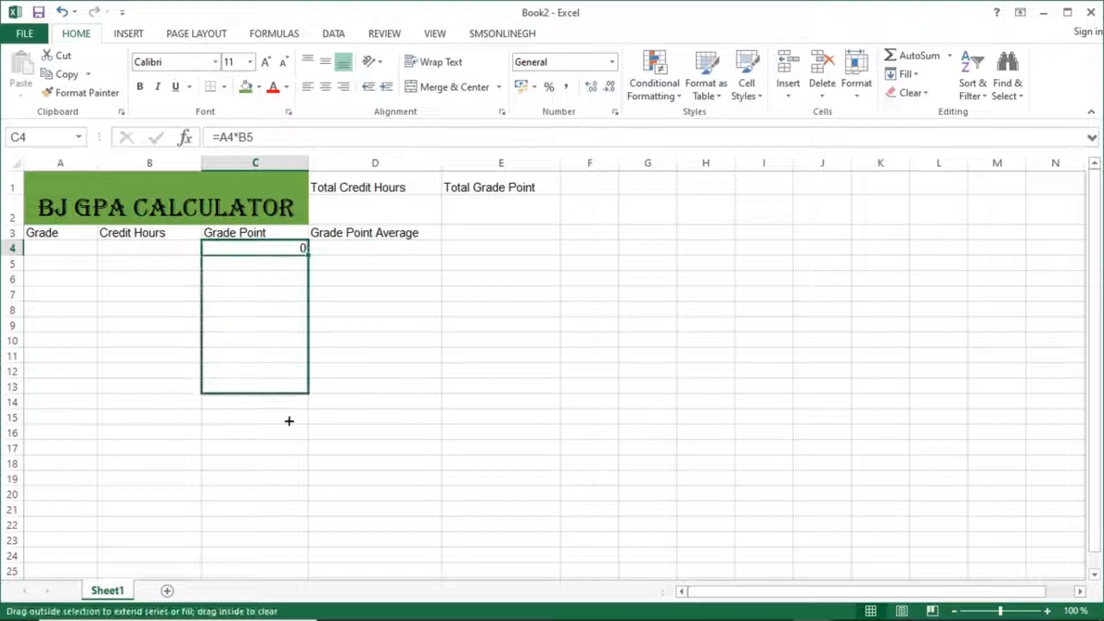
scroll(down, 3)
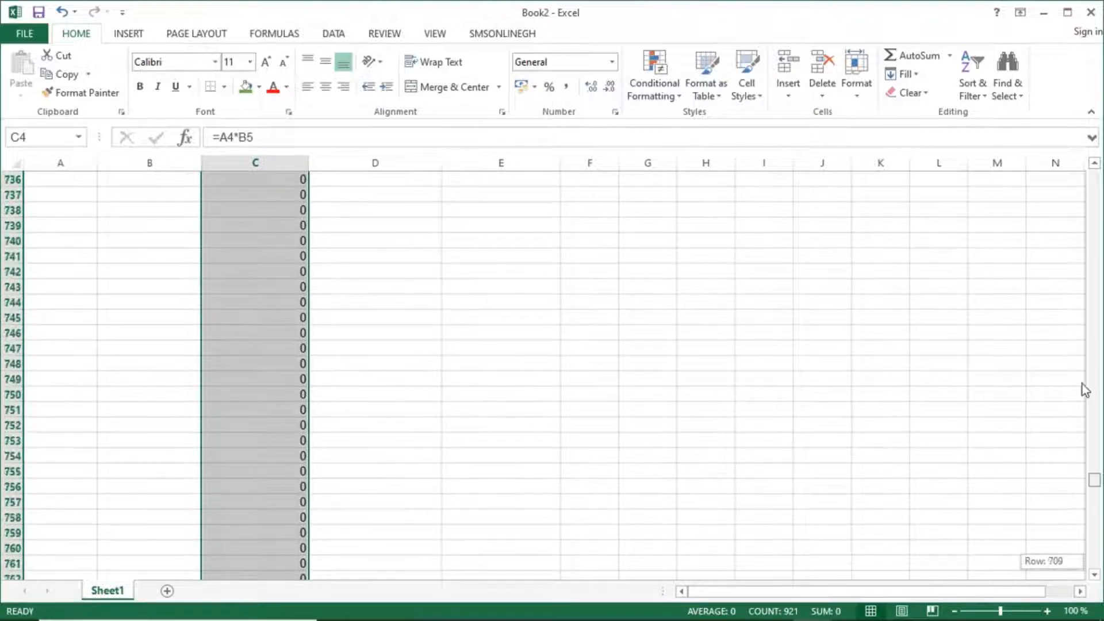
scroll(up, 3)
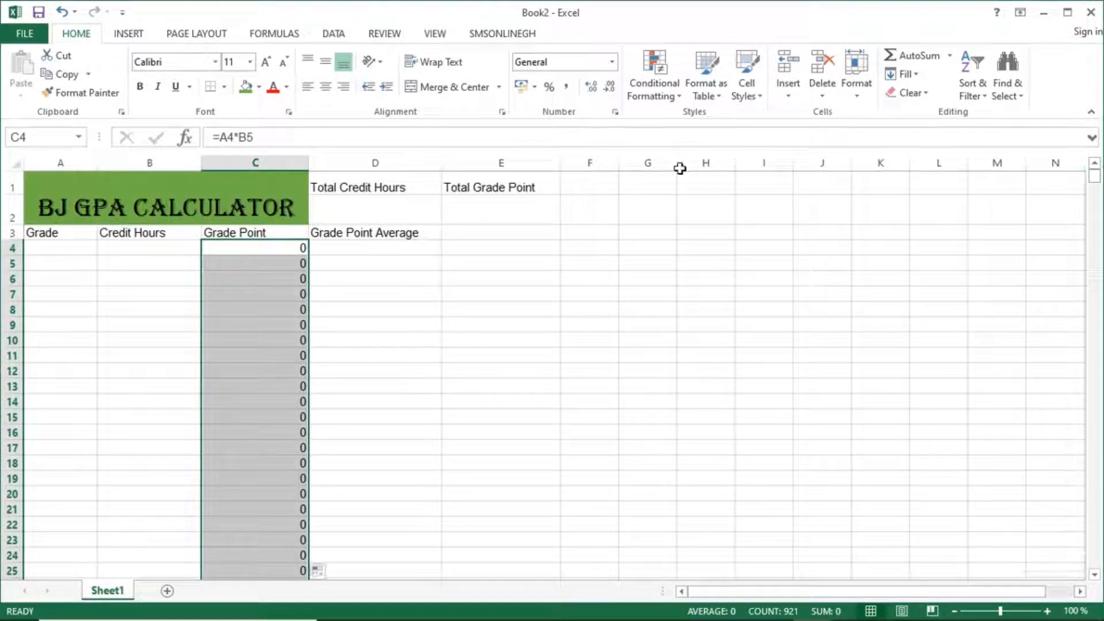
mouse_move(191, 203)
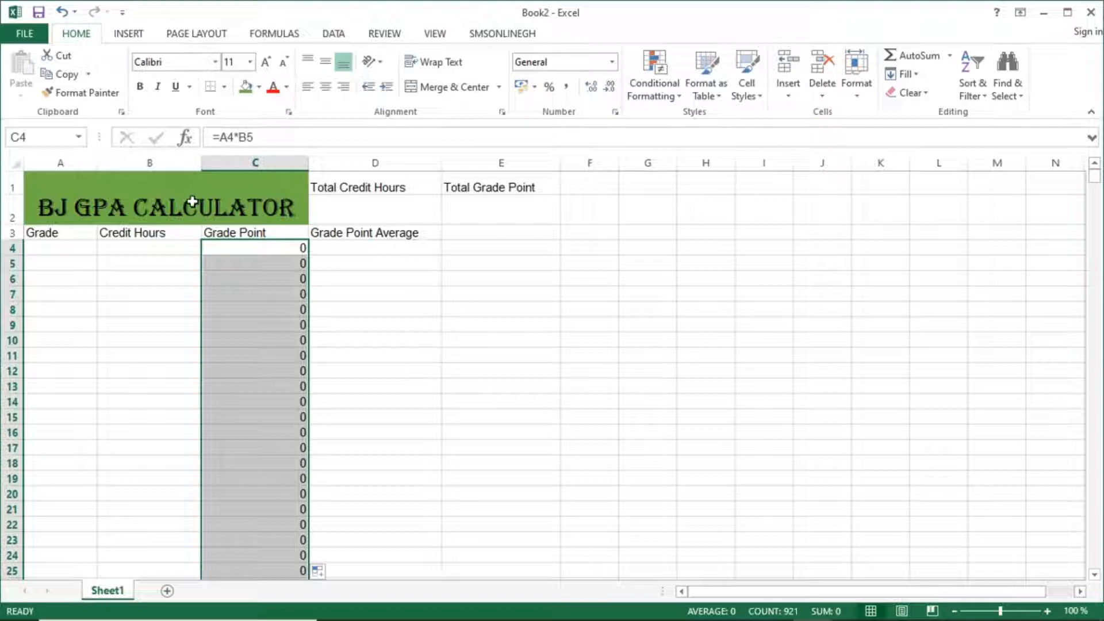
Inspect the copied formulas, enter test grade 3 in A4, and check row 4's Grade Point.
click(149, 245)
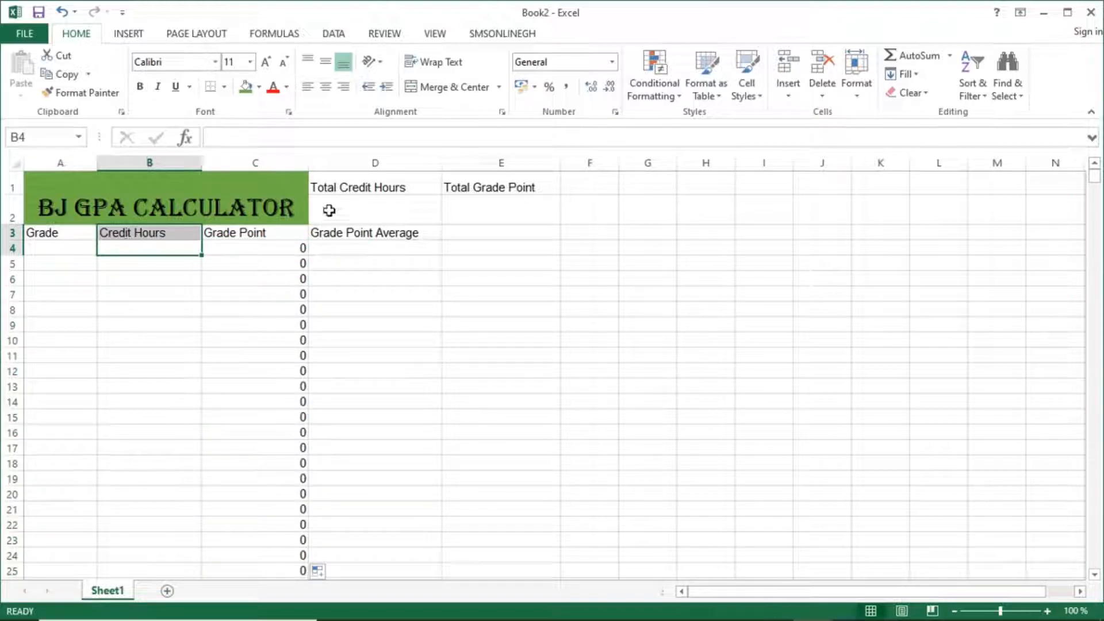
click(374, 208)
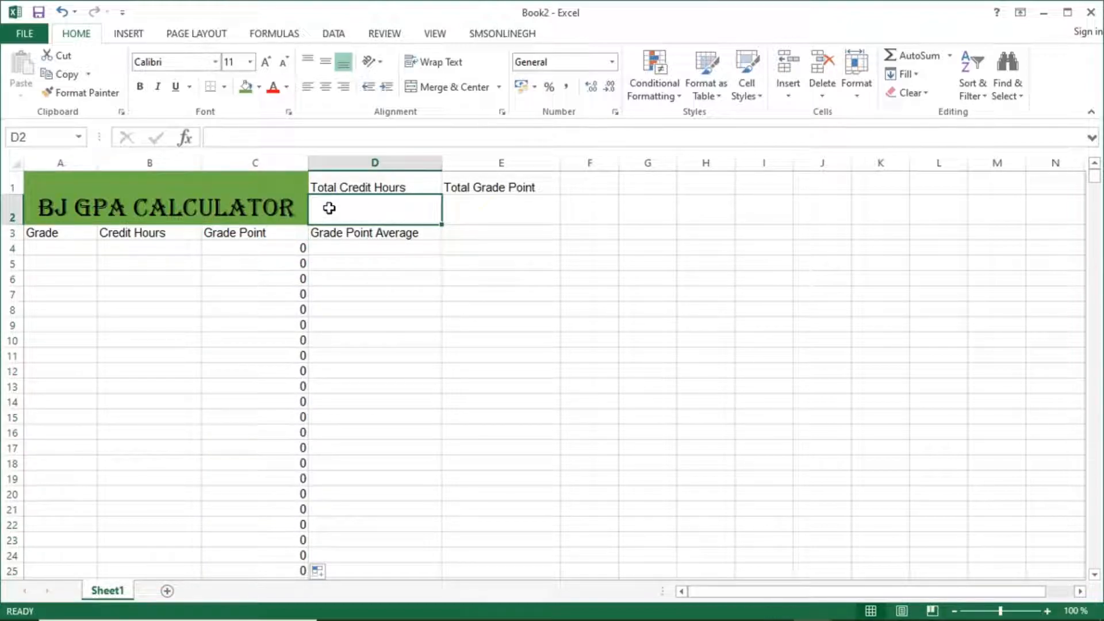
click(254, 263)
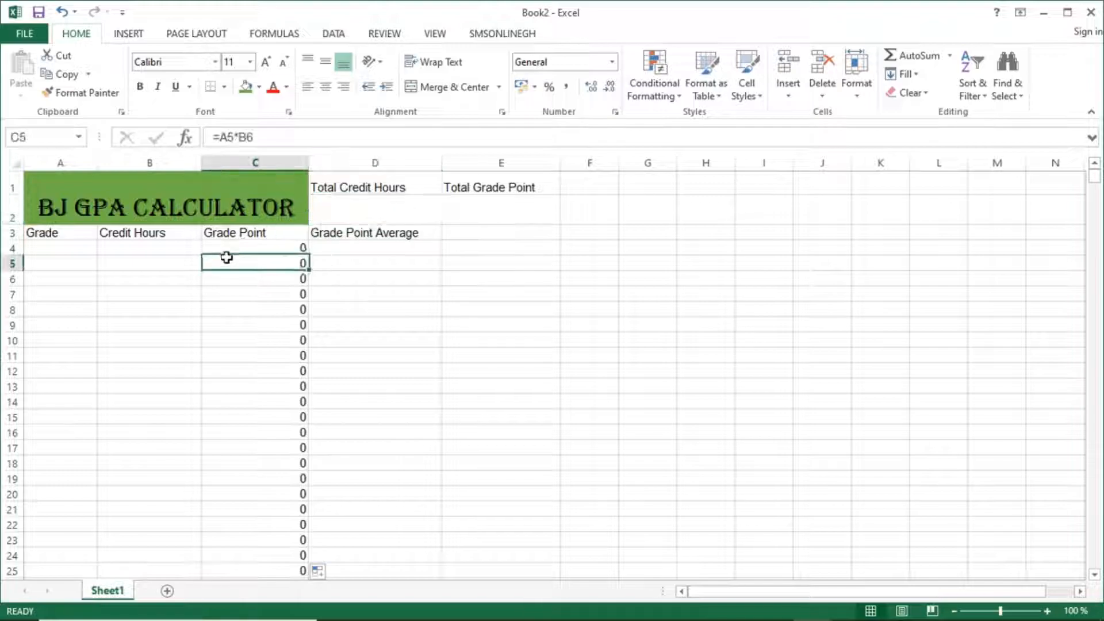
click(60, 232)
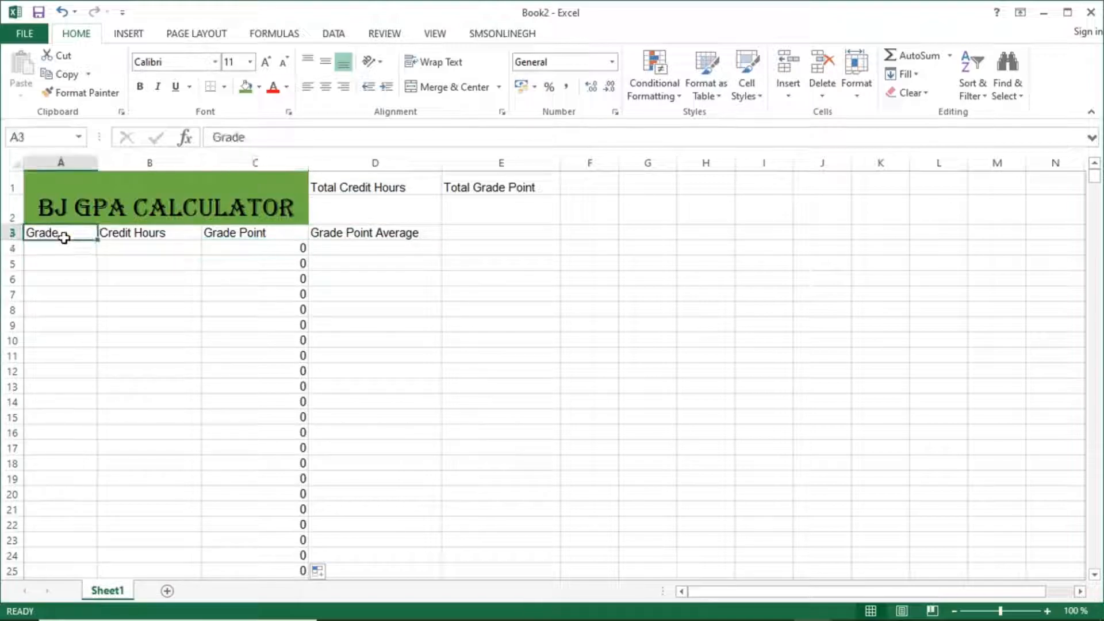
click(60, 247)
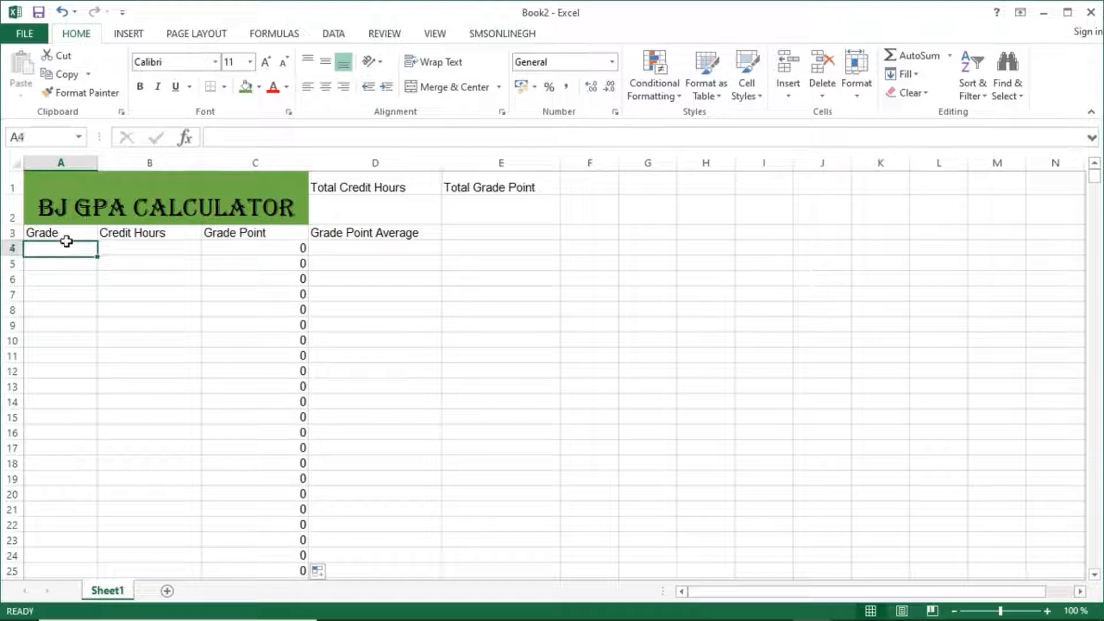
text(3)
click(150, 249)
text(4)
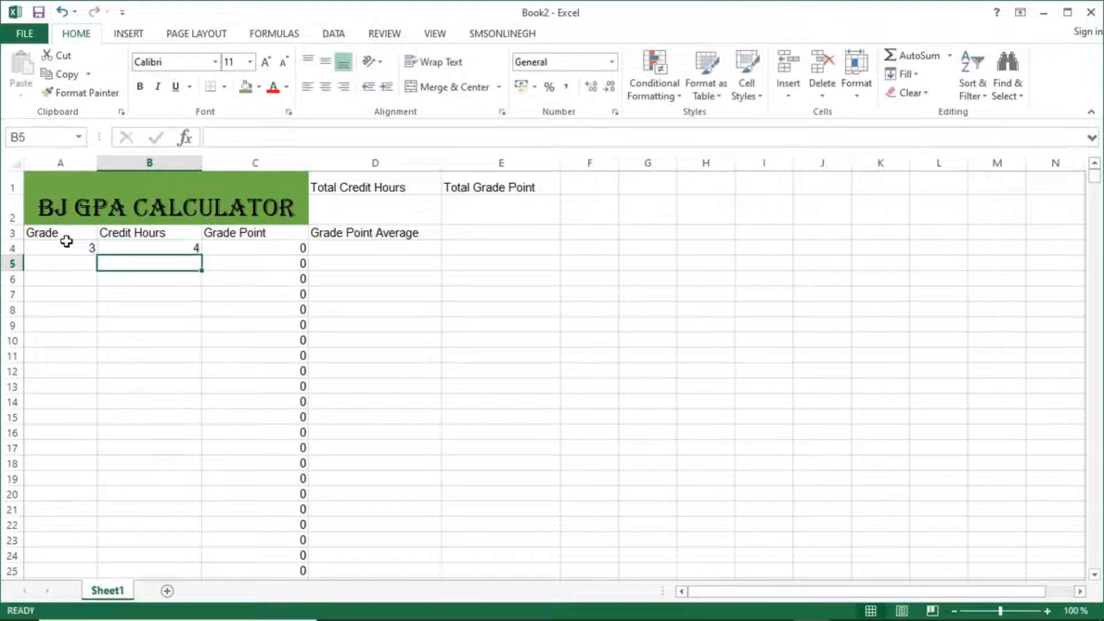
click(255, 247)
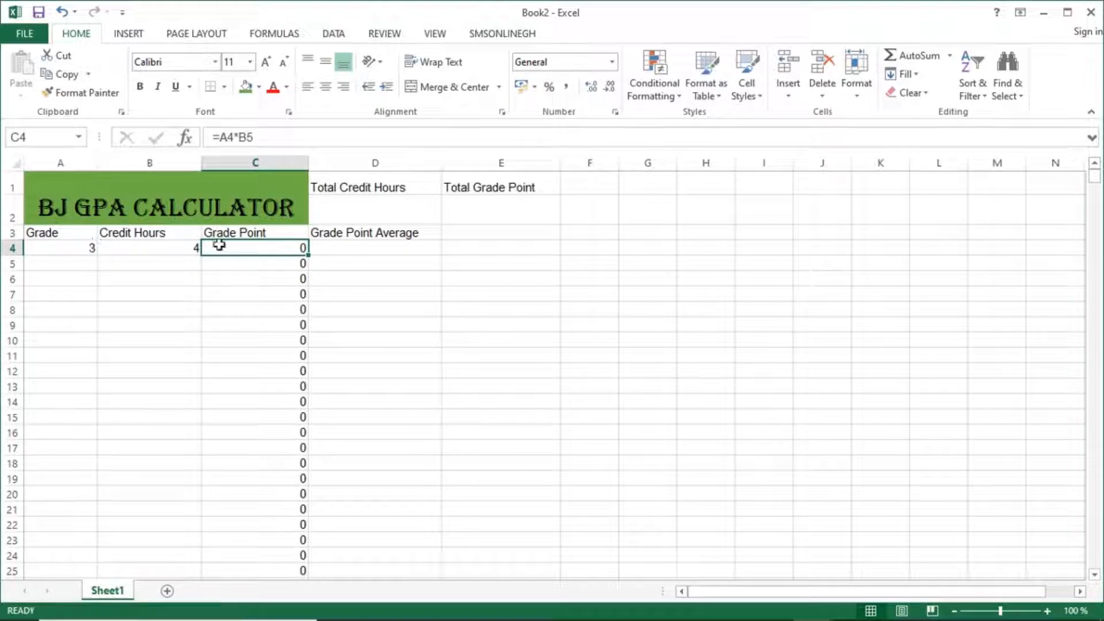
mouse_move(283, 254)
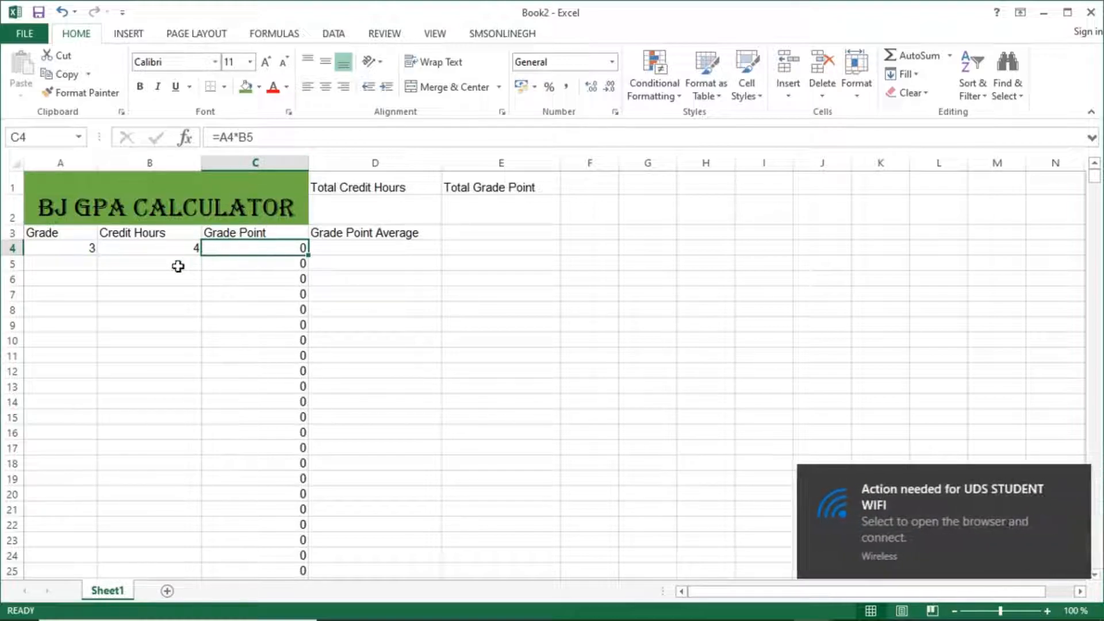
mouse_move(225, 138)
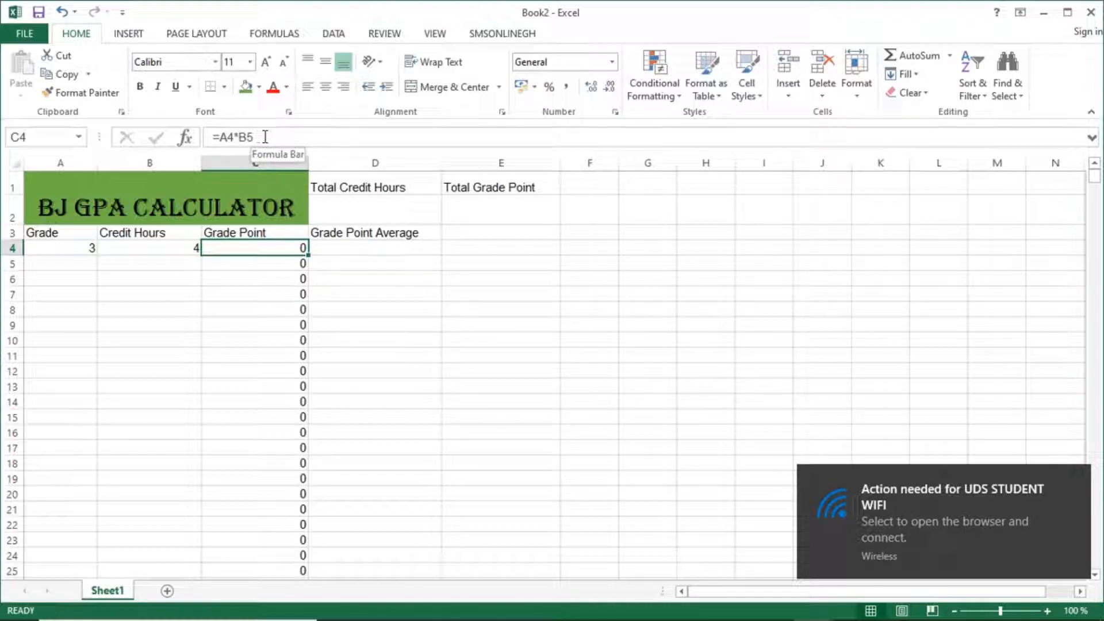
Correct C4's formula to =A4*B4 and refill it down column C.
click(148, 263)
text(3)
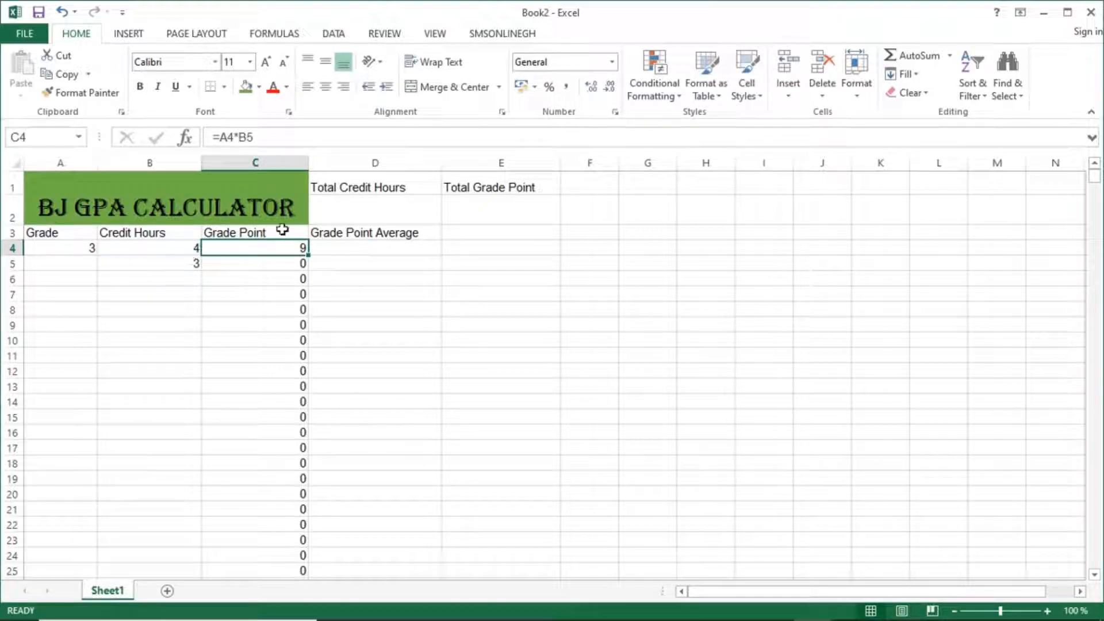
double_click(255, 247)
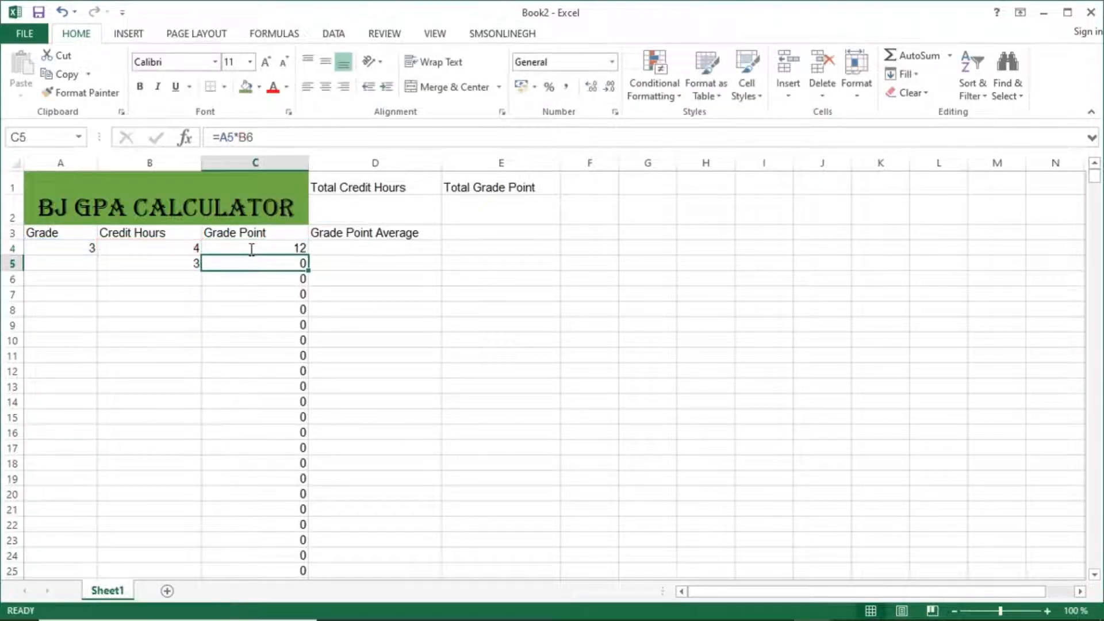
click(255, 247)
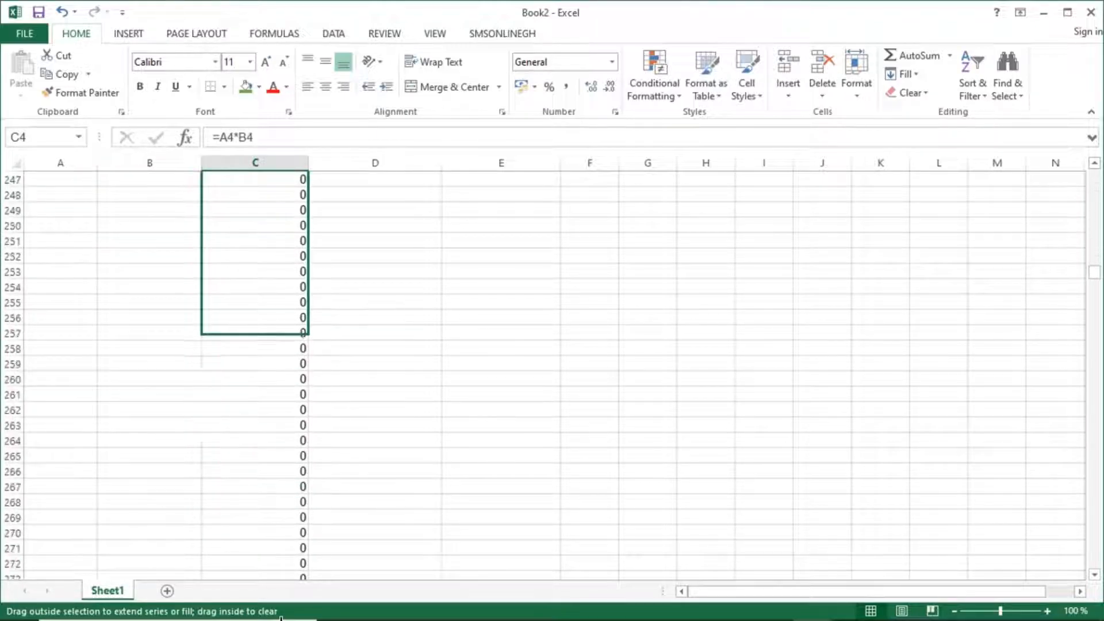
scroll(down, 3)
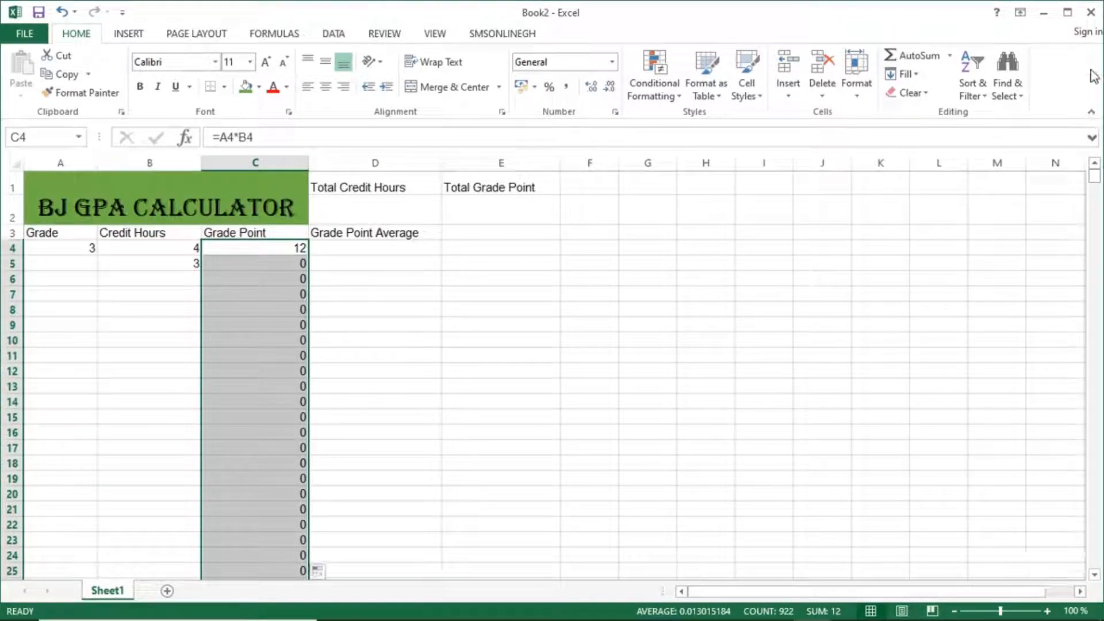
mouse_move(187, 252)
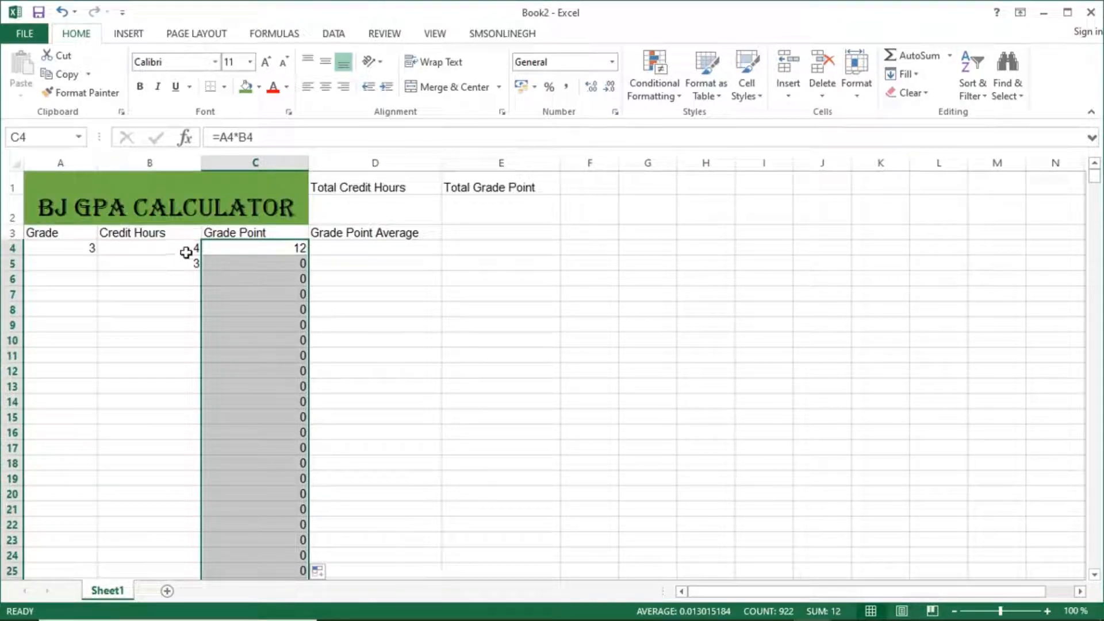
Enter grade 5 in row 5's Grade cell.
click(60, 263)
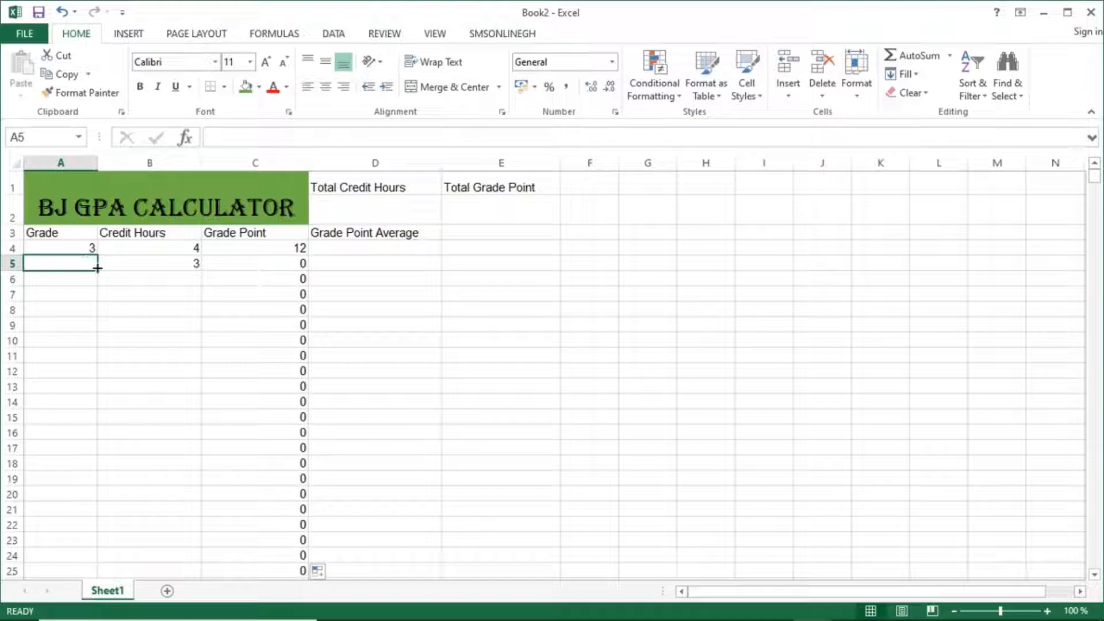
text(3)
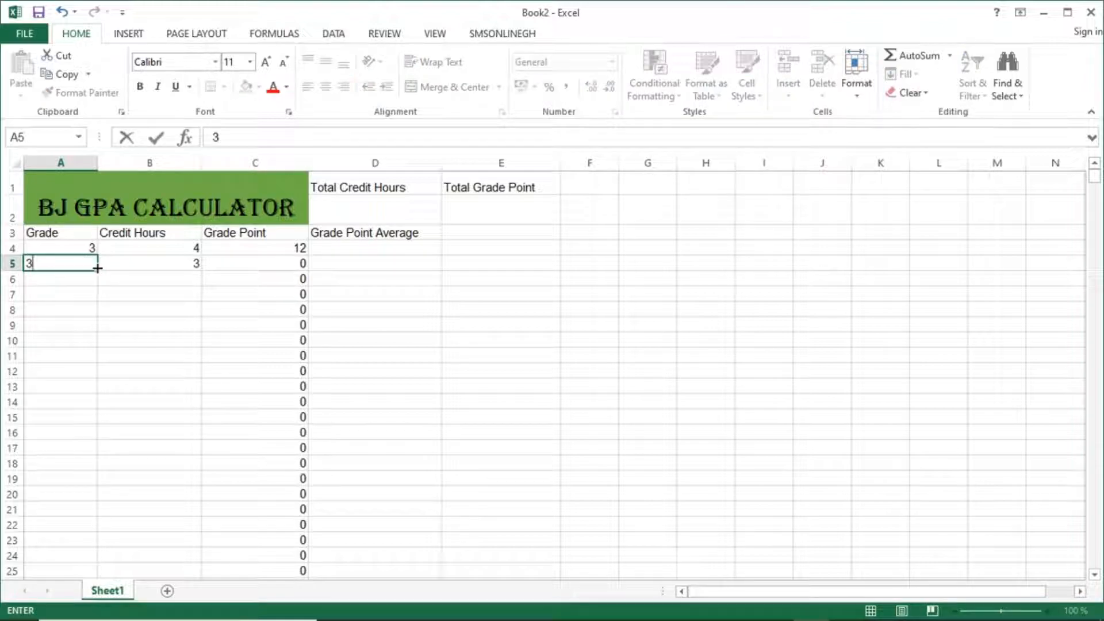
text(5)
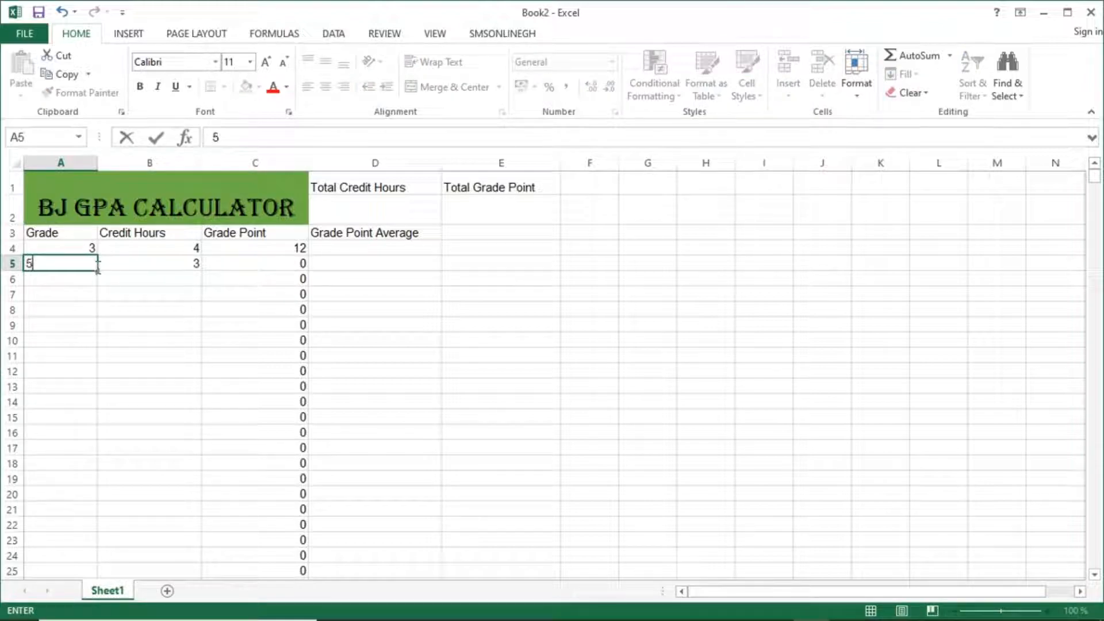
key(Tab)
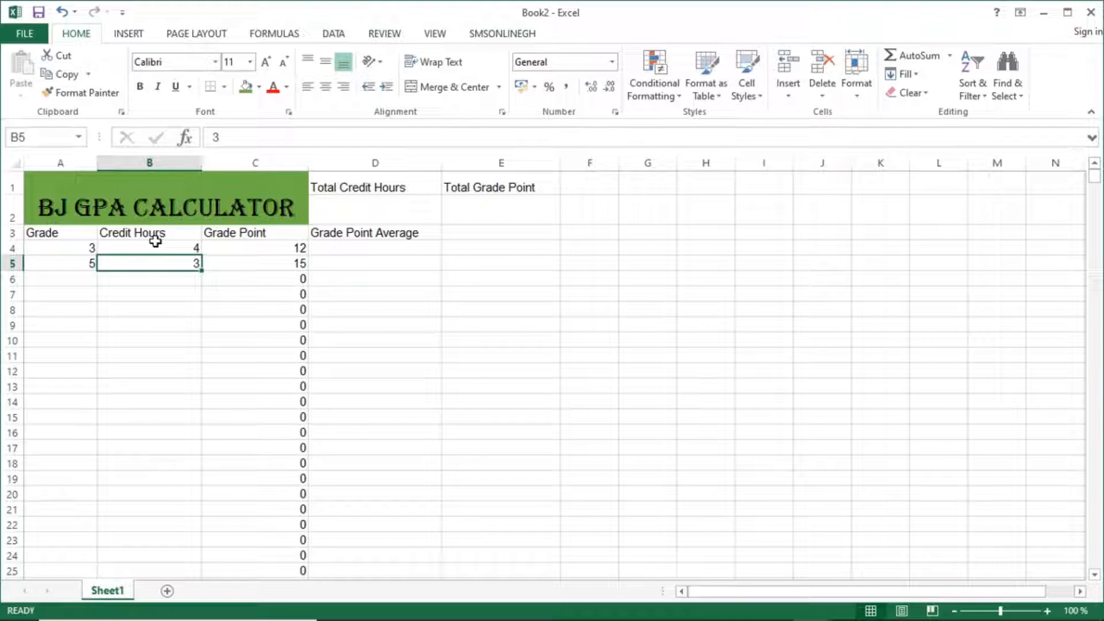
Sum the Credit Hours column in D2, giving a Total Credit Hours of 7.
click(374, 209)
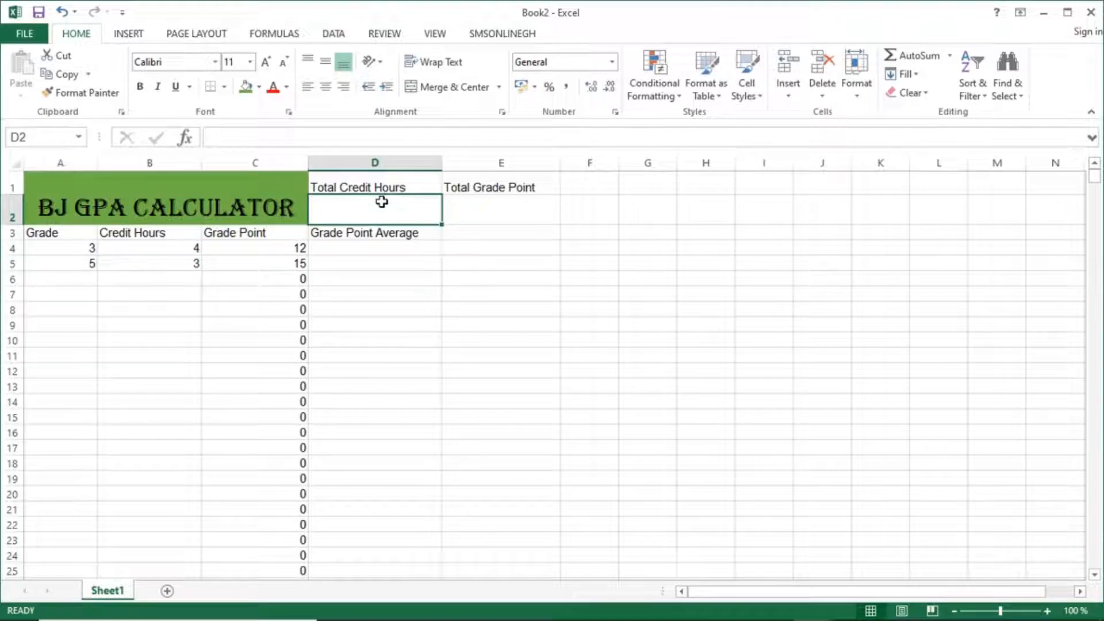
mouse_move(5, 197)
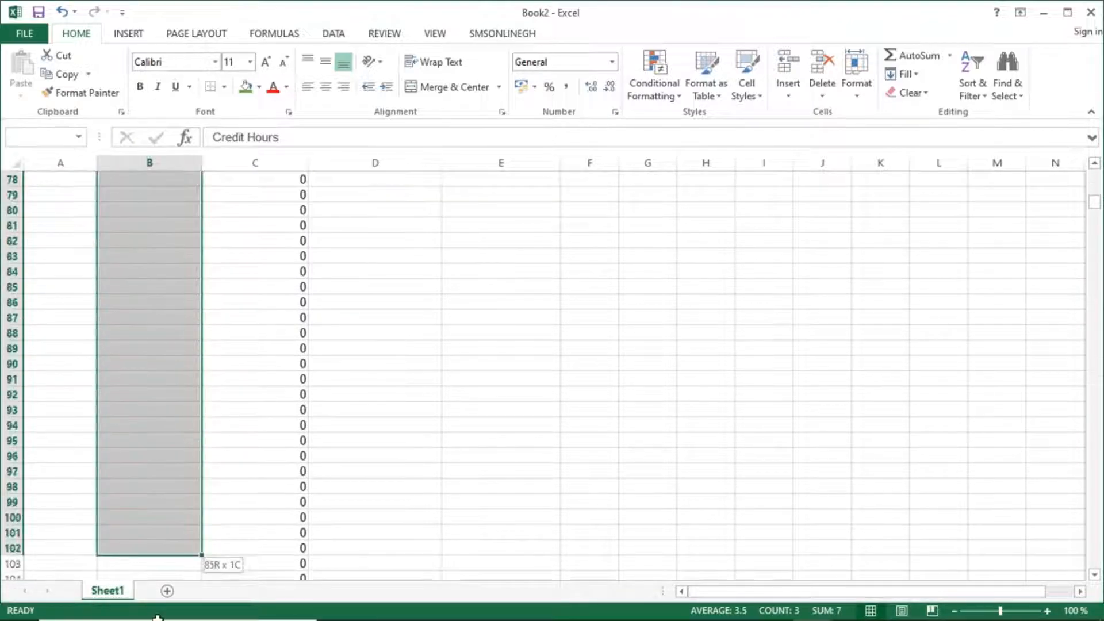
scroll(down, 3)
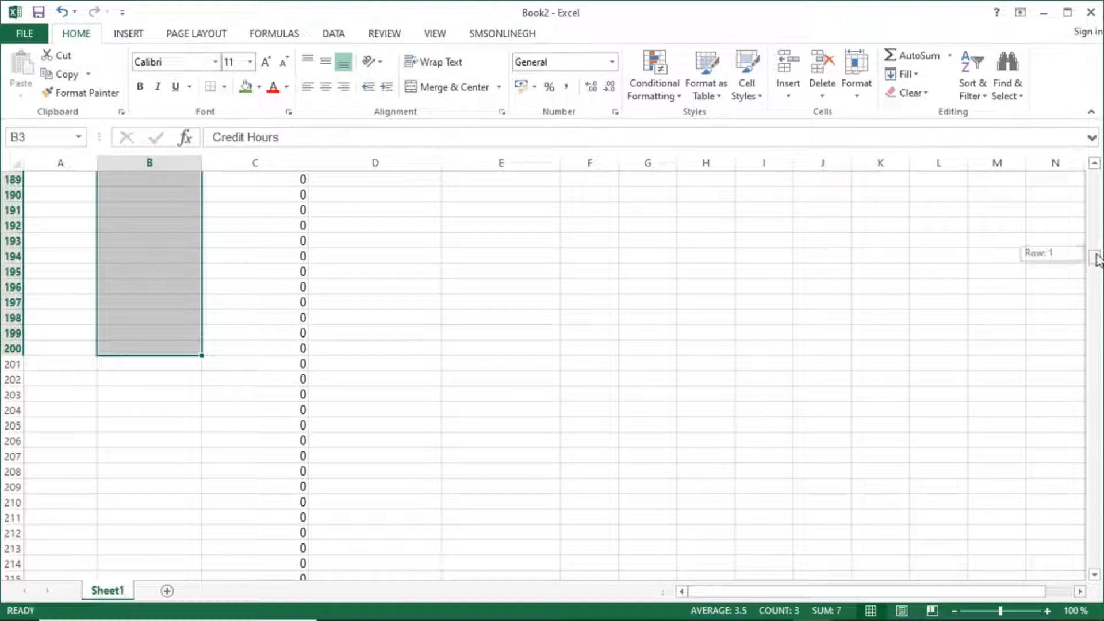
scroll(up, 3)
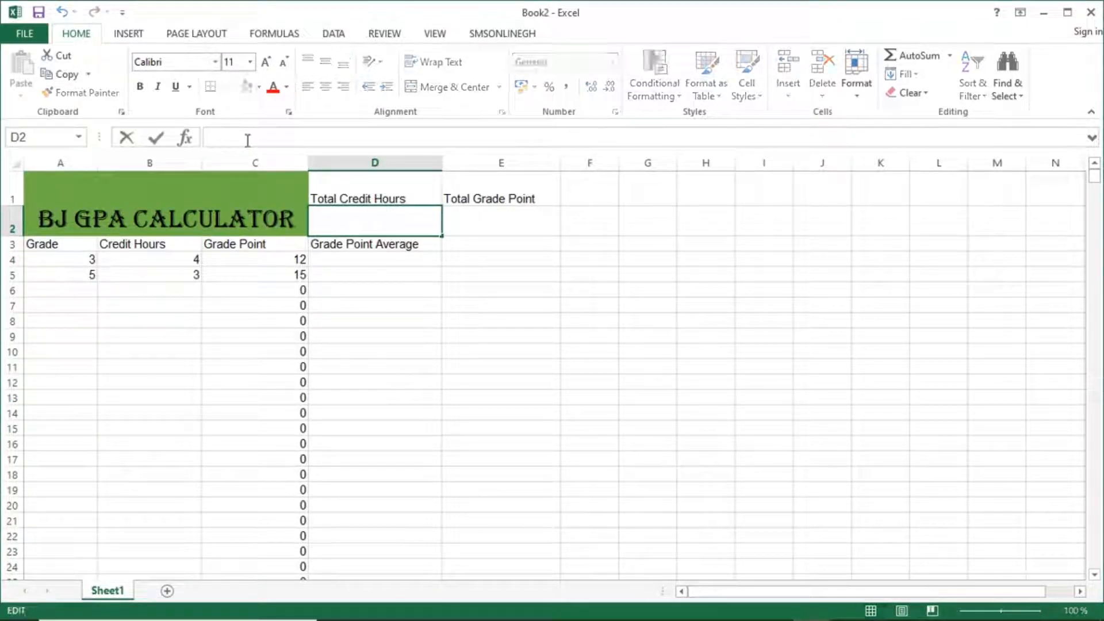
text(=sum()
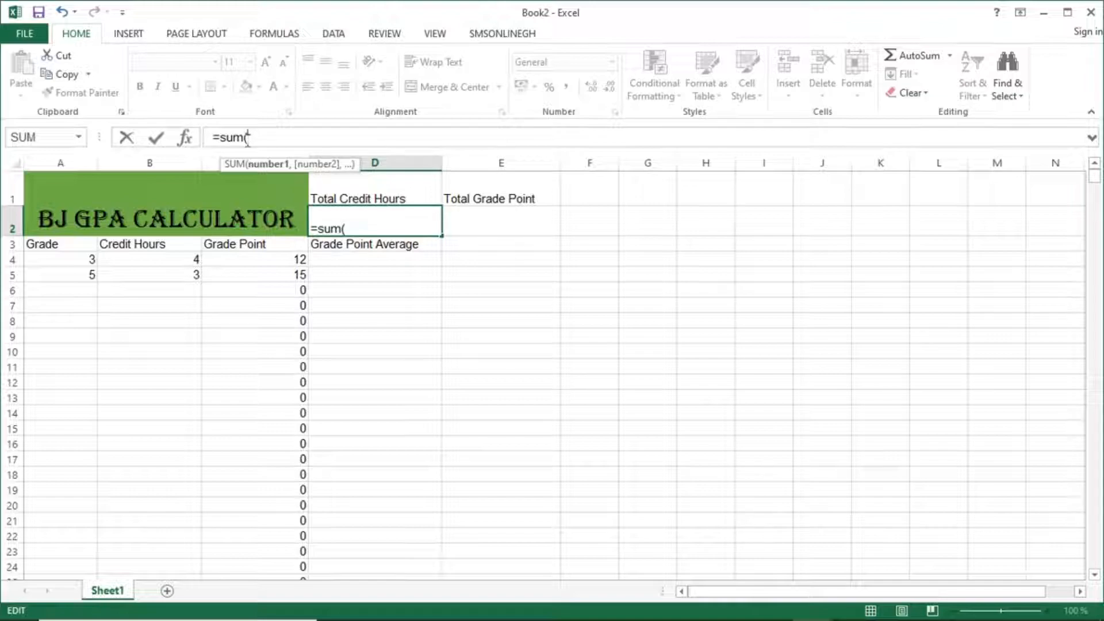
text($)
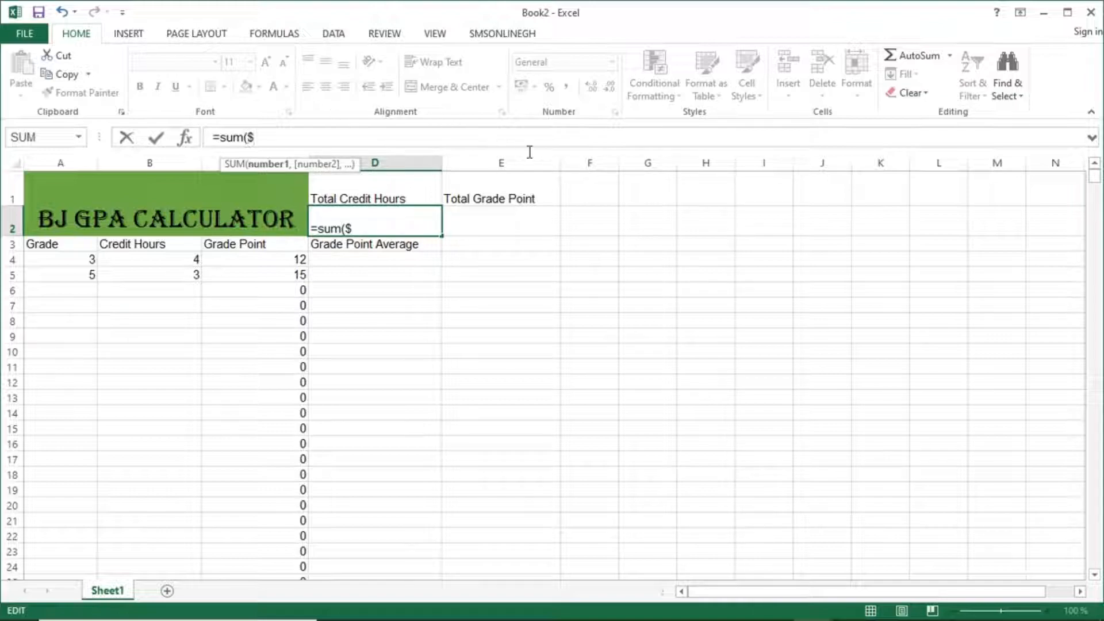
text(B)
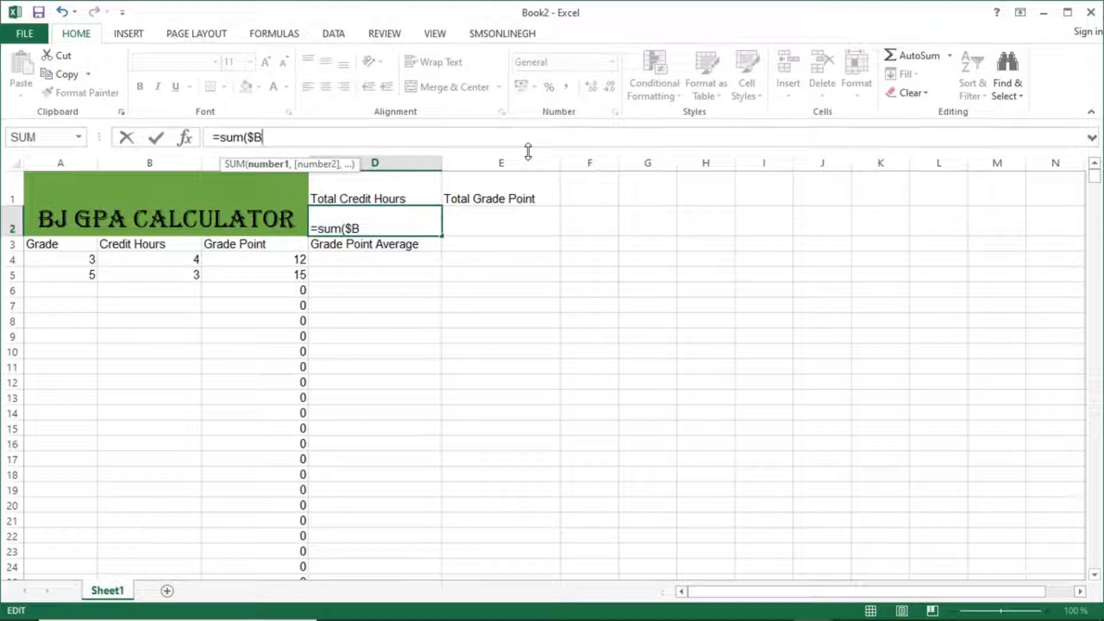
text($B)
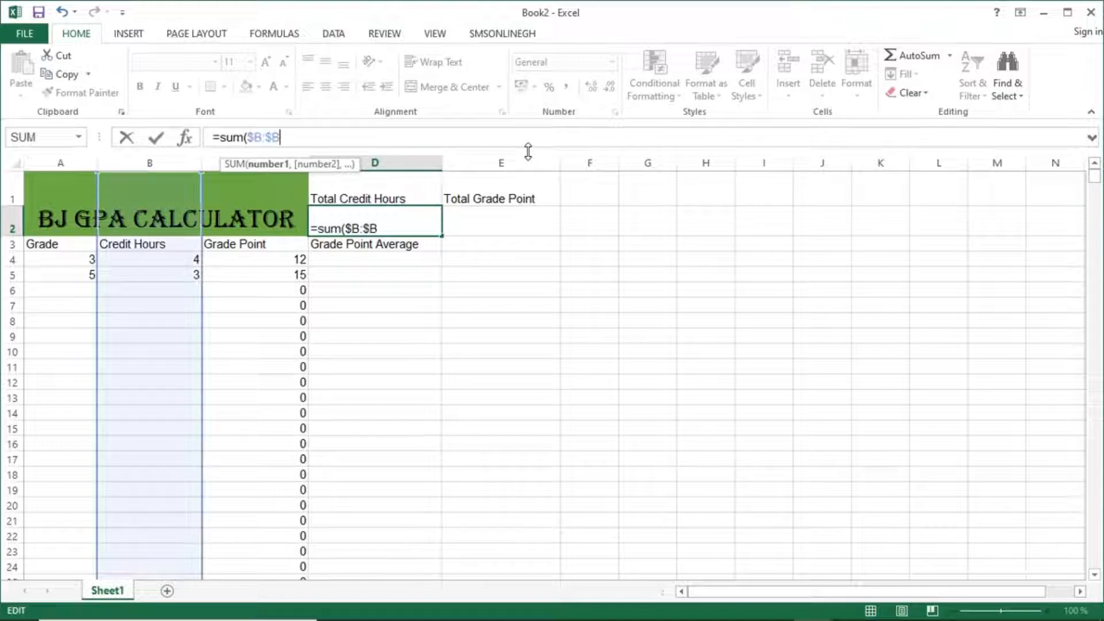
text())
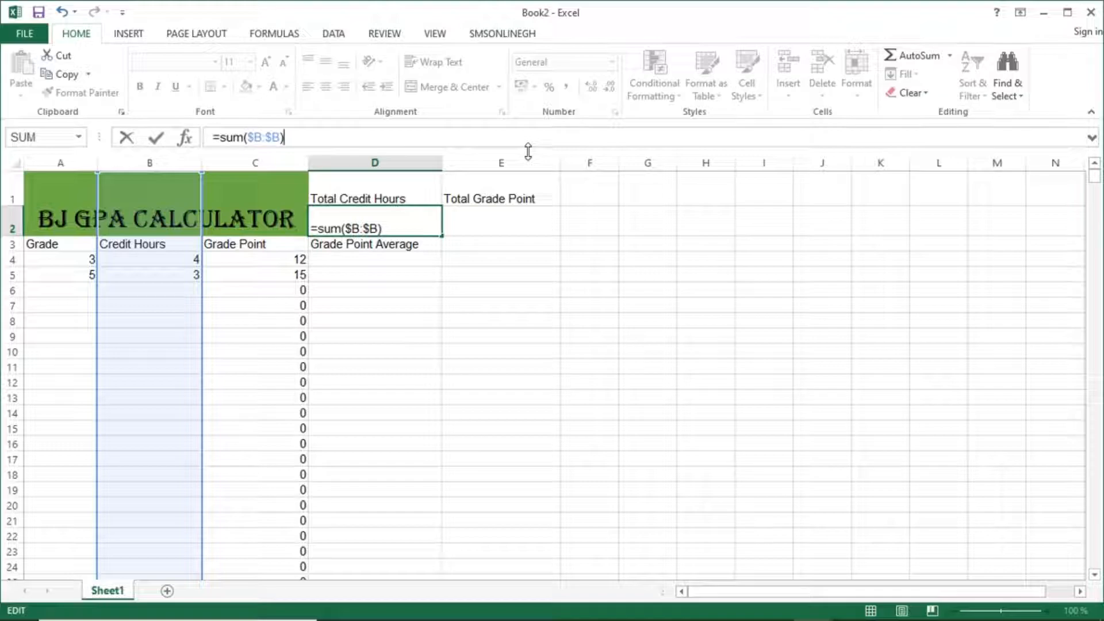
key(Return)
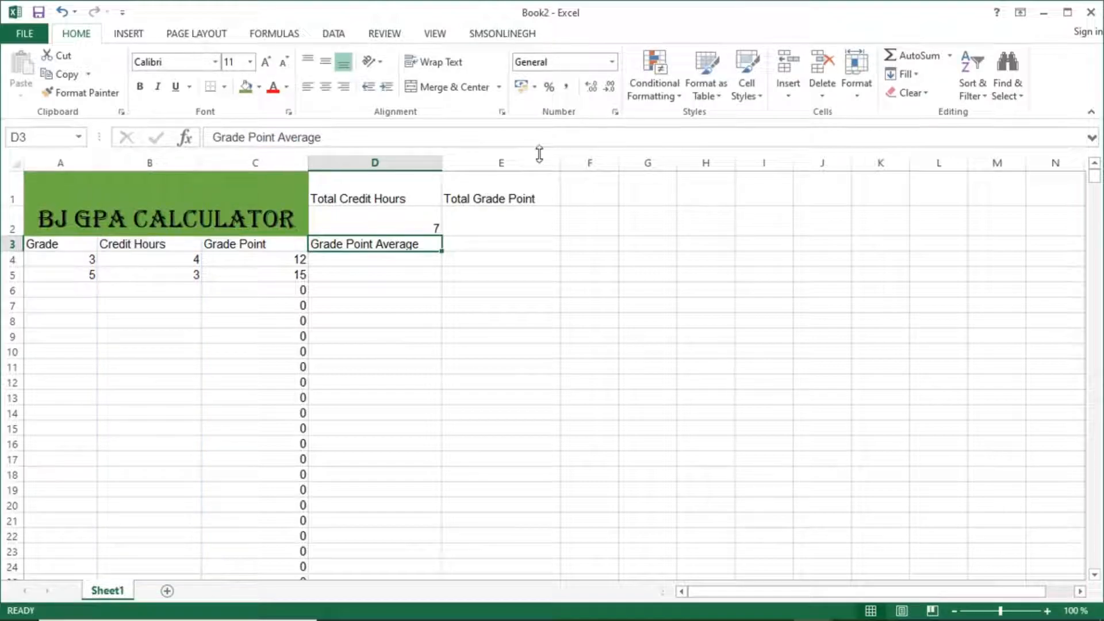
Add test credit hours 3, 4 and 2 in B6, B8 and B60, raising the total to 16.
click(148, 259)
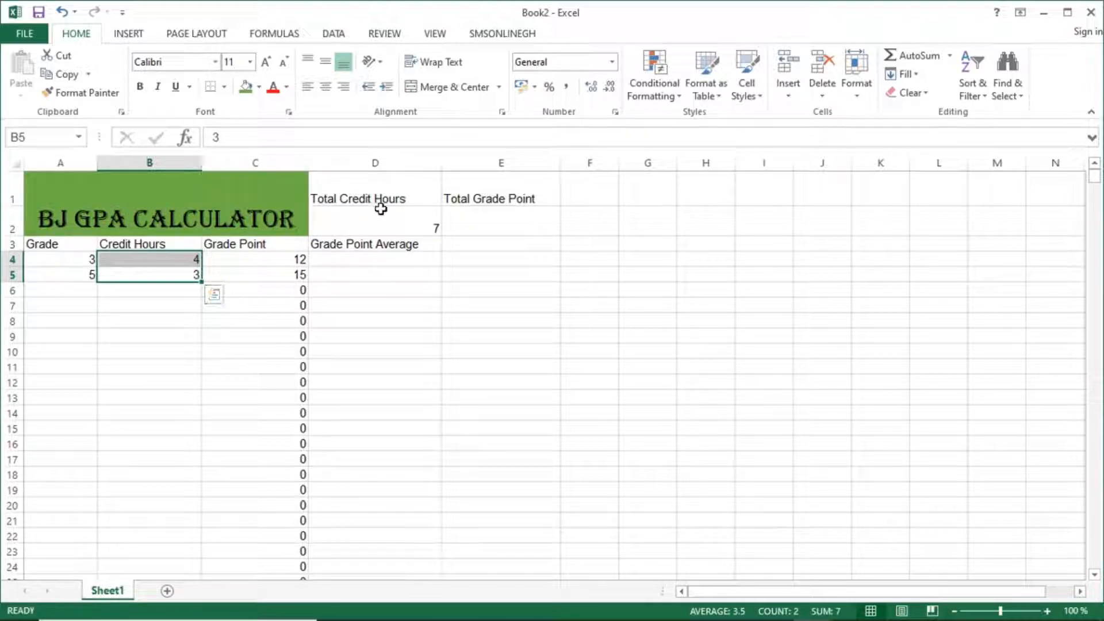
click(149, 289)
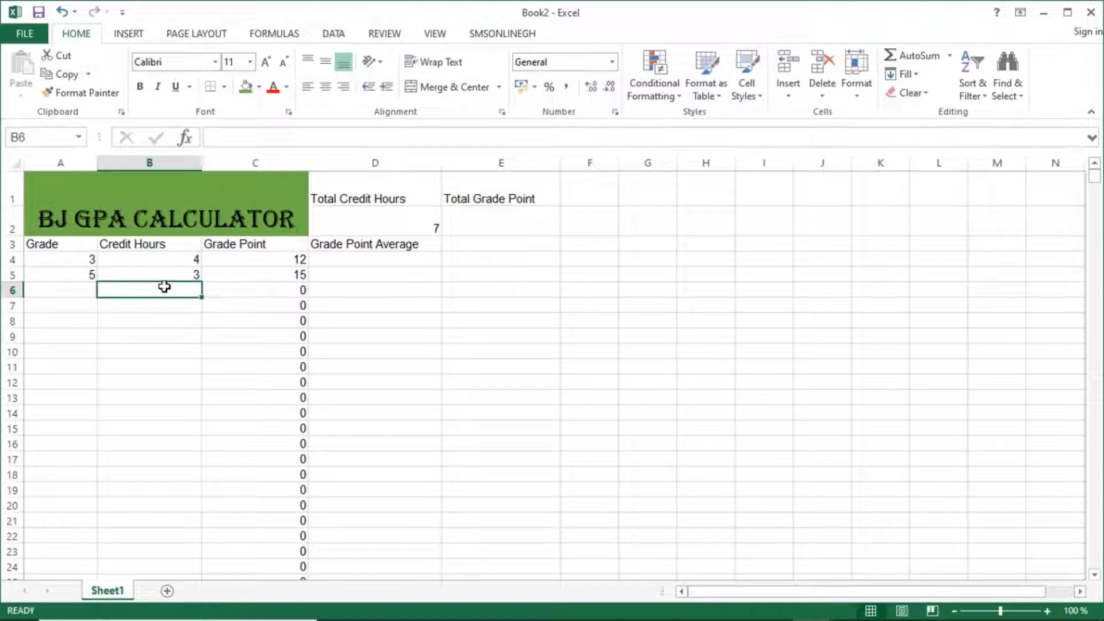
text(34)
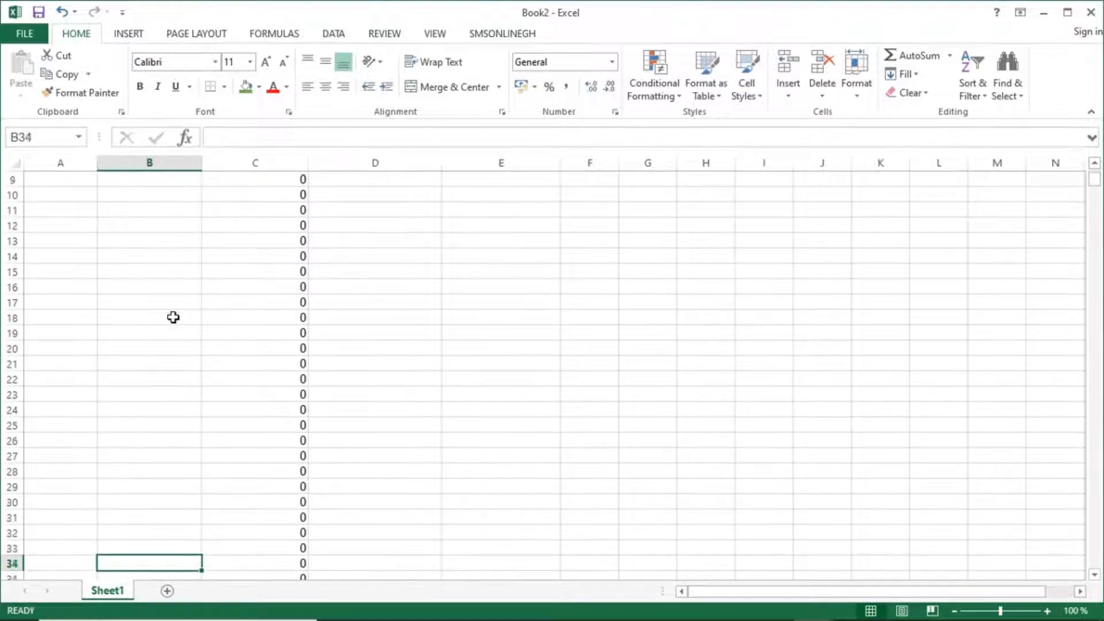
scroll(down, 3)
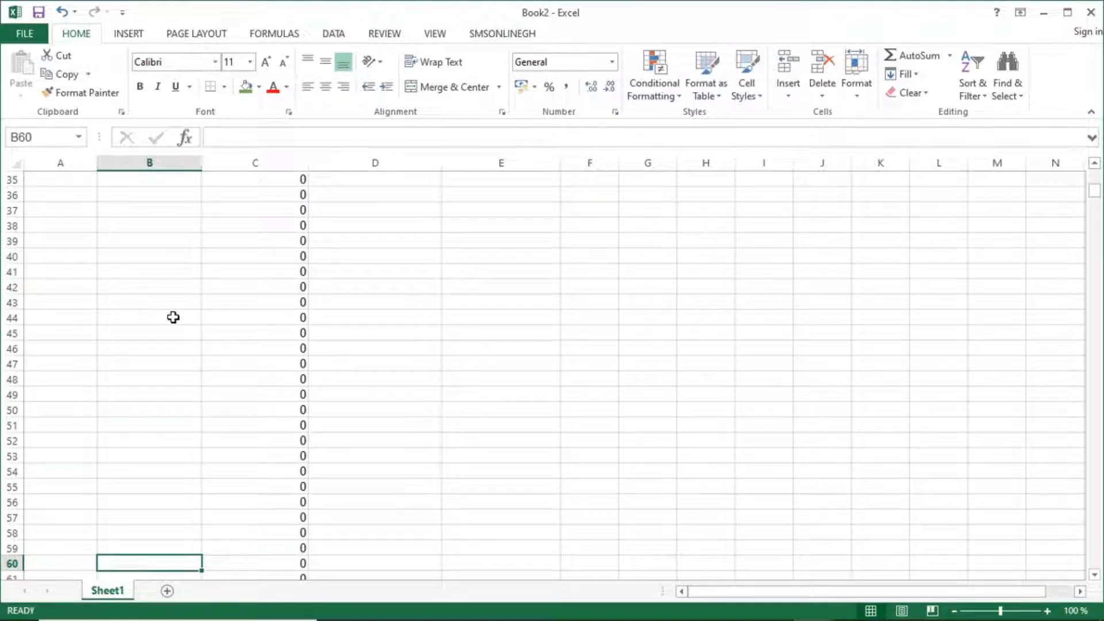
text(2)
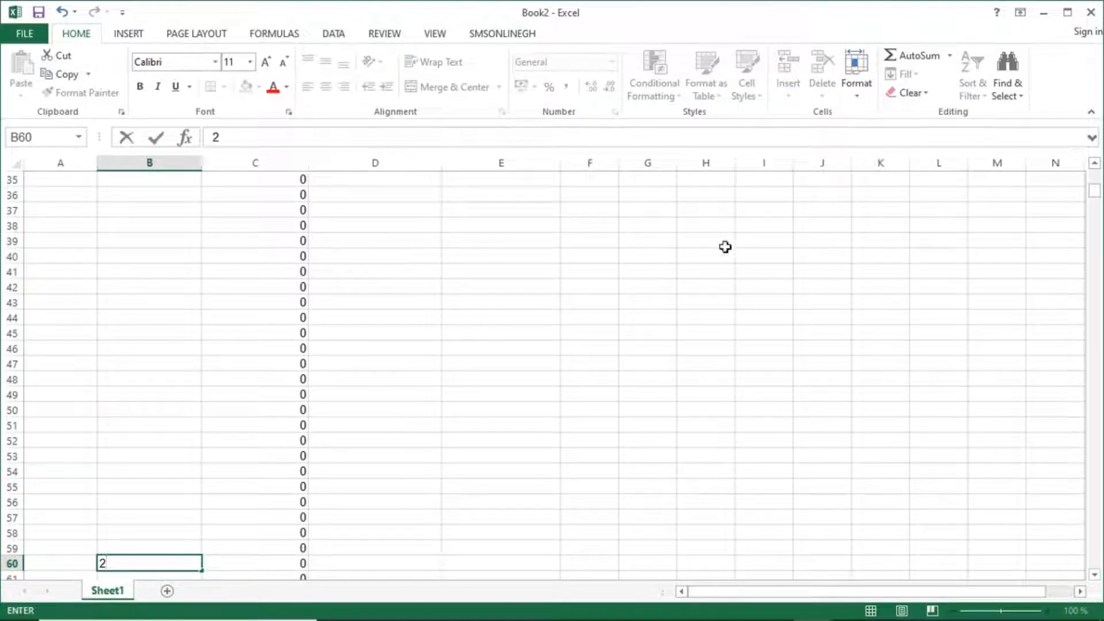
key(Return)
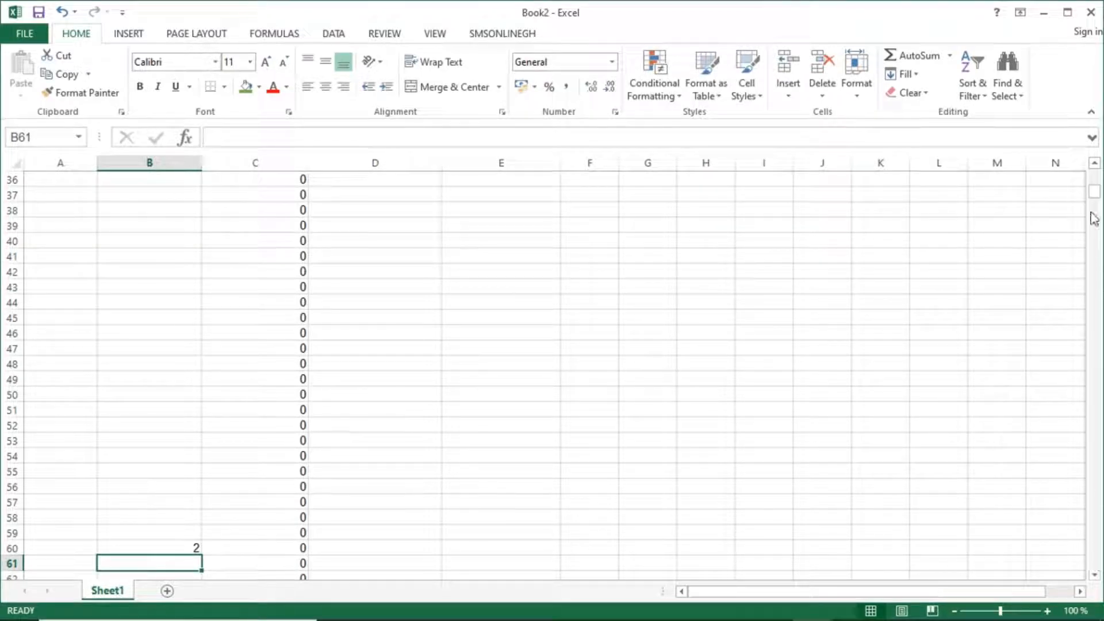
scroll(up, 3)
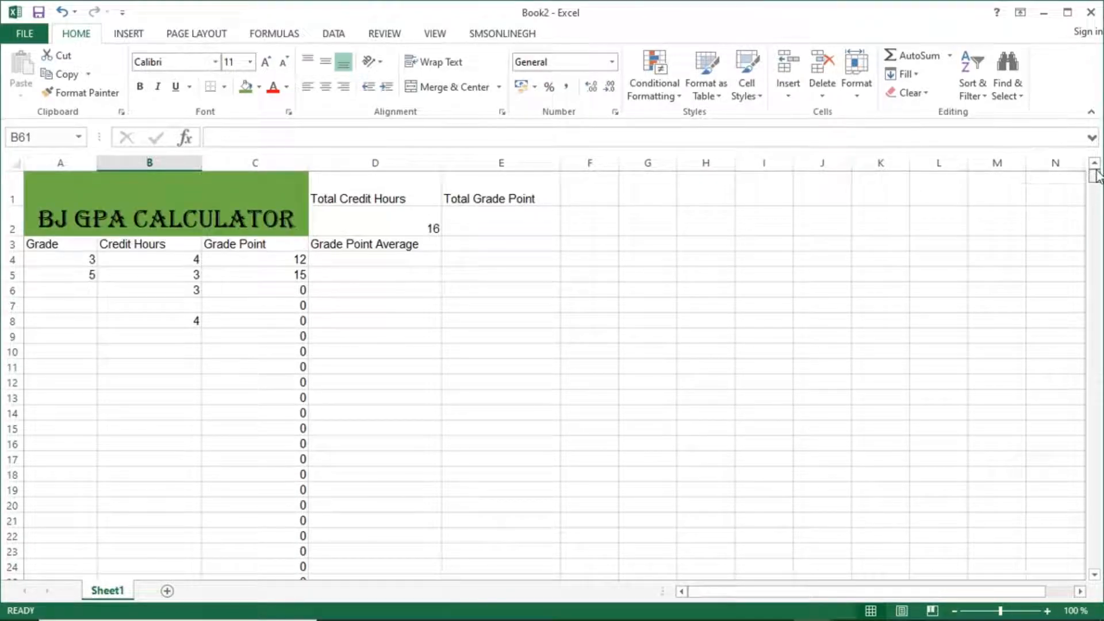
mouse_move(838, 297)
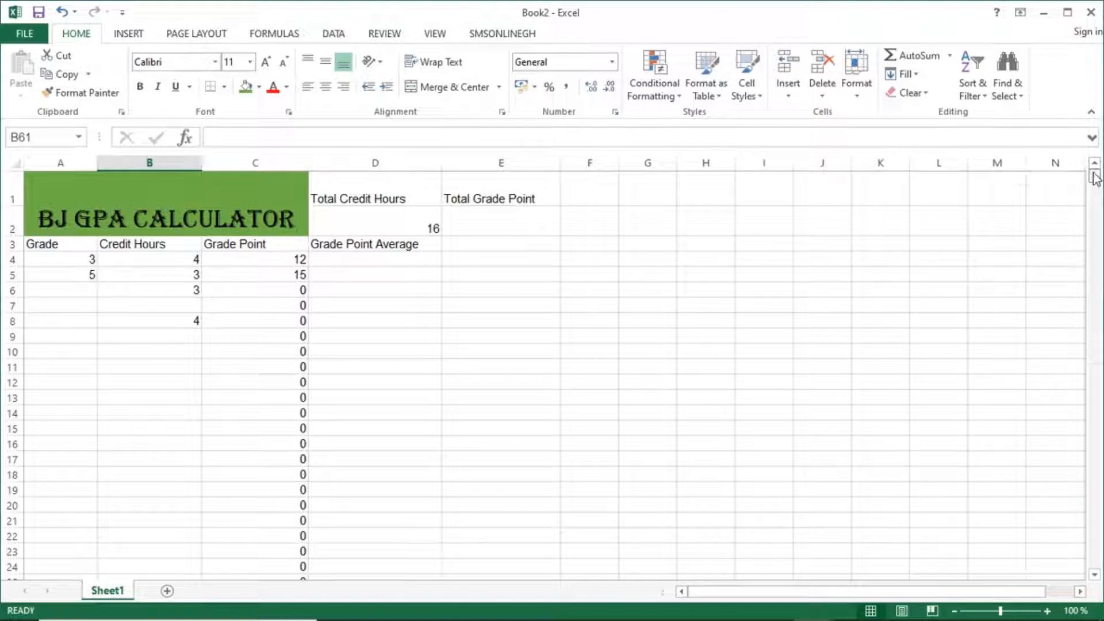
Change the E2 Total Grade Point formula to =SUM($C:$C), which shows 27.
click(374, 227)
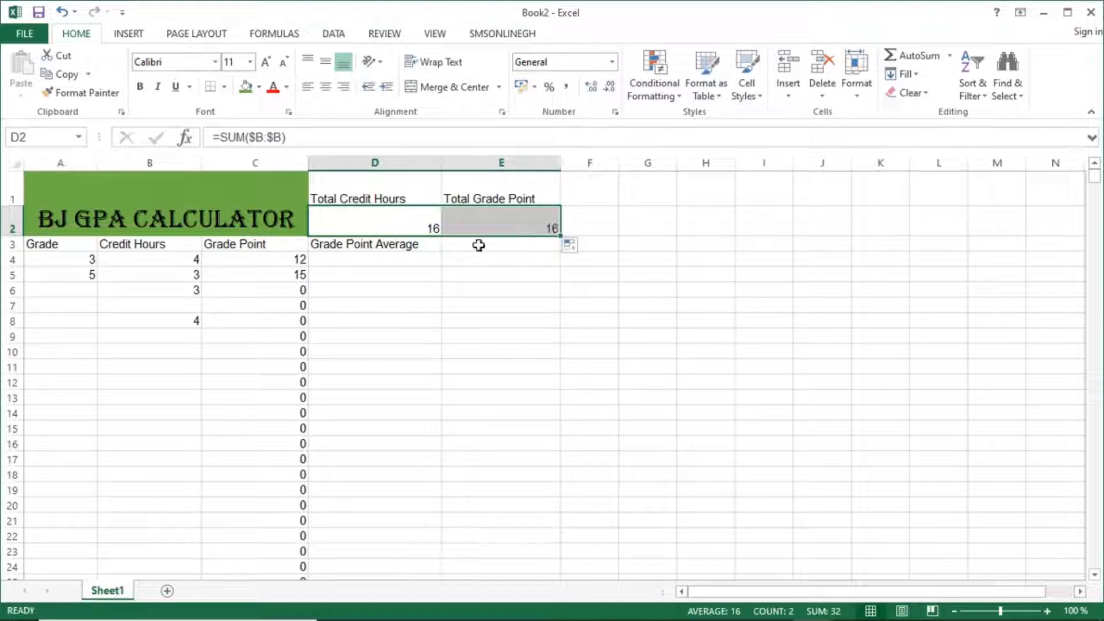
mouse_move(320, 276)
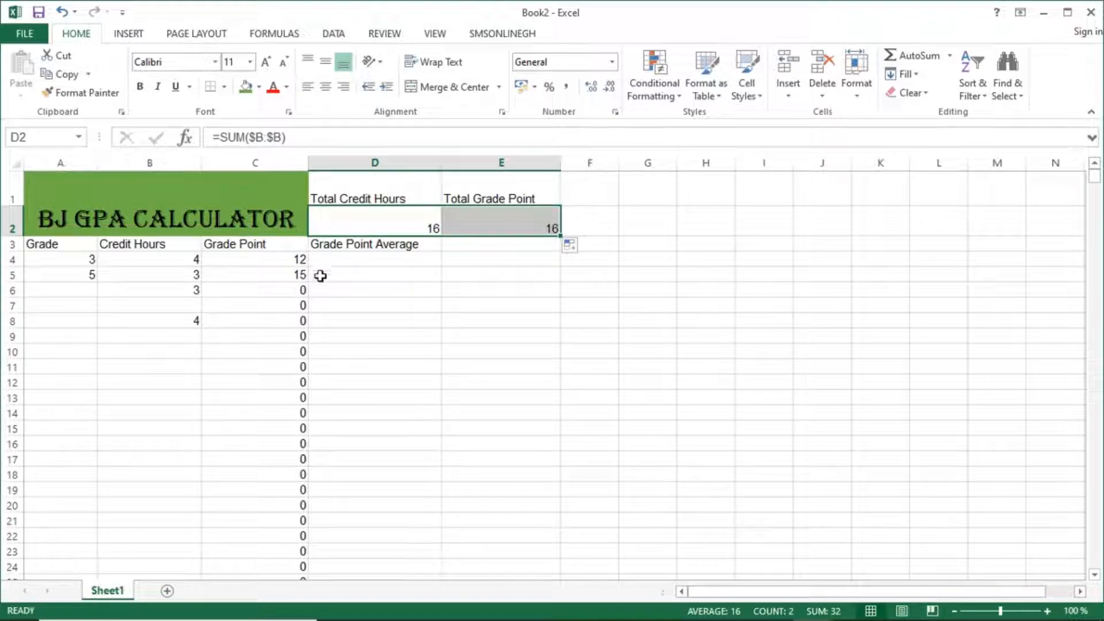
click(500, 225)
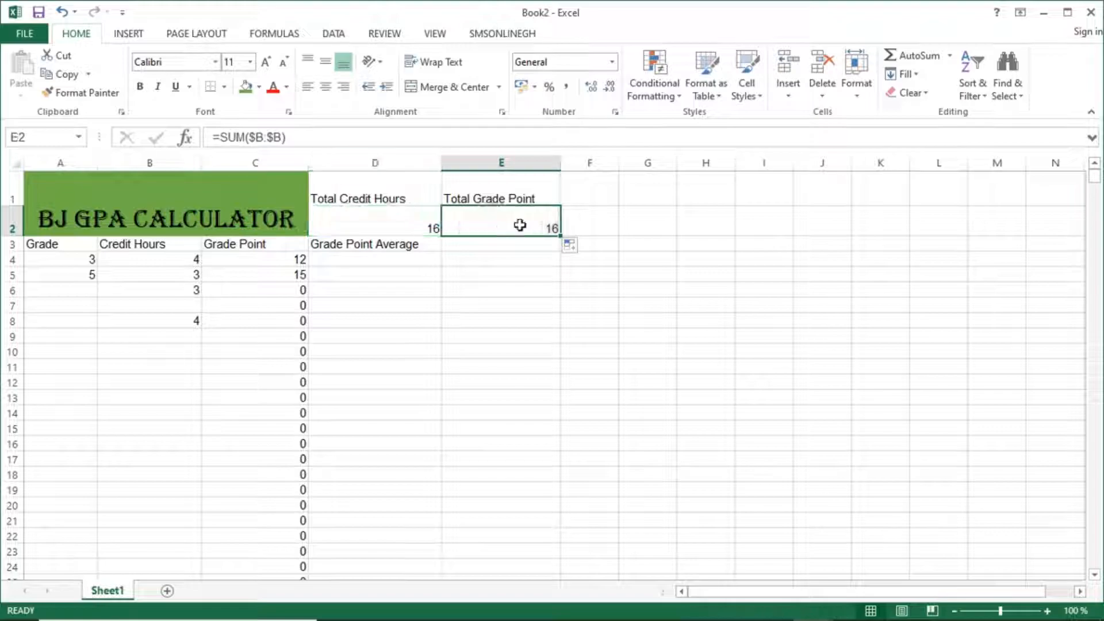
double_click(500, 227)
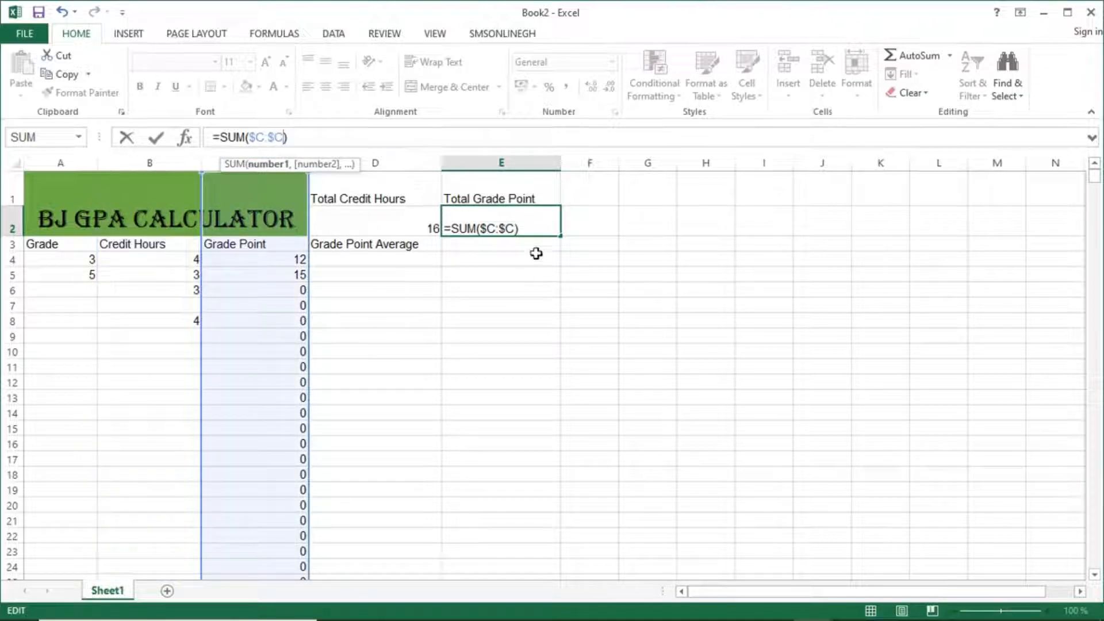
key(Return)
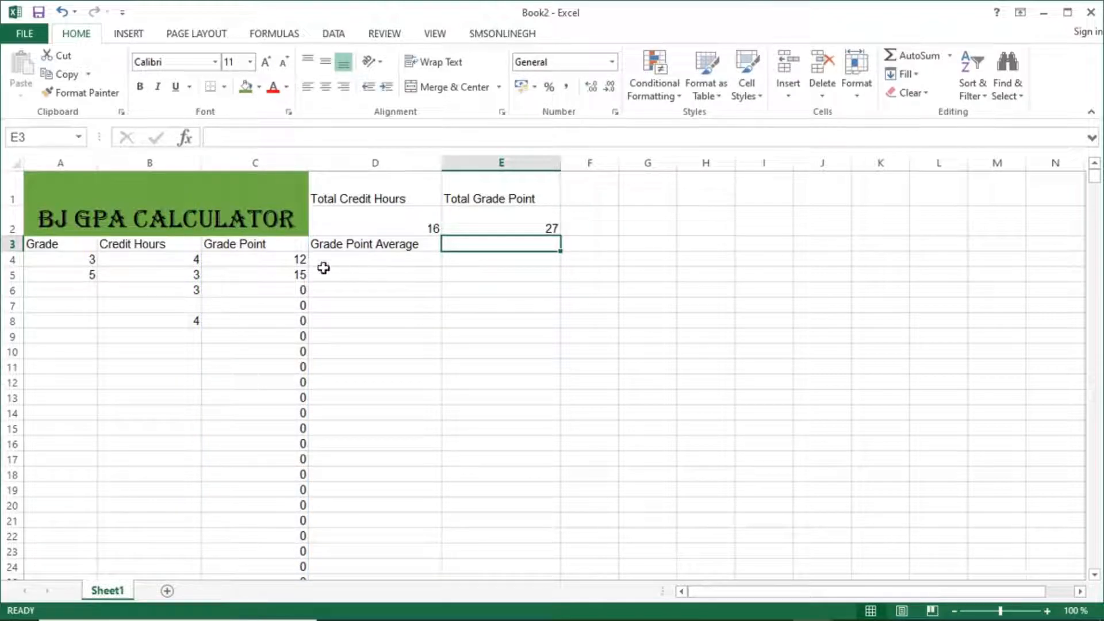
click(254, 259)
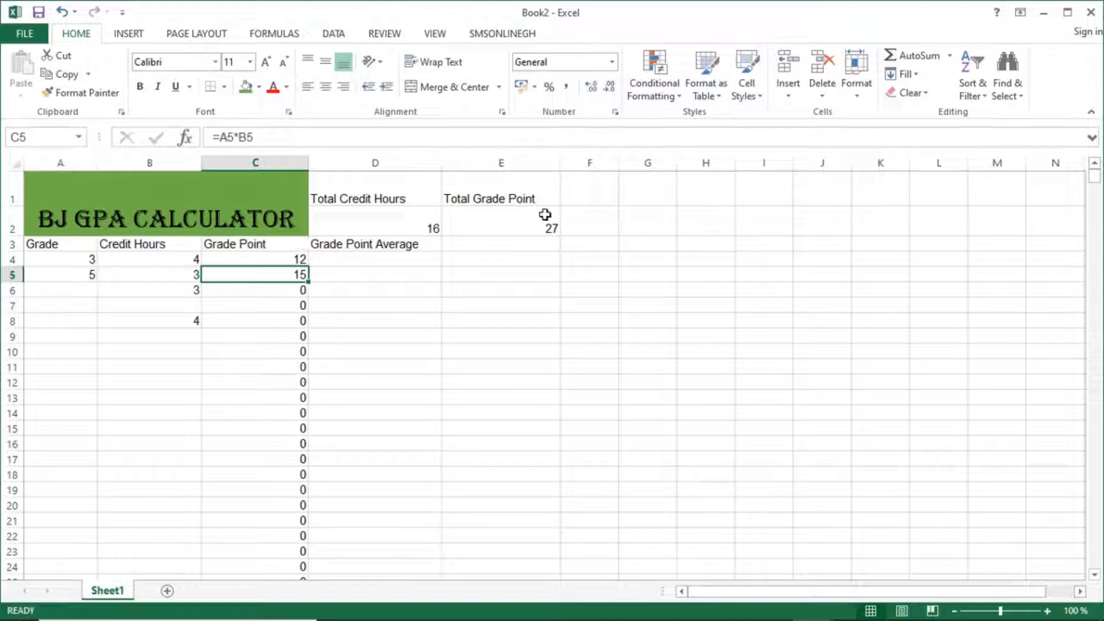
mouse_move(367, 213)
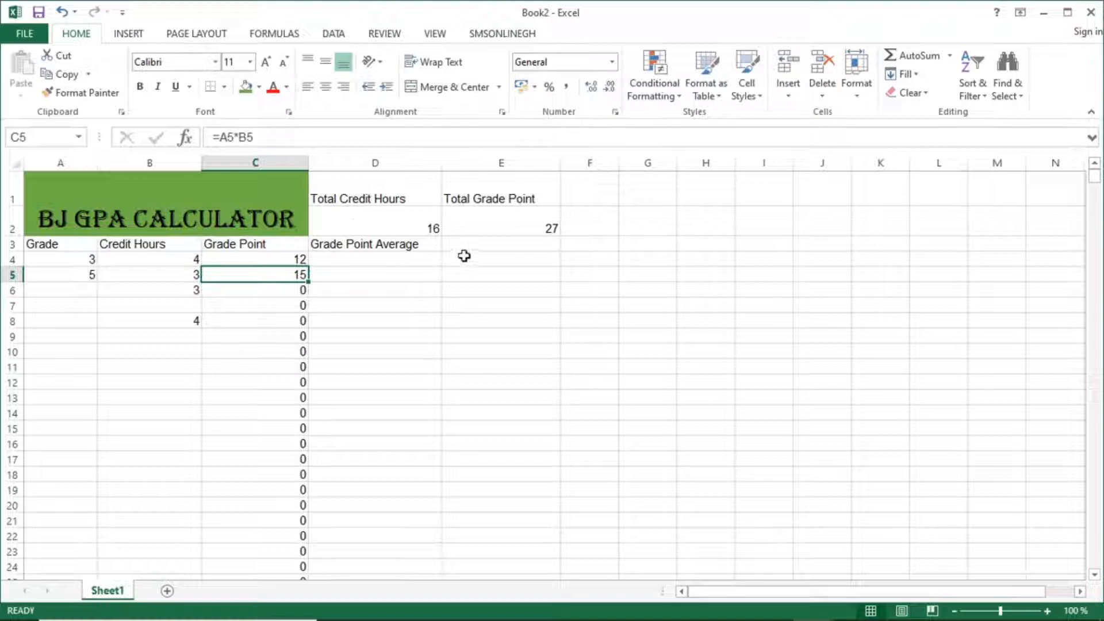
Enter =E2/D2 in E3 to compute the grade point average of 1.6875.
click(500, 244)
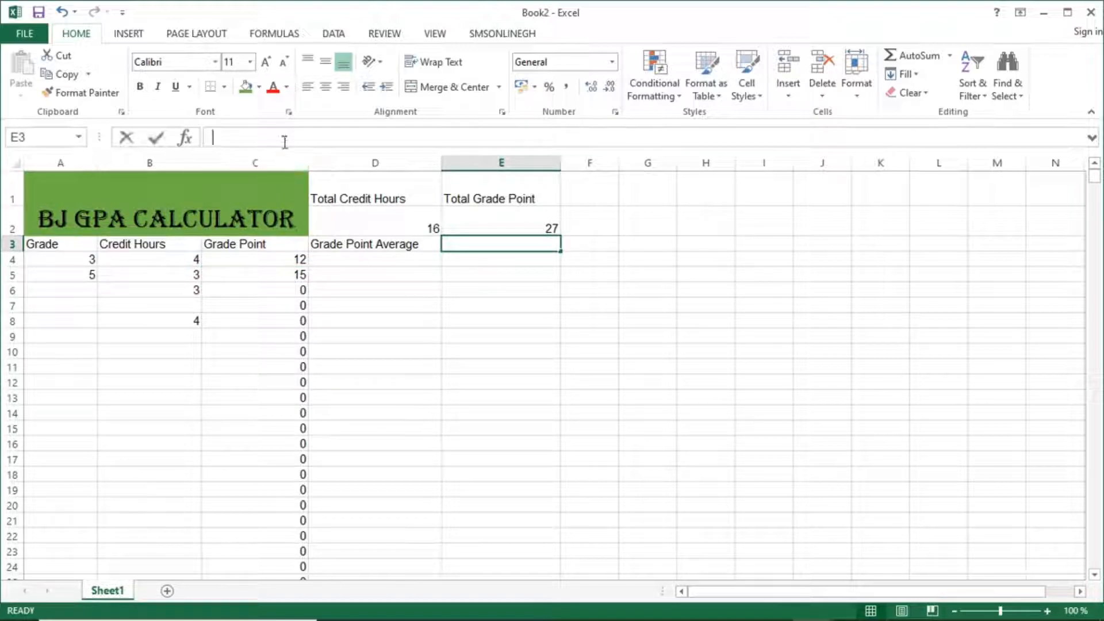
text(=)
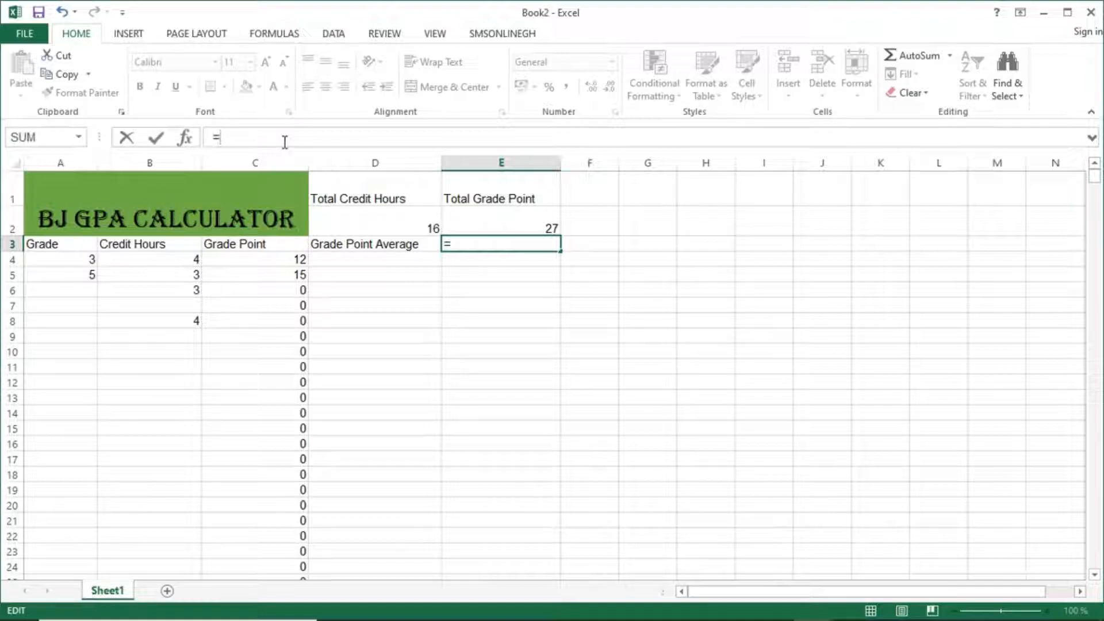
mouse_move(513, 225)
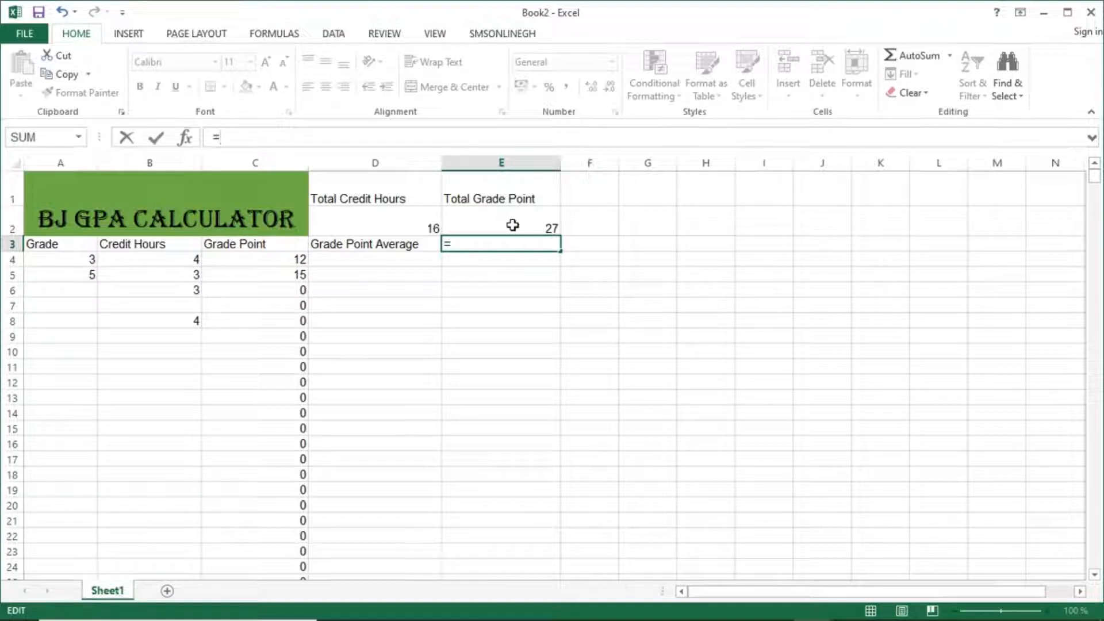
click(501, 228)
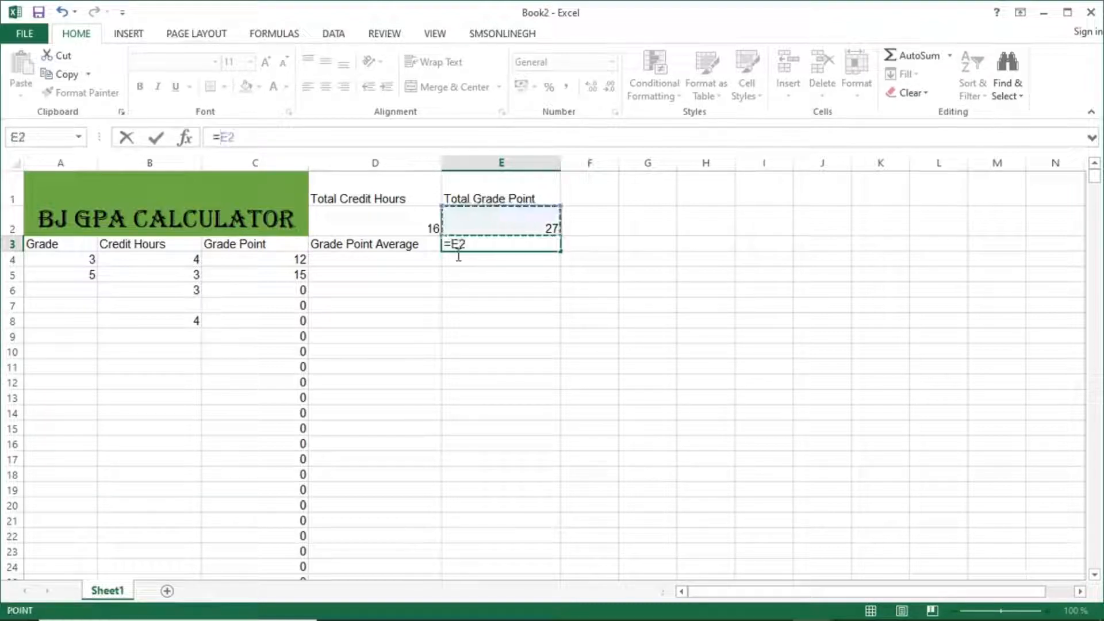
text(/)
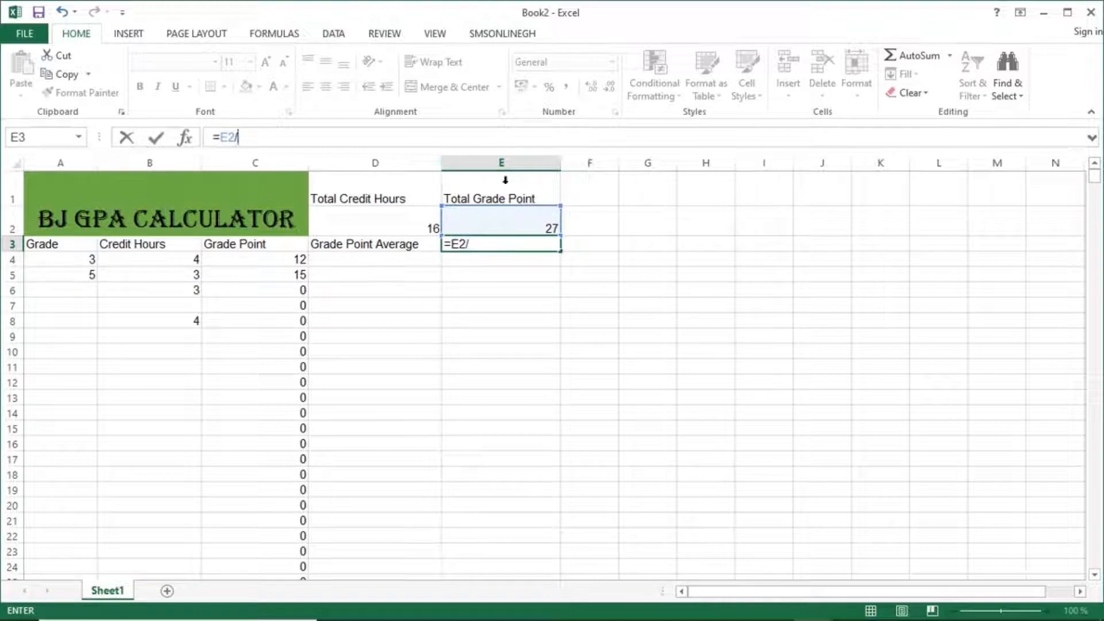
click(375, 228)
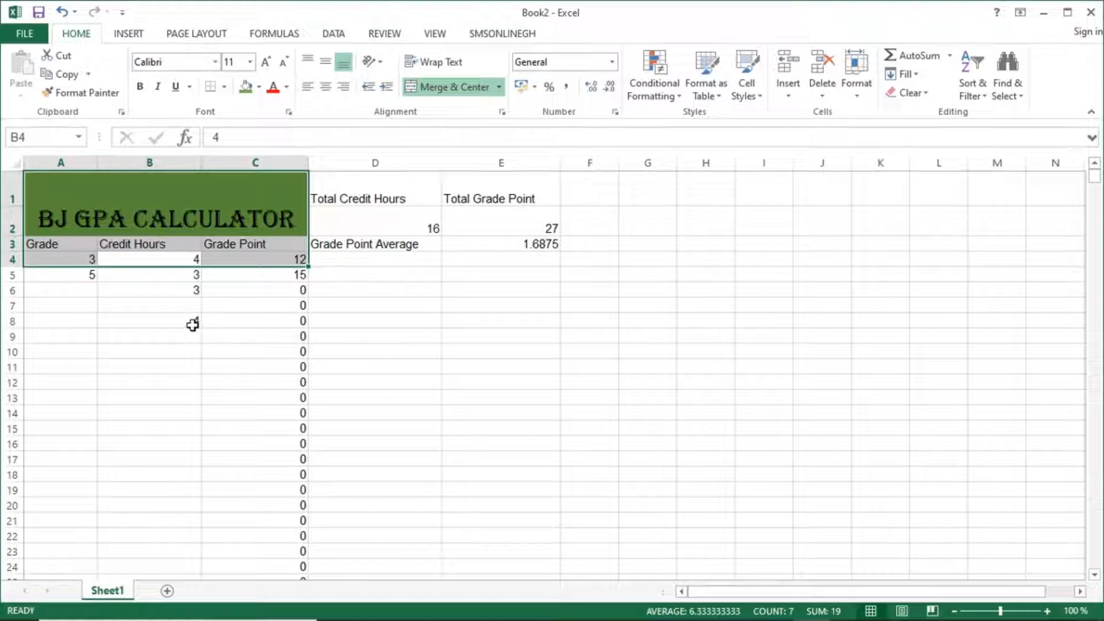
Add grades 3 and 5 with 2 and 3 credit hours in rows 6–7.
click(148, 305)
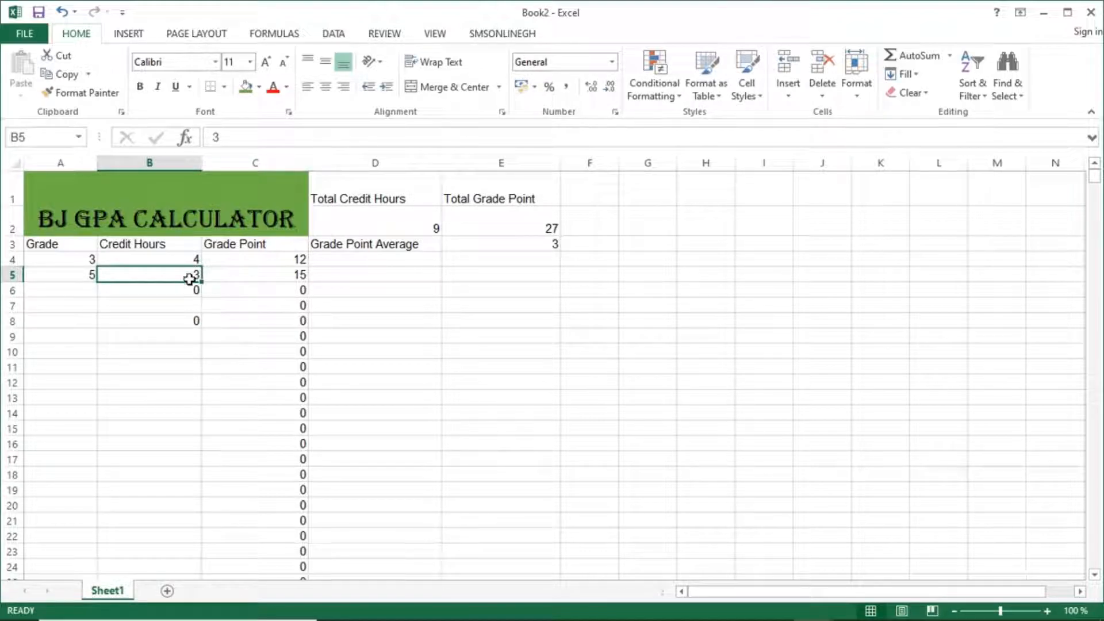
mouse_move(88, 274)
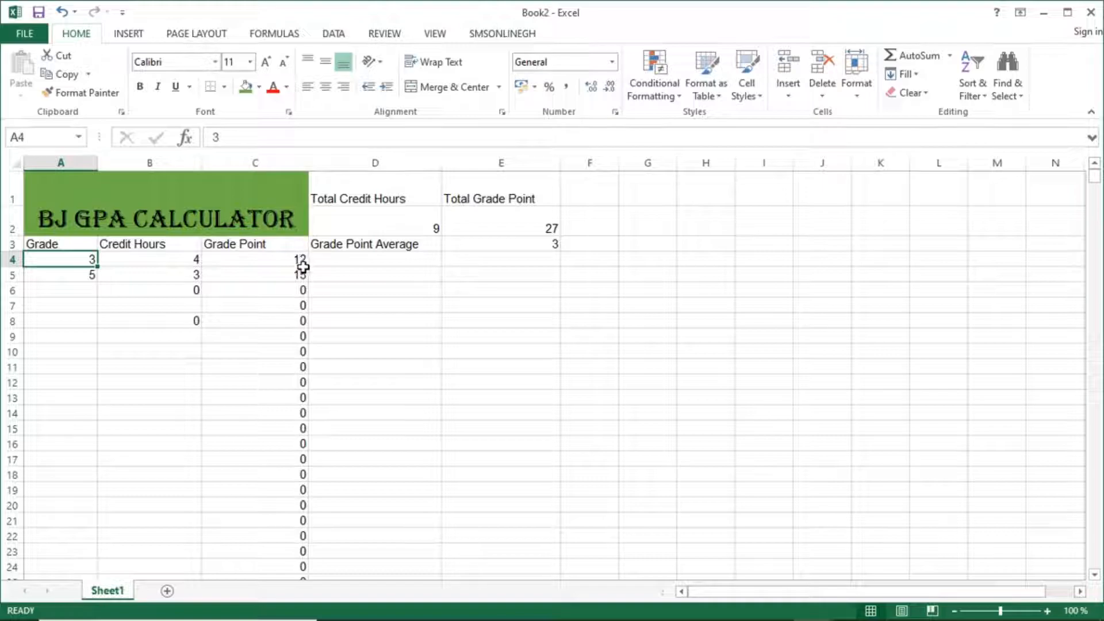
click(60, 274)
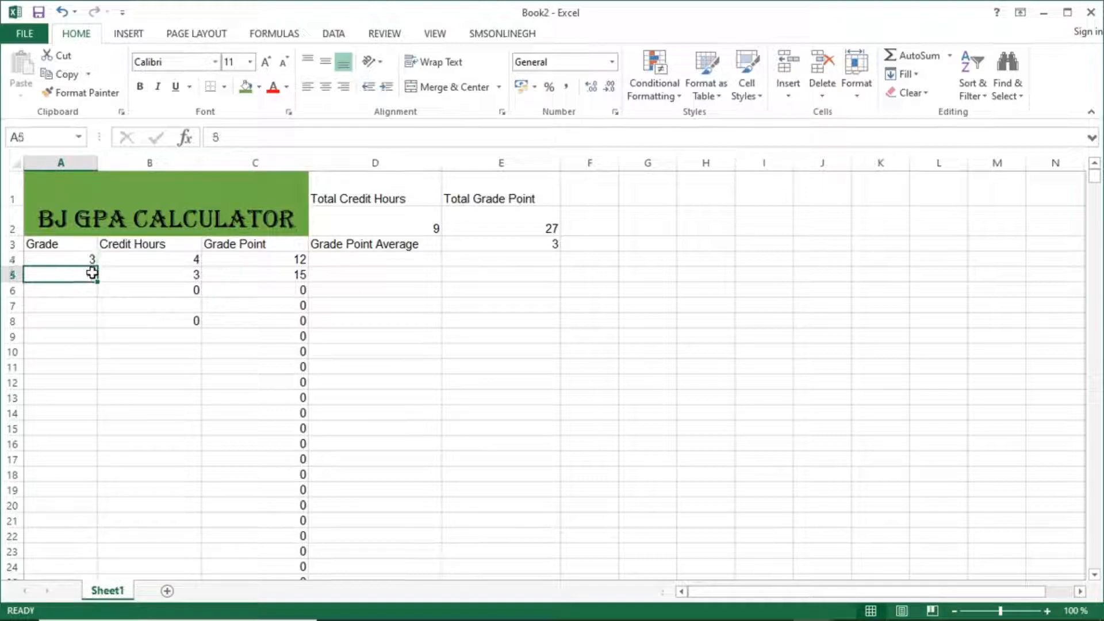
text(5)
click(150, 290)
text(2)
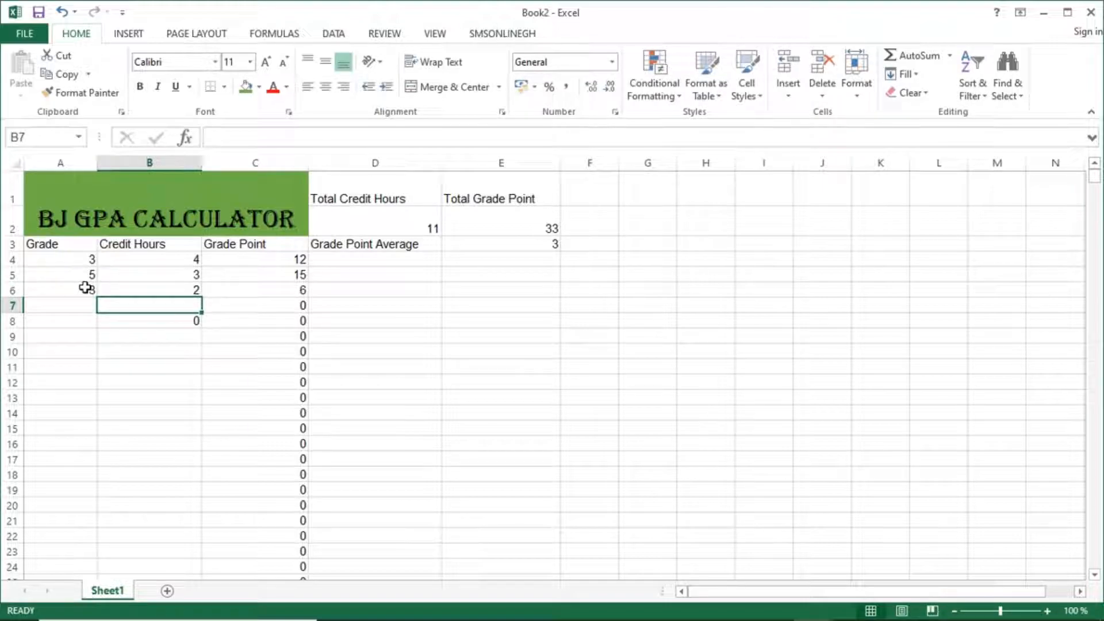
text(5)
text(3)
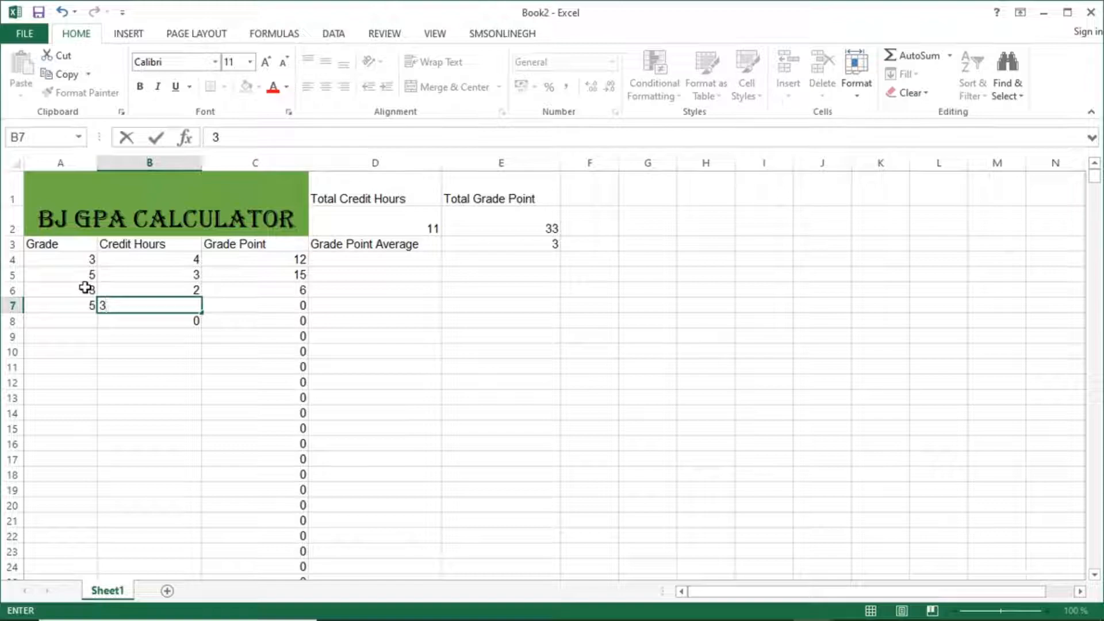
key(Return)
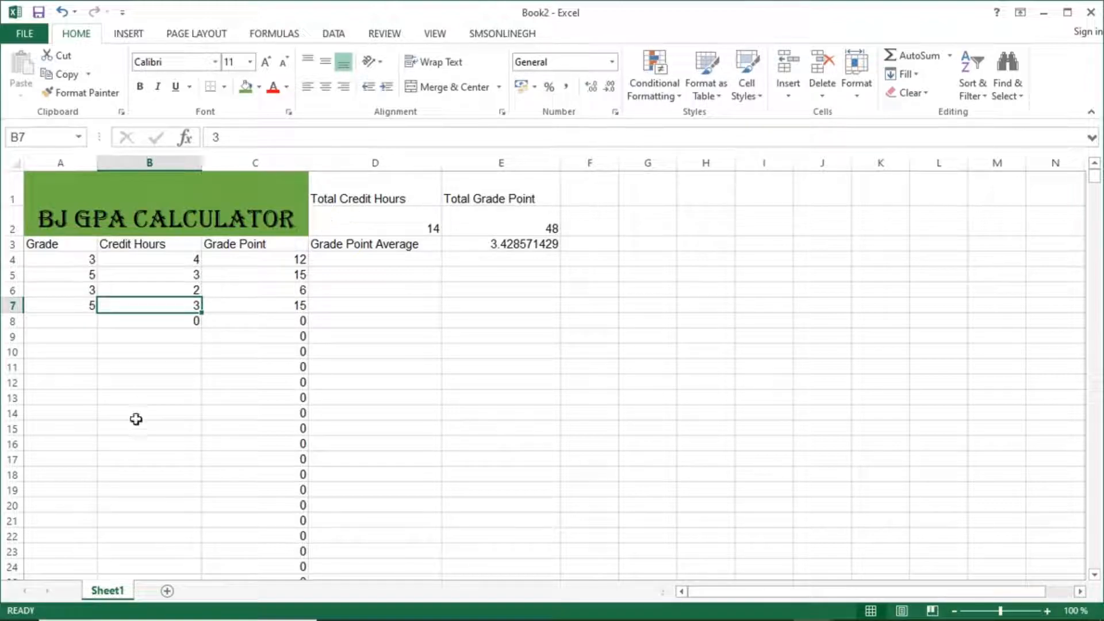
Fill the total and average headings orange, and make the E3 GPA bold on green.
click(374, 197)
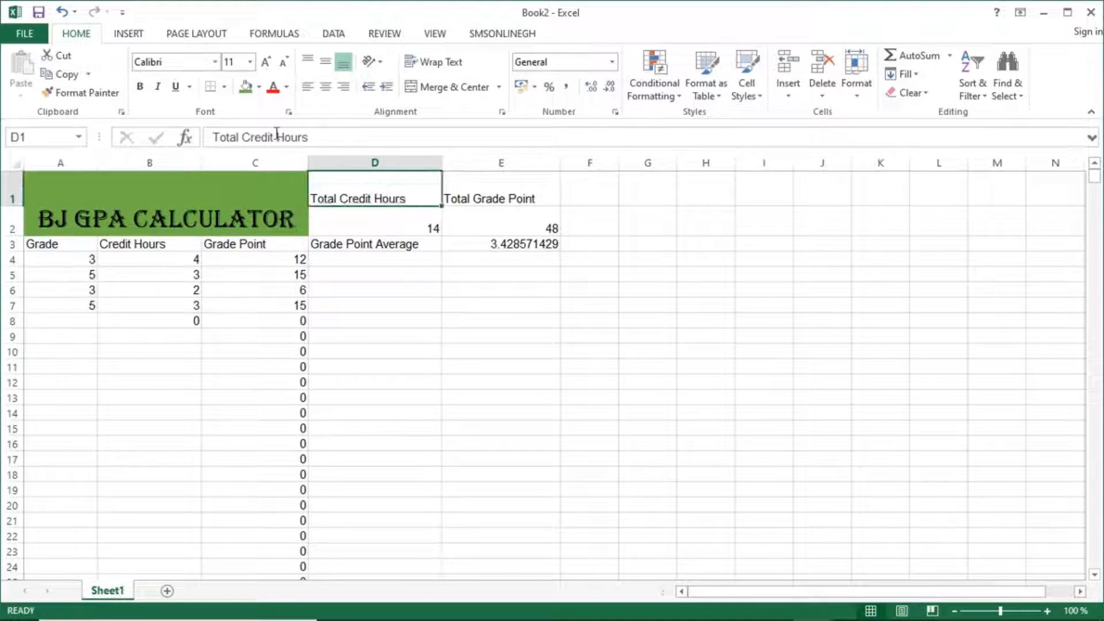
click(260, 87)
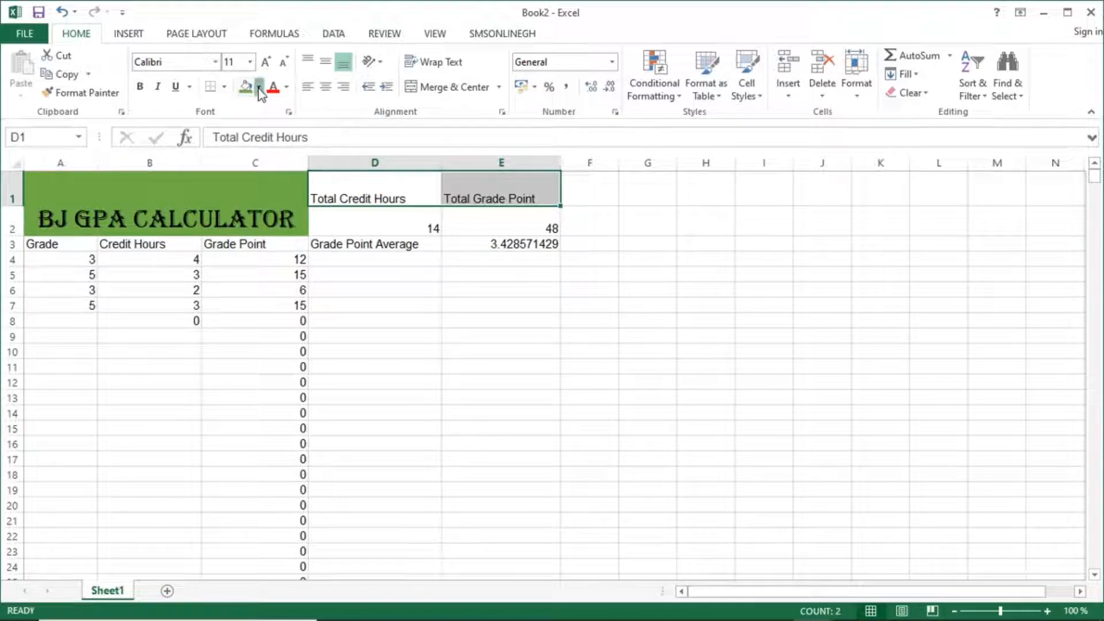
click(260, 87)
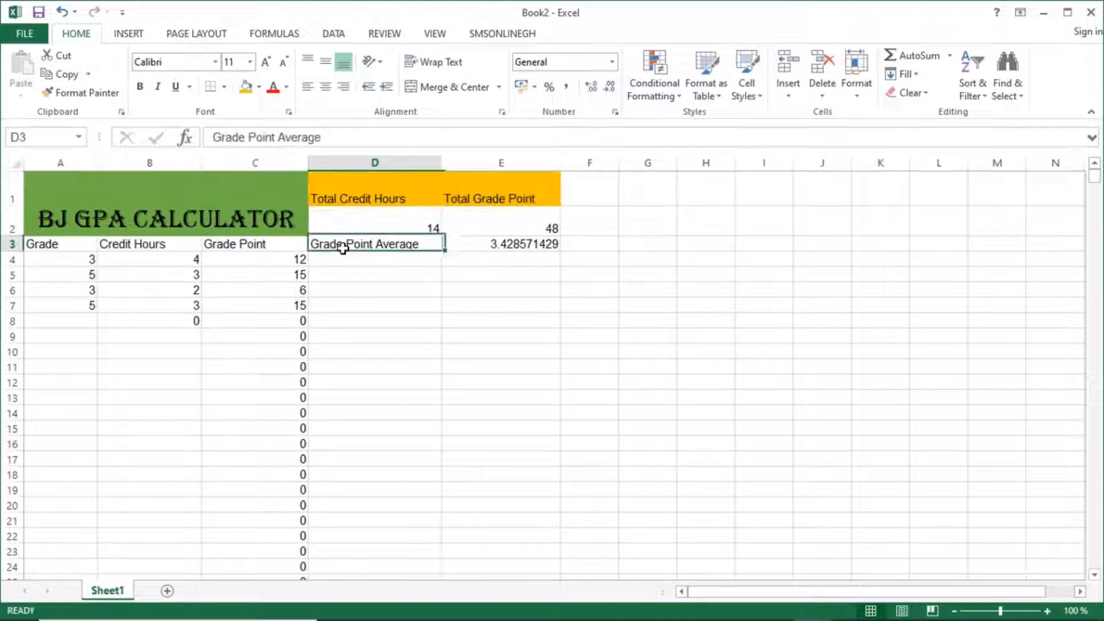
click(244, 88)
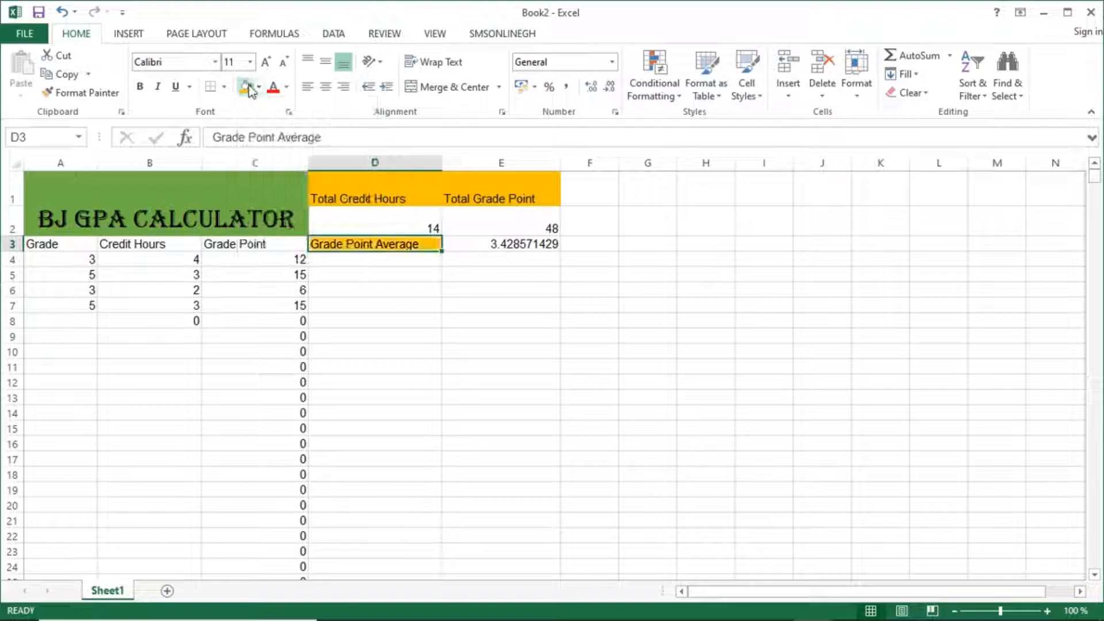
click(501, 244)
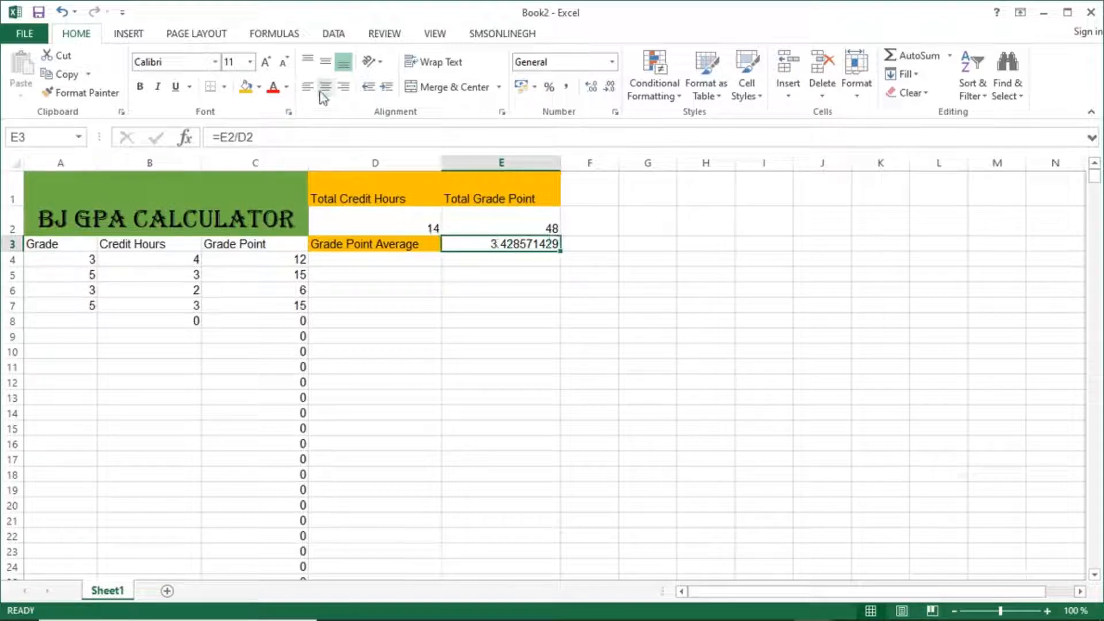
click(258, 87)
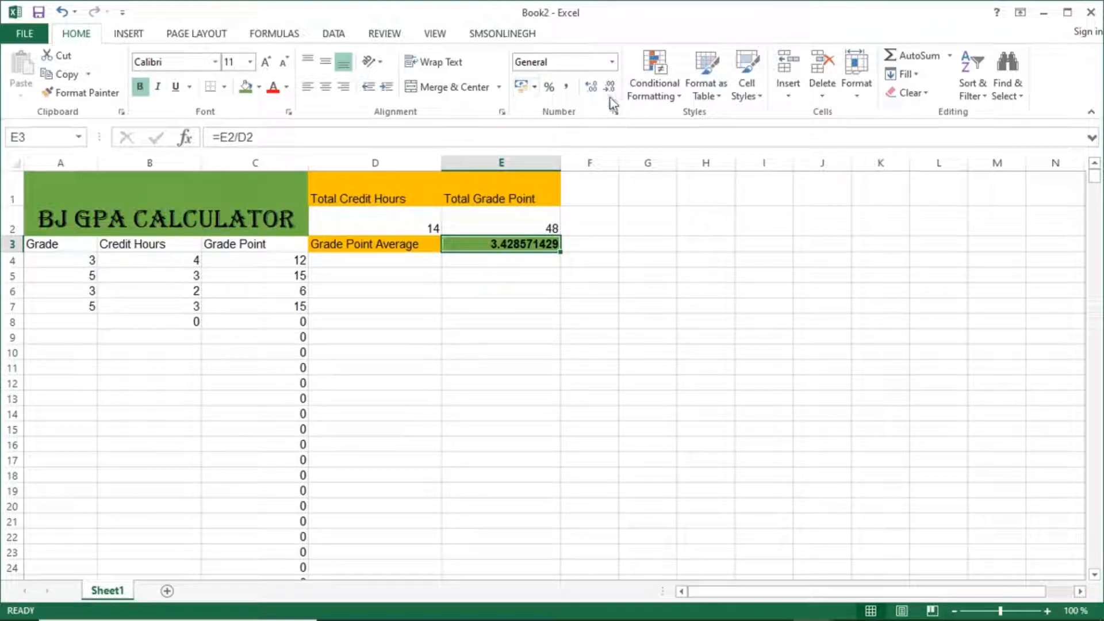
Format E3 as a number rounded to two decimals, showing 3.43.
click(608, 87)
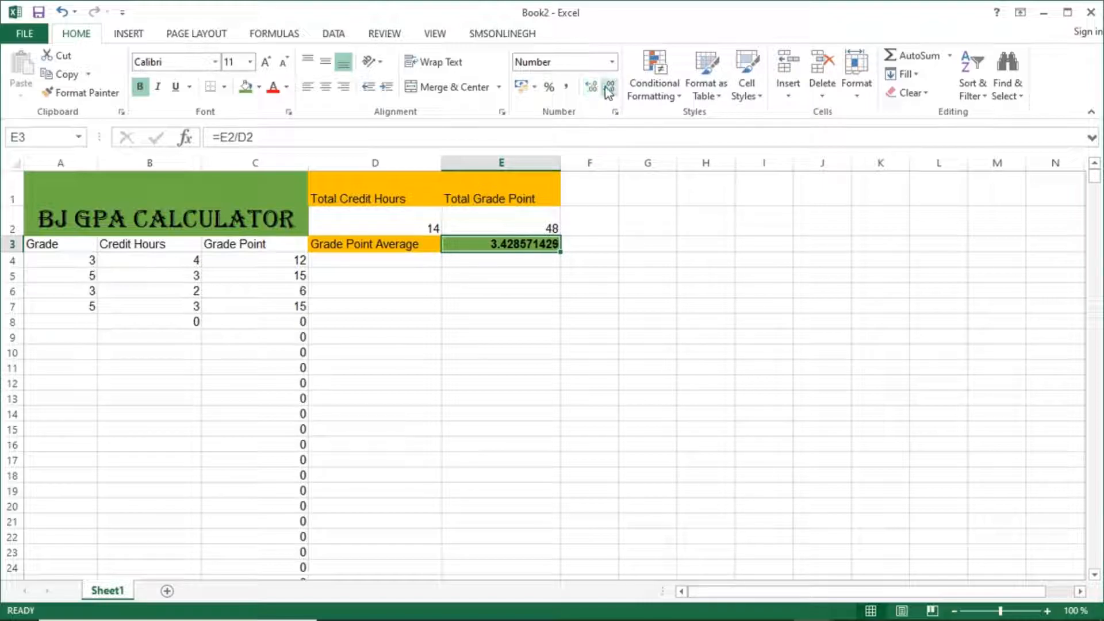
click(608, 86)
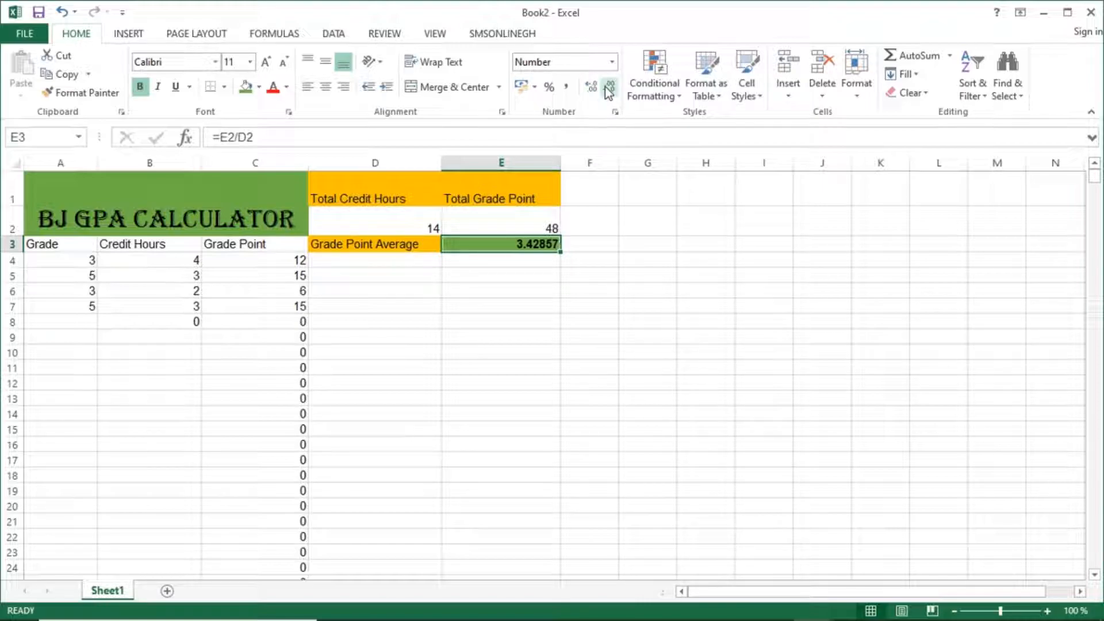
click(609, 87)
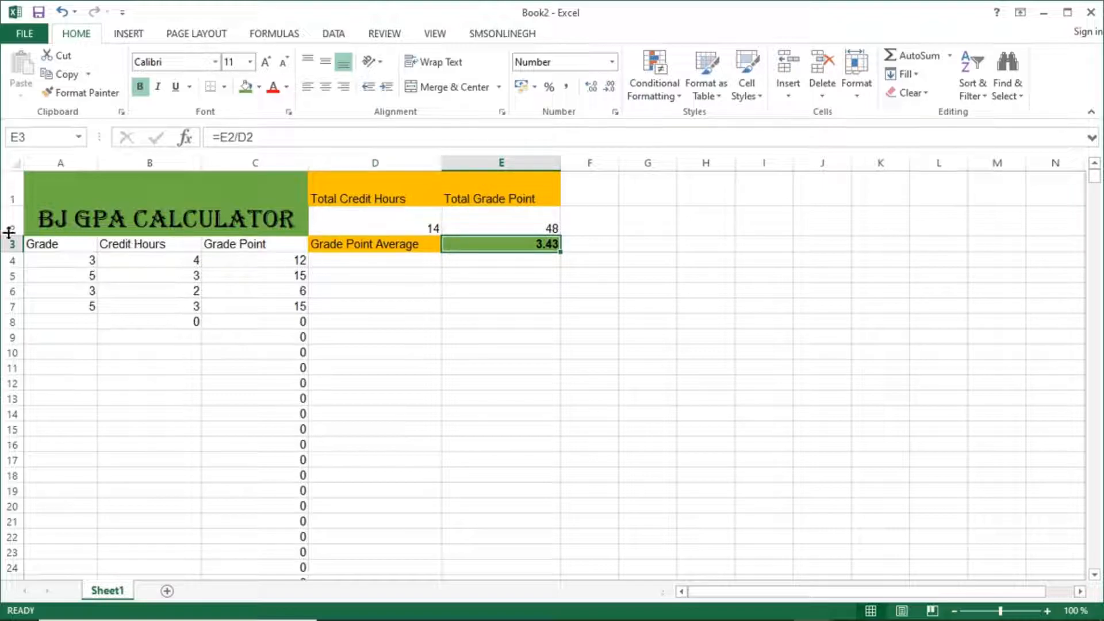
click(590, 244)
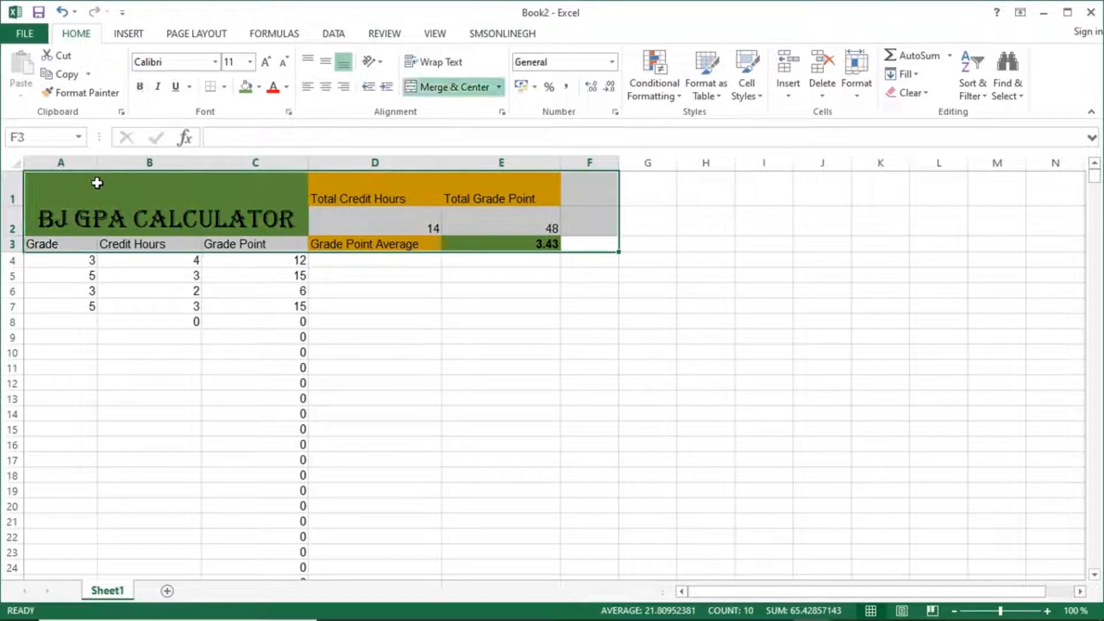
mouse_move(604, 175)
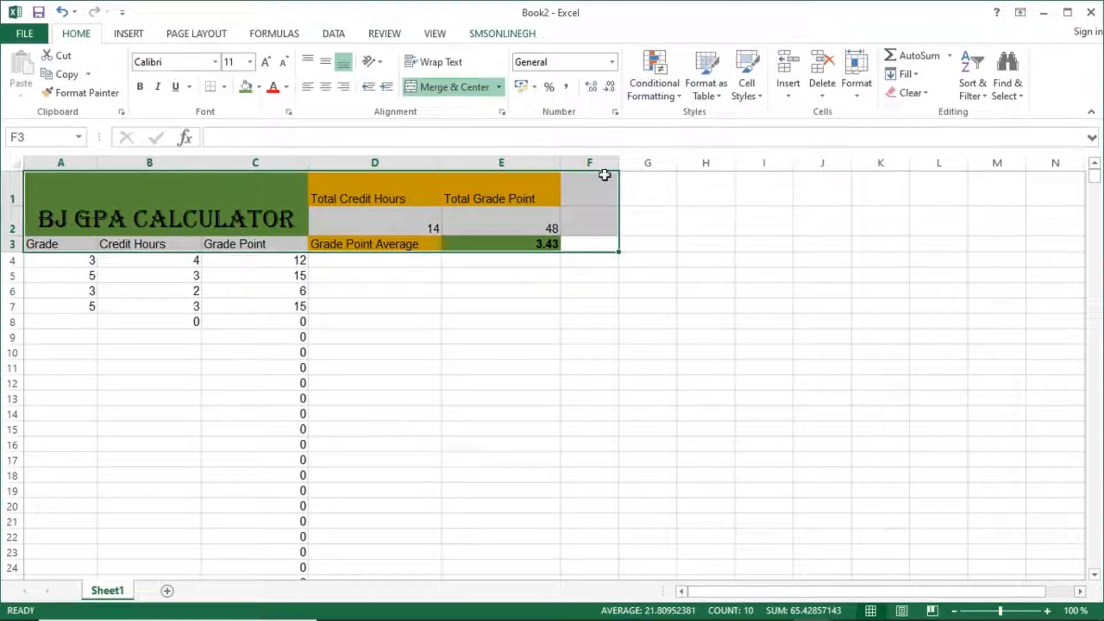
mouse_move(530, 208)
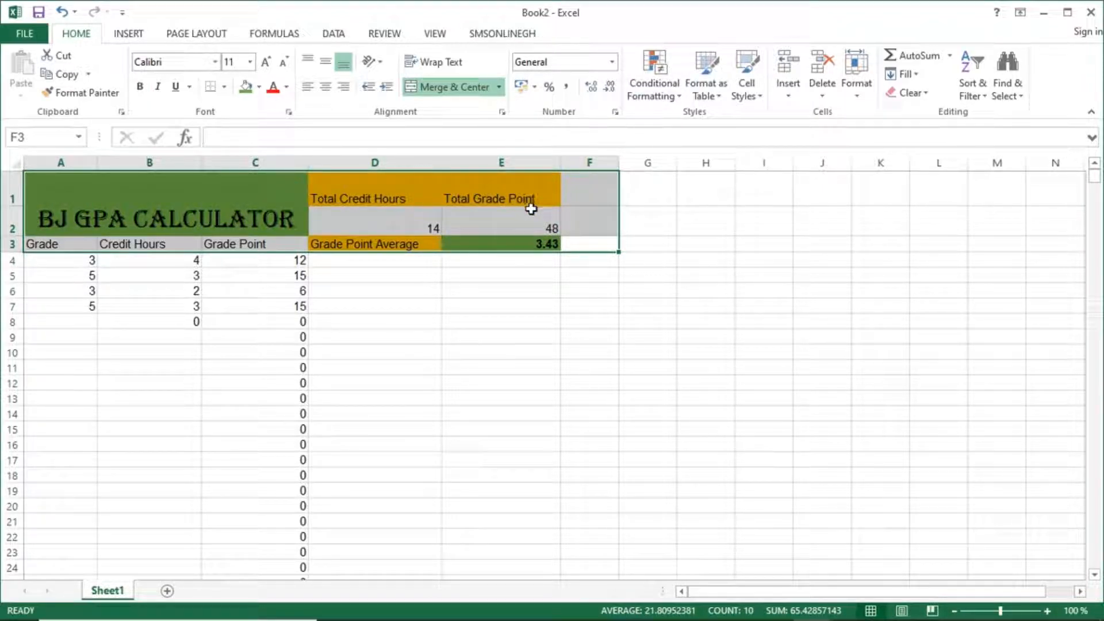
right_click(527, 195)
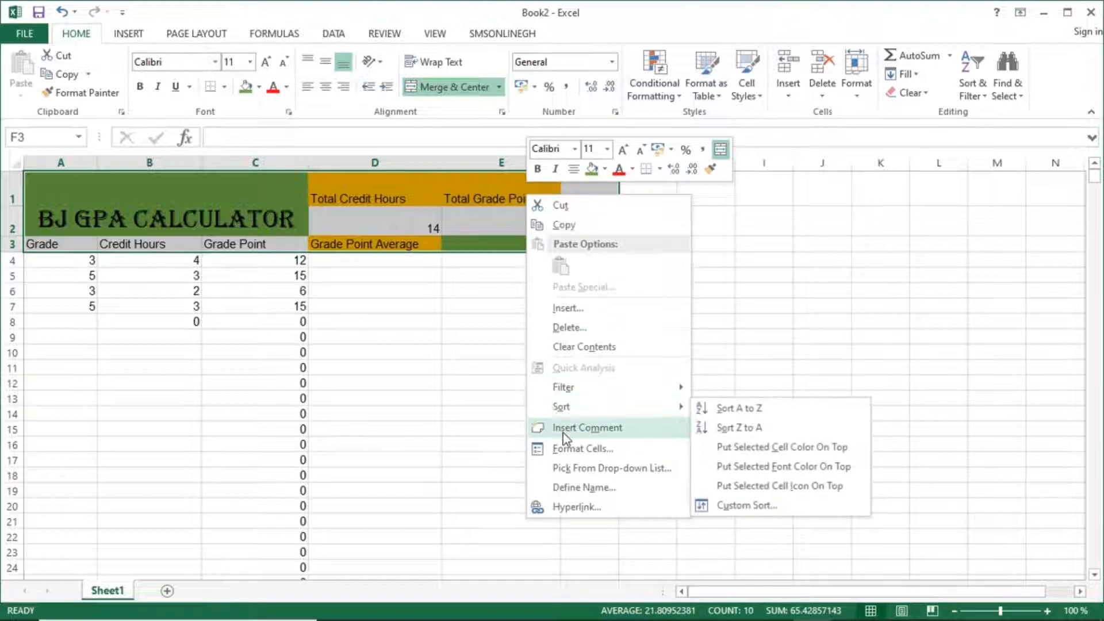
mouse_move(561, 406)
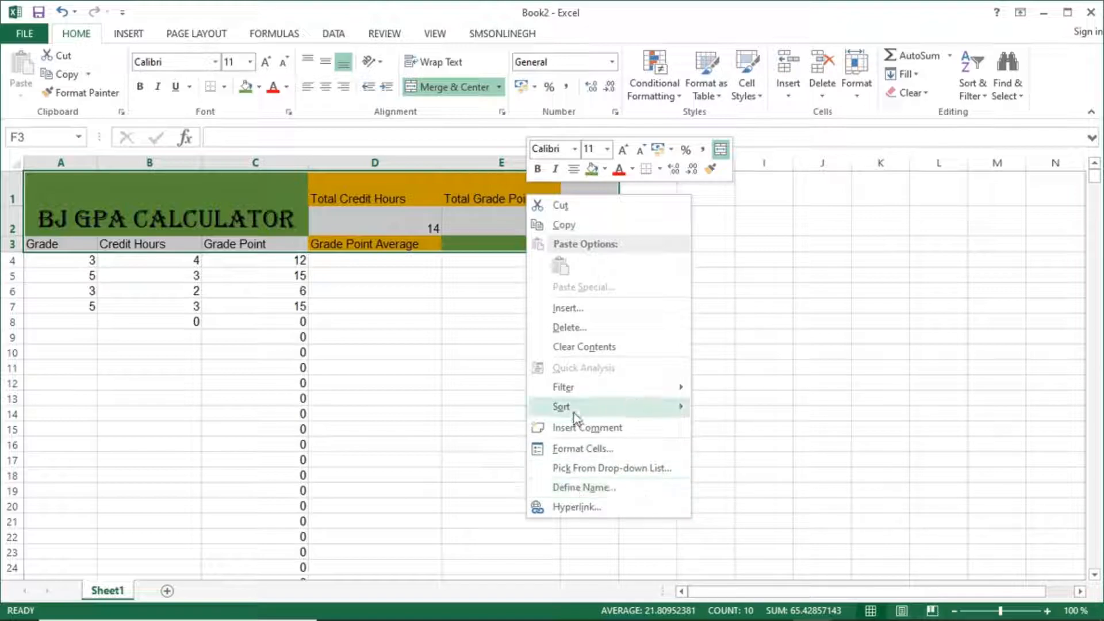
mouse_move(589, 467)
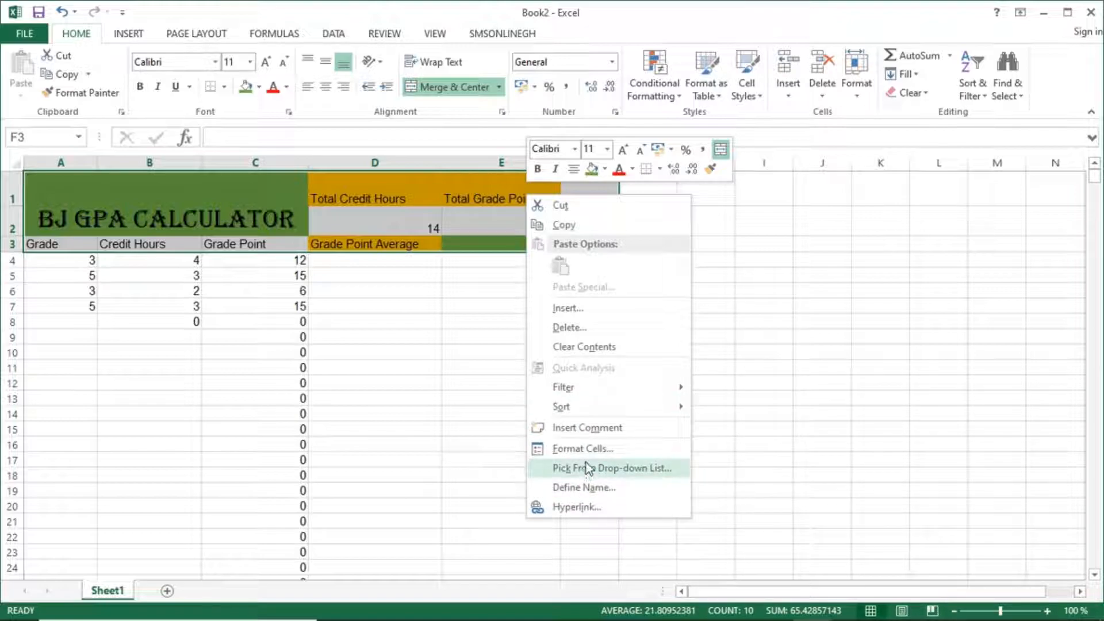
mouse_move(583, 363)
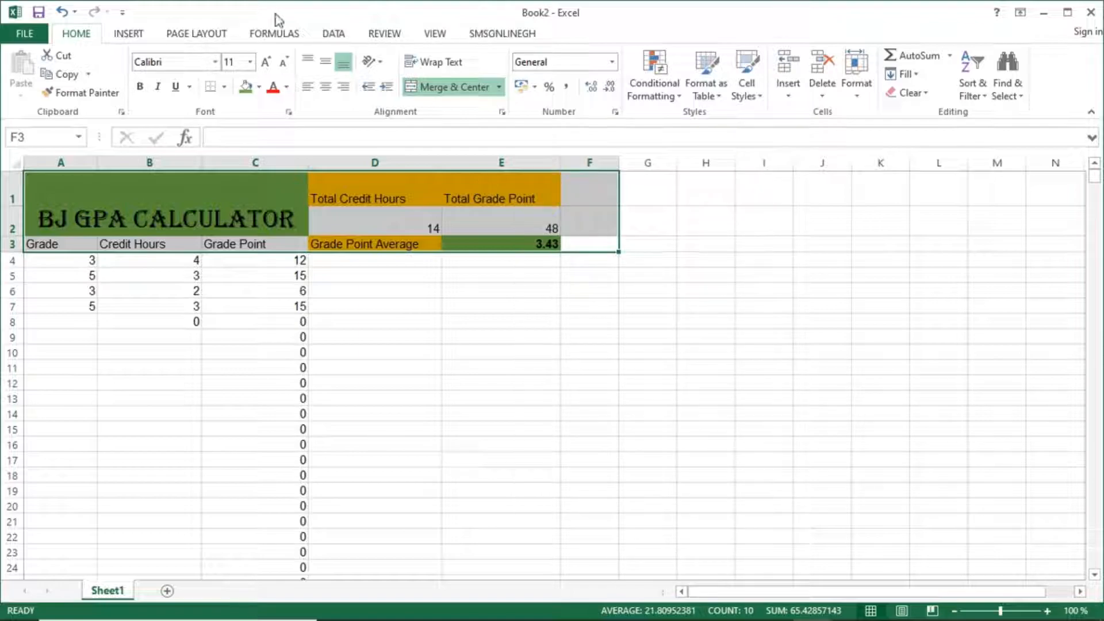
click(274, 33)
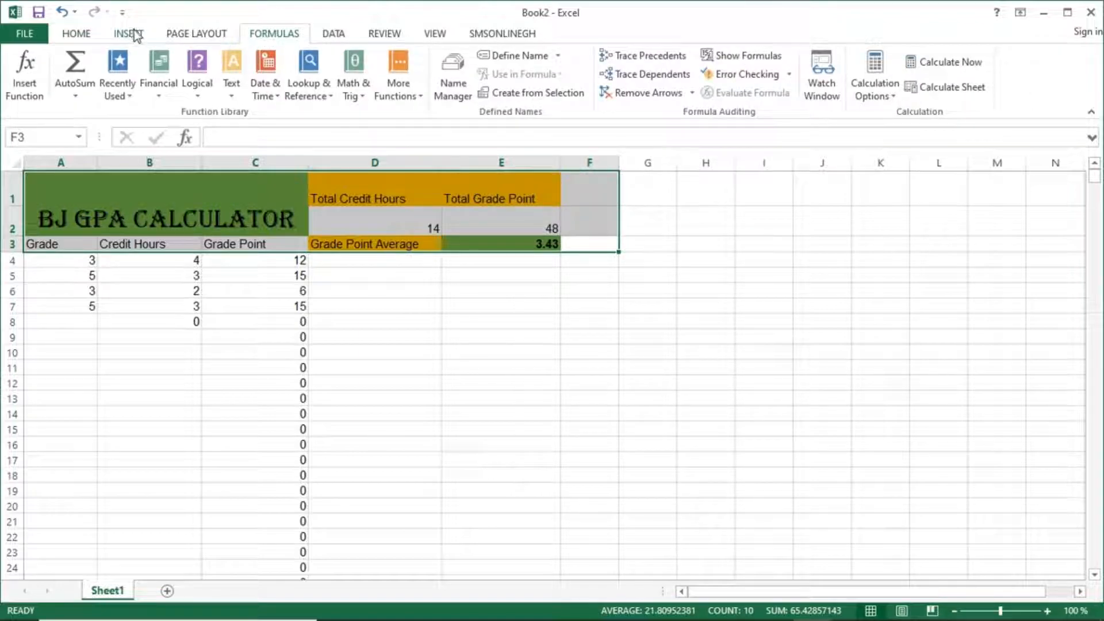
mouse_move(139, 42)
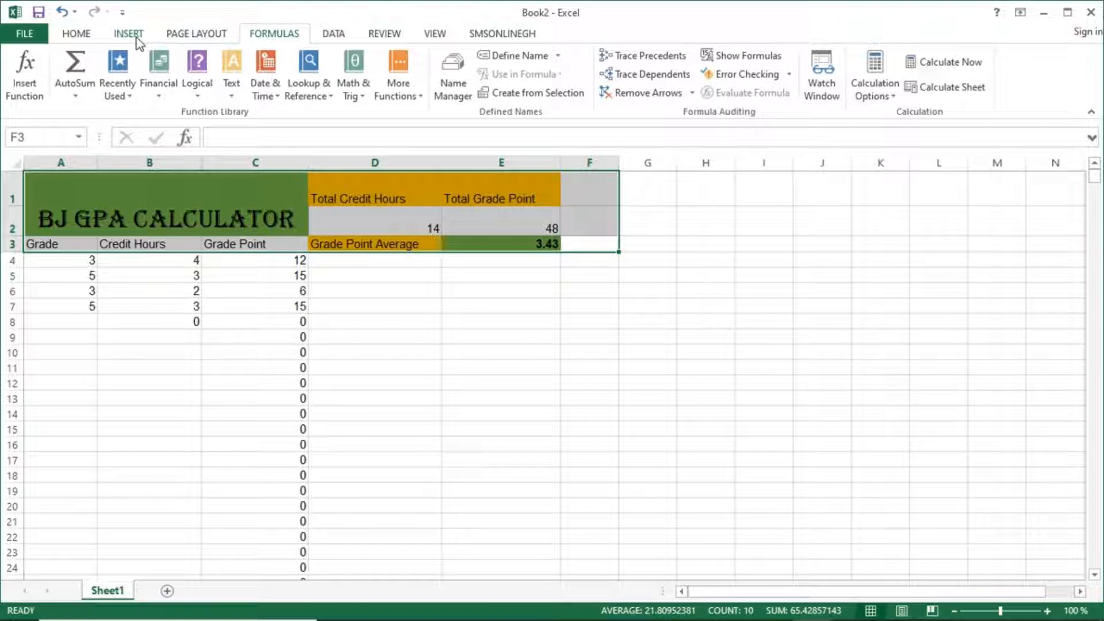
click(127, 34)
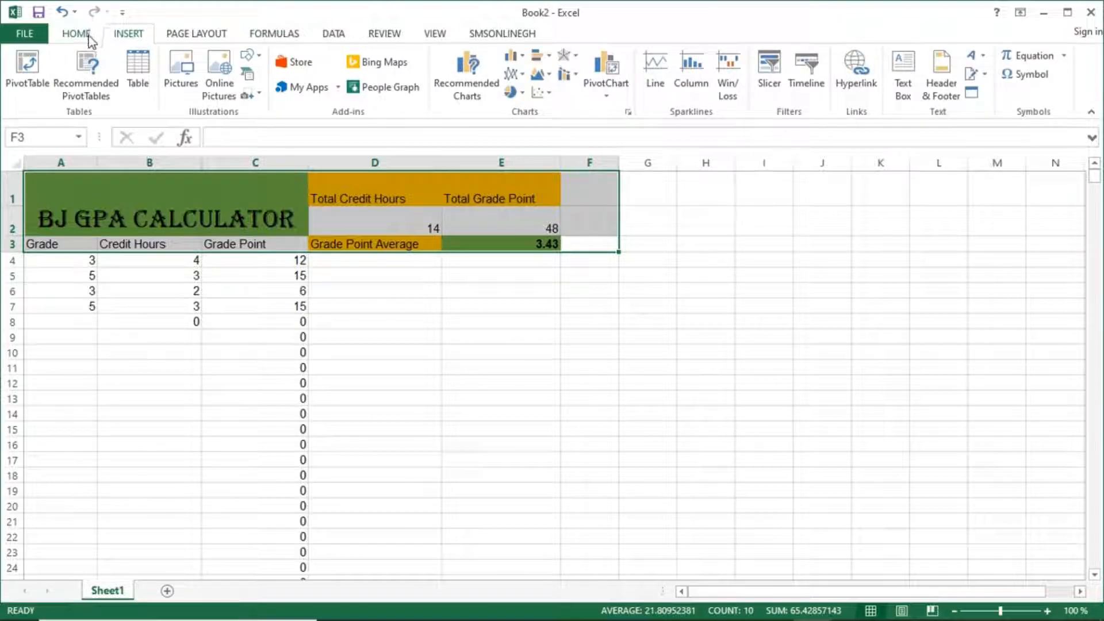
click(76, 34)
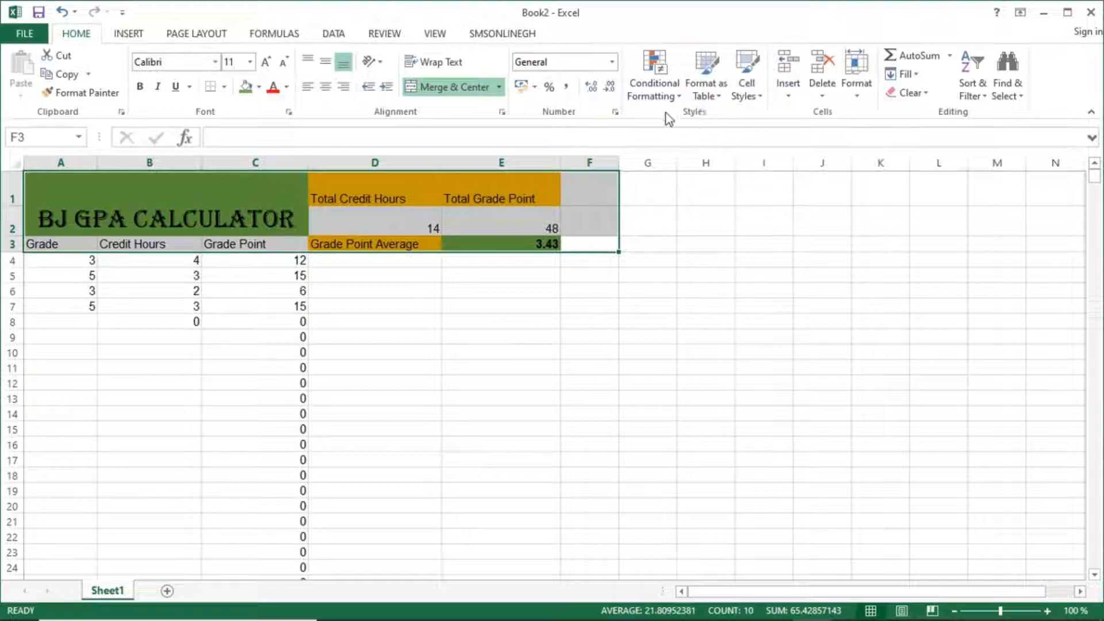
mouse_move(890, 118)
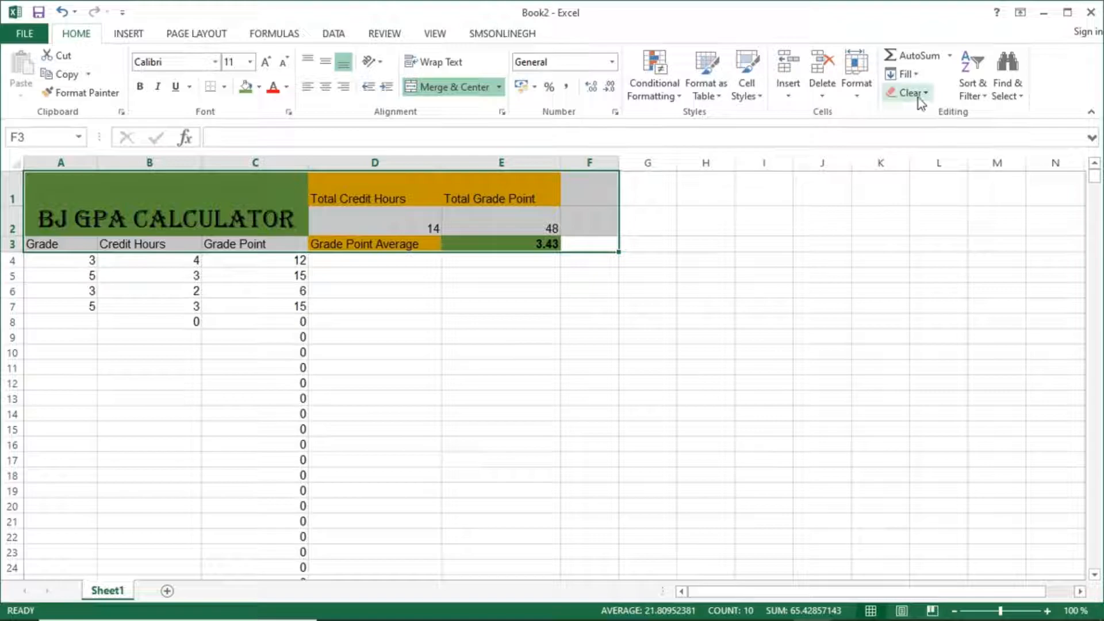
mouse_move(570, 136)
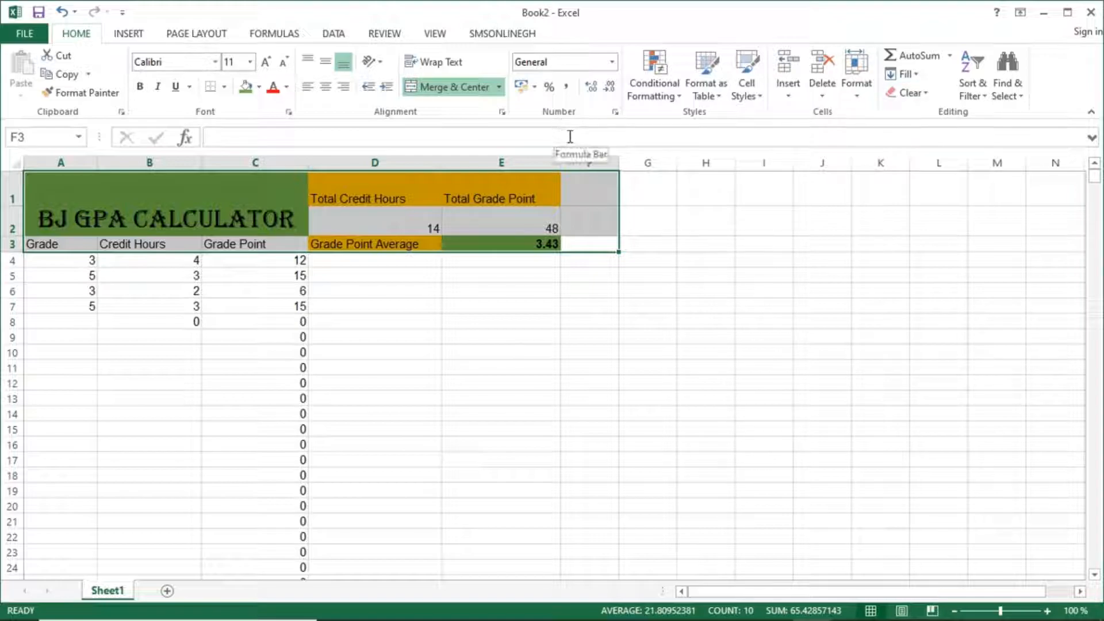
Freeze panes below the title and totals rows, then scroll to confirm they stay put.
click(435, 33)
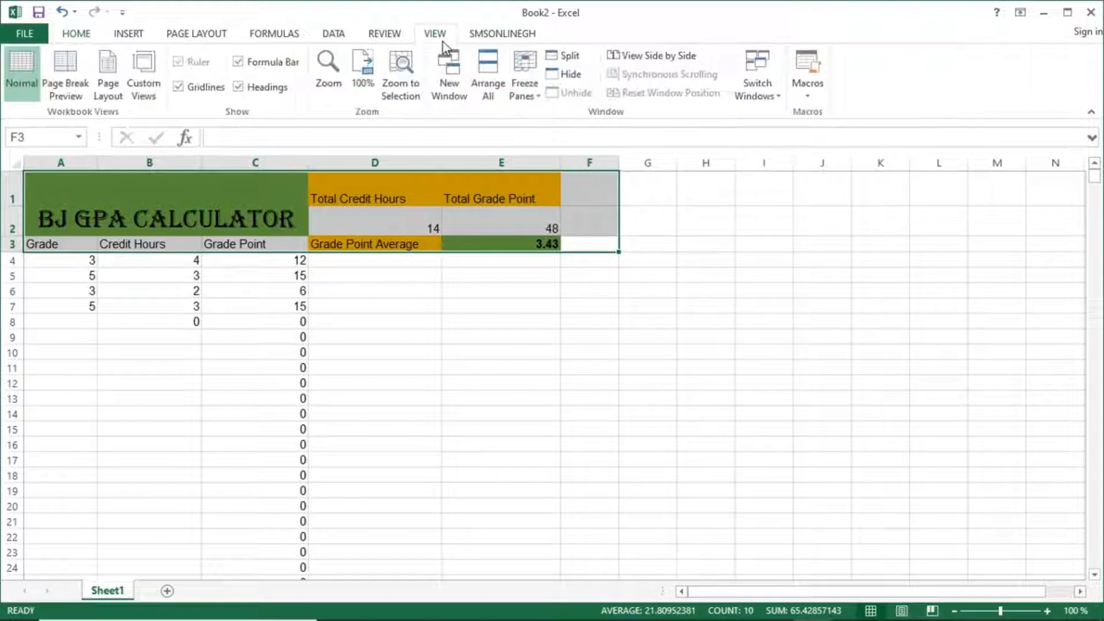
mouse_move(523, 66)
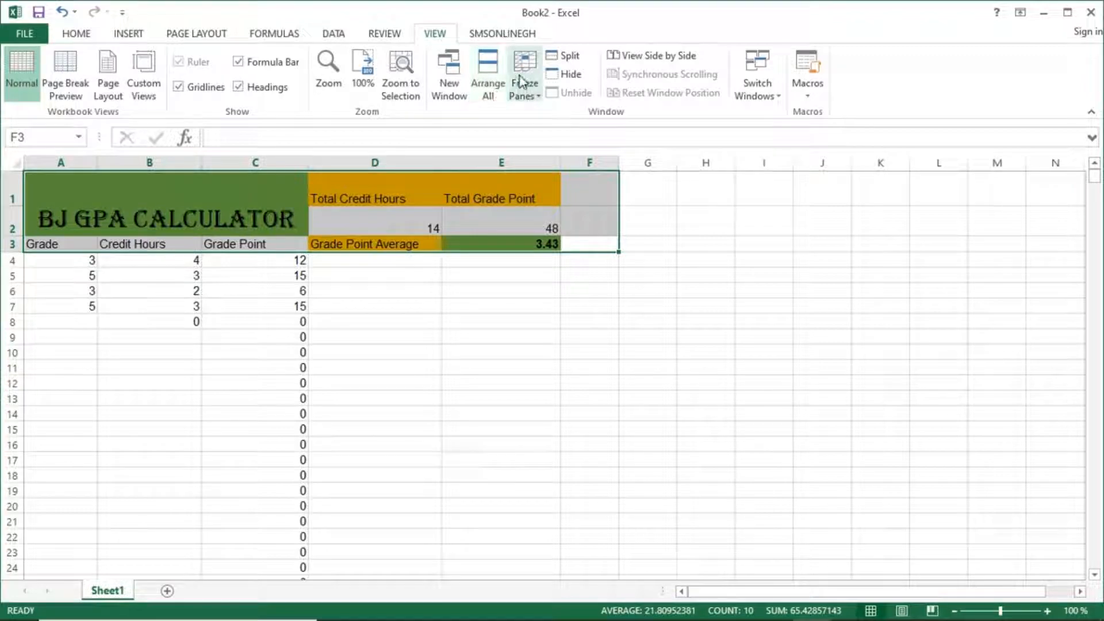
click(523, 74)
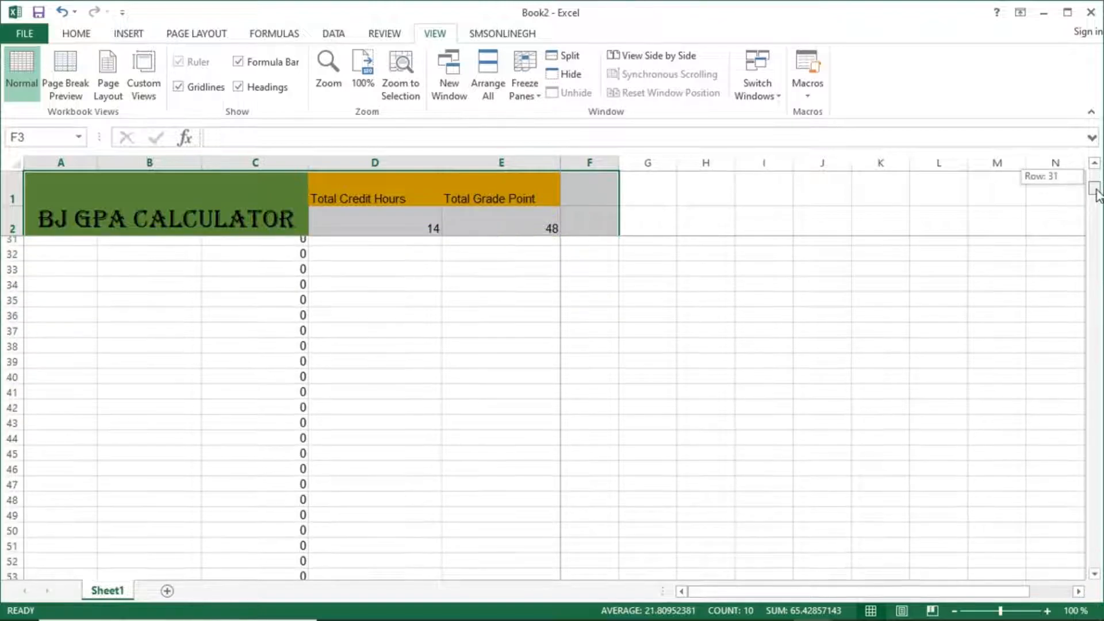
scroll(up, 3)
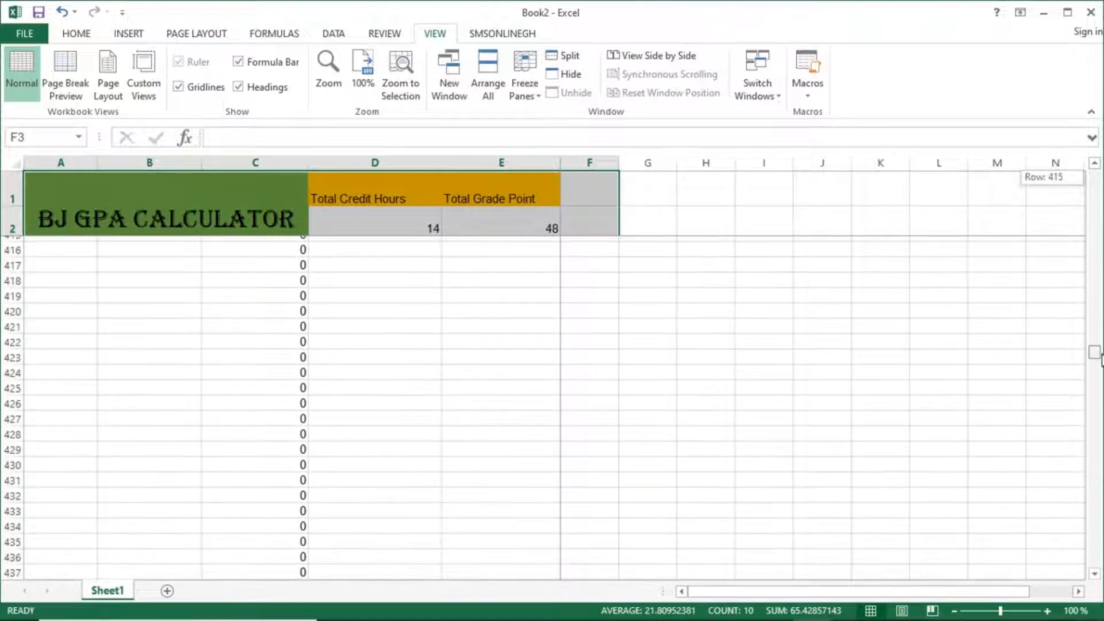
scroll(up, 3)
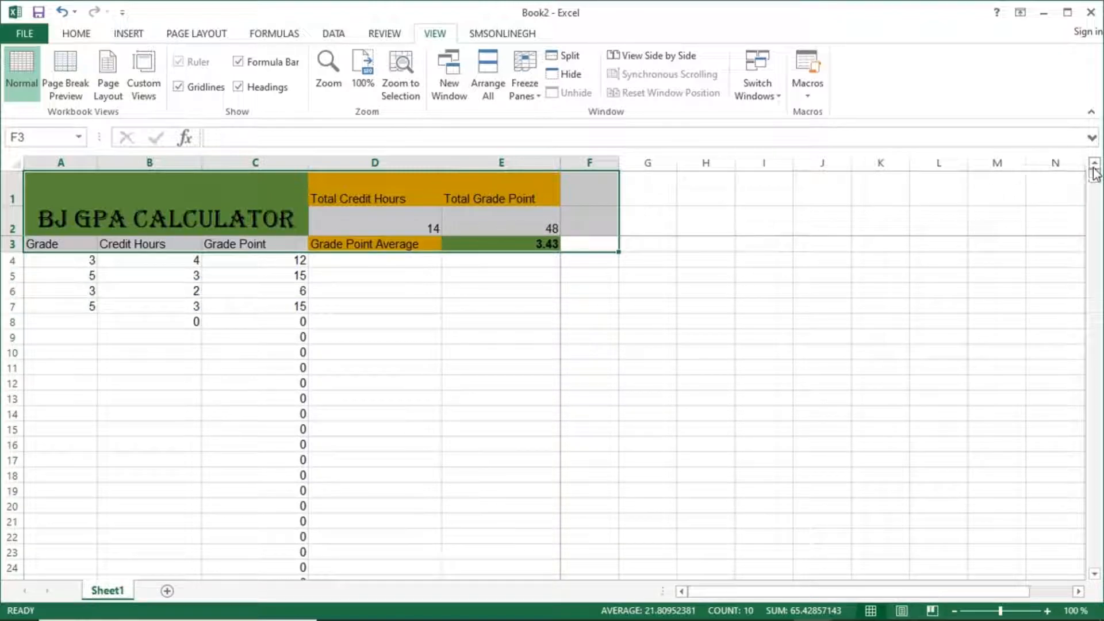
click(646, 261)
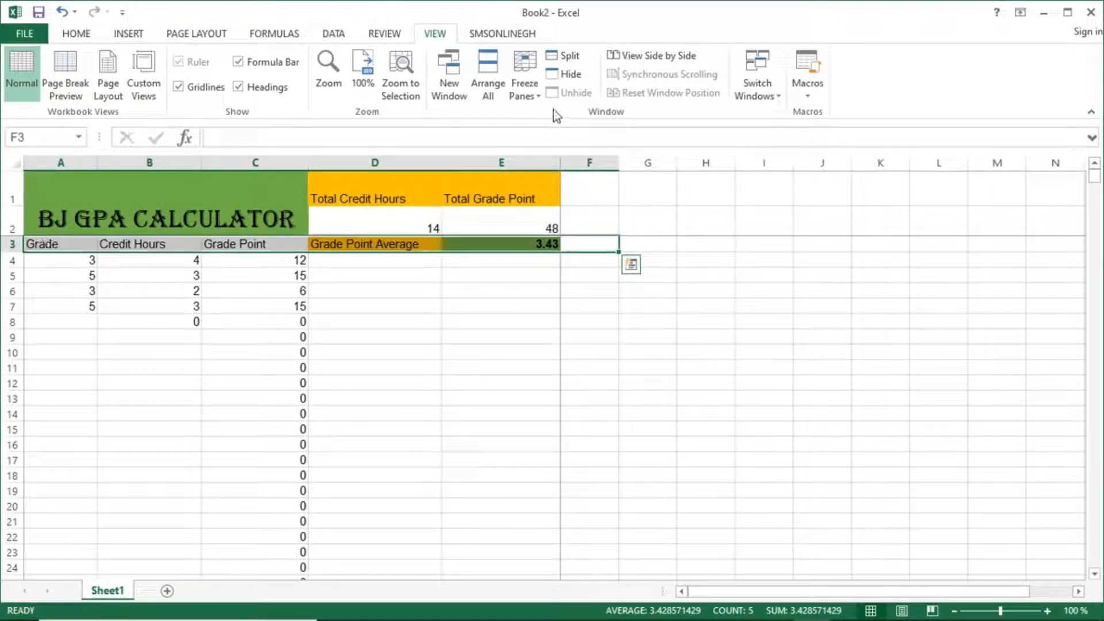
Try Freeze Top Row, then refreeze panes at the A1:F3 header block.
click(524, 74)
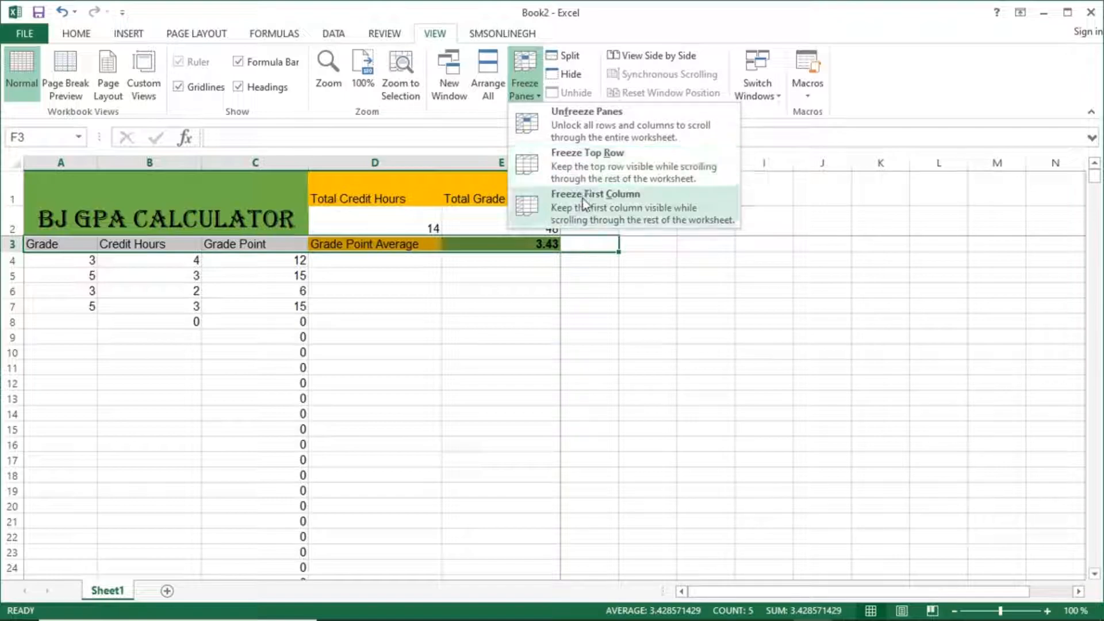
mouse_move(584, 162)
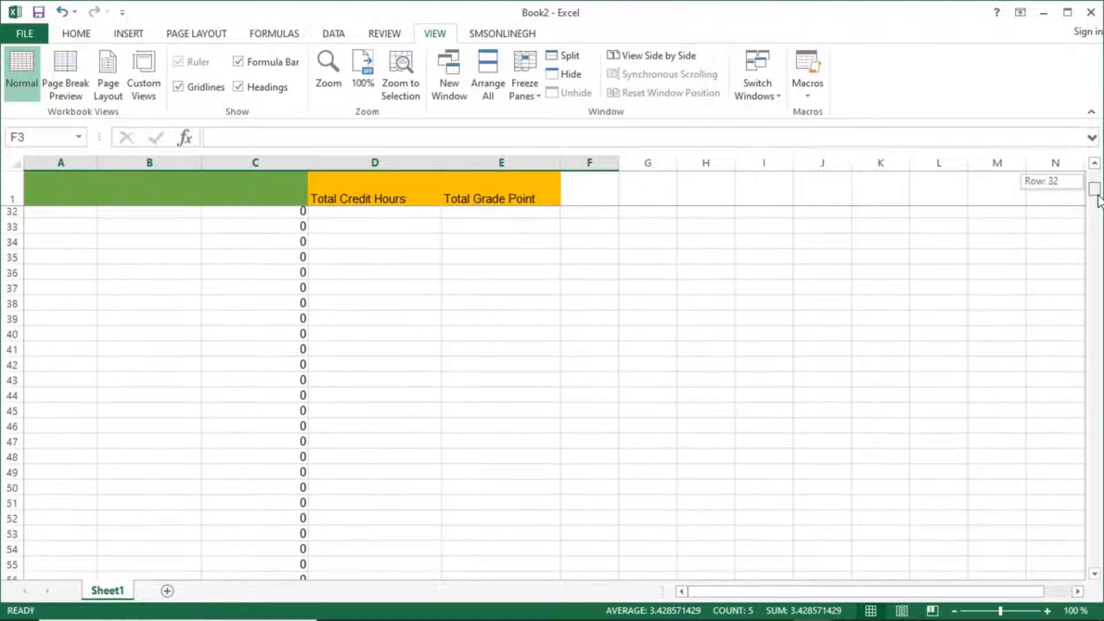
scroll(up, 3)
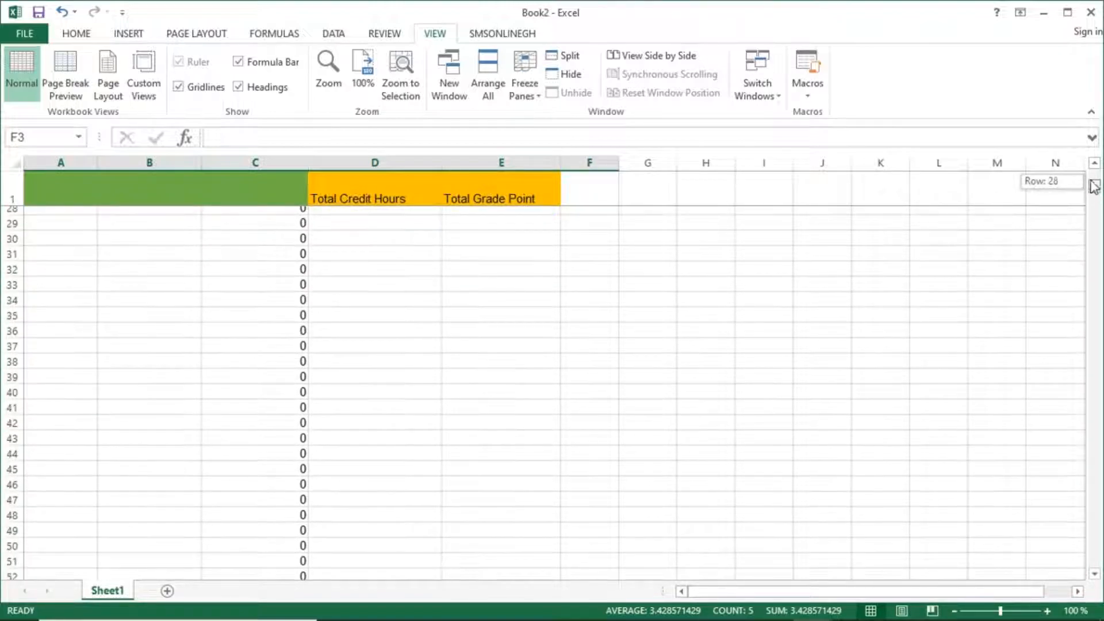
scroll(up, 3)
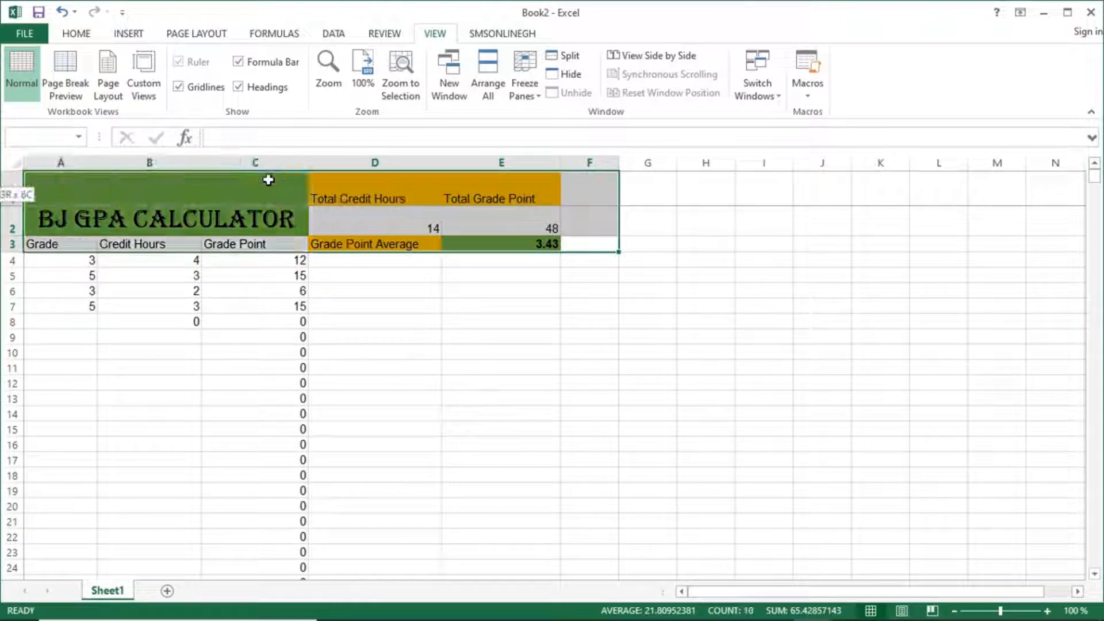
click(524, 74)
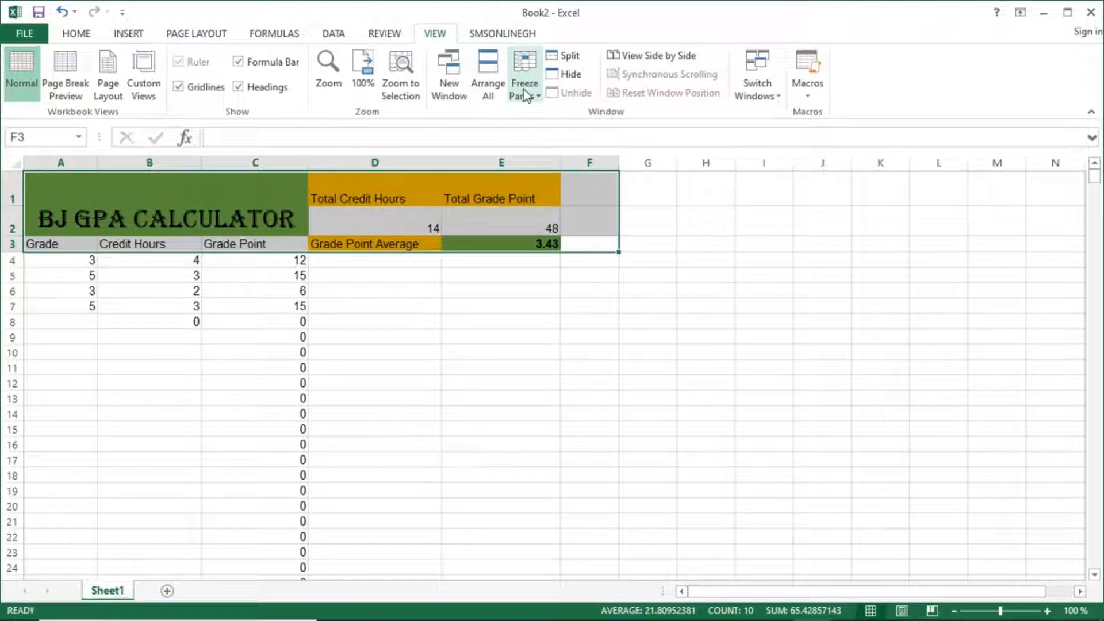
click(523, 74)
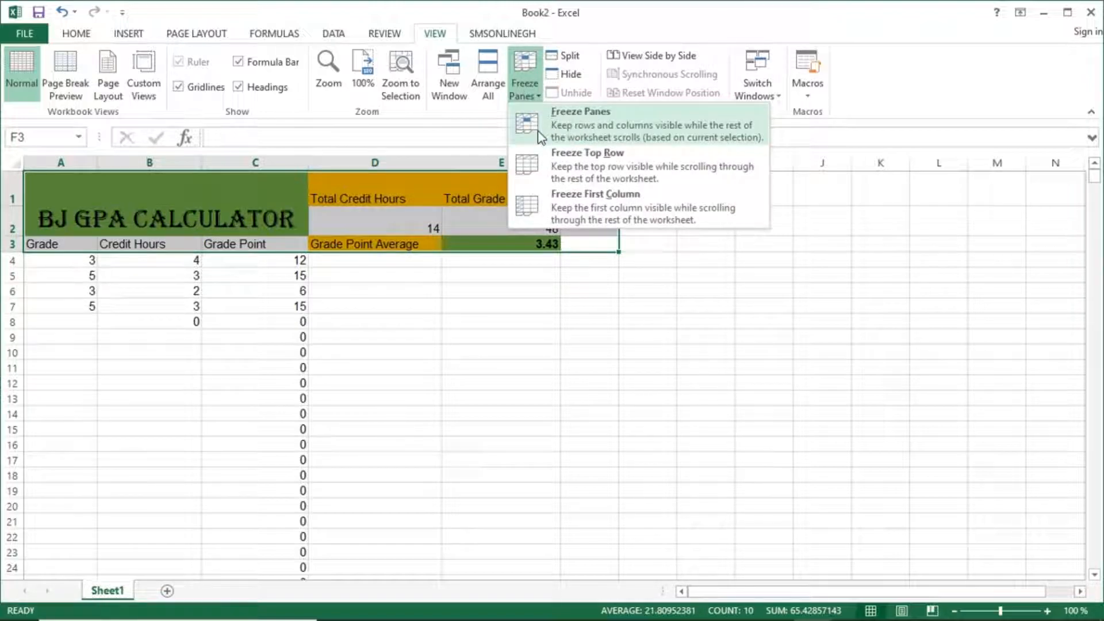
click(579, 123)
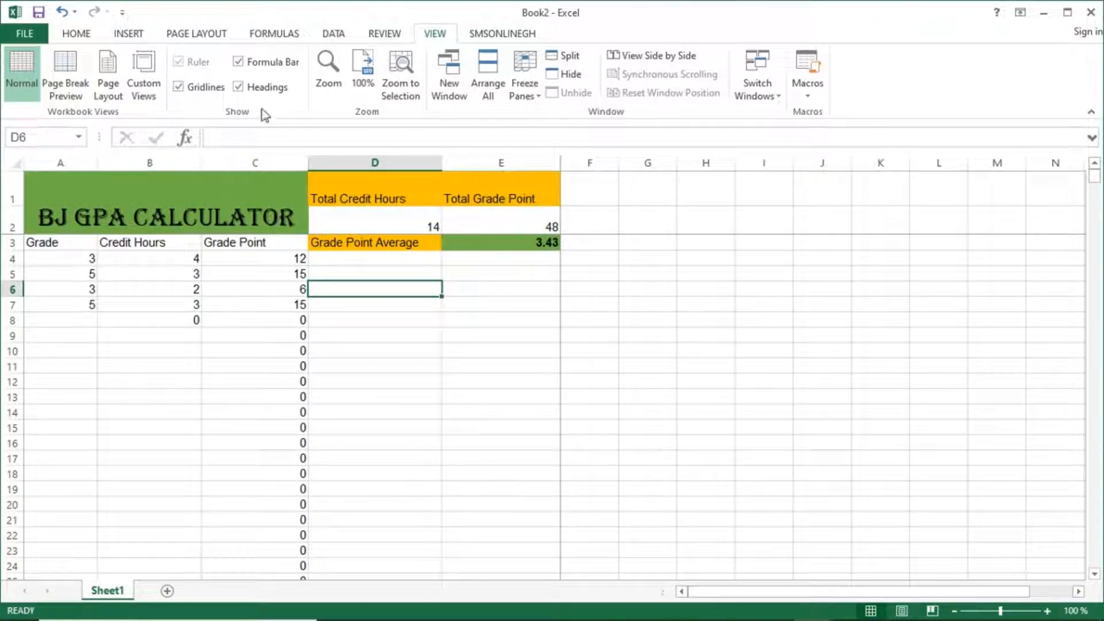
click(60, 242)
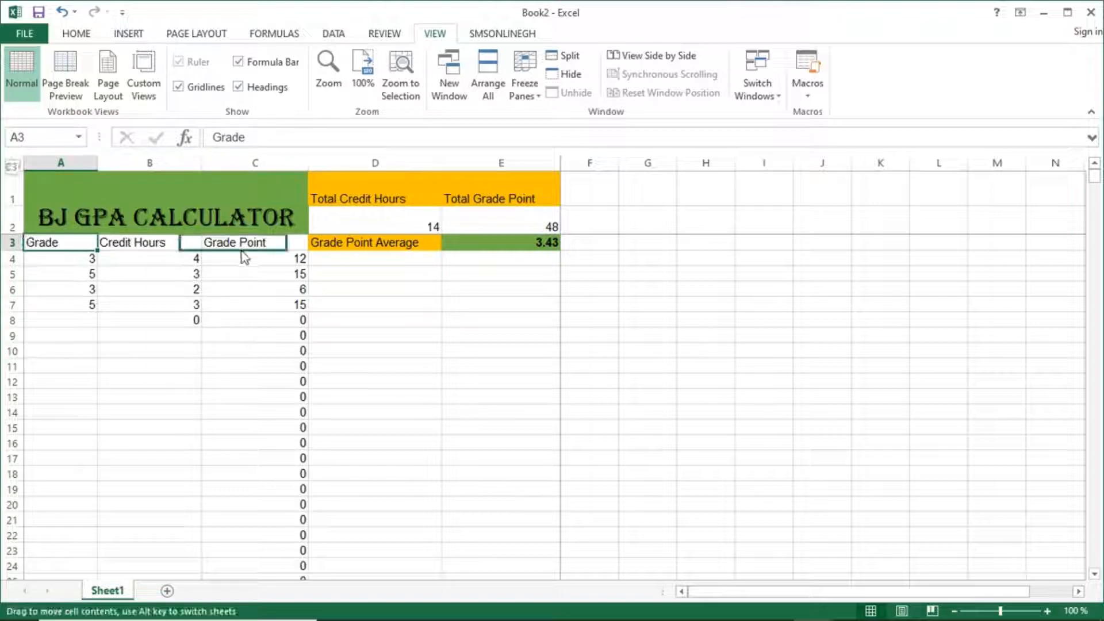
drag(239, 242, 260, 241)
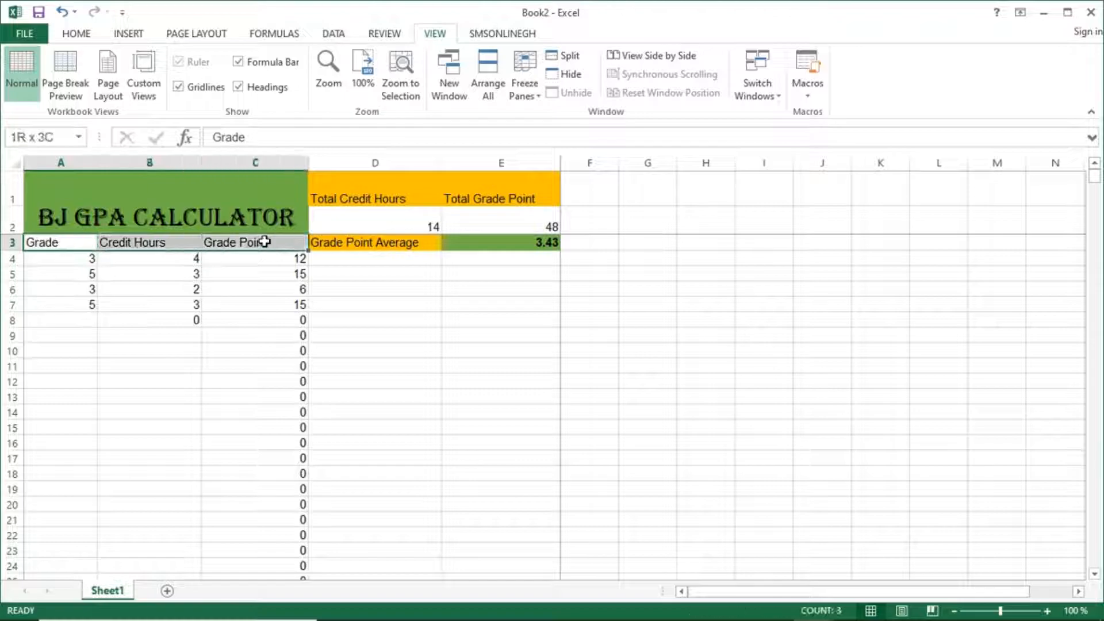
click(60, 242)
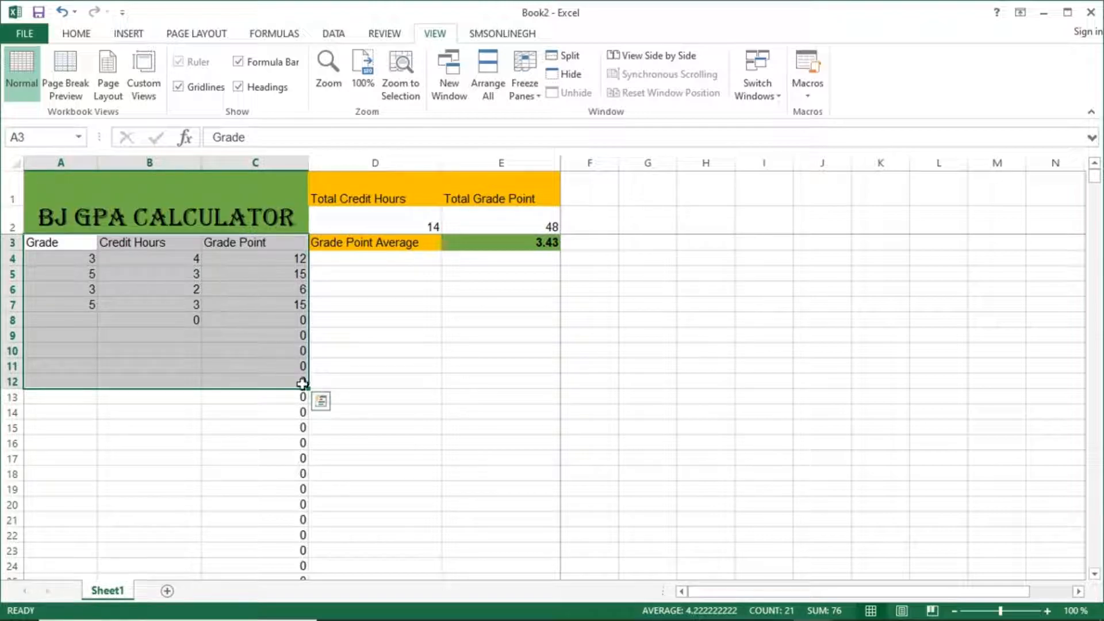
right_click(303, 383)
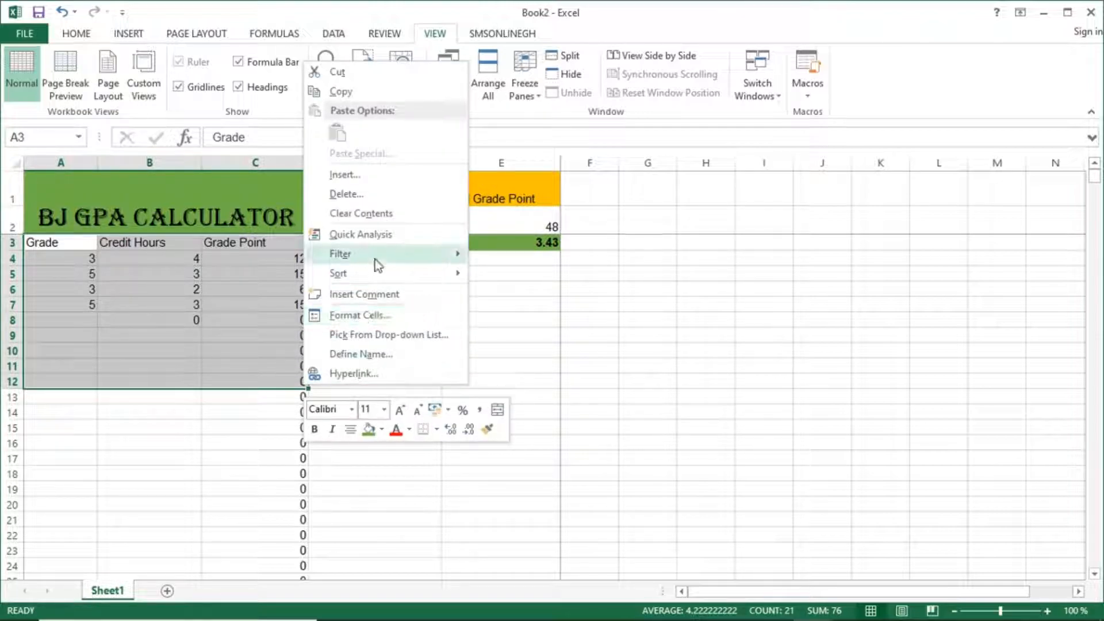
mouse_move(379, 243)
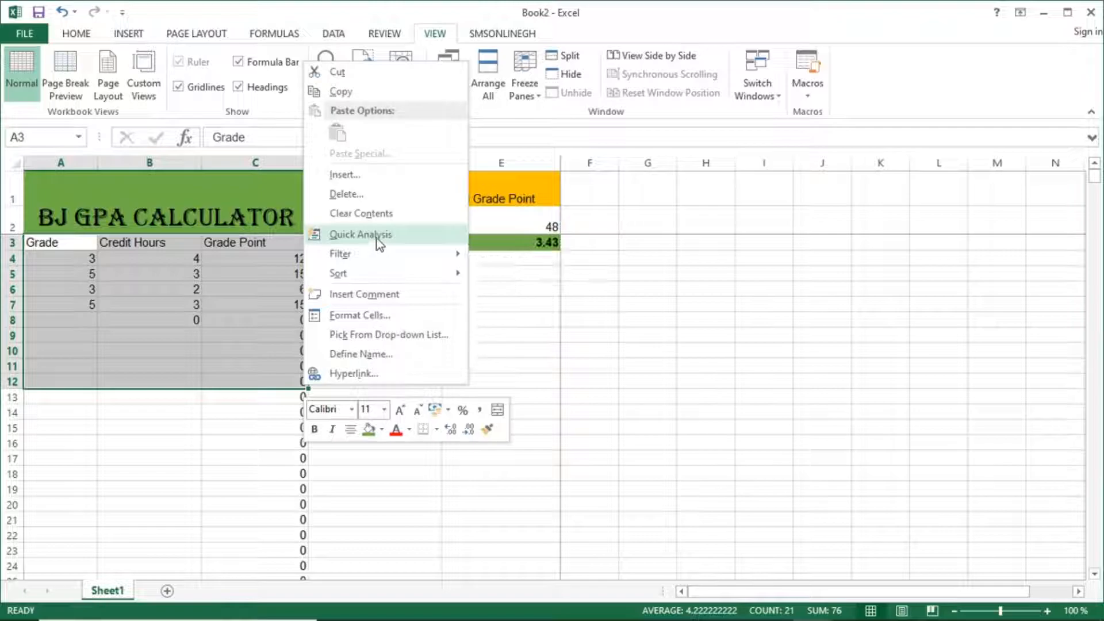
mouse_move(370, 314)
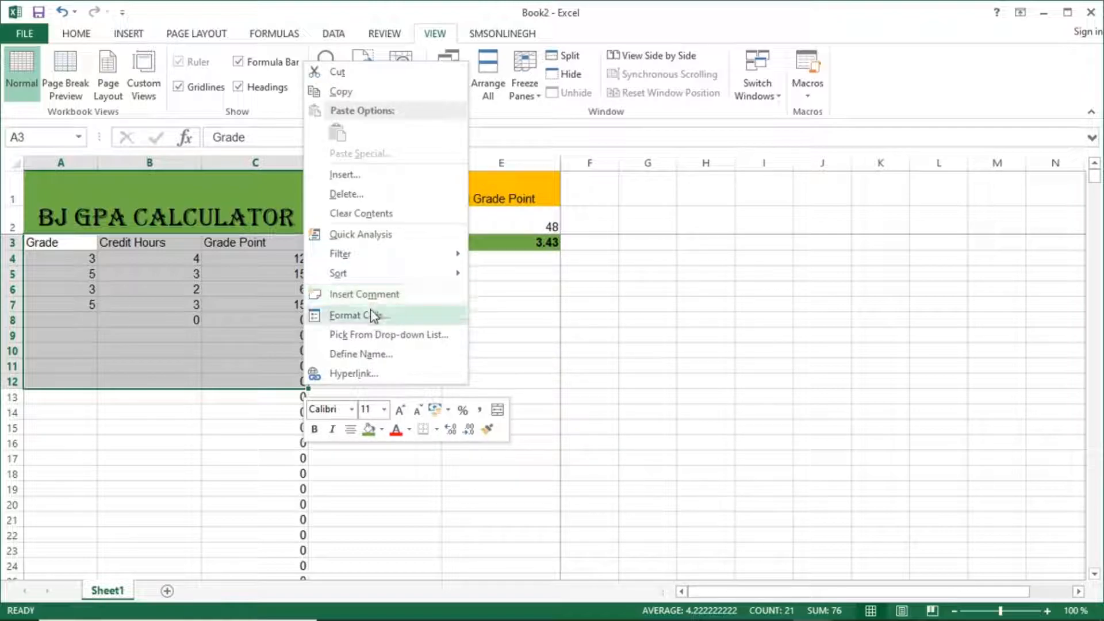
click(354, 314)
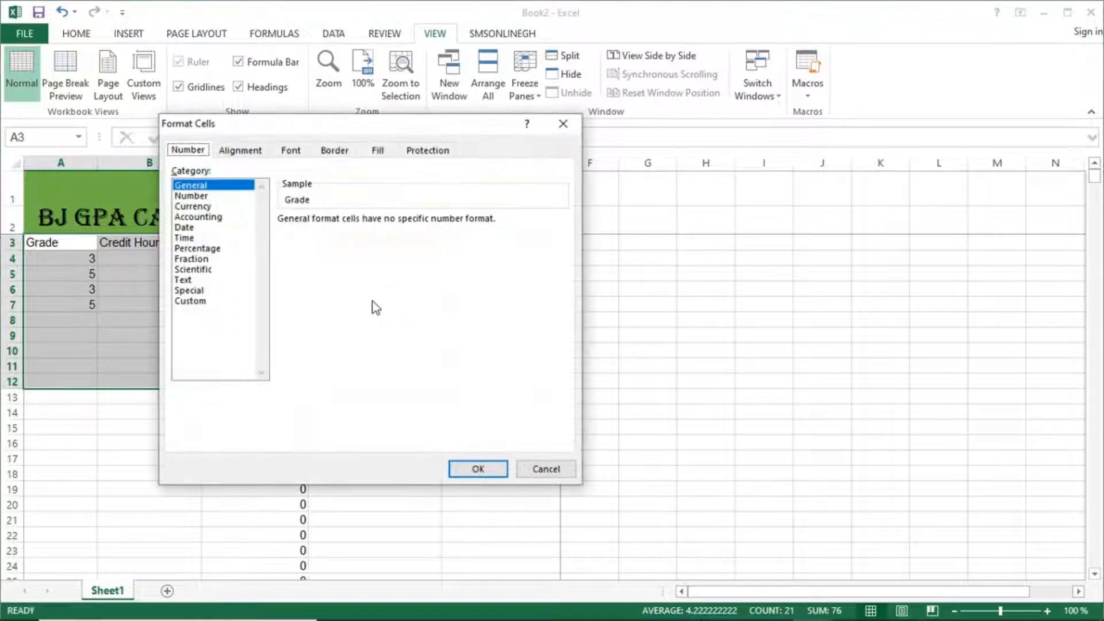
click(477, 469)
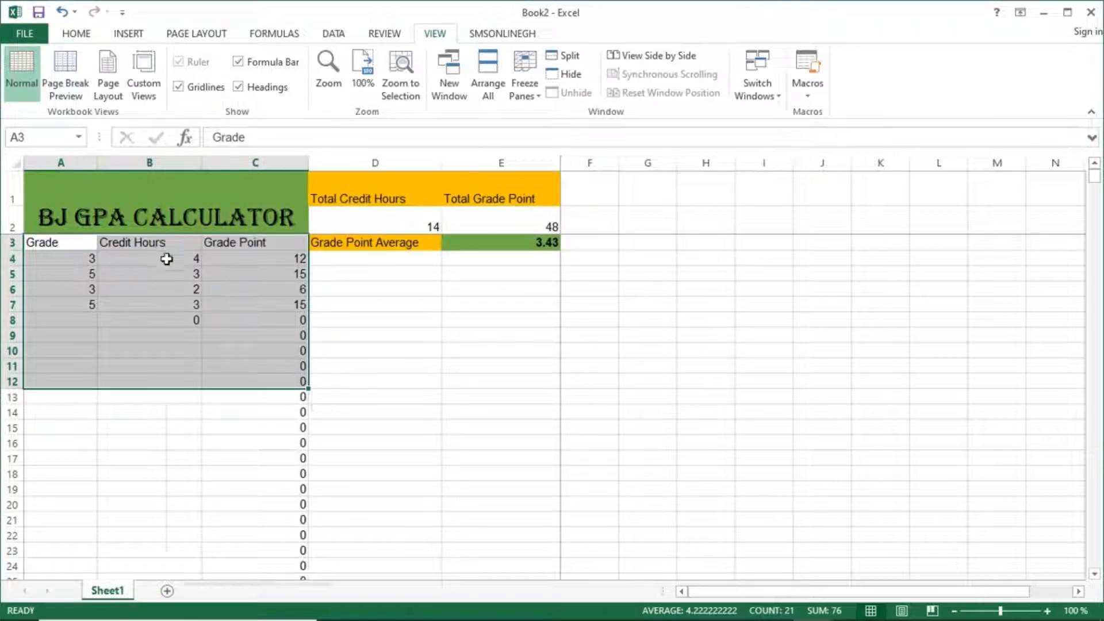
right_click(167, 258)
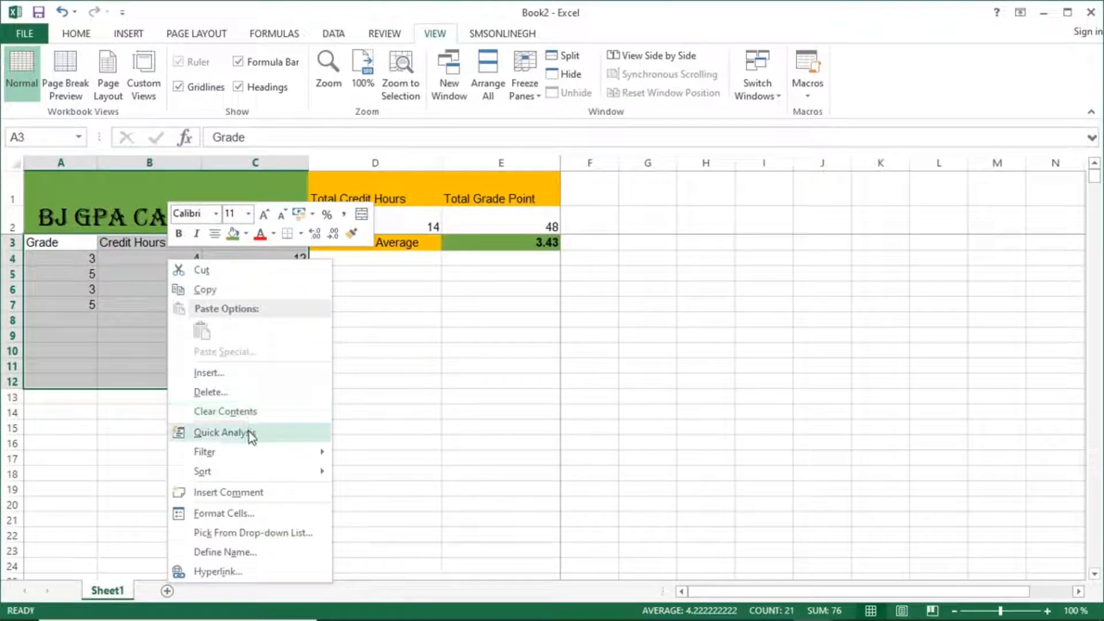
Turn A3:C12 into a blue banded table and extend it down to row 21.
click(225, 433)
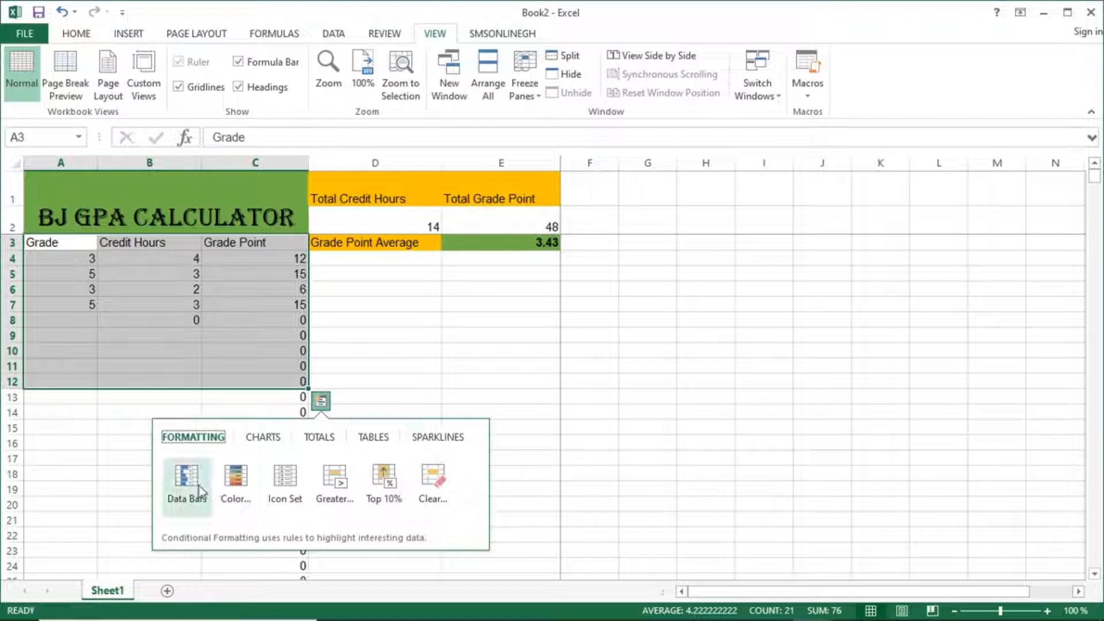
mouse_move(318, 445)
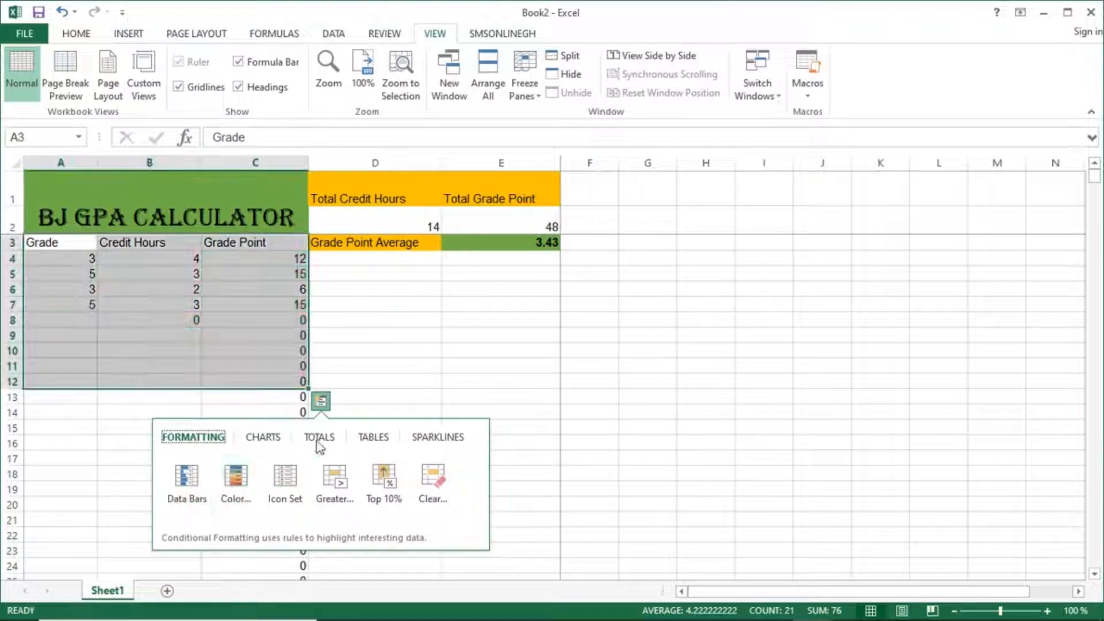
click(373, 436)
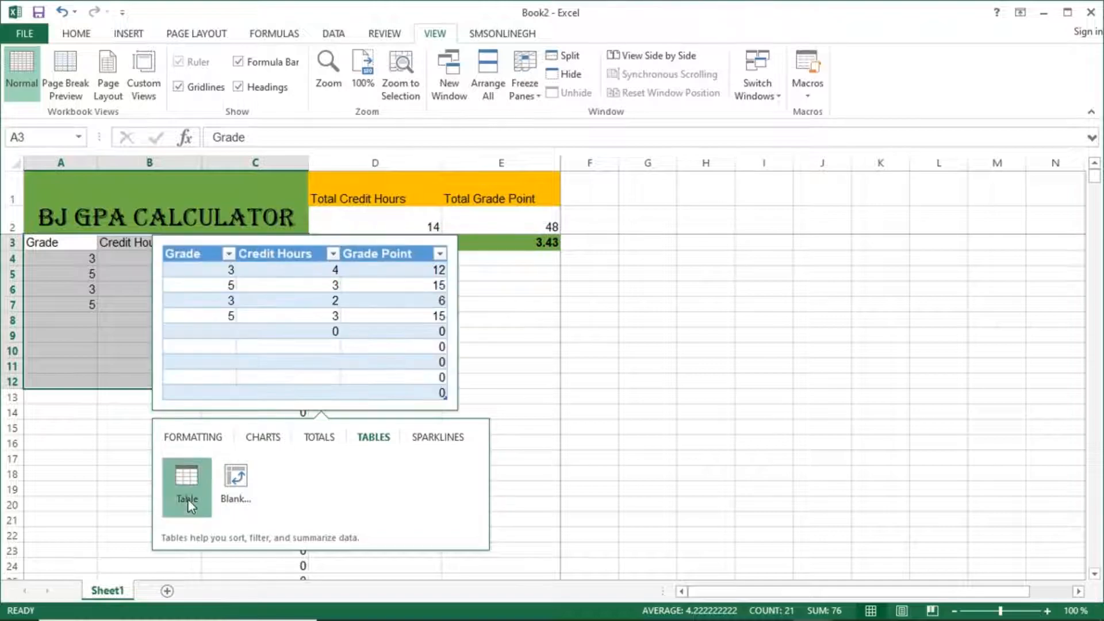
click(187, 486)
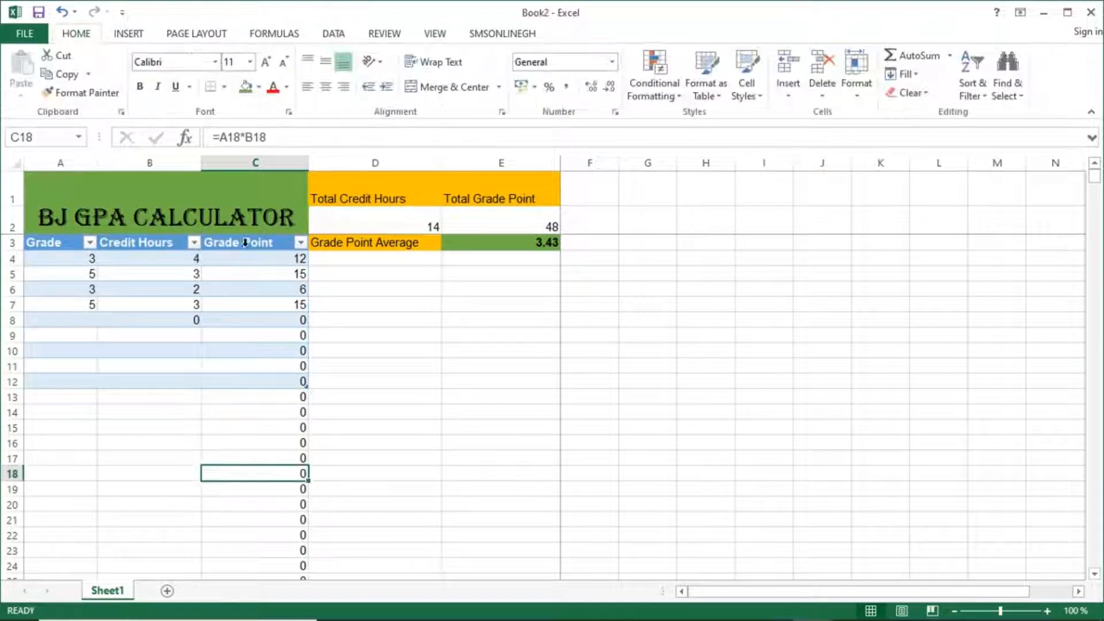
click(255, 381)
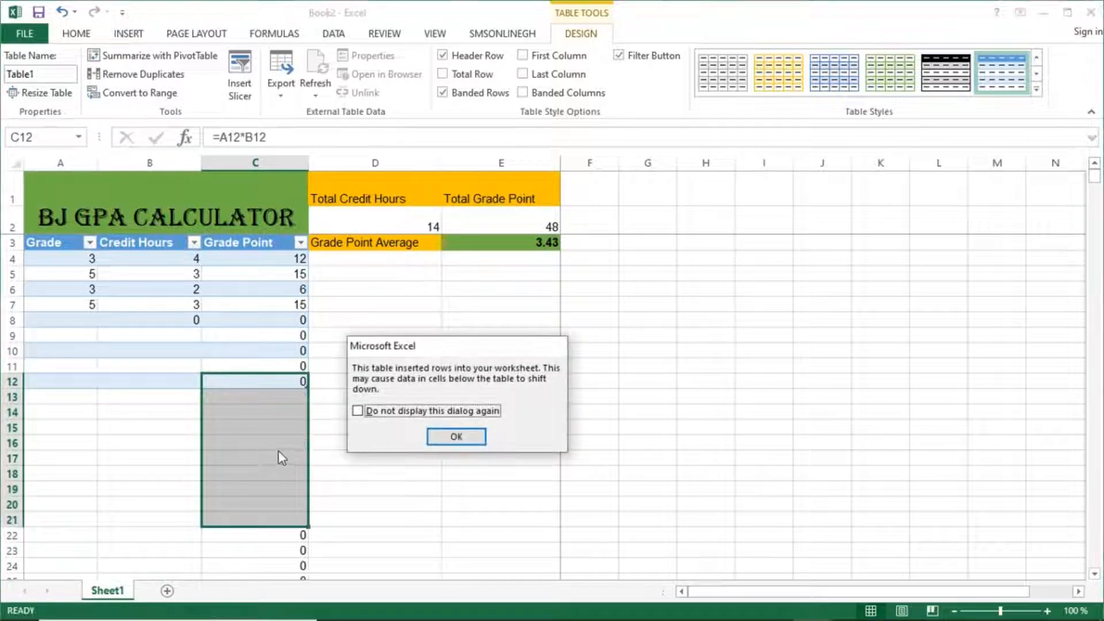
click(455, 437)
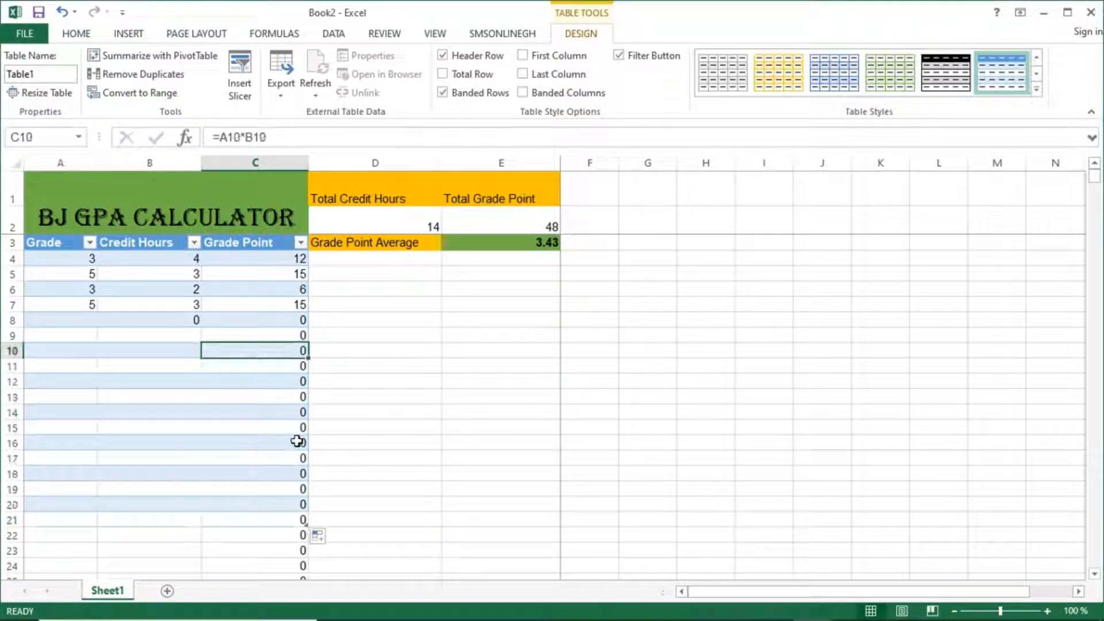
mouse_move(577, 236)
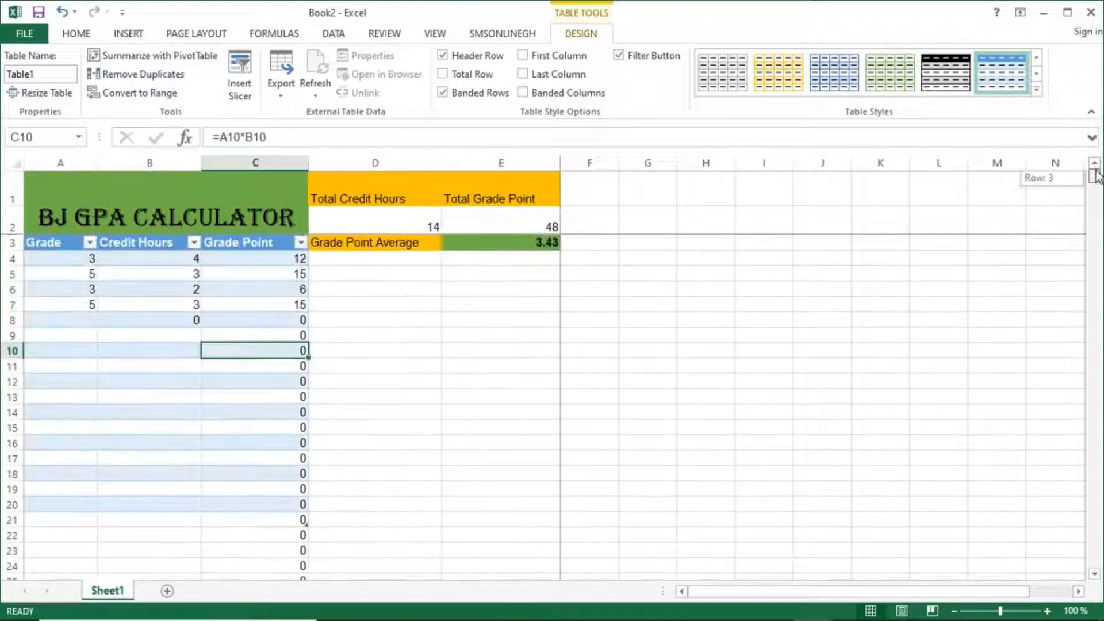
click(588, 242)
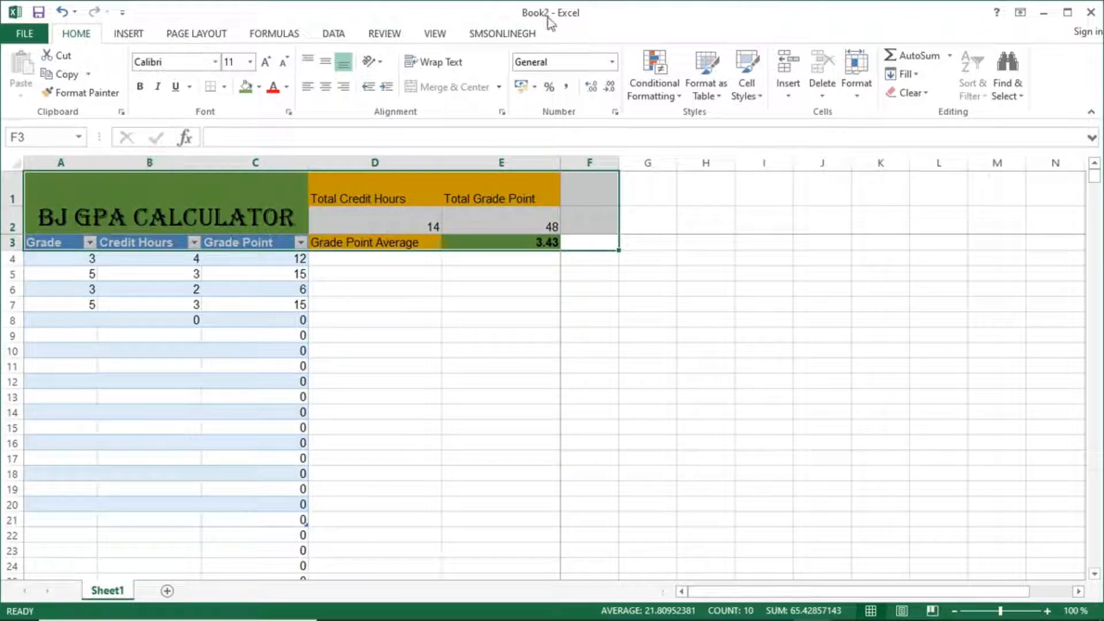
Freeze panes at D1:F3, above row 3 and left of column F, then deselect.
click(433, 33)
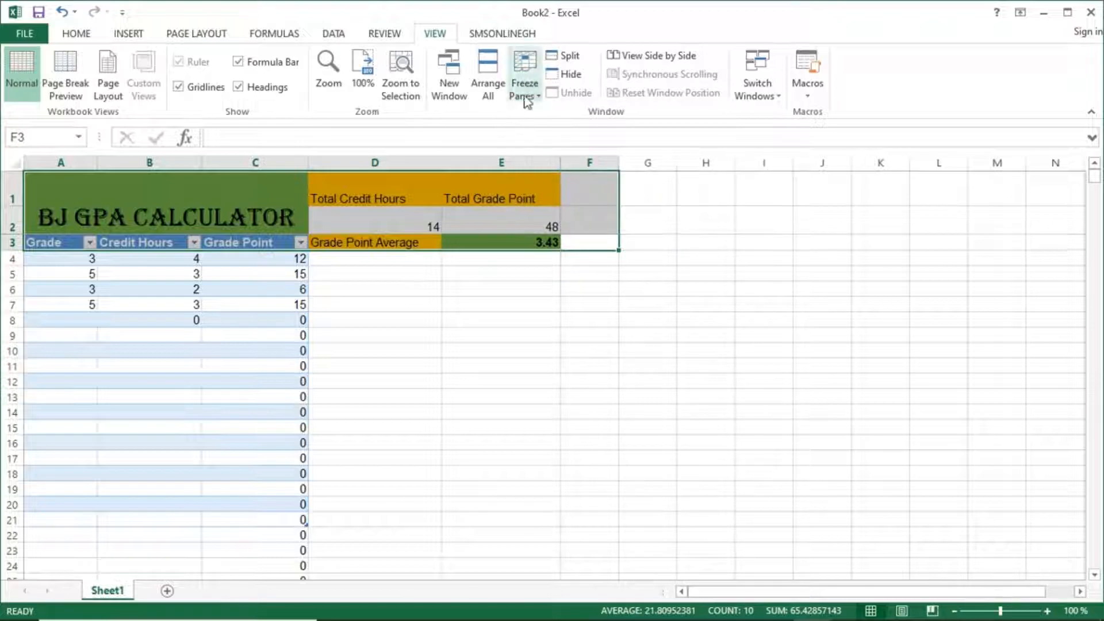
click(523, 75)
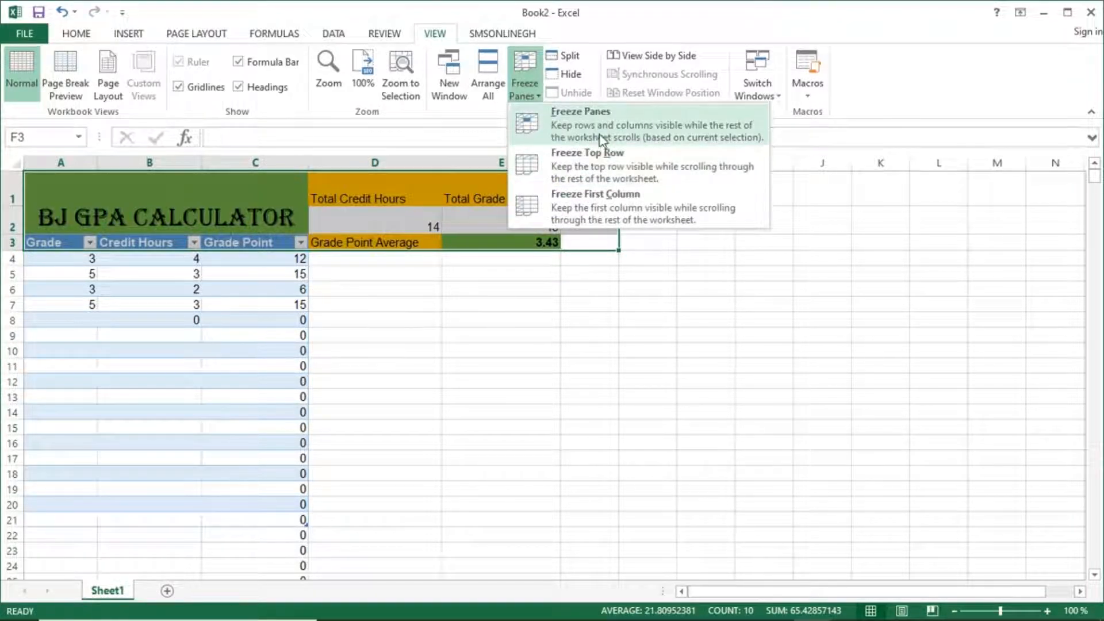
click(579, 111)
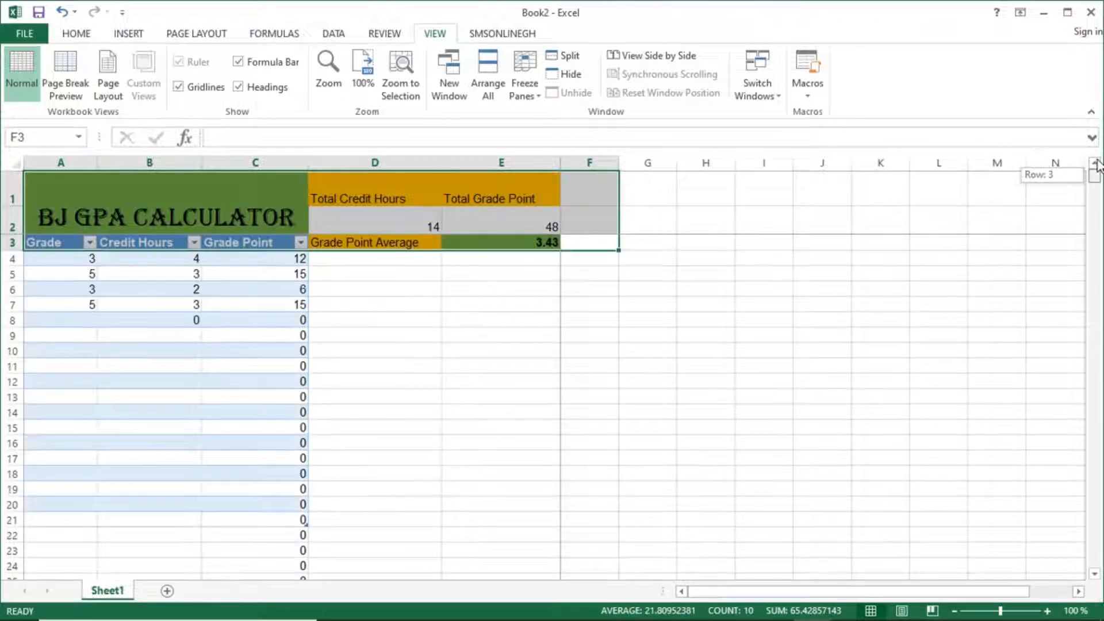
mouse_move(327, 70)
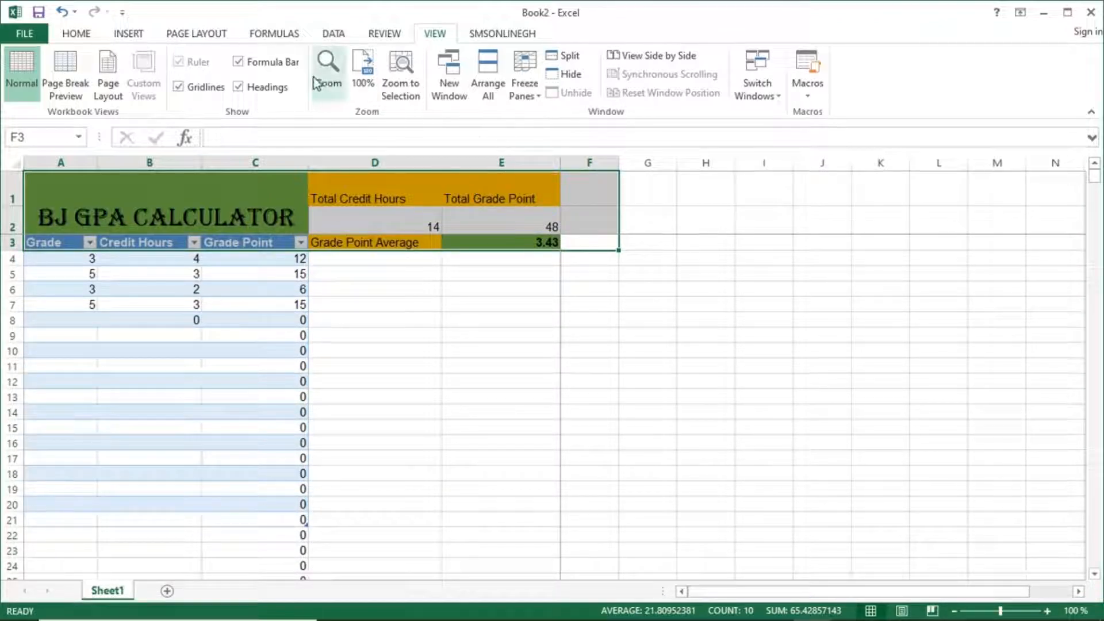
mouse_move(555, 91)
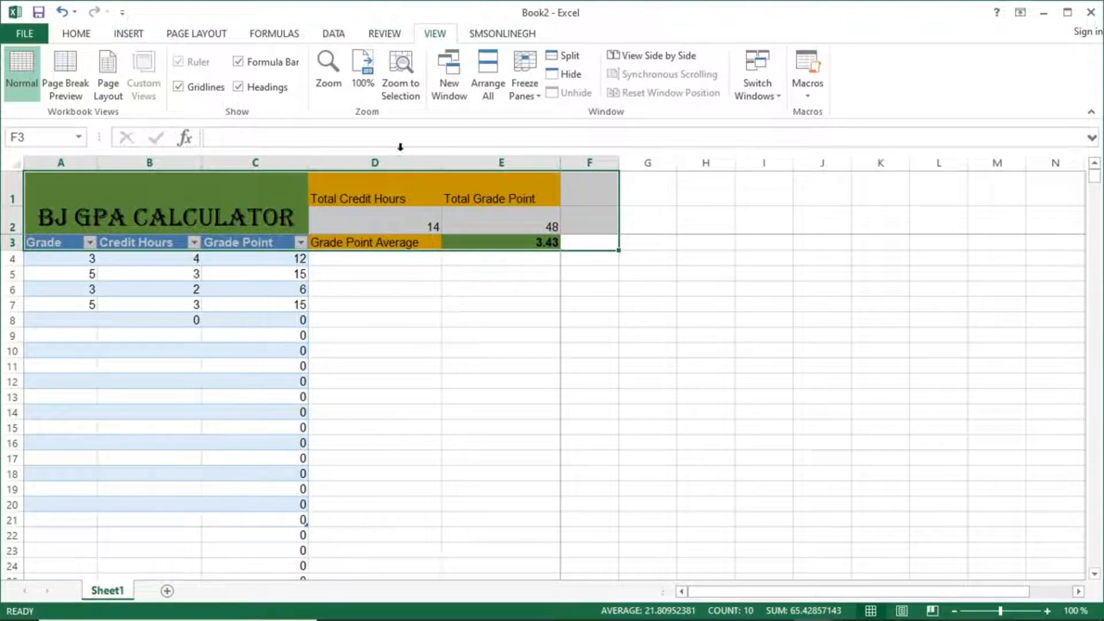
mouse_move(570, 38)
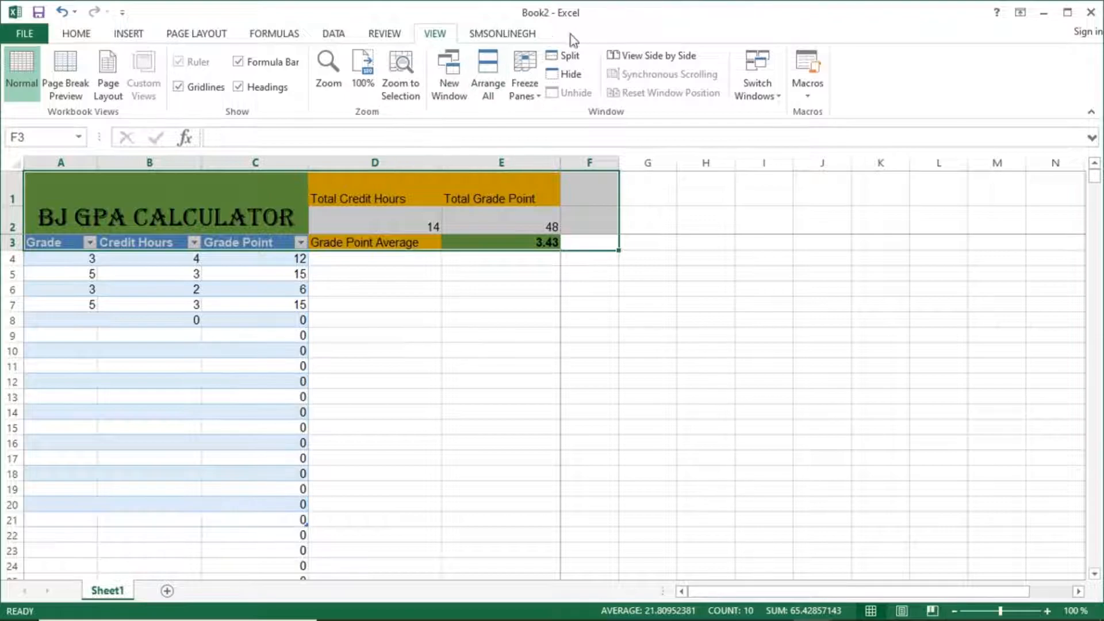
mouse_move(668, 73)
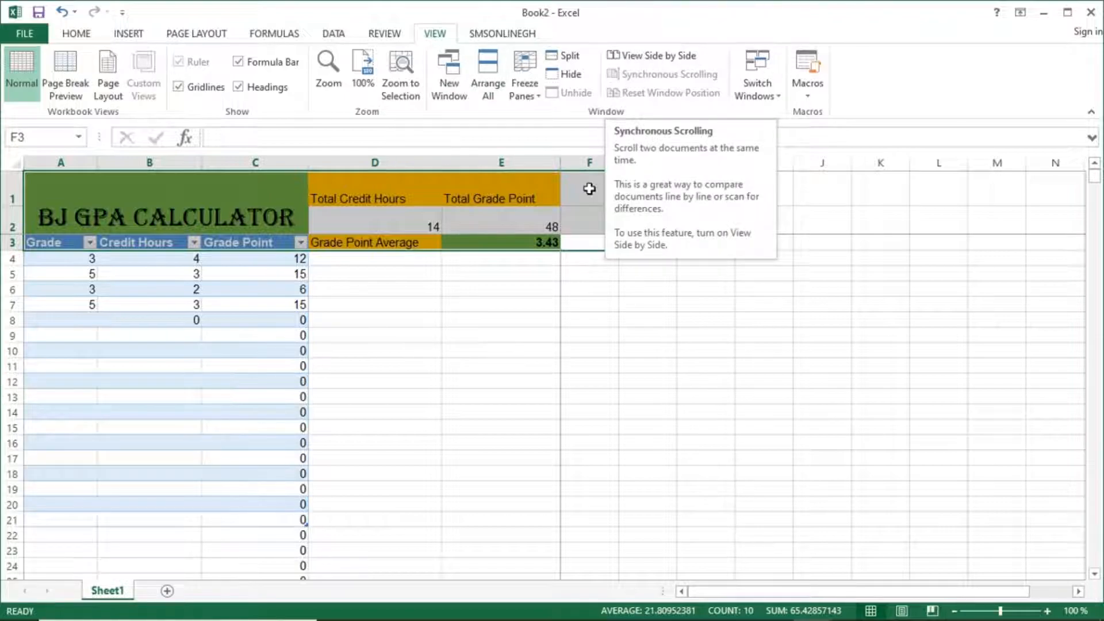
click(373, 289)
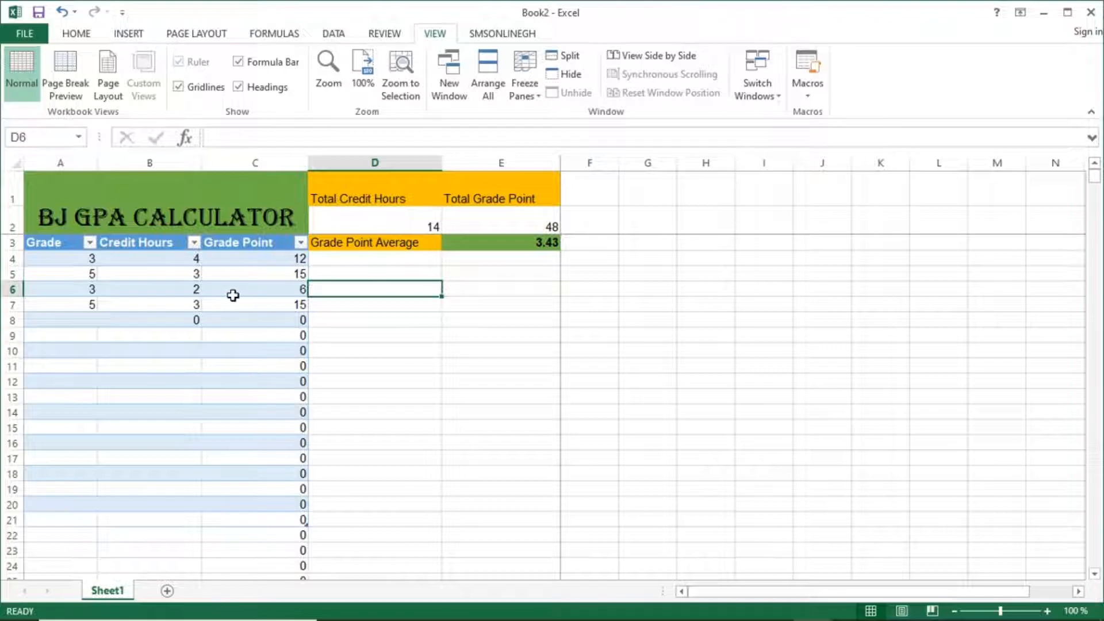
mouse_move(341, 303)
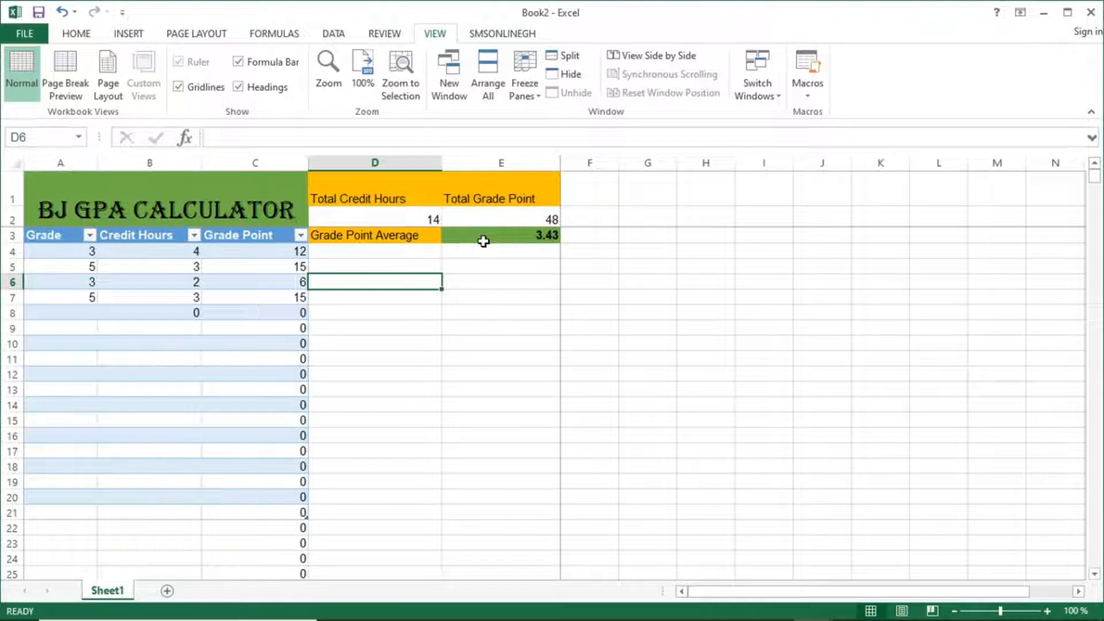
click(12, 234)
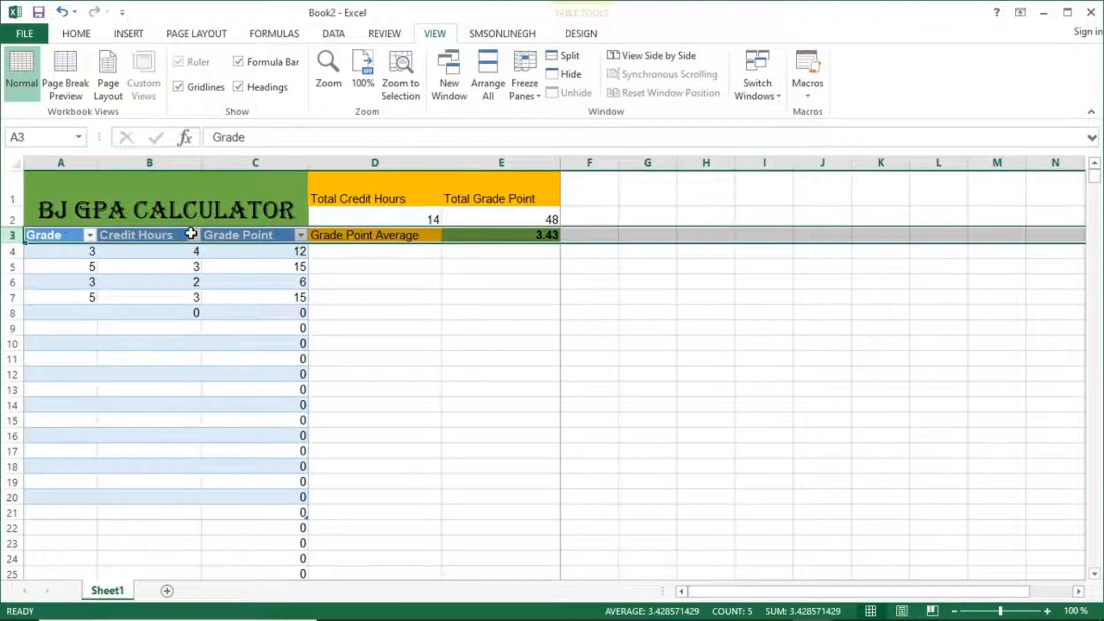
click(524, 70)
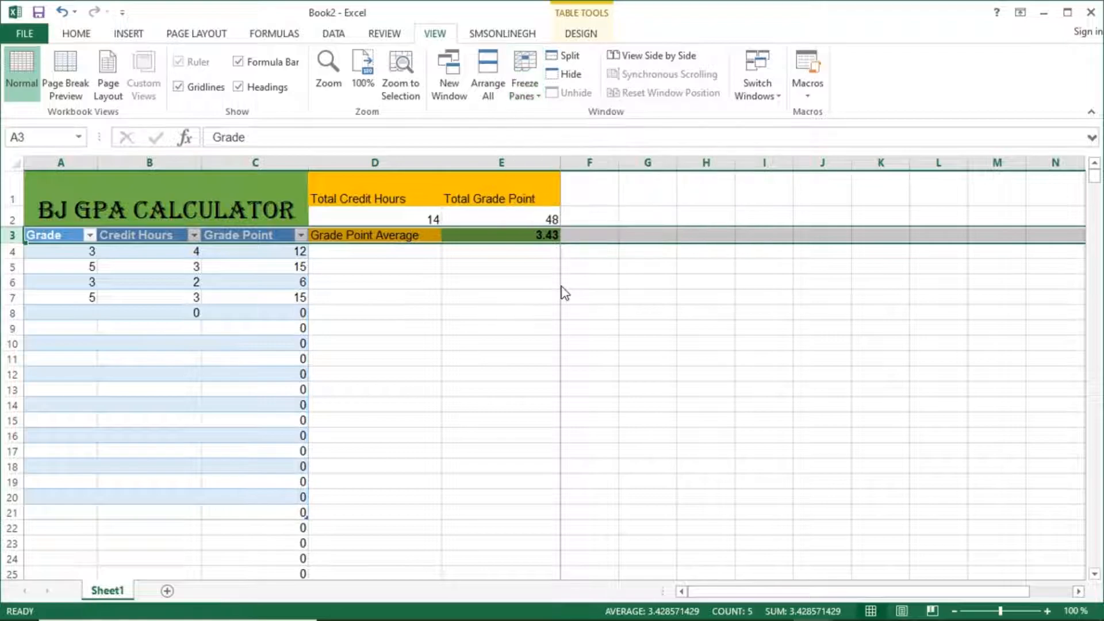
mouse_move(606, 344)
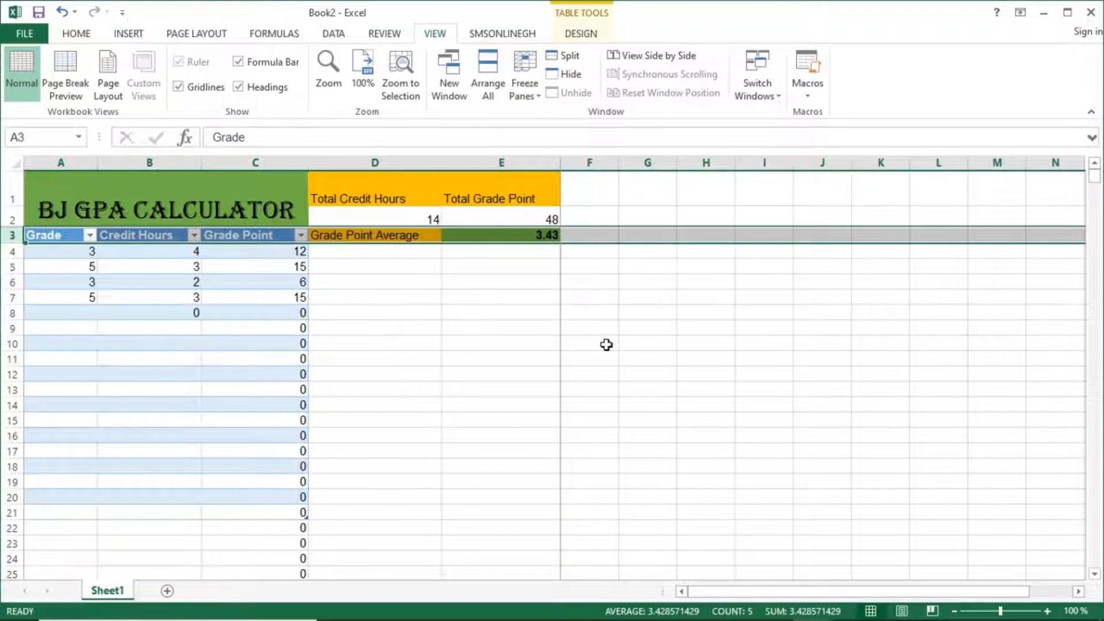
mouse_move(495, 266)
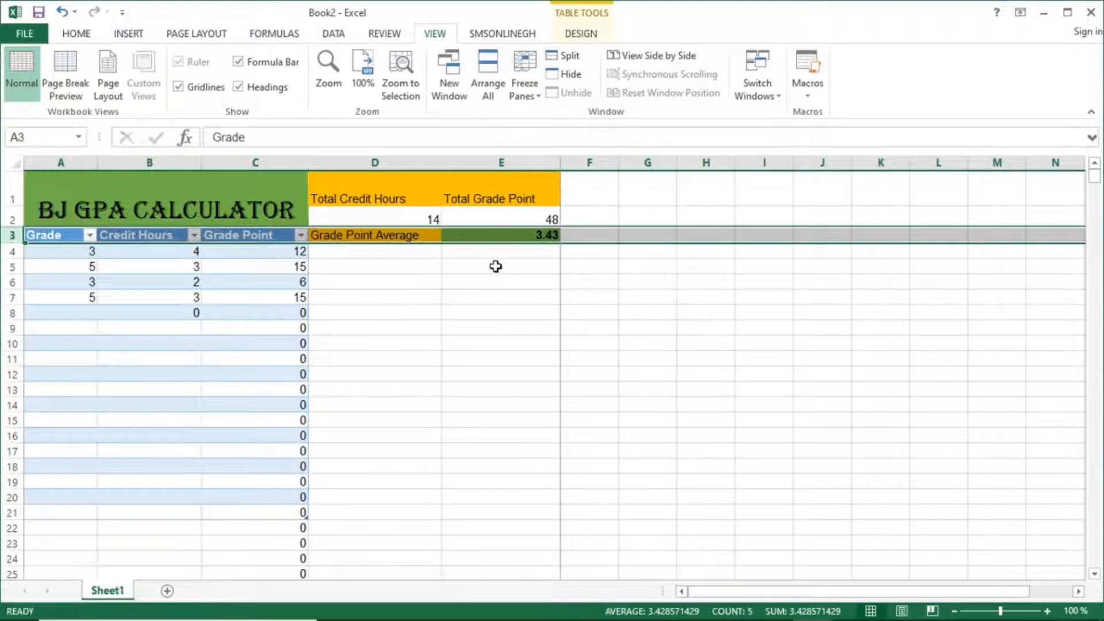
click(501, 219)
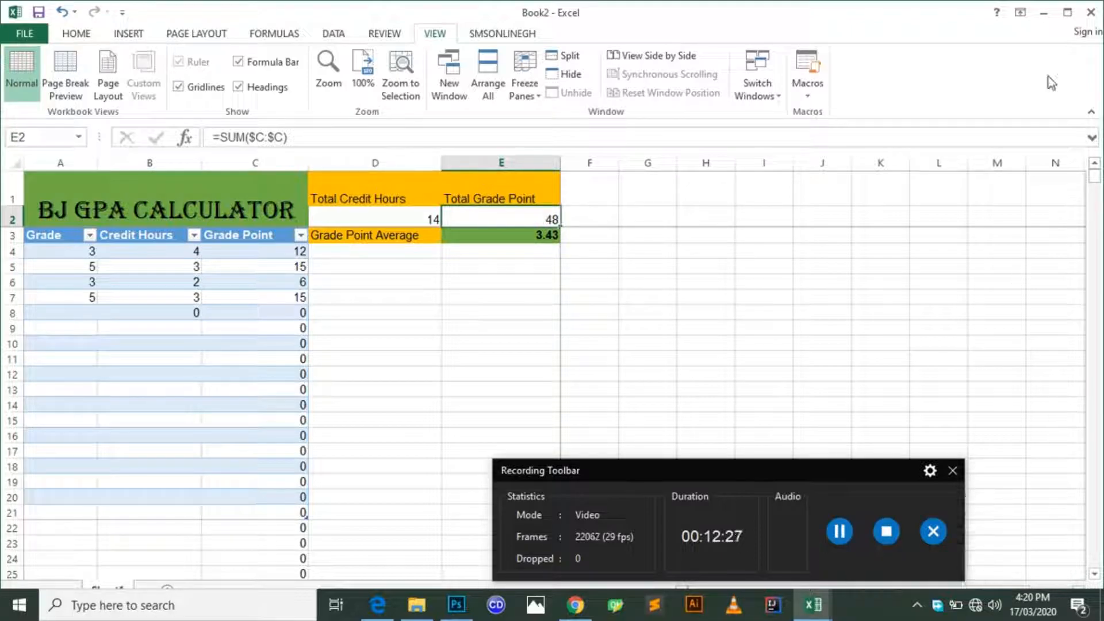
mouse_move(830, 392)
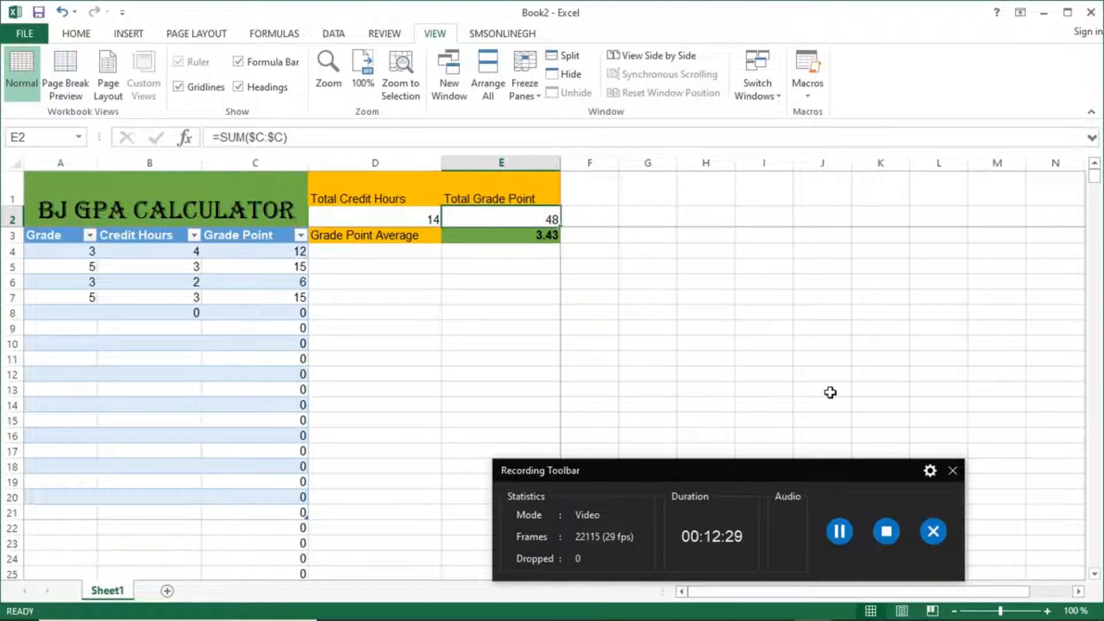
click(821, 388)
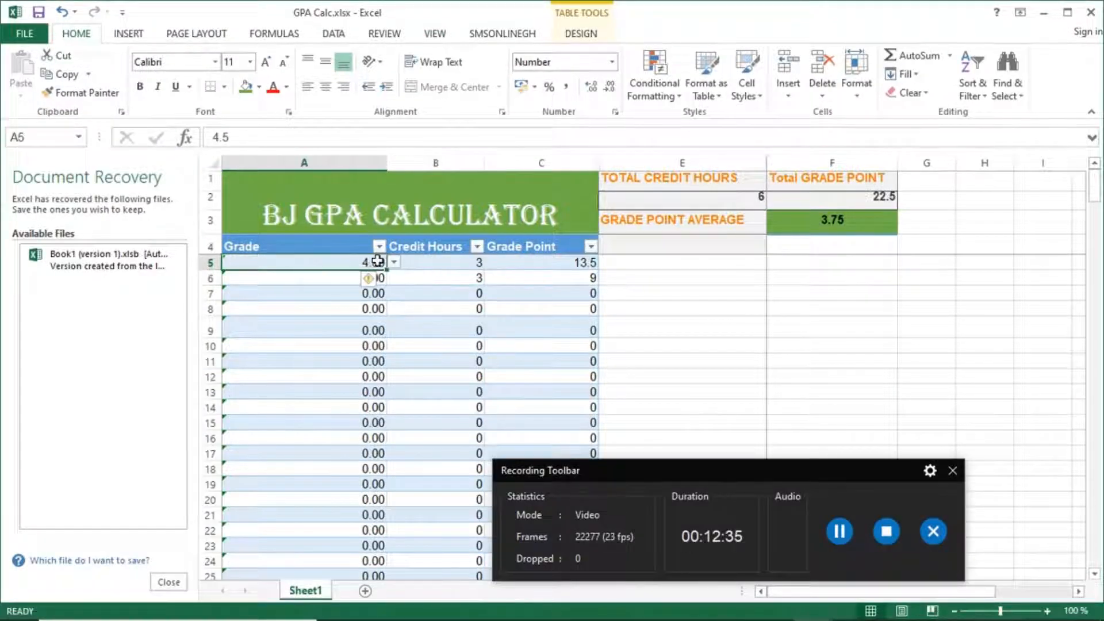
click(394, 261)
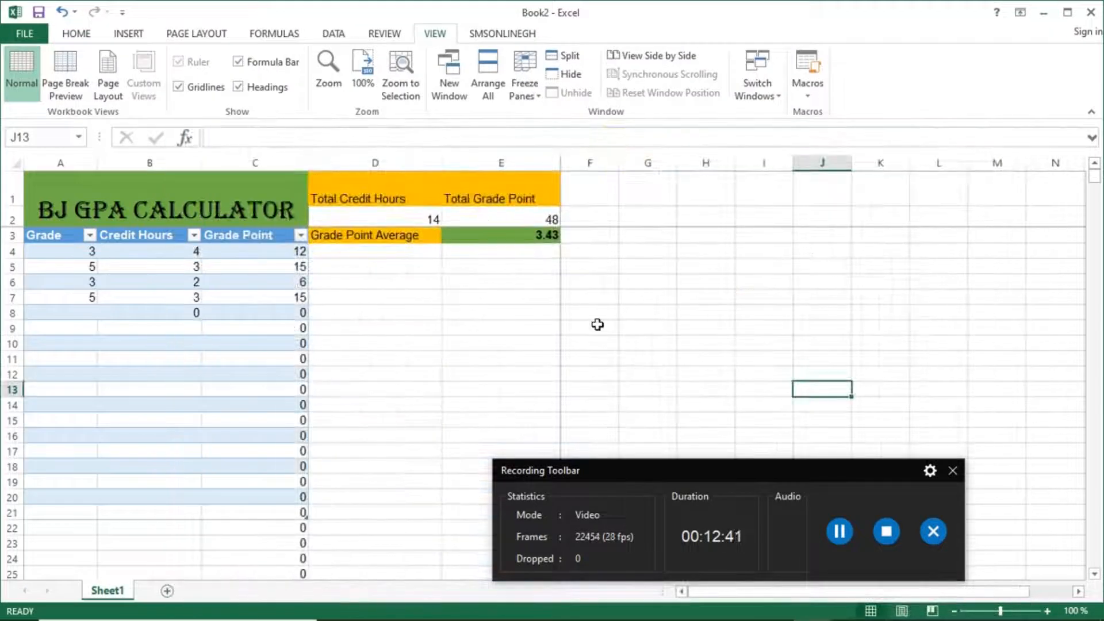
Bring up the Data Validation options for the Grade column cells.
click(61, 252)
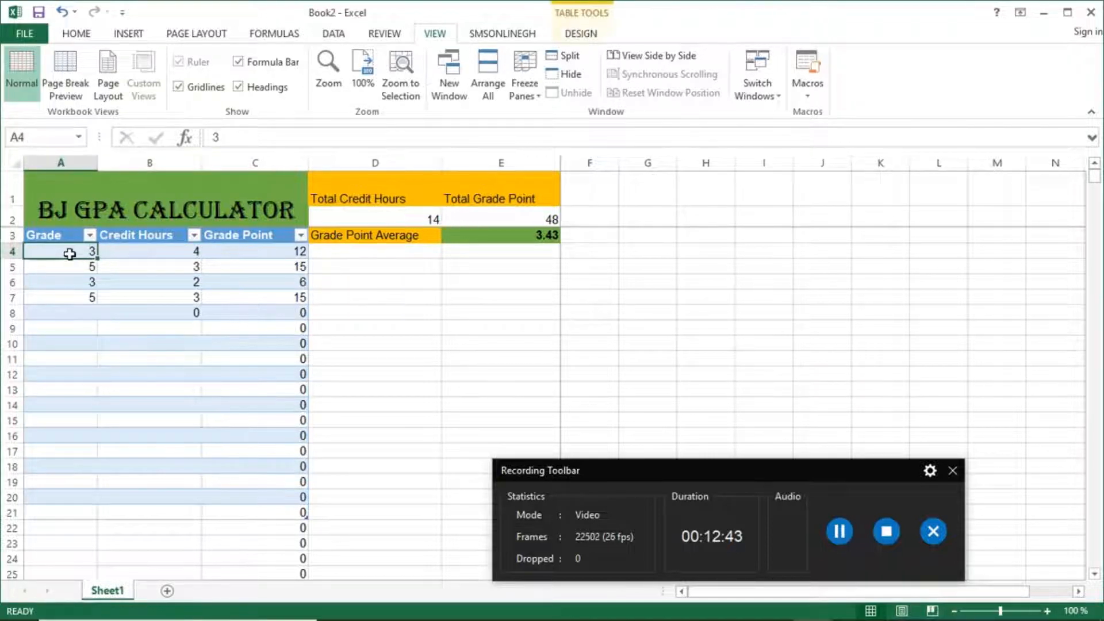
right_click(69, 254)
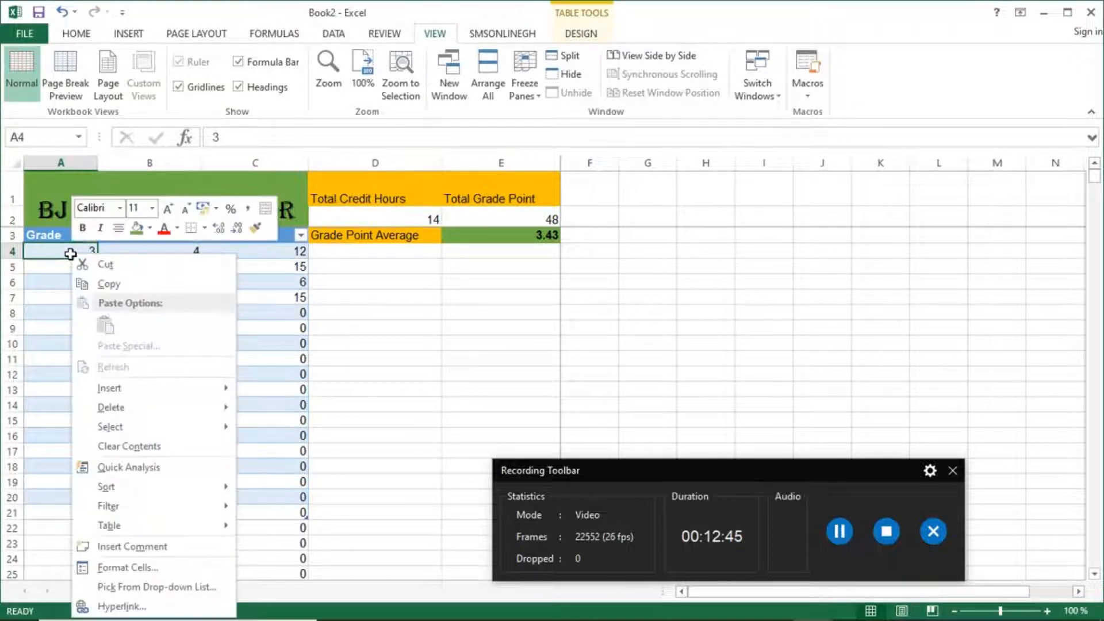
mouse_move(234, 349)
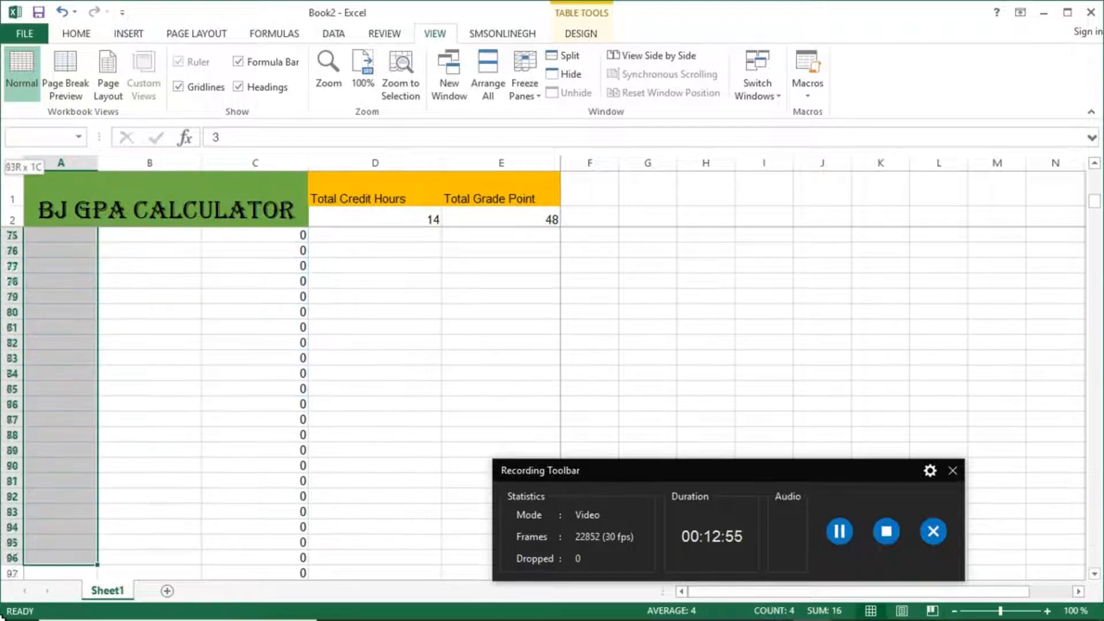
scroll(down, 3)
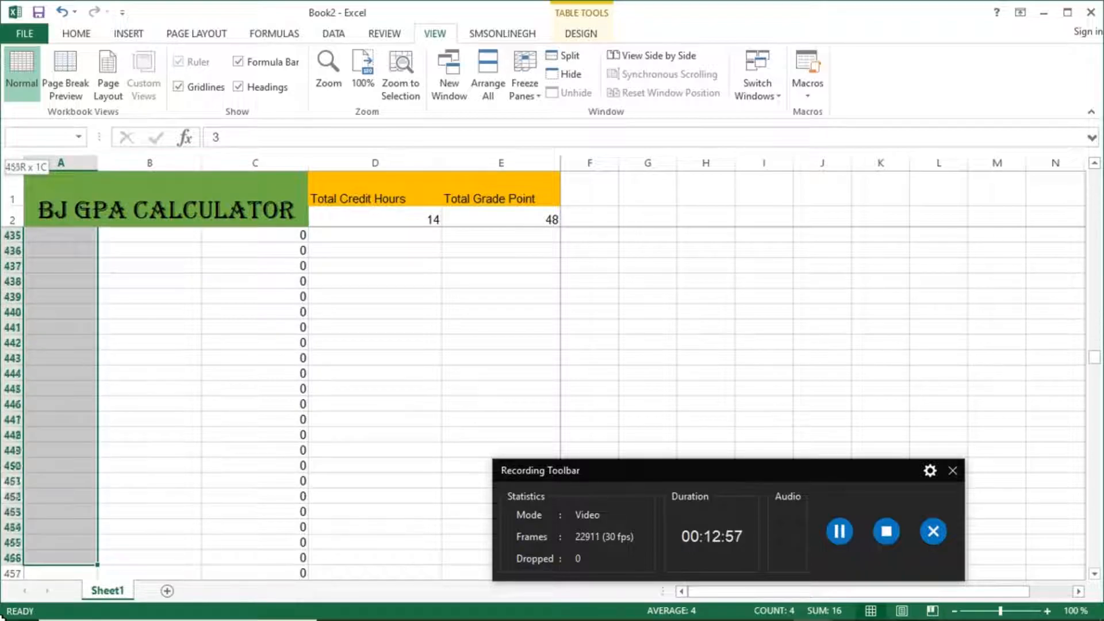
scroll(down, 3)
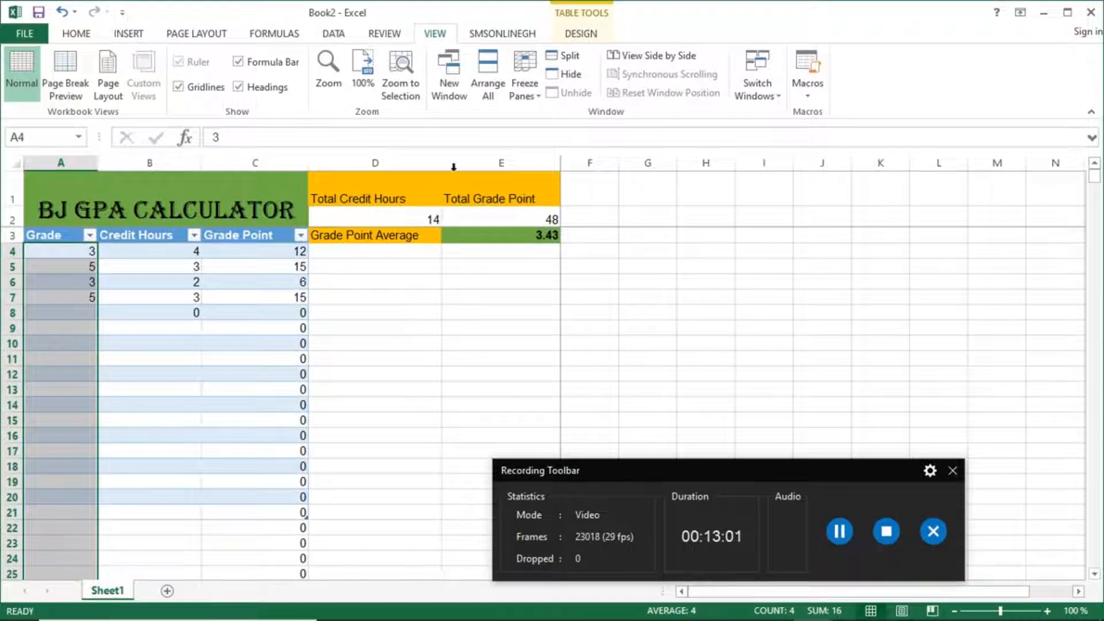
click(333, 33)
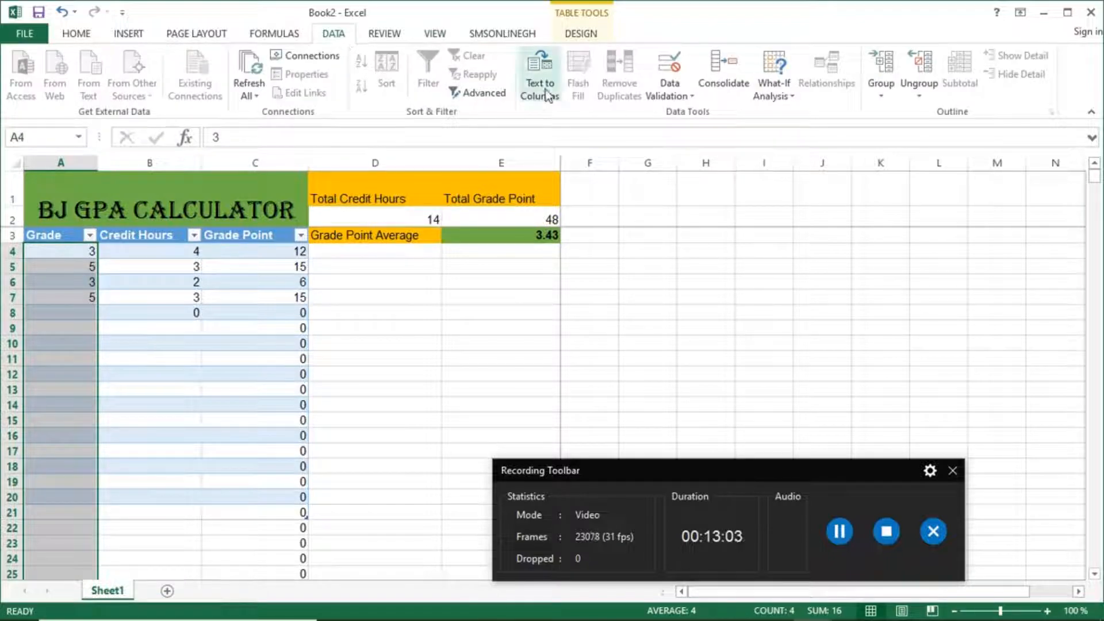
mouse_move(637, 98)
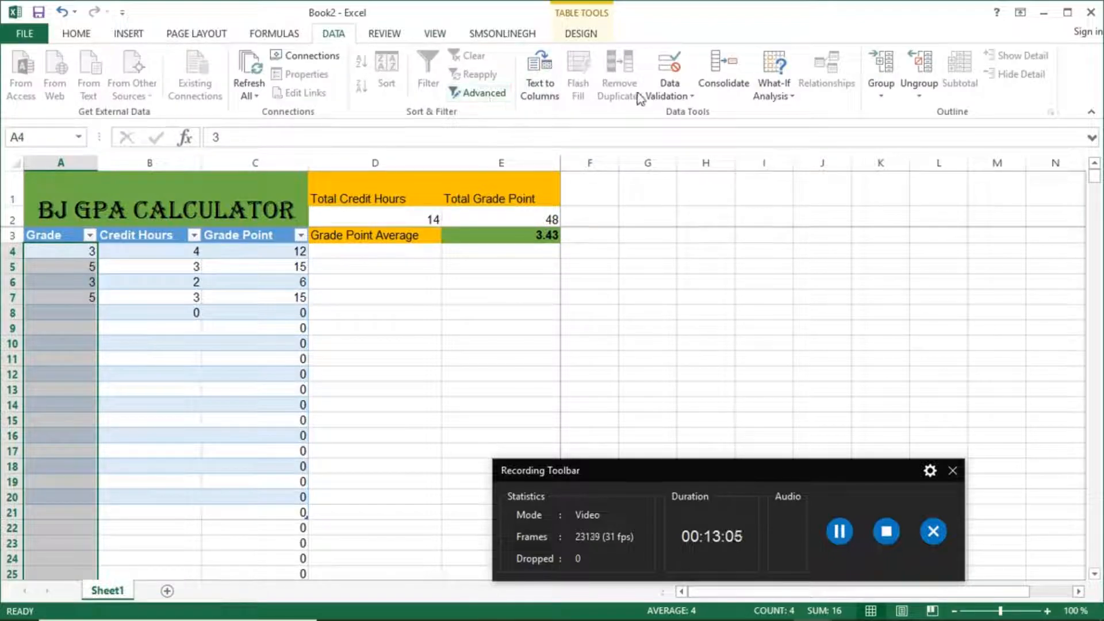
click(667, 73)
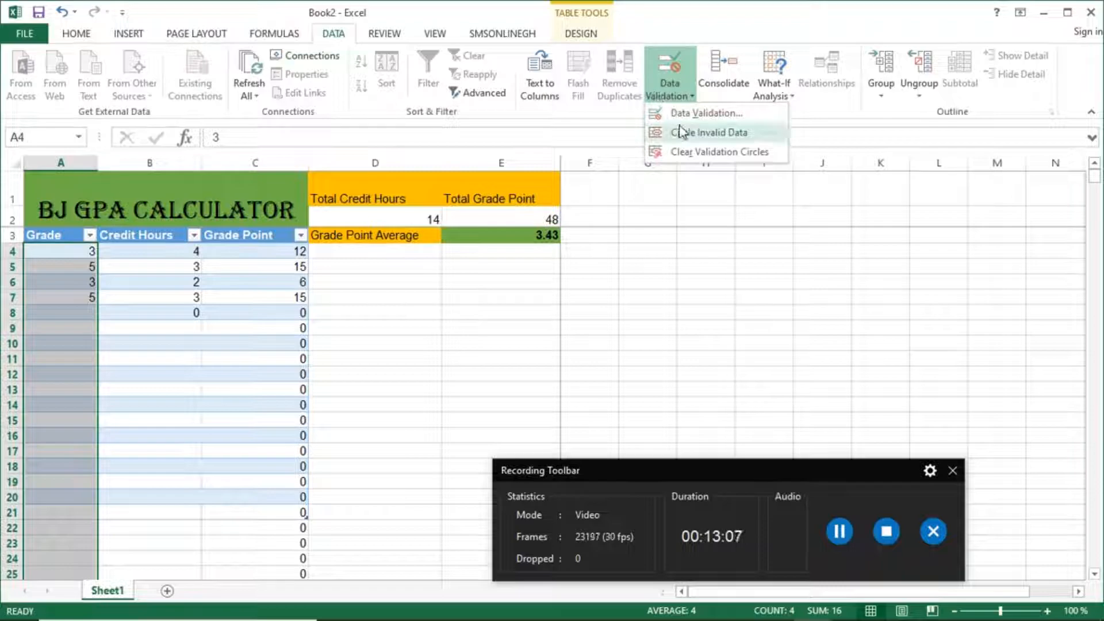
Restrict Grade cells to a validation list of 0 to 5 in half steps.
click(707, 113)
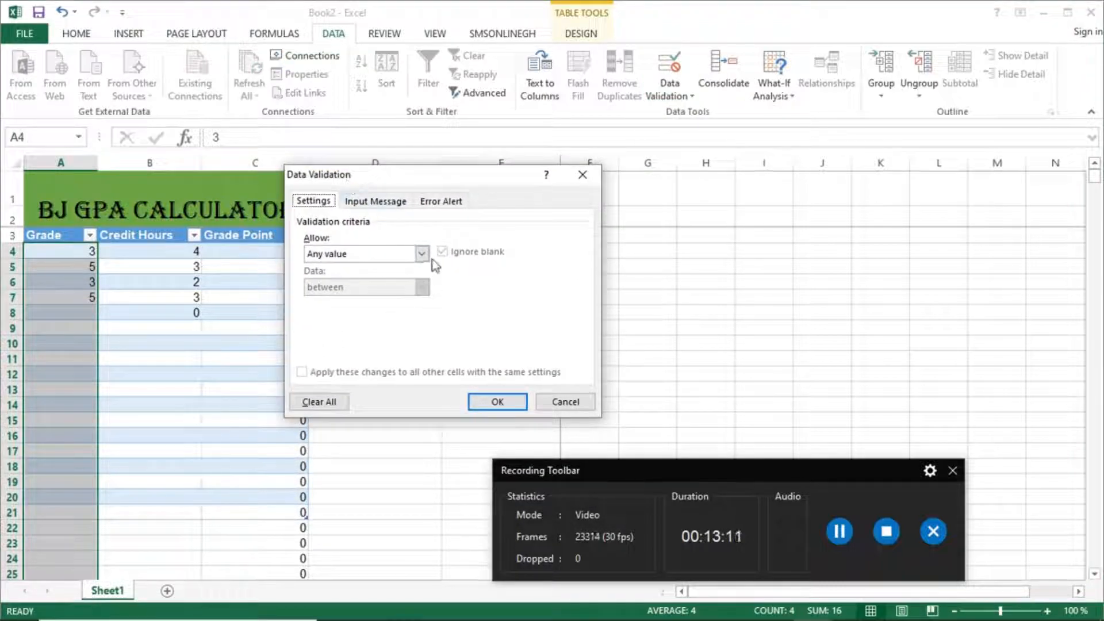
click(421, 254)
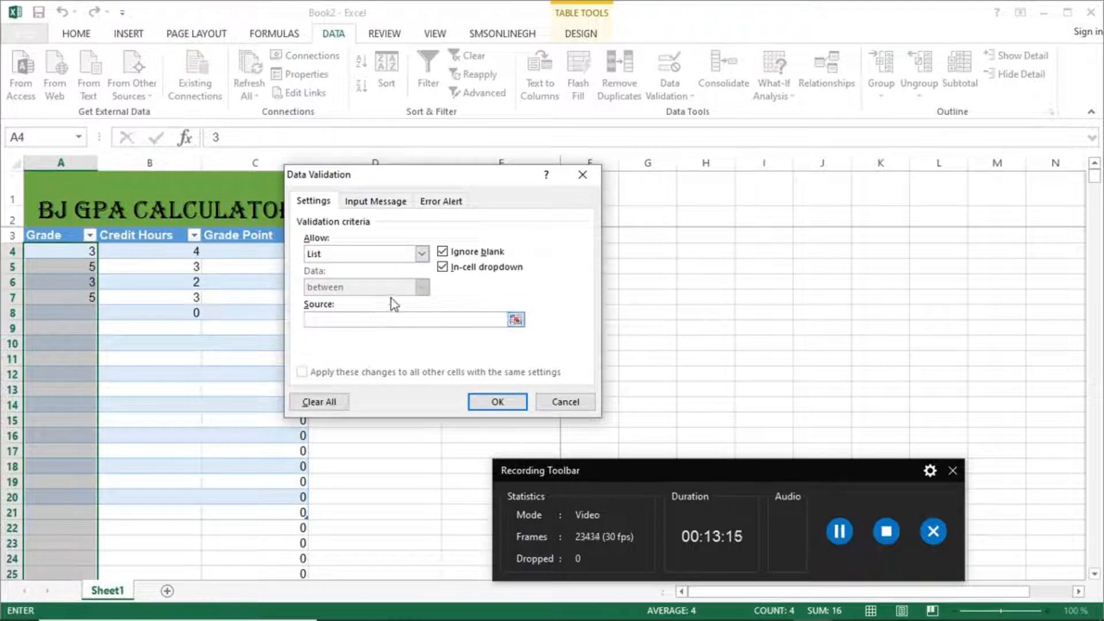
click(398, 319)
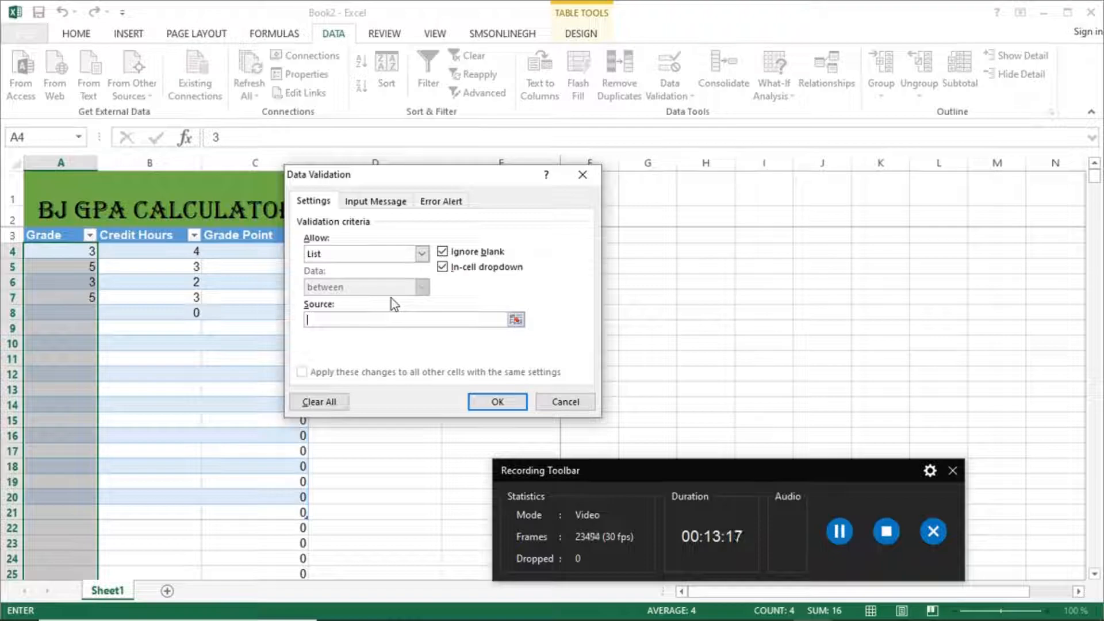
text(0)
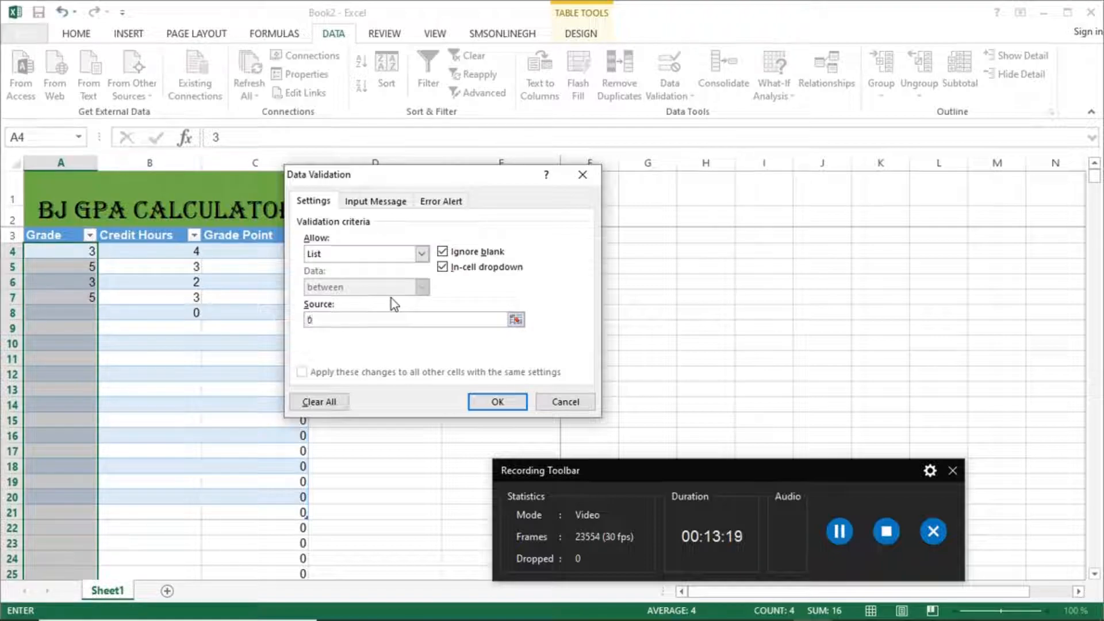
text(, 0)
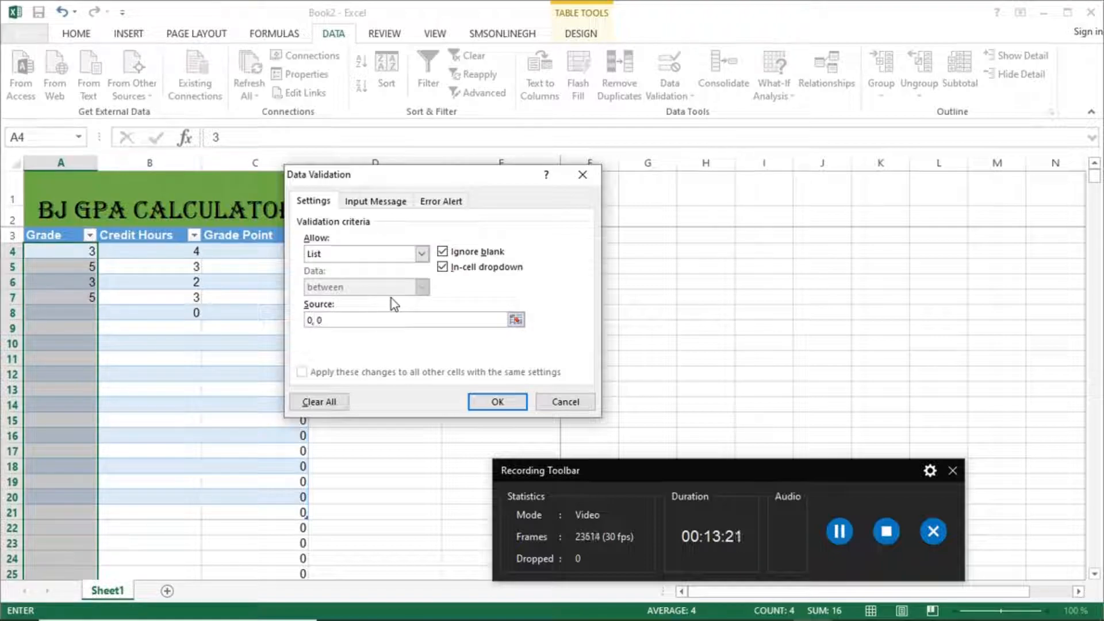
text(.5,)
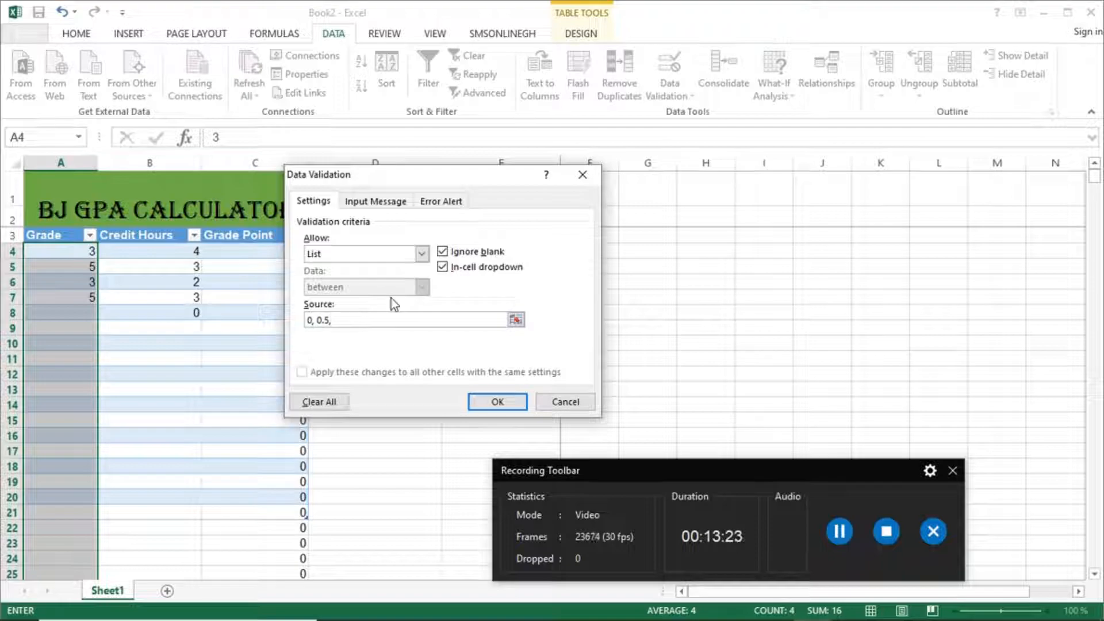
text(1,1.5)
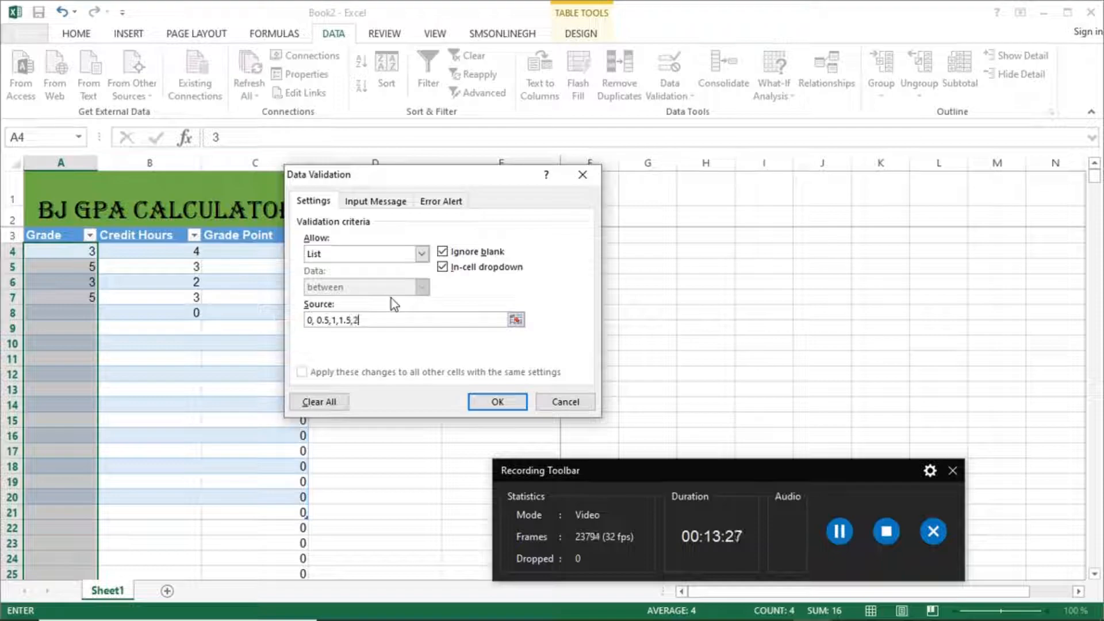
text(,2.5,)
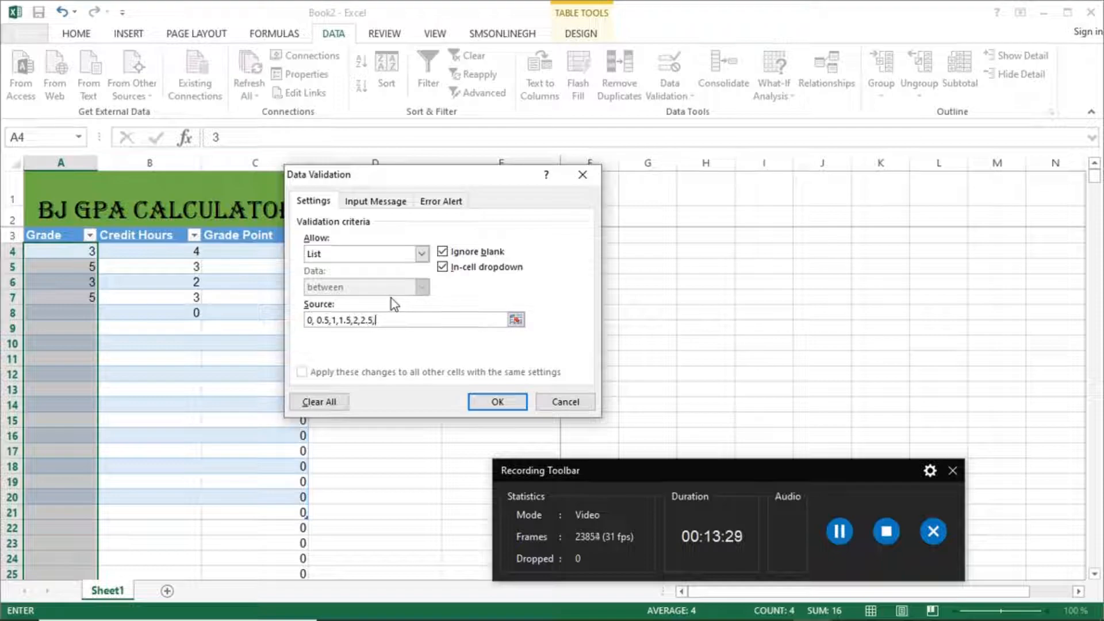
text(3,3.5)
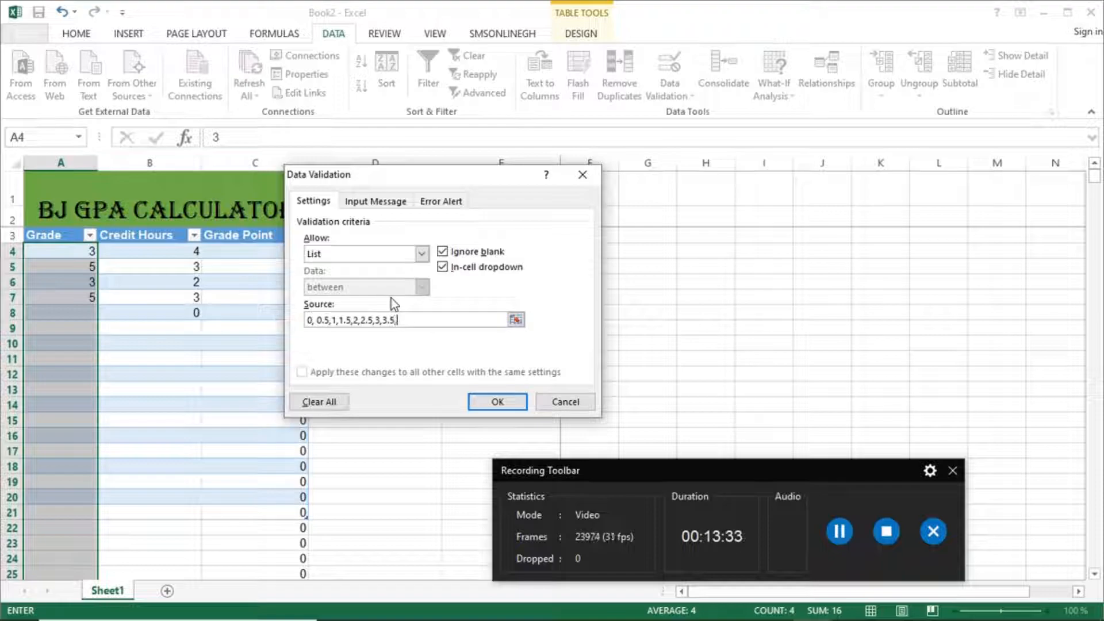
text(,4,4.5,5)
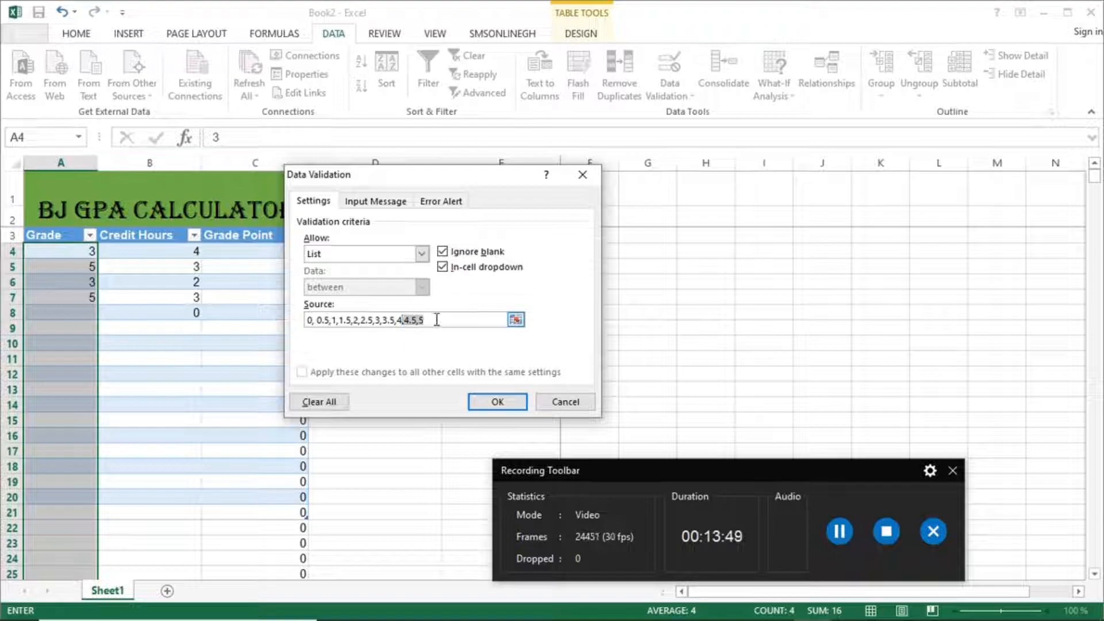
click(496, 401)
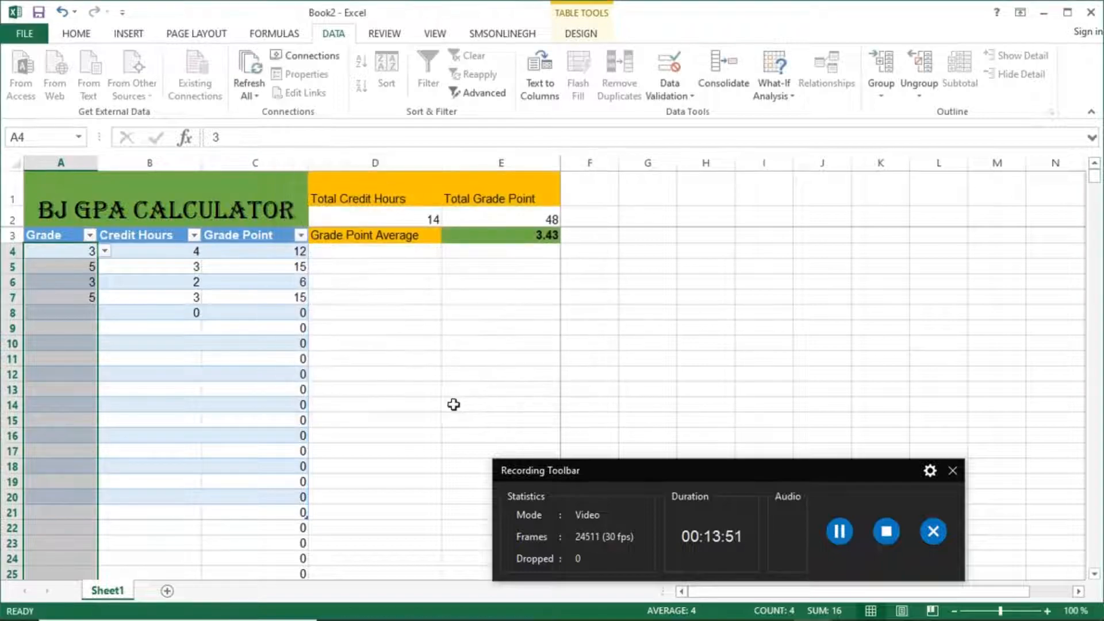
Pick 4.5 from A4's grade drop-down, raising the GPA to 3.86.
click(60, 266)
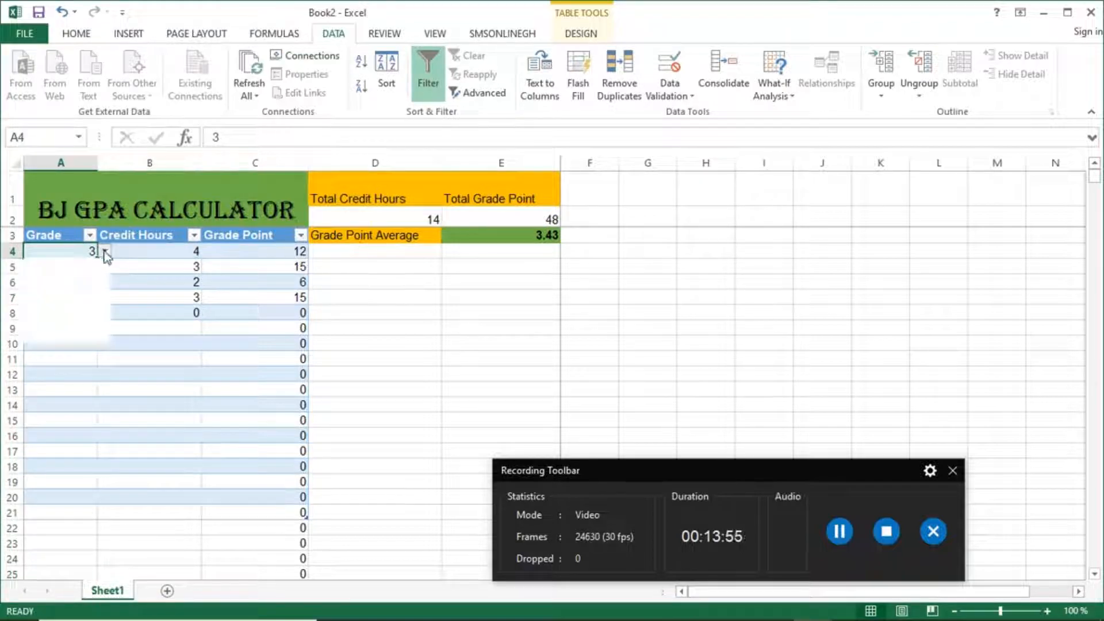
text(4)
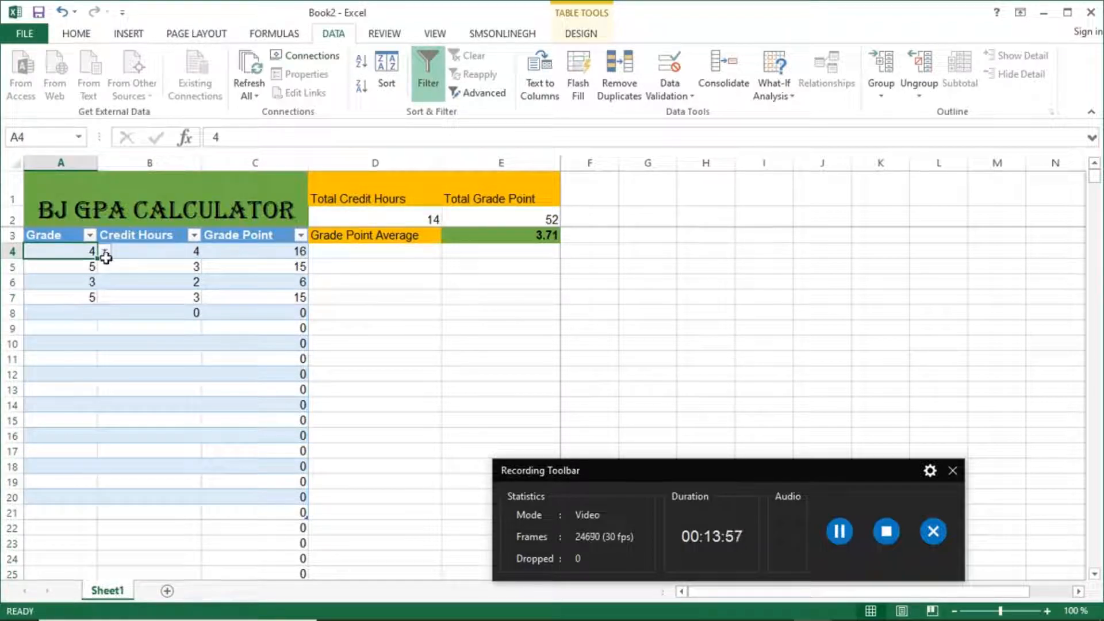
click(103, 251)
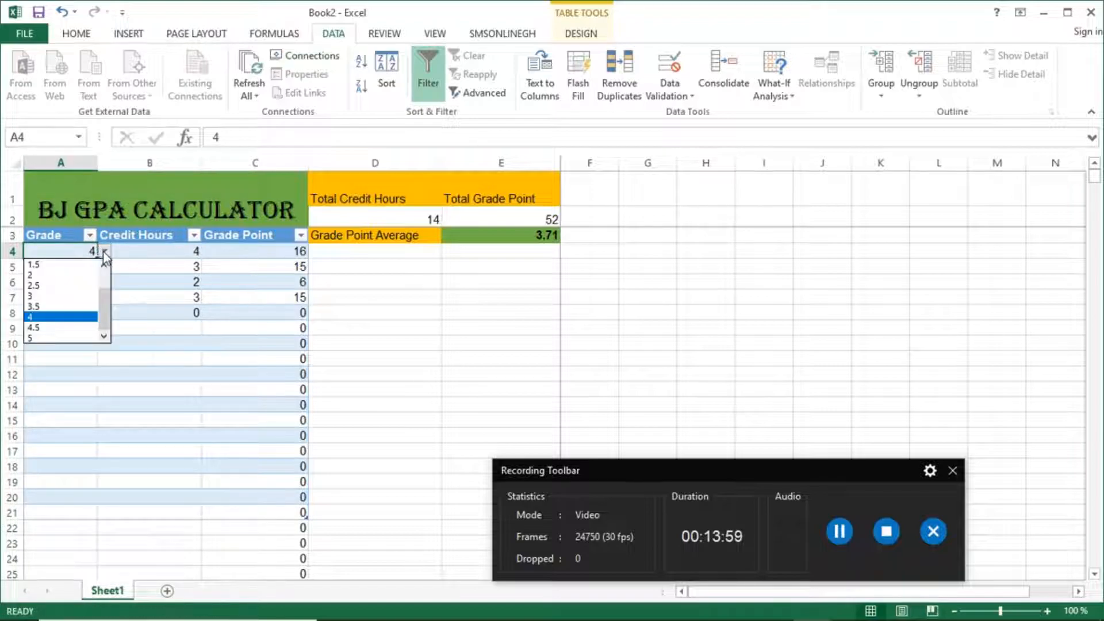
click(34, 326)
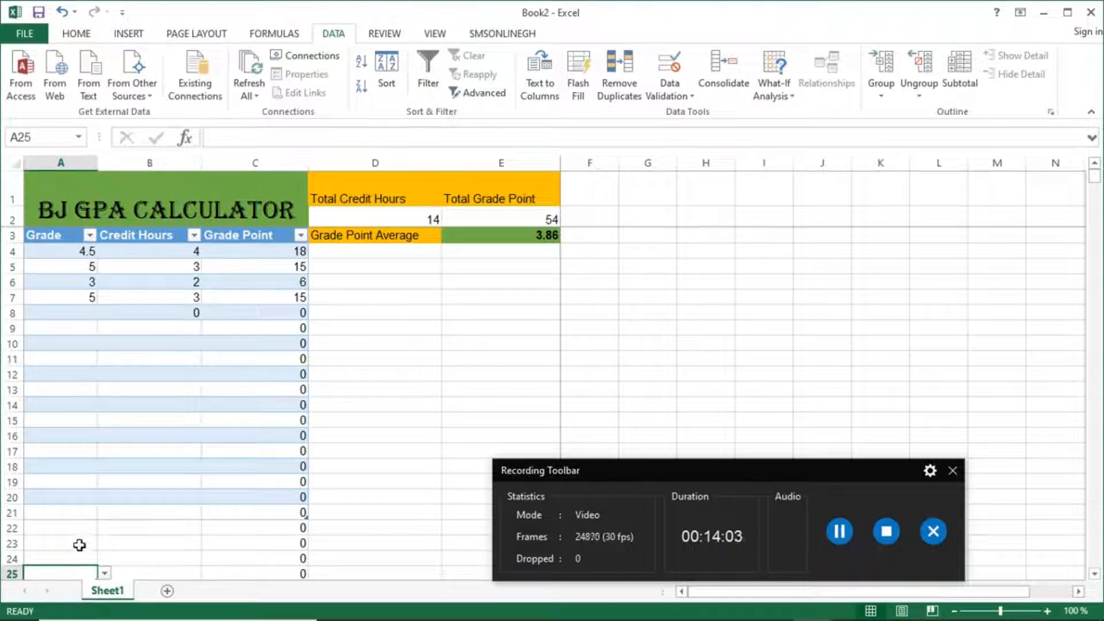
click(145, 251)
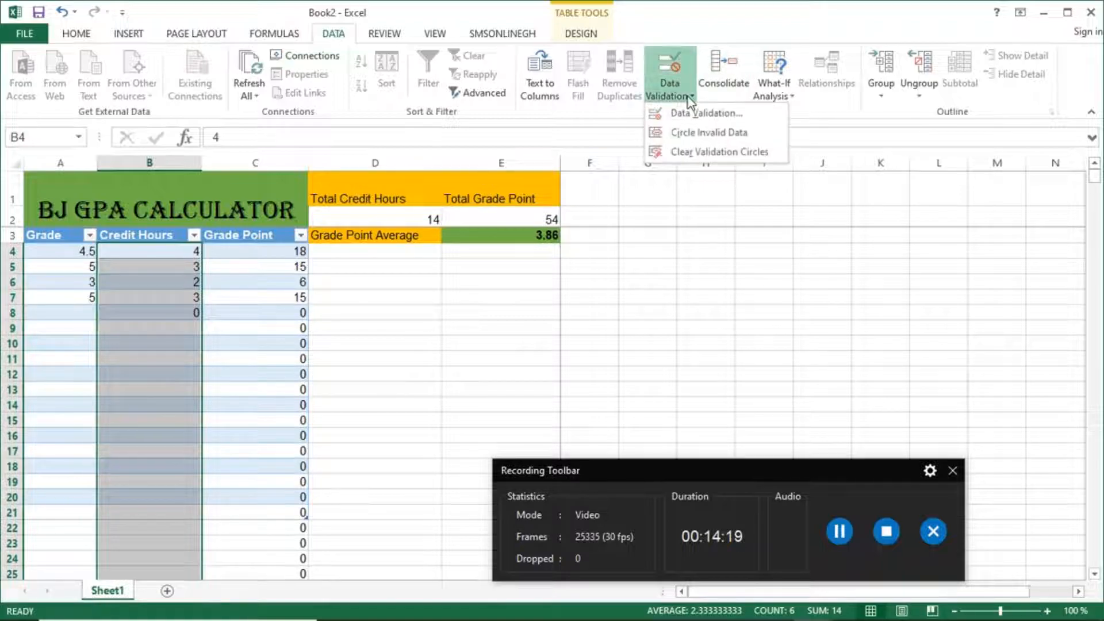
Give Credit Hours cells a validation list source of 0,1,2,3,4,5,6,7,8,9,10.
click(706, 113)
text(1)
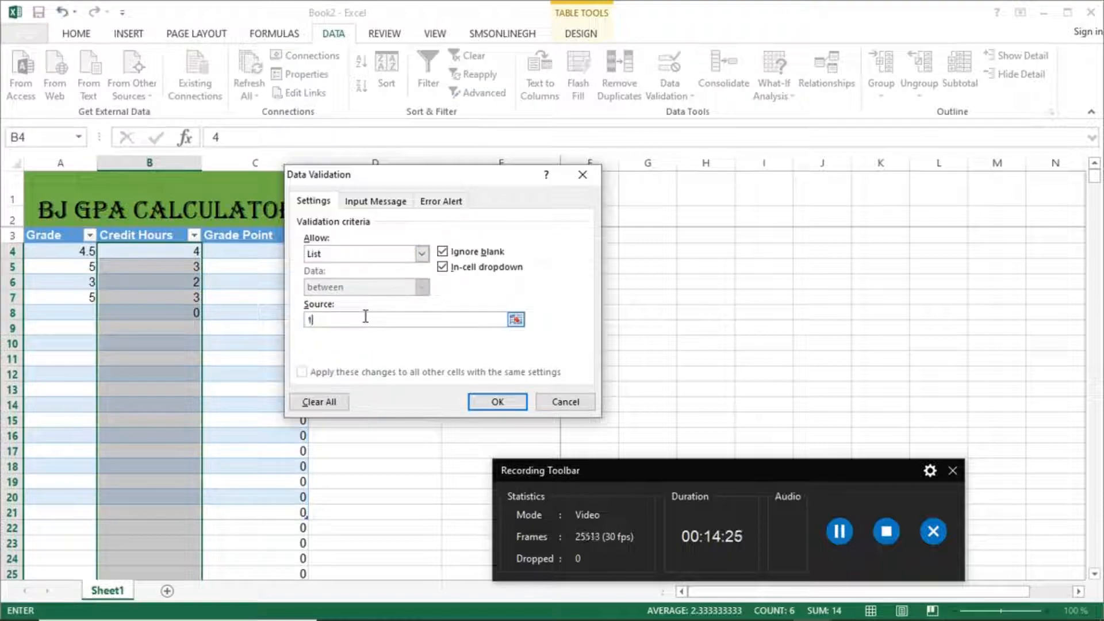
text(,2,3,4,5,6)
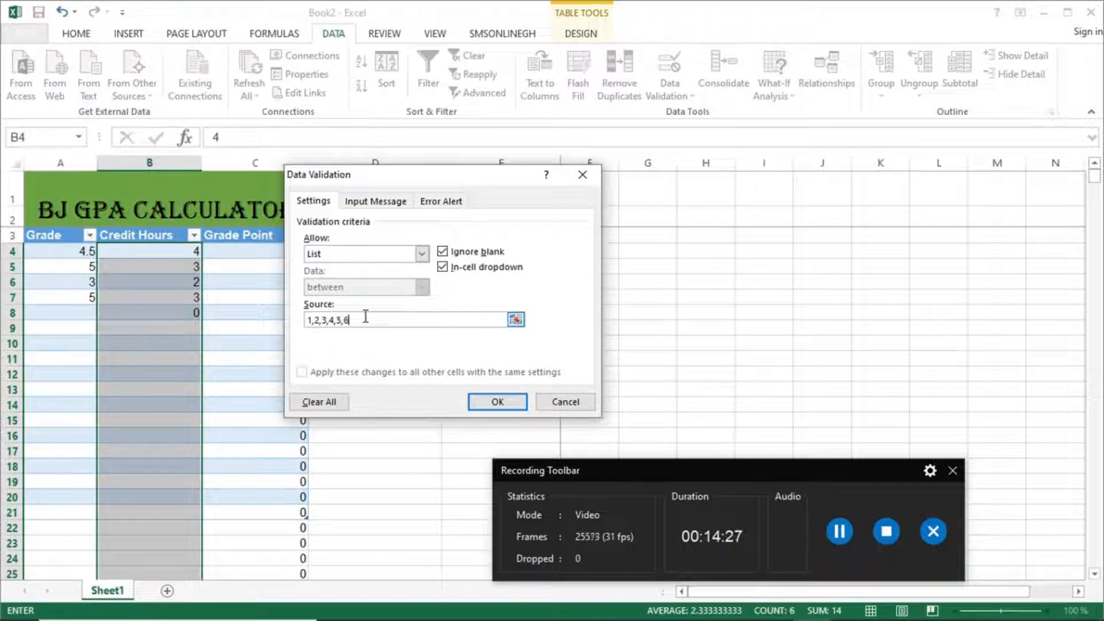
text(,7)
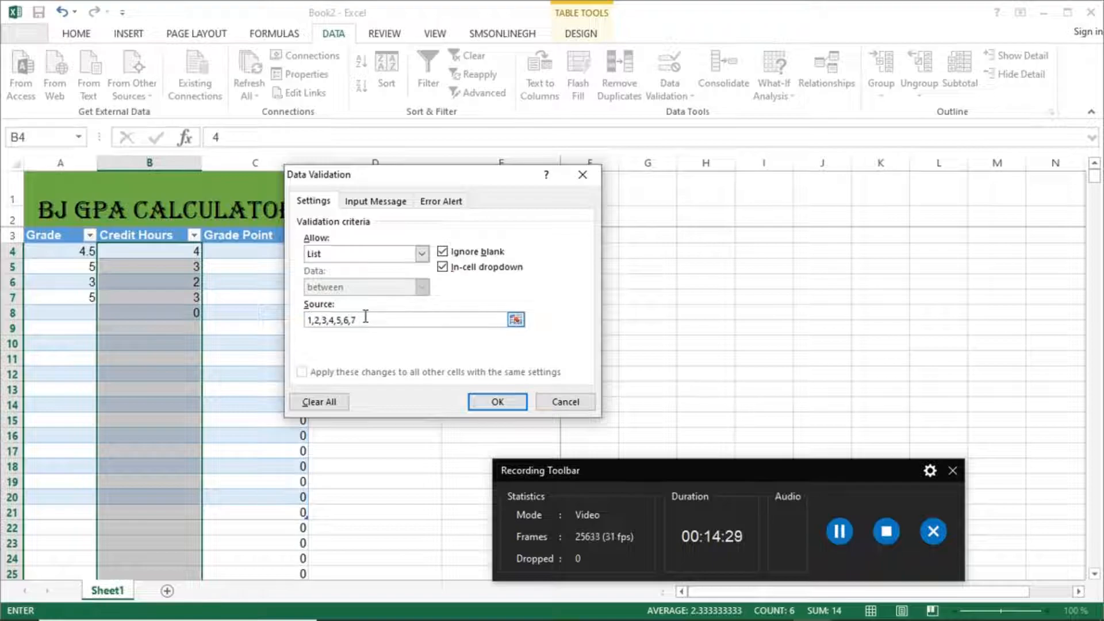
text(+)
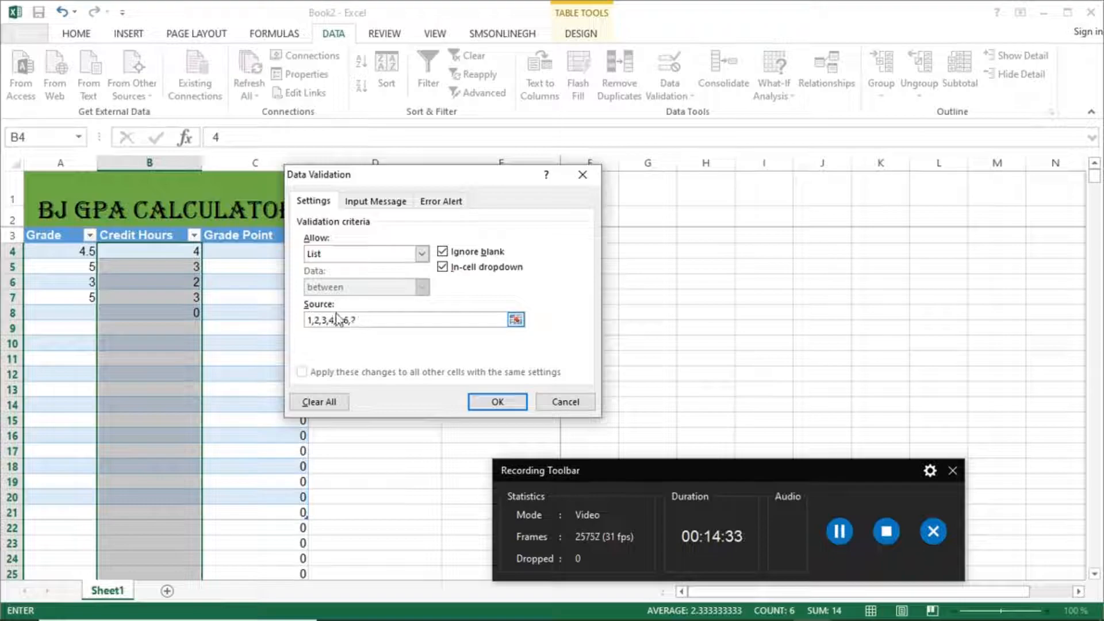
text(0,)
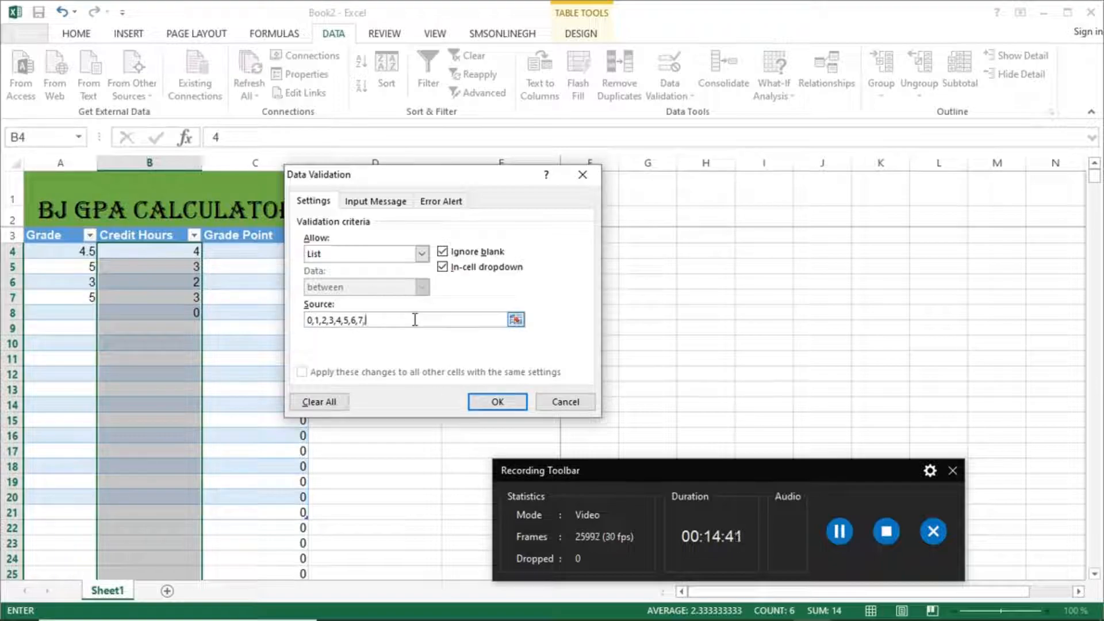
text(8,9,)
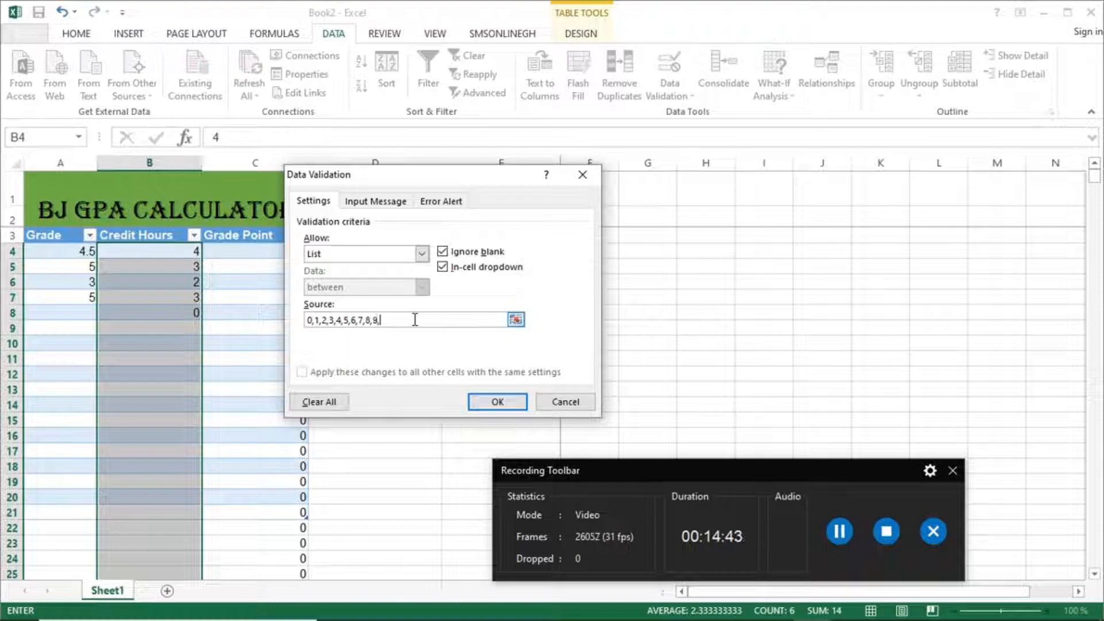
text(10)
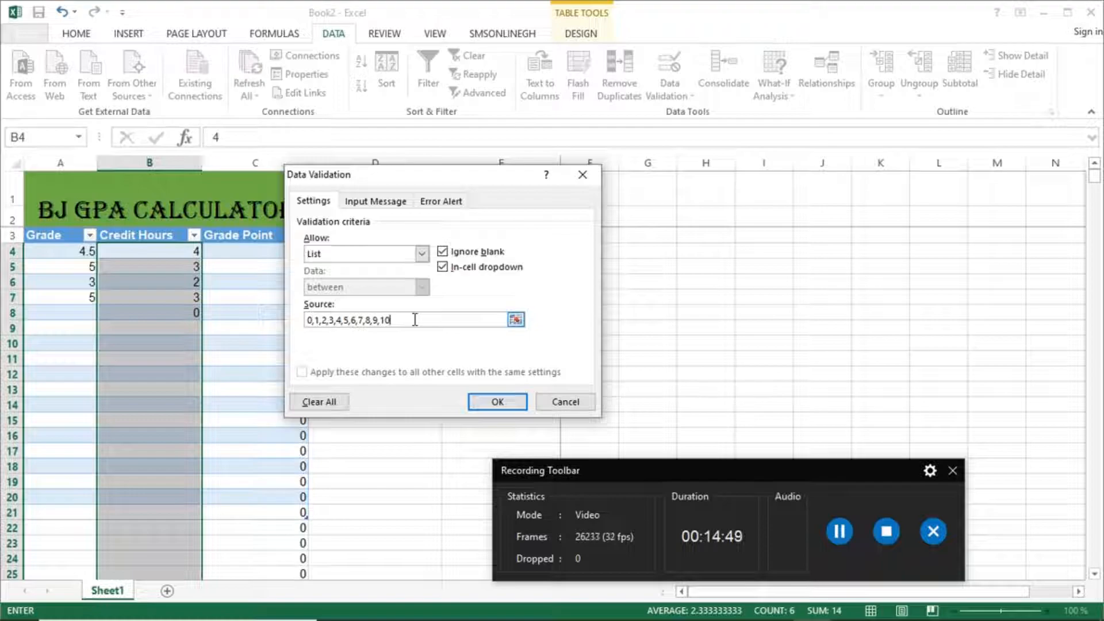
mouse_move(467, 357)
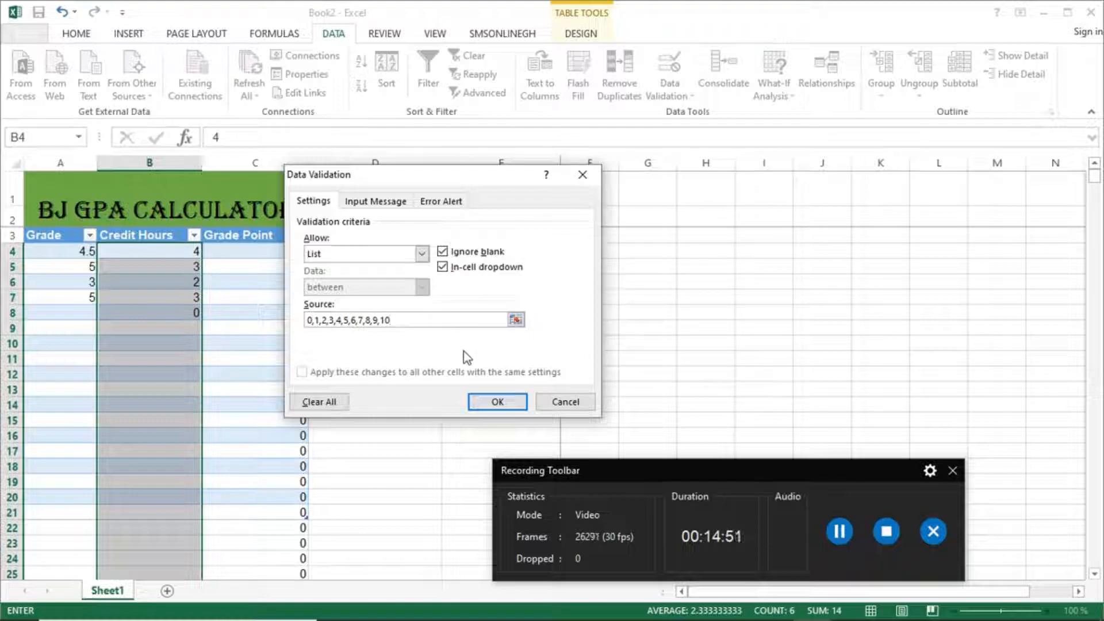
click(496, 401)
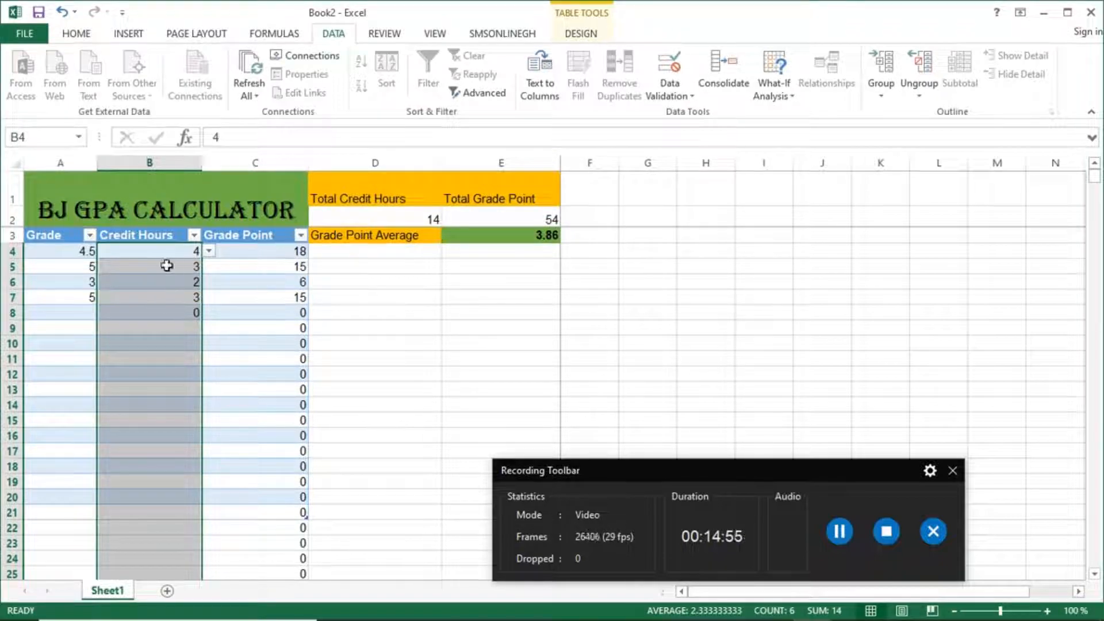
Fill C21's Grade Point formula down to about row 195, accepting the table-expansion warning.
click(255, 482)
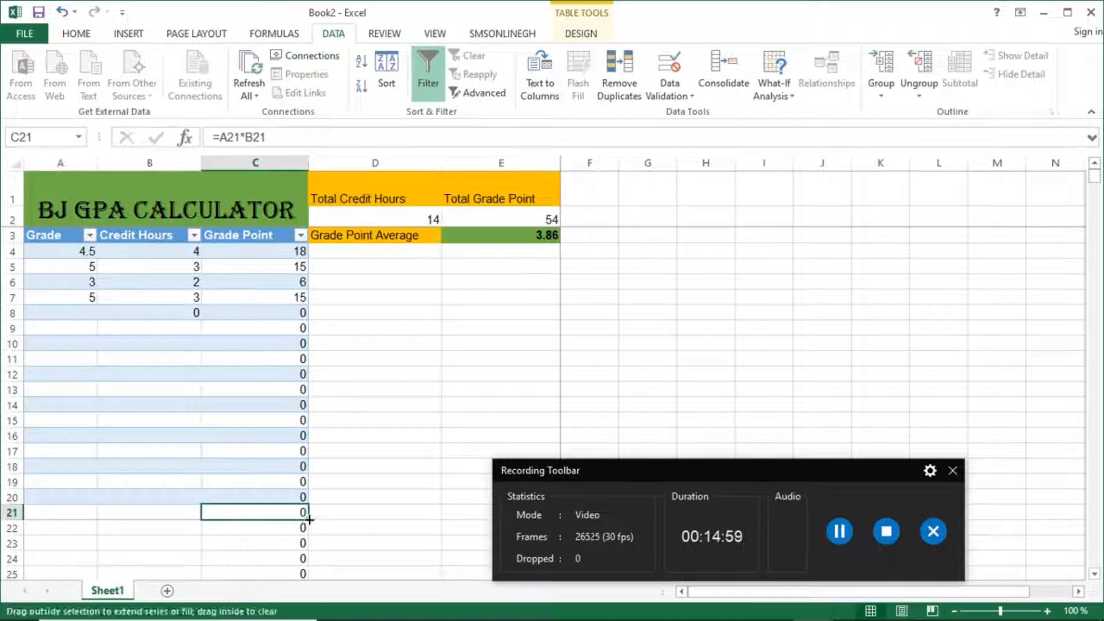
scroll(down, 3)
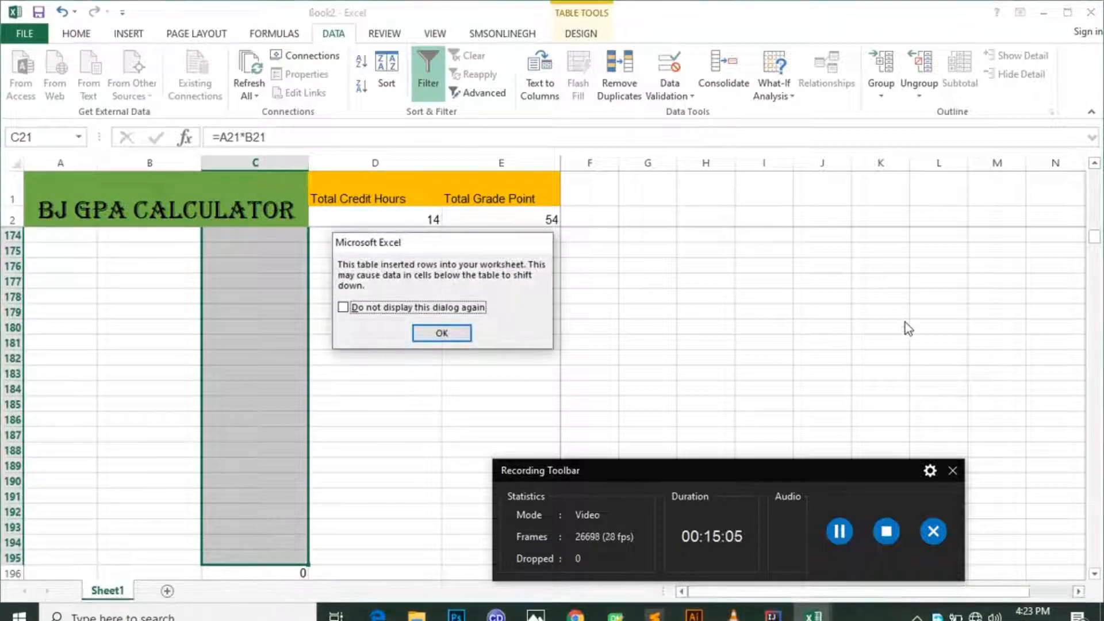
click(441, 332)
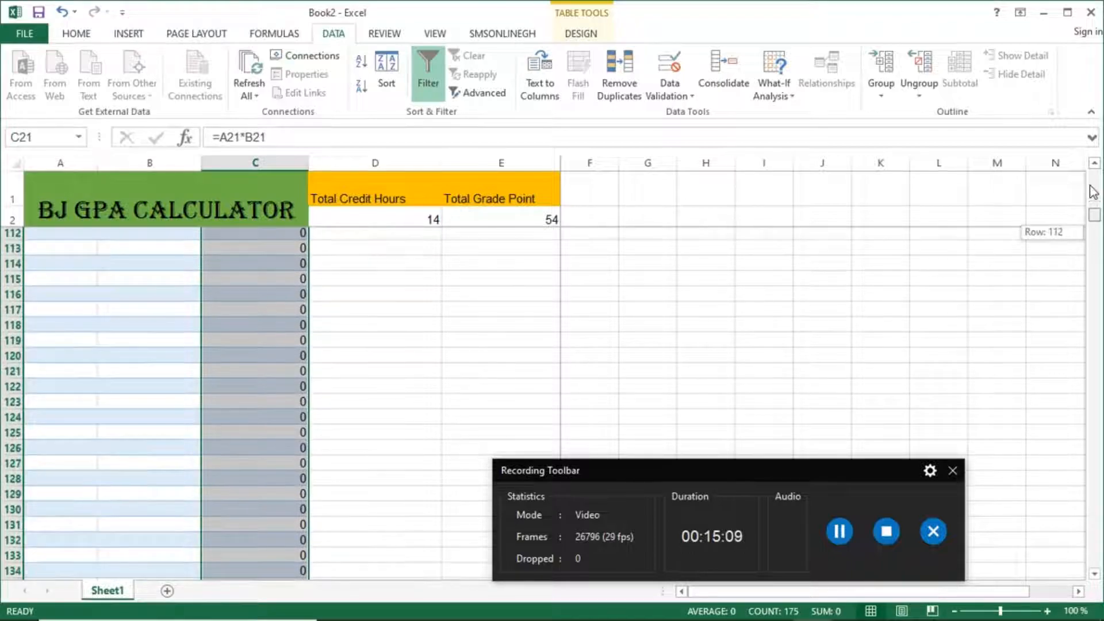
scroll(up, 3)
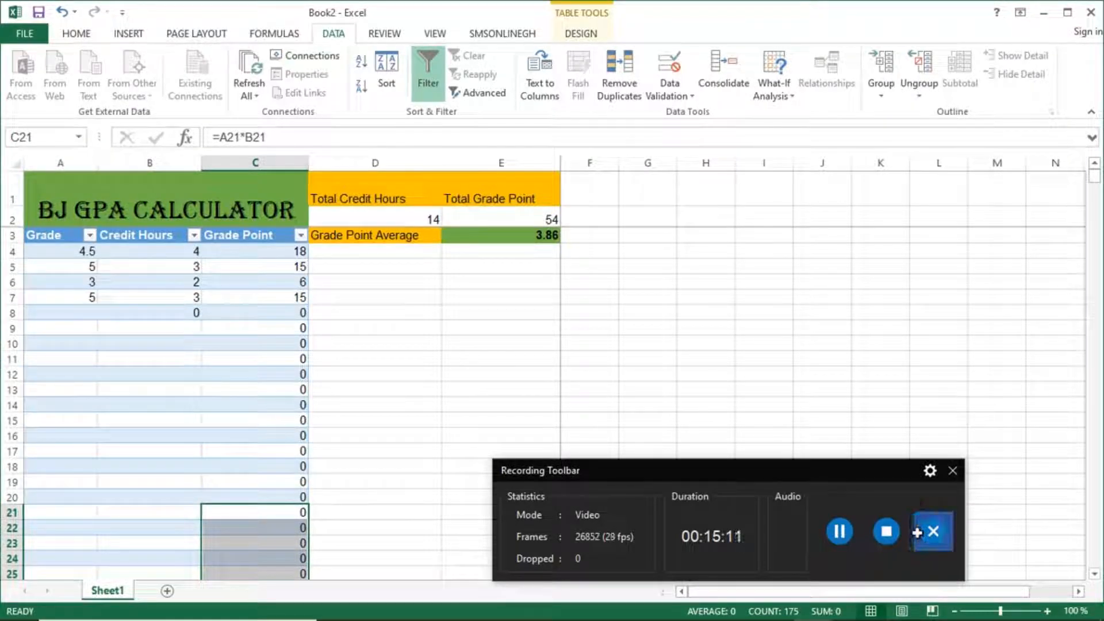
click(763, 343)
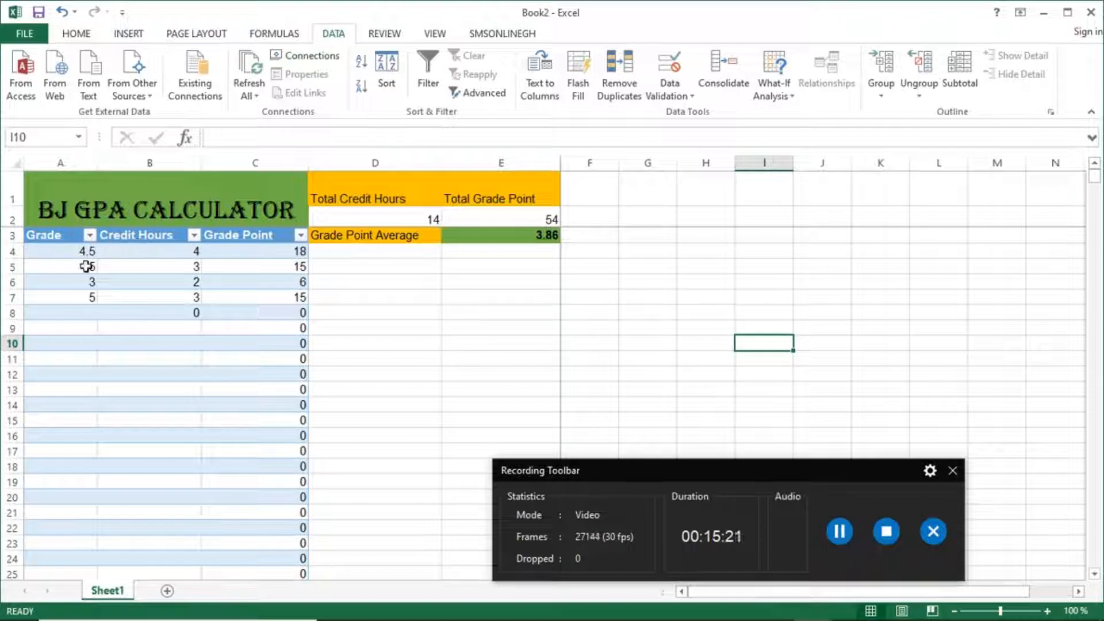
Set row 5 to grade 3 and 6 credit hours via drop-downs, giving GPA 3.35.
click(64, 266)
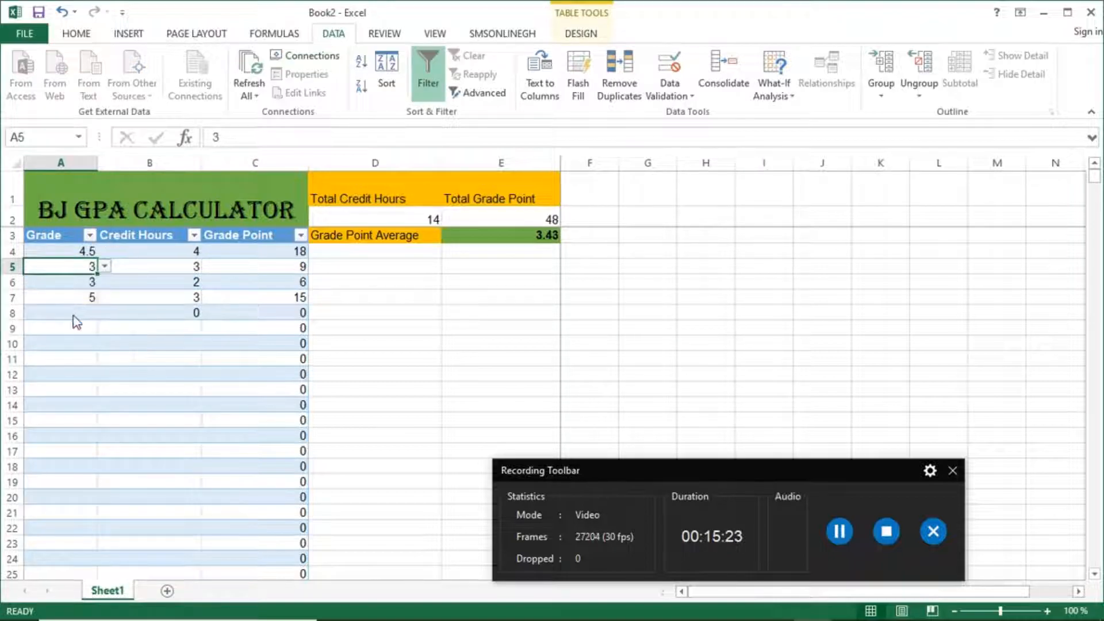
click(150, 266)
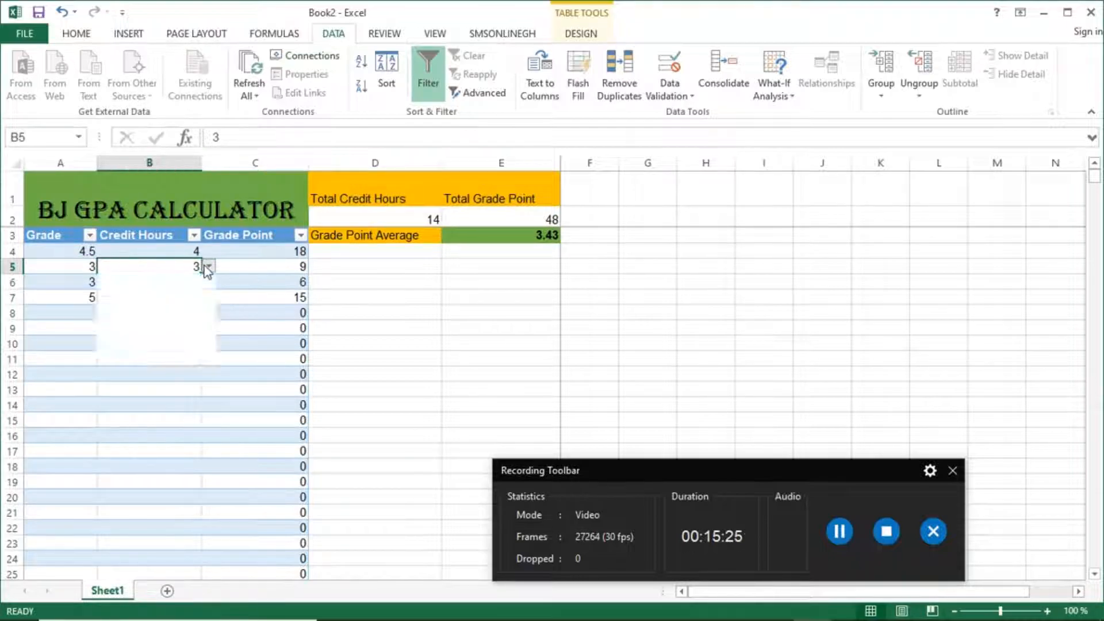
text(6)
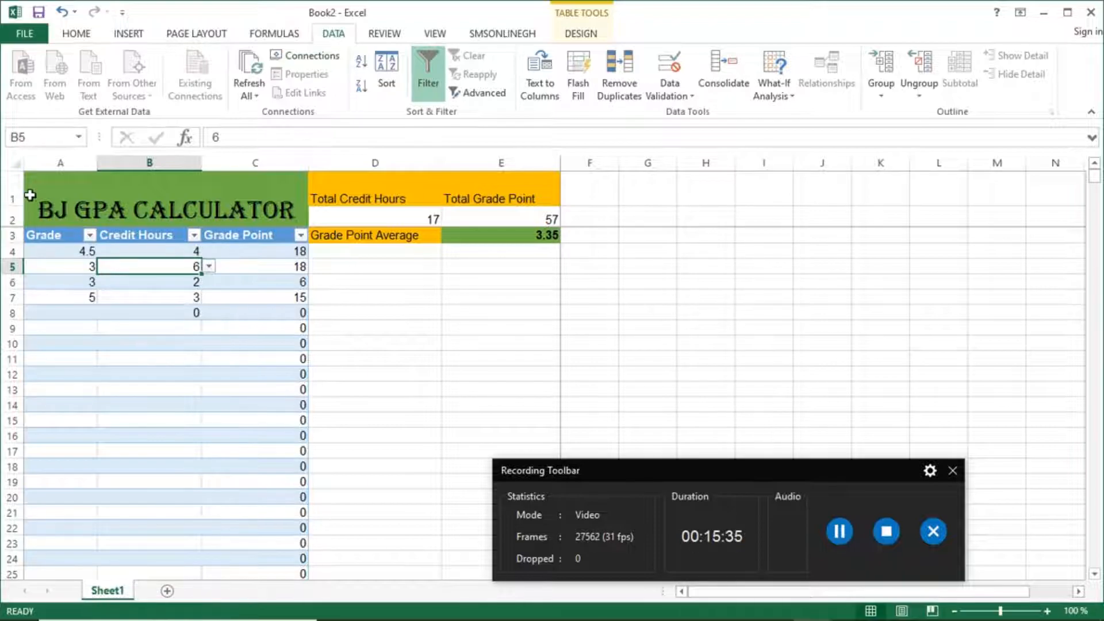
mouse_move(69, 286)
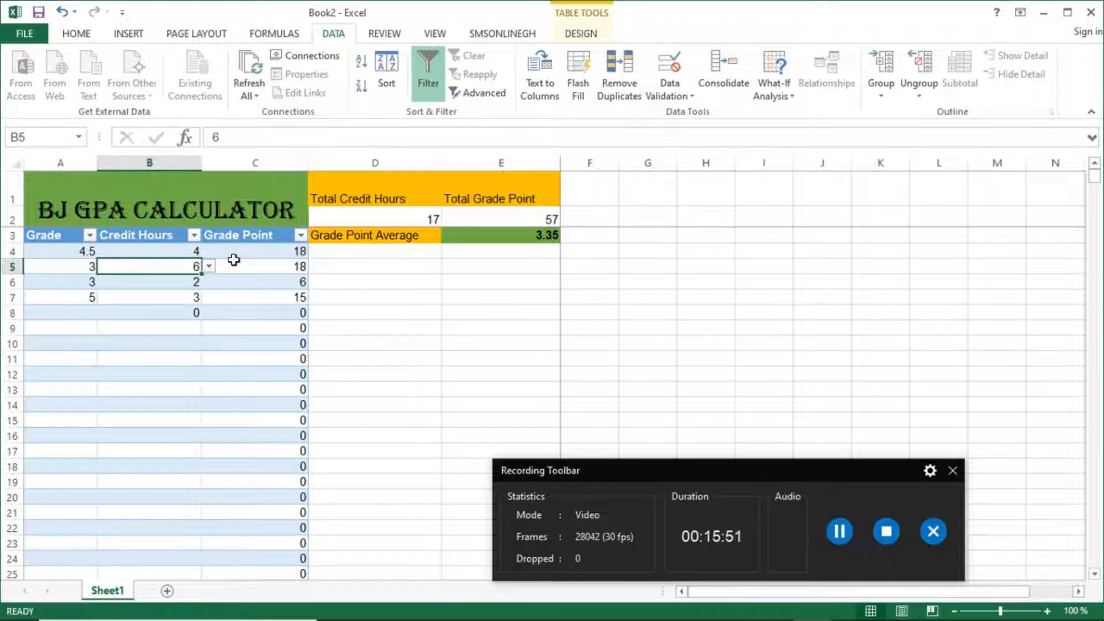
mouse_move(659, 489)
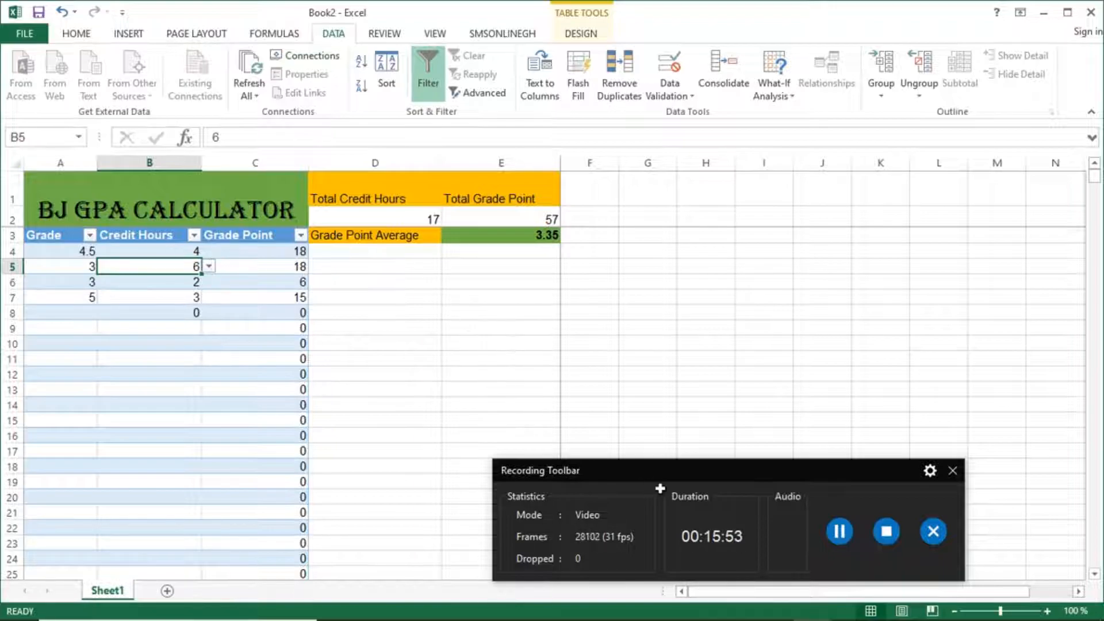
click(589, 389)
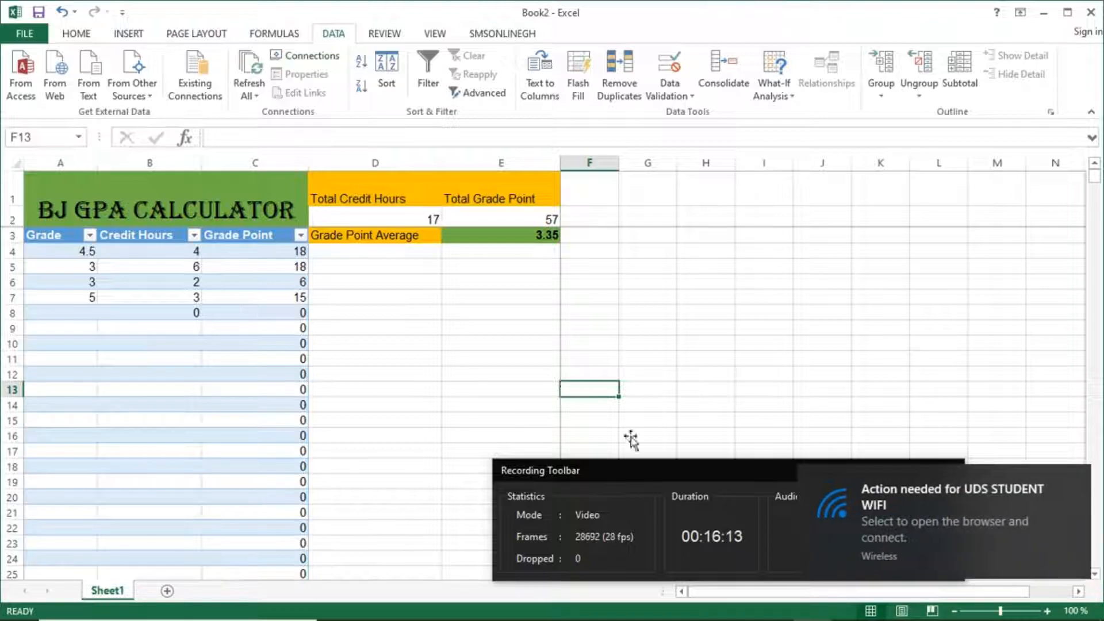
mouse_move(350, 100)
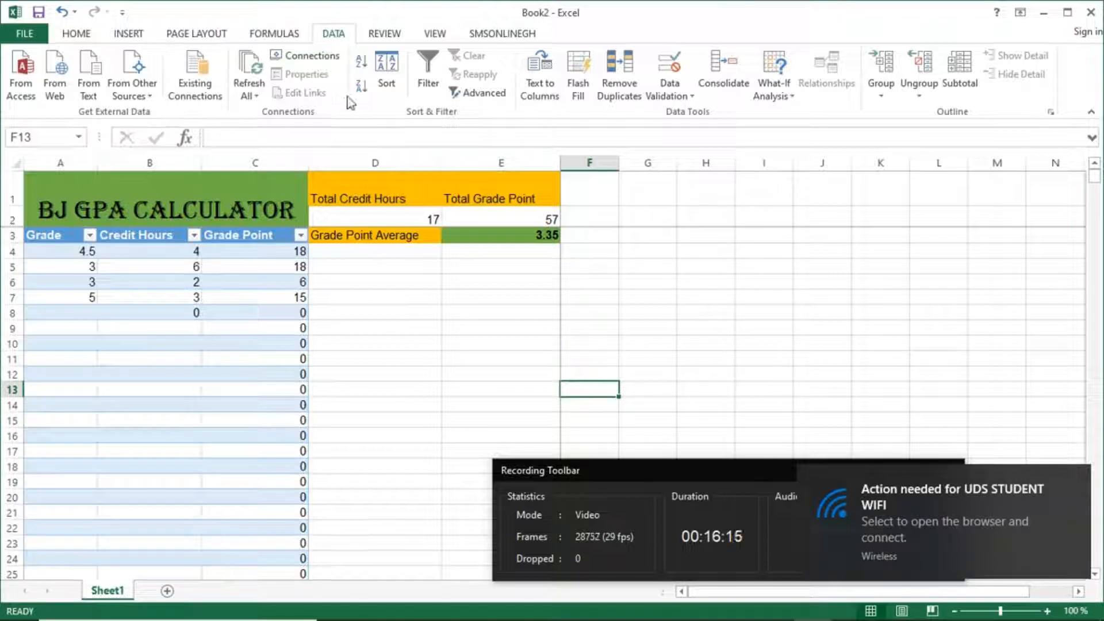
mouse_move(322, 132)
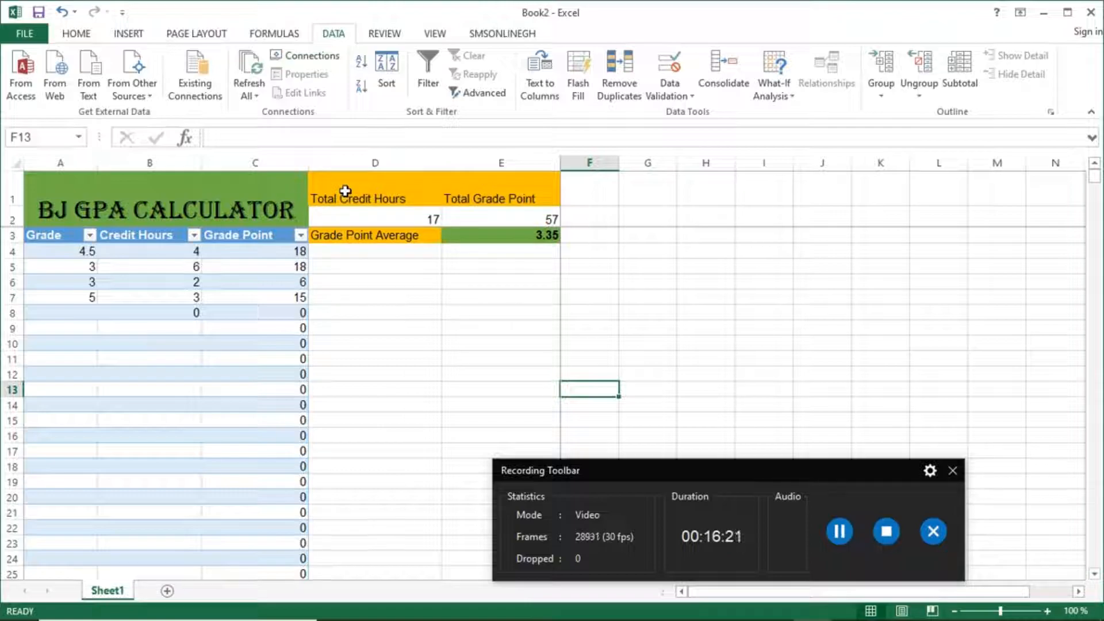
Save As 'BJ GPA Calculator' into the recent EXCEL folder under Documents.
click(24, 33)
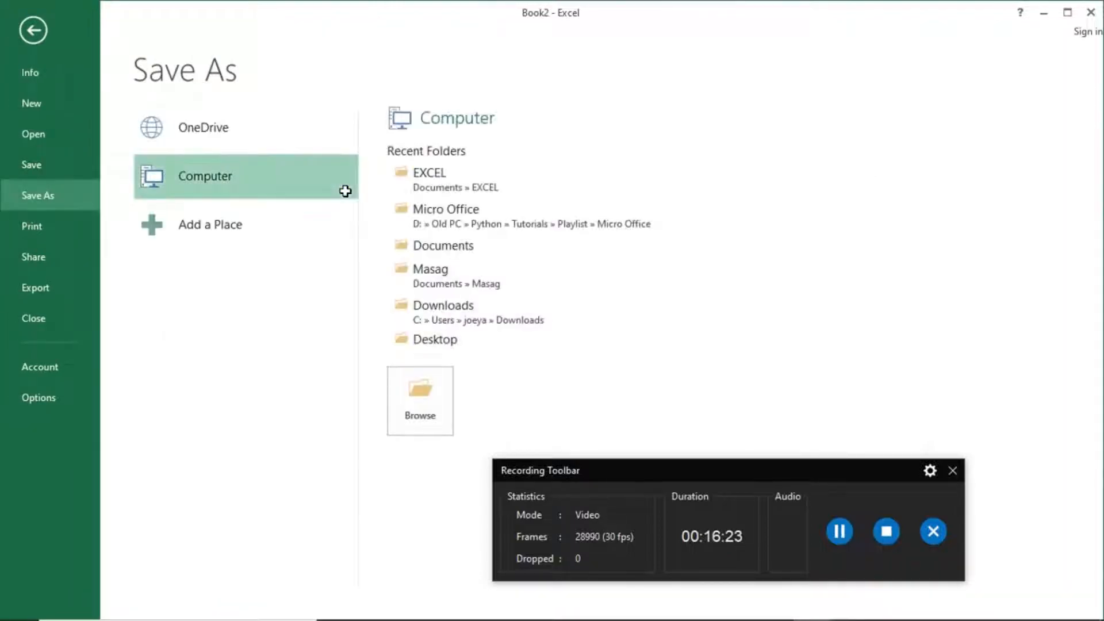
mouse_move(429, 179)
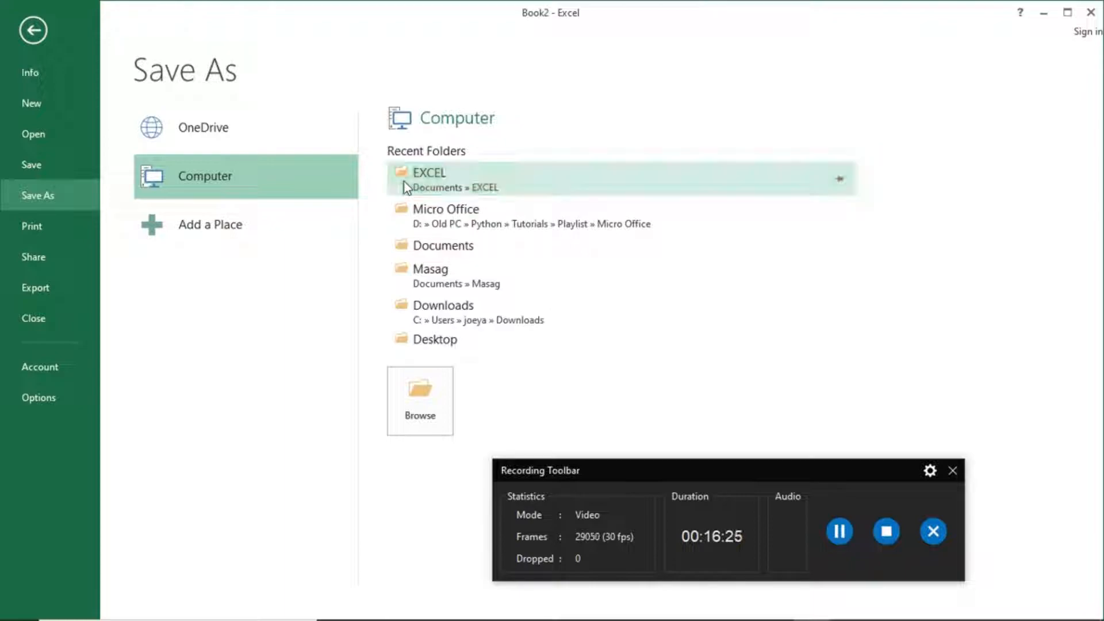
click(419, 400)
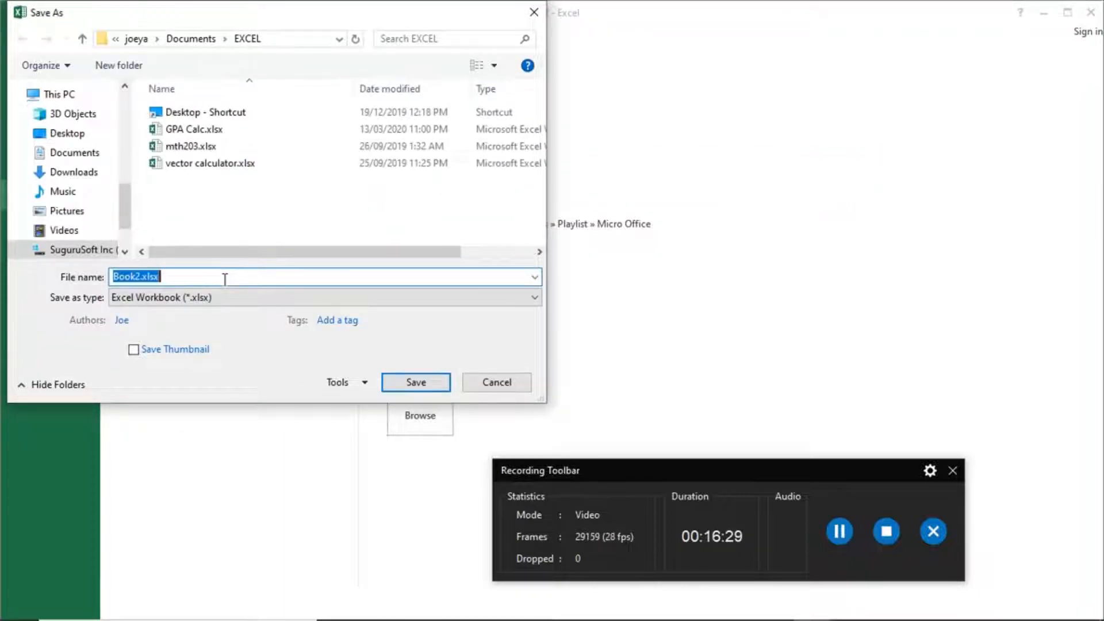
text(BJ GPA)
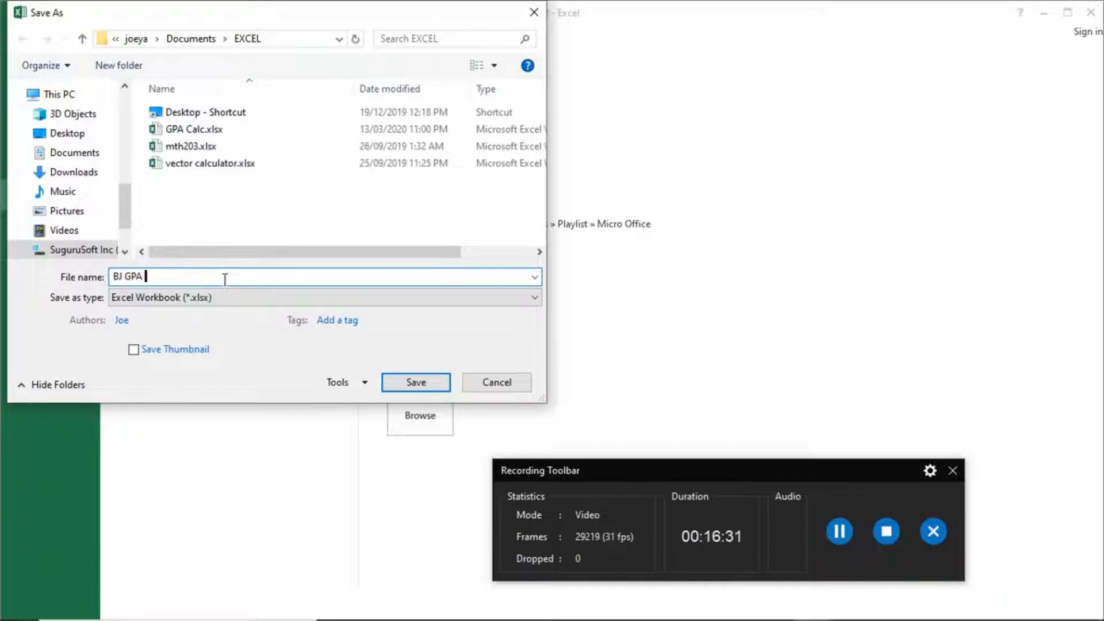
text(Calcu)
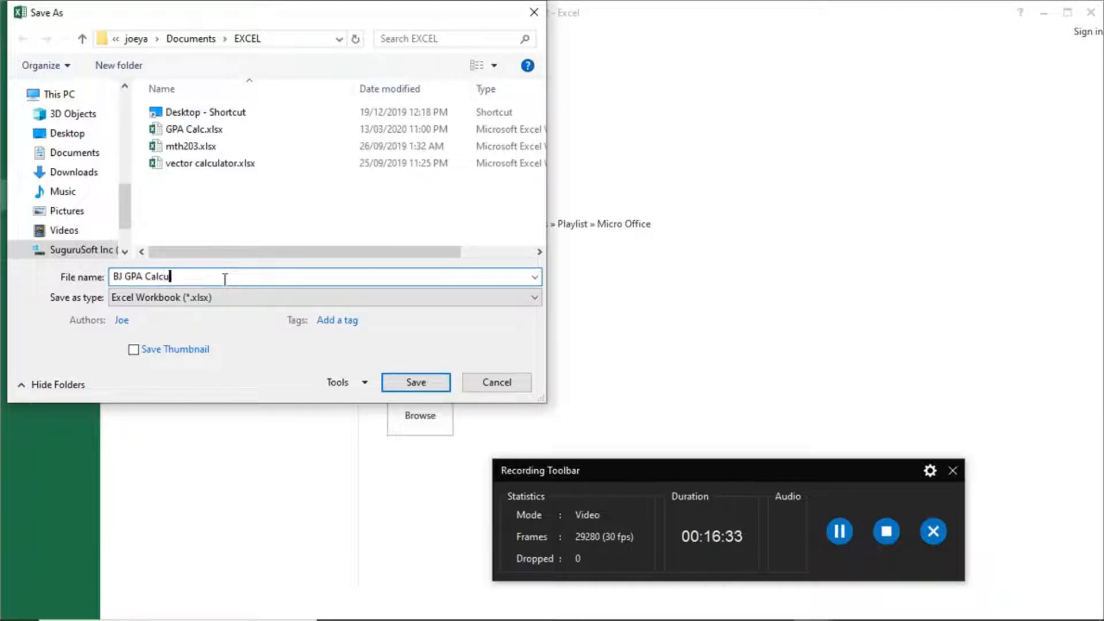
click(496, 381)
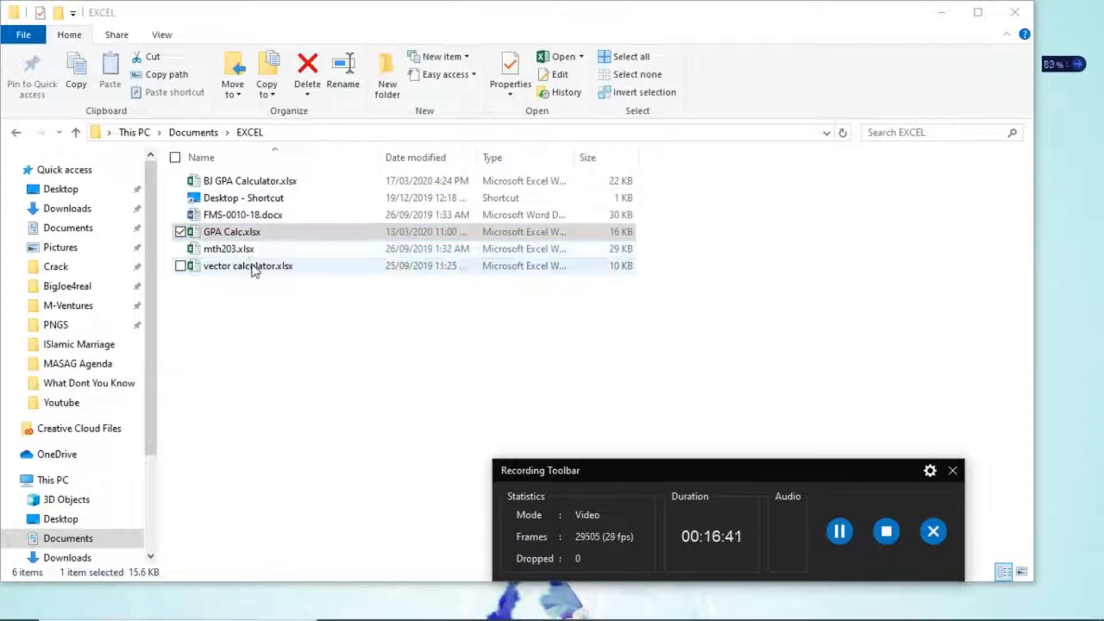
Open BJ GPA Calculator.xlsx from the EXCEL folder in File Explorer.
click(247, 180)
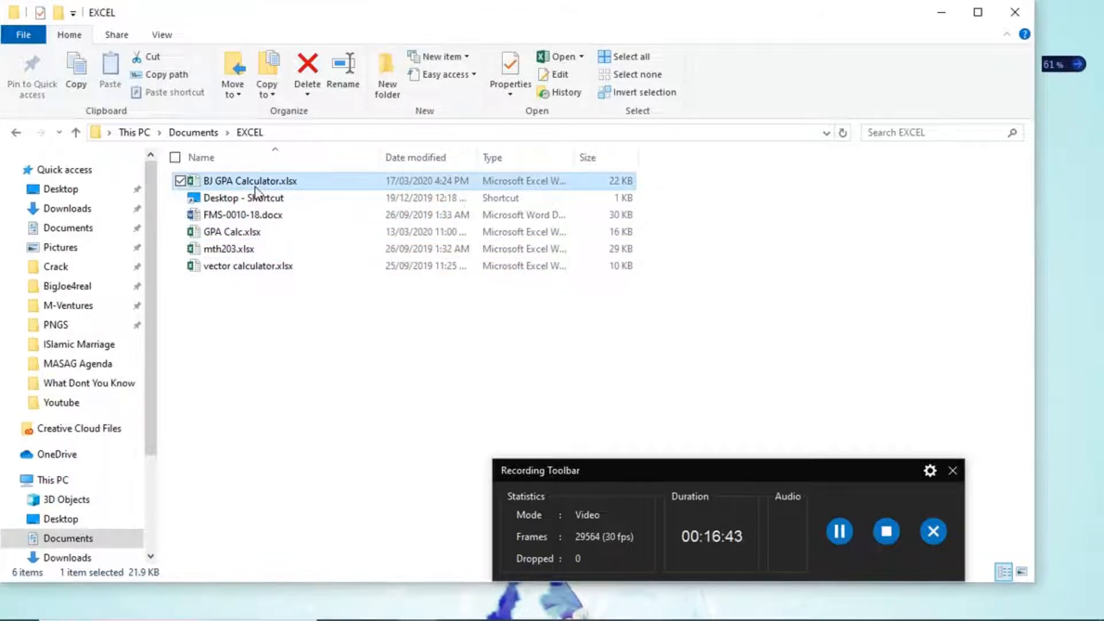
double_click(247, 180)
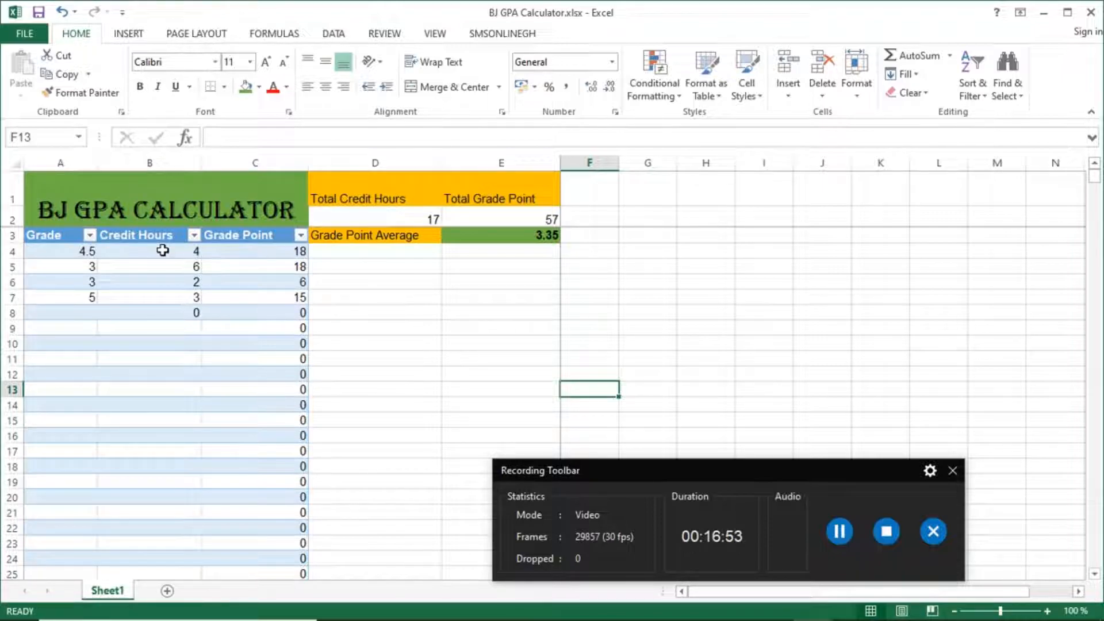
mouse_move(574, 443)
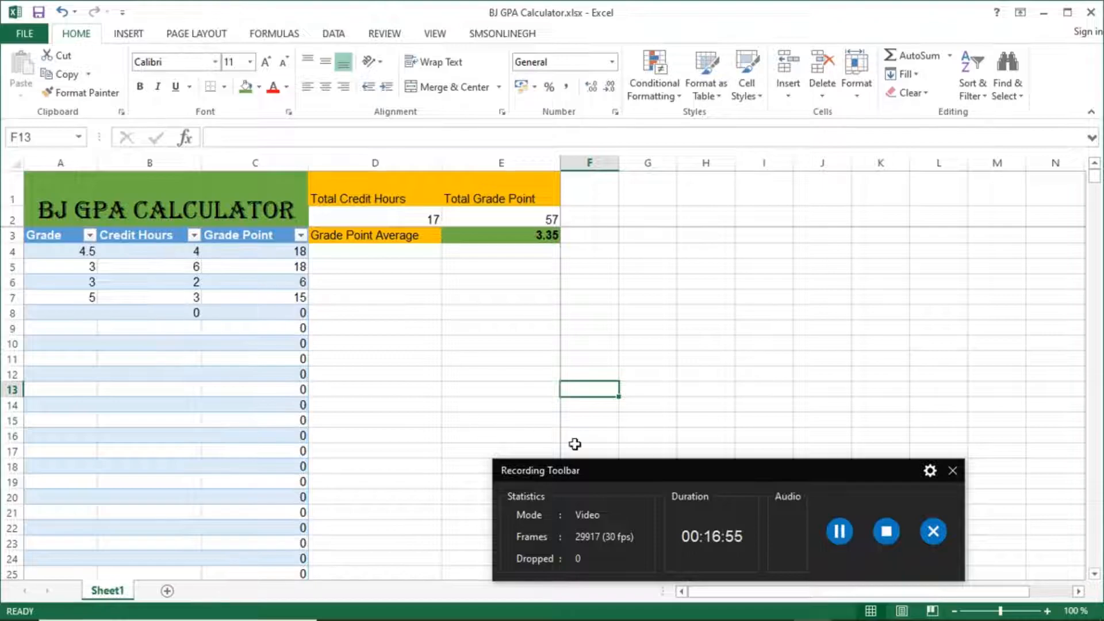
mouse_move(929, 471)
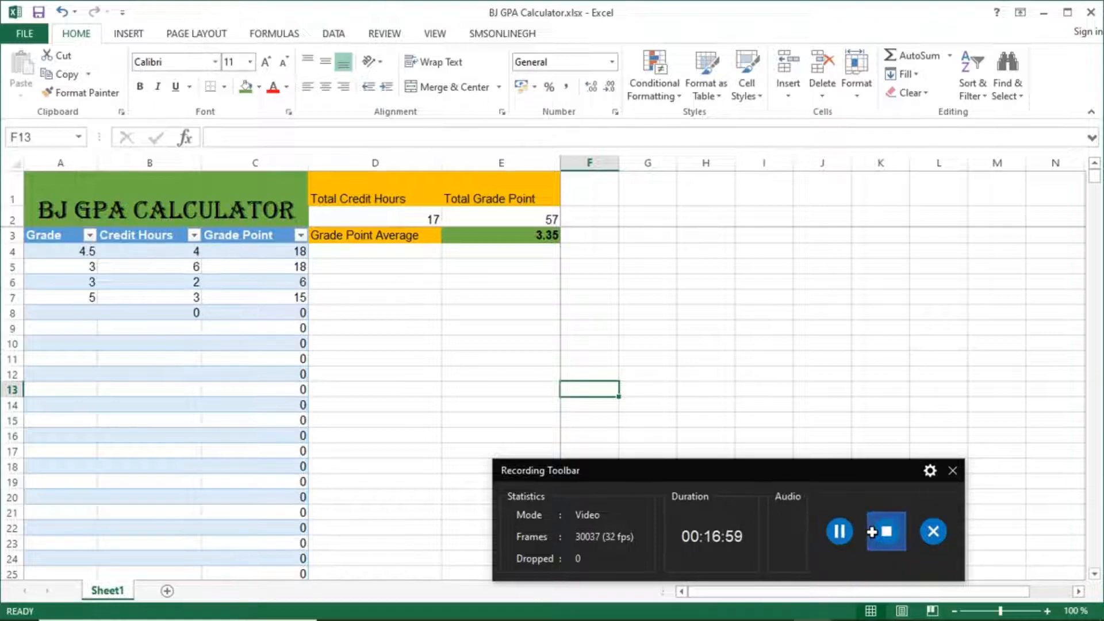
mouse_move(884, 531)
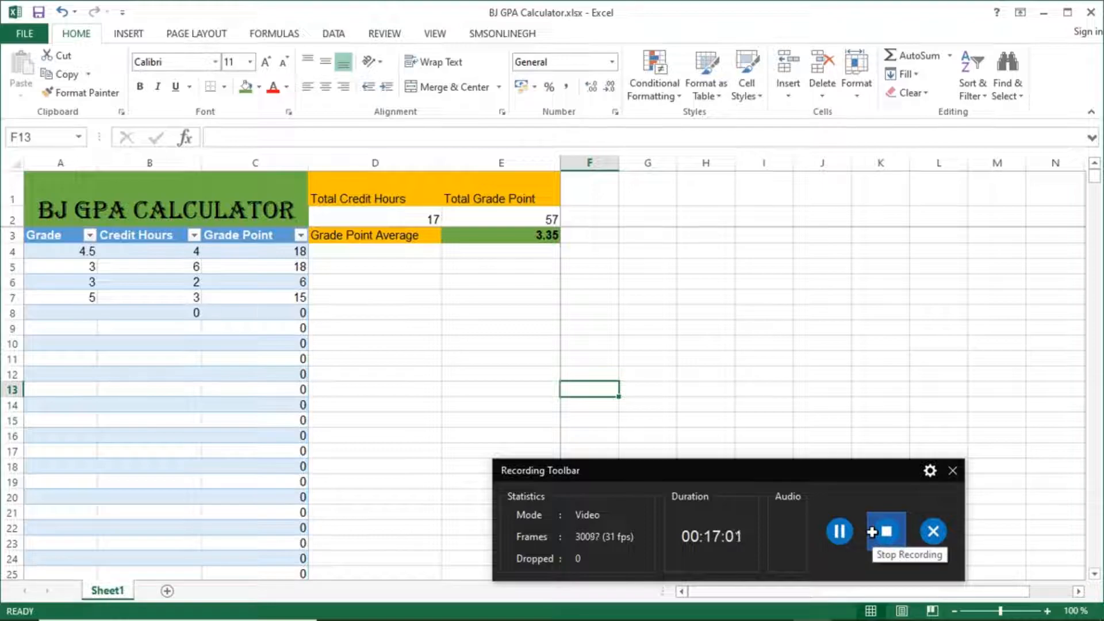